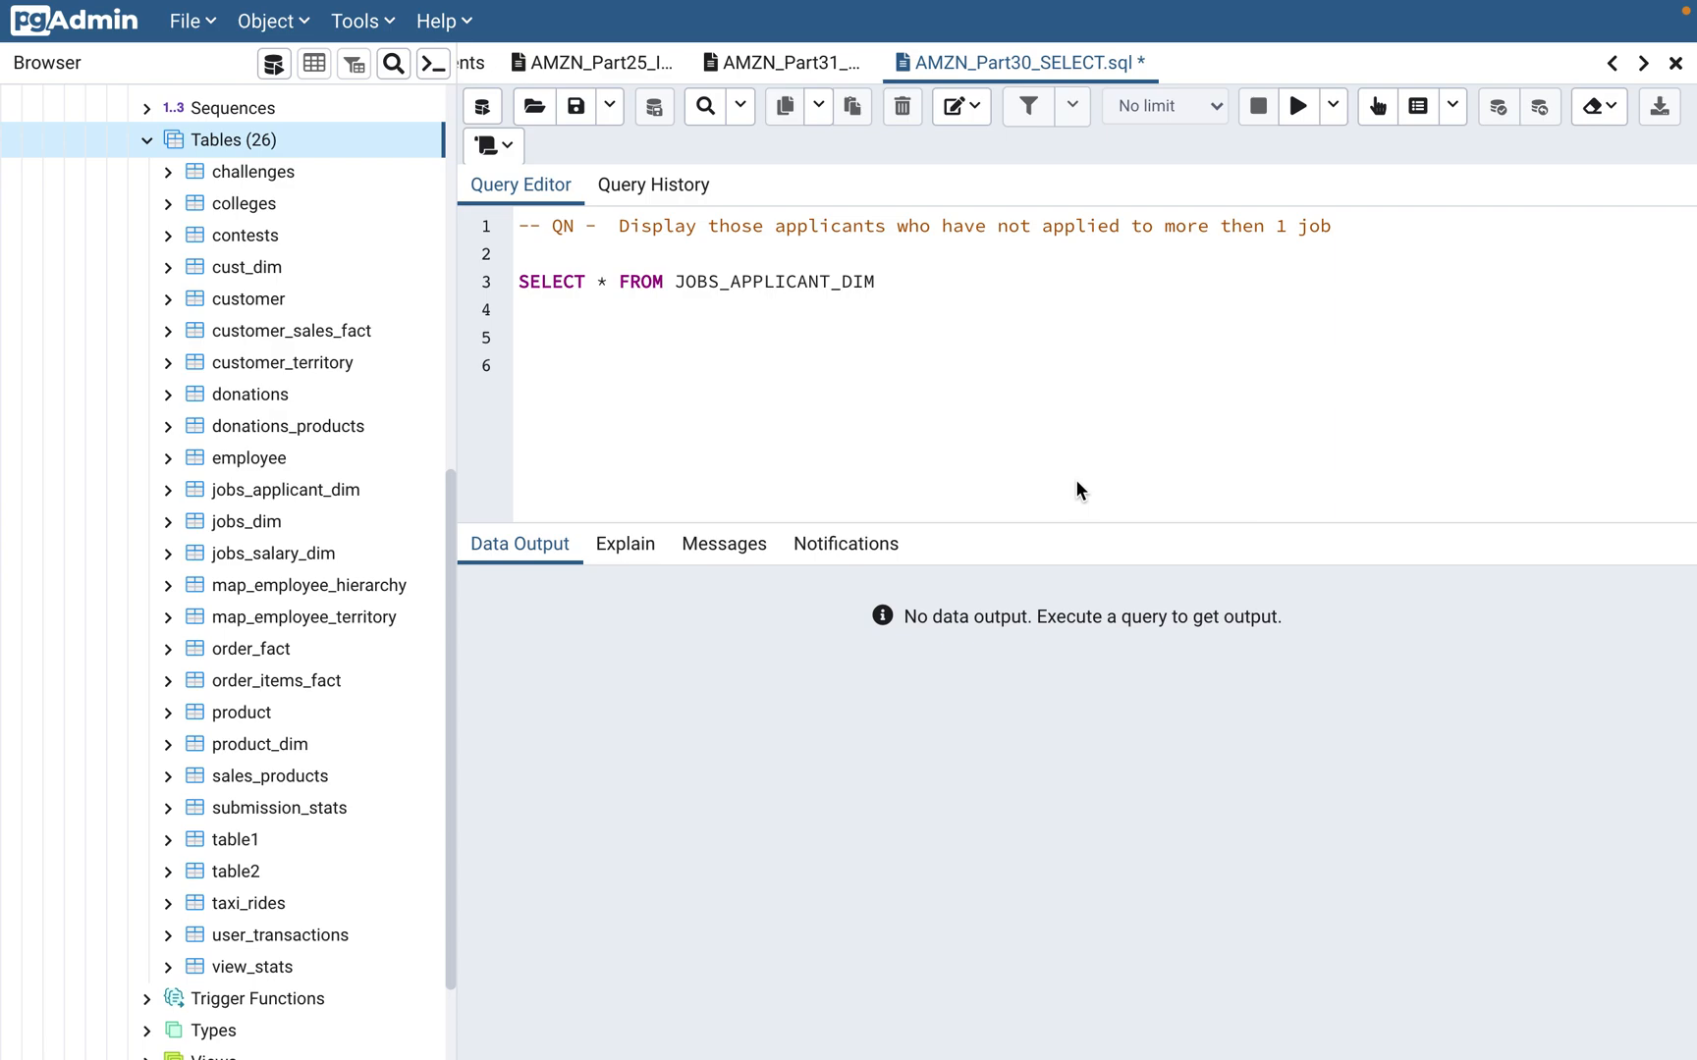
mouse_move(1006, 228)
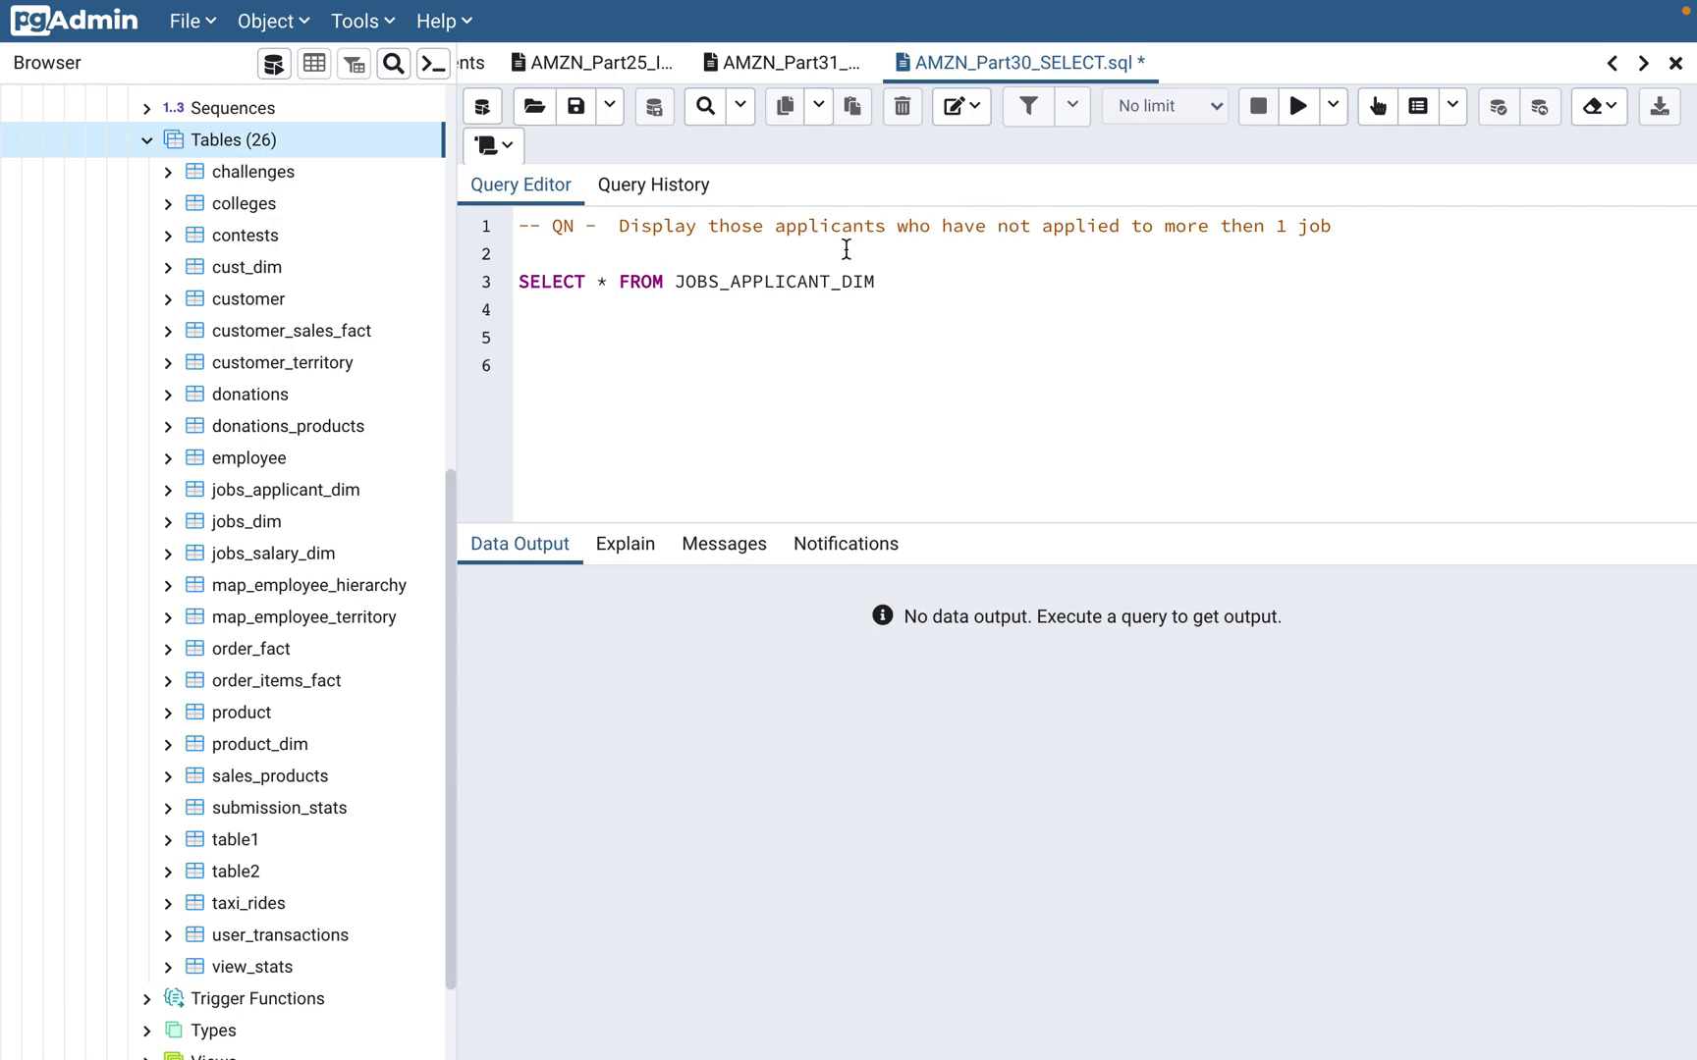
Run SELECT * FROM JOBS_APPLICANT_DIM and review the applicant rows in the output grid
left_click(823, 283)
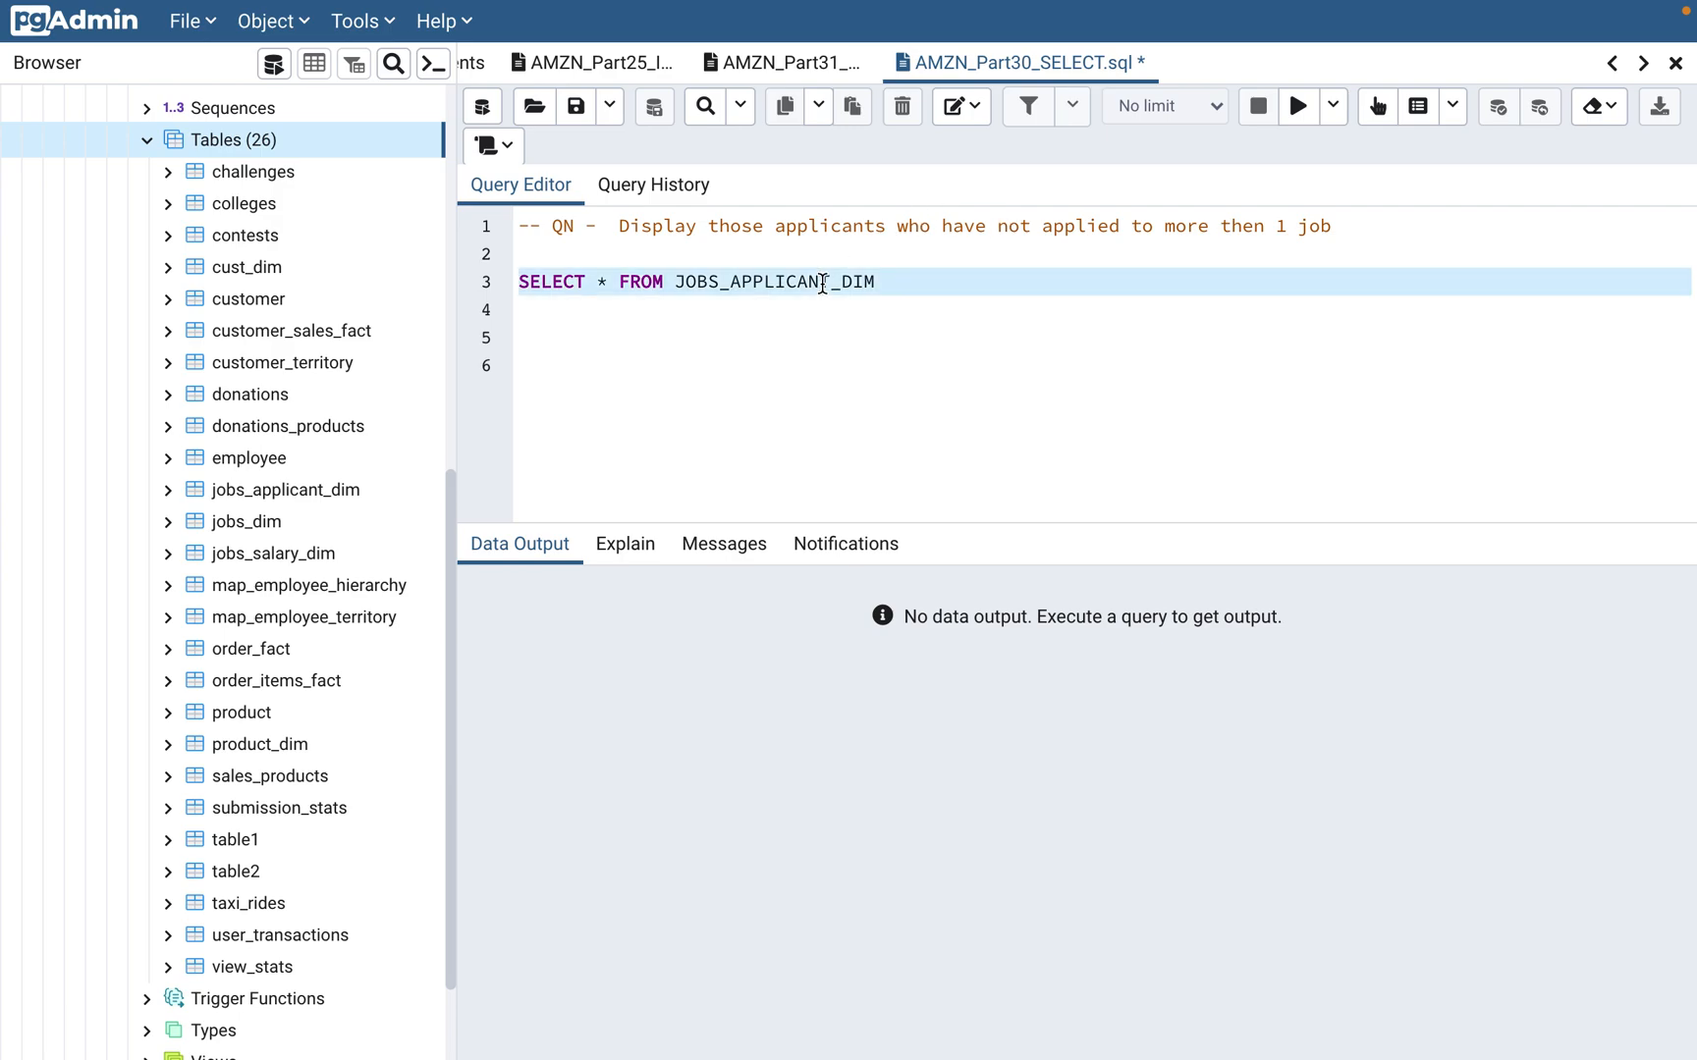
mouse_move(1318, 169)
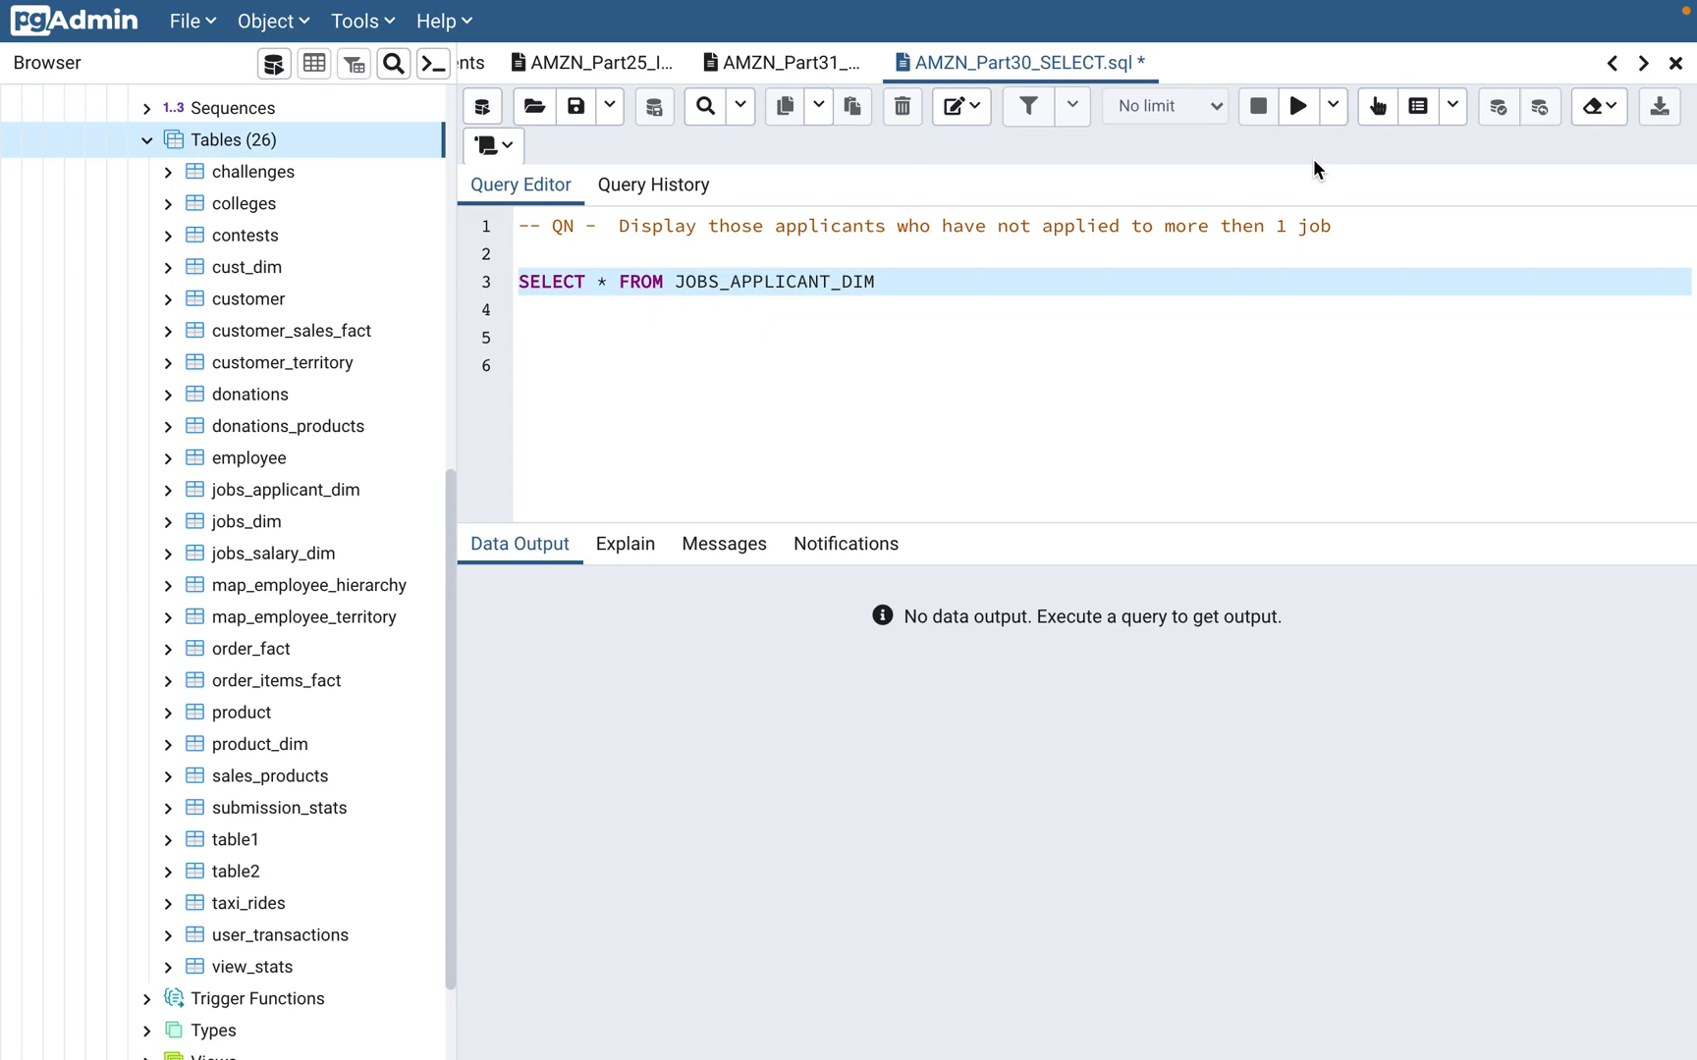
left_click(1296, 106)
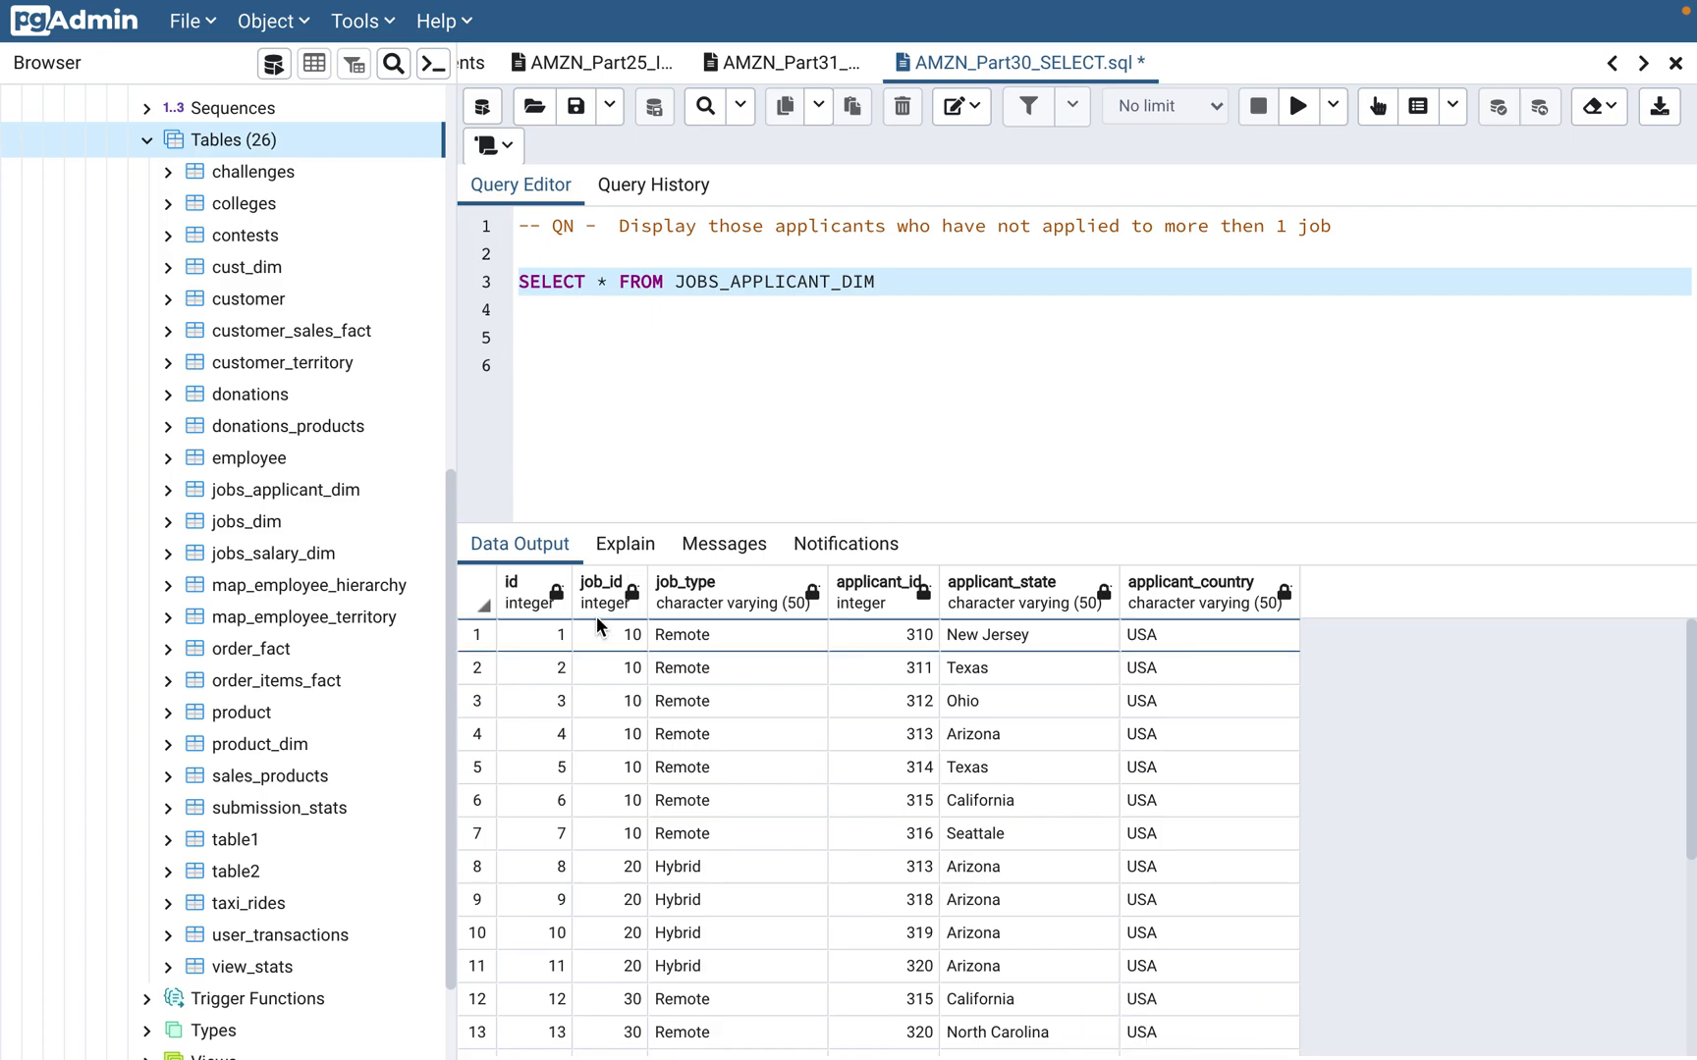
mouse_move(567, 660)
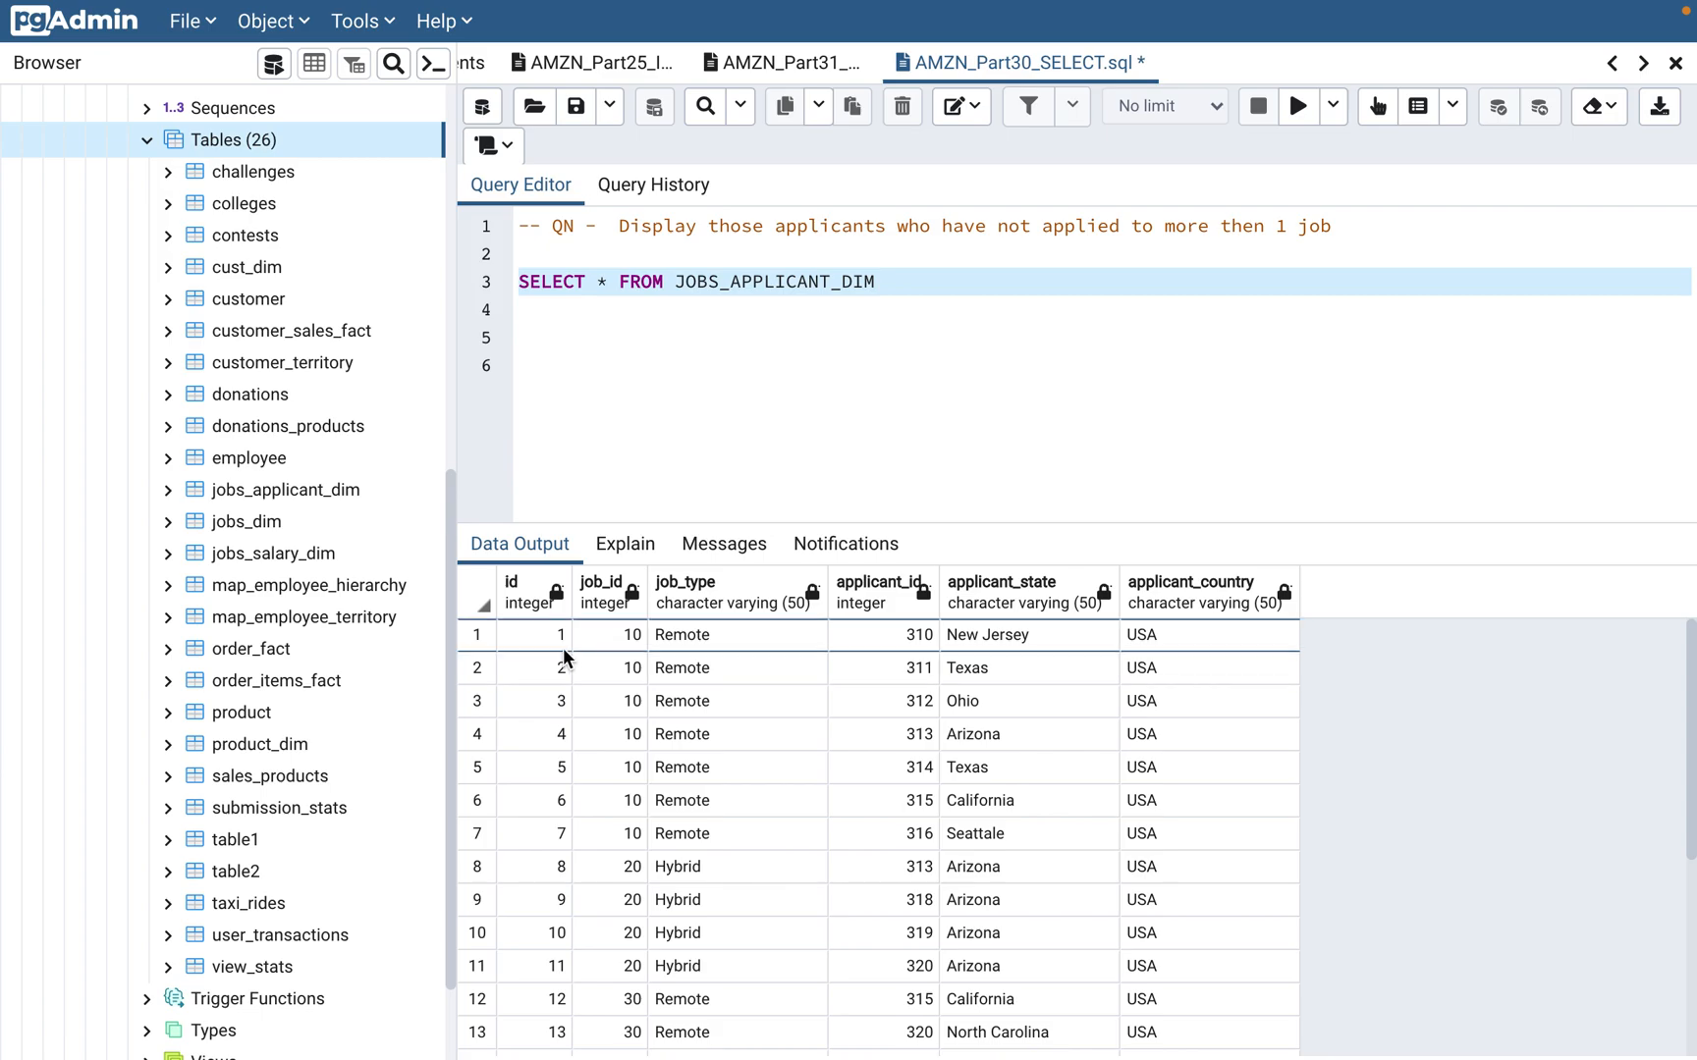
mouse_move(630, 697)
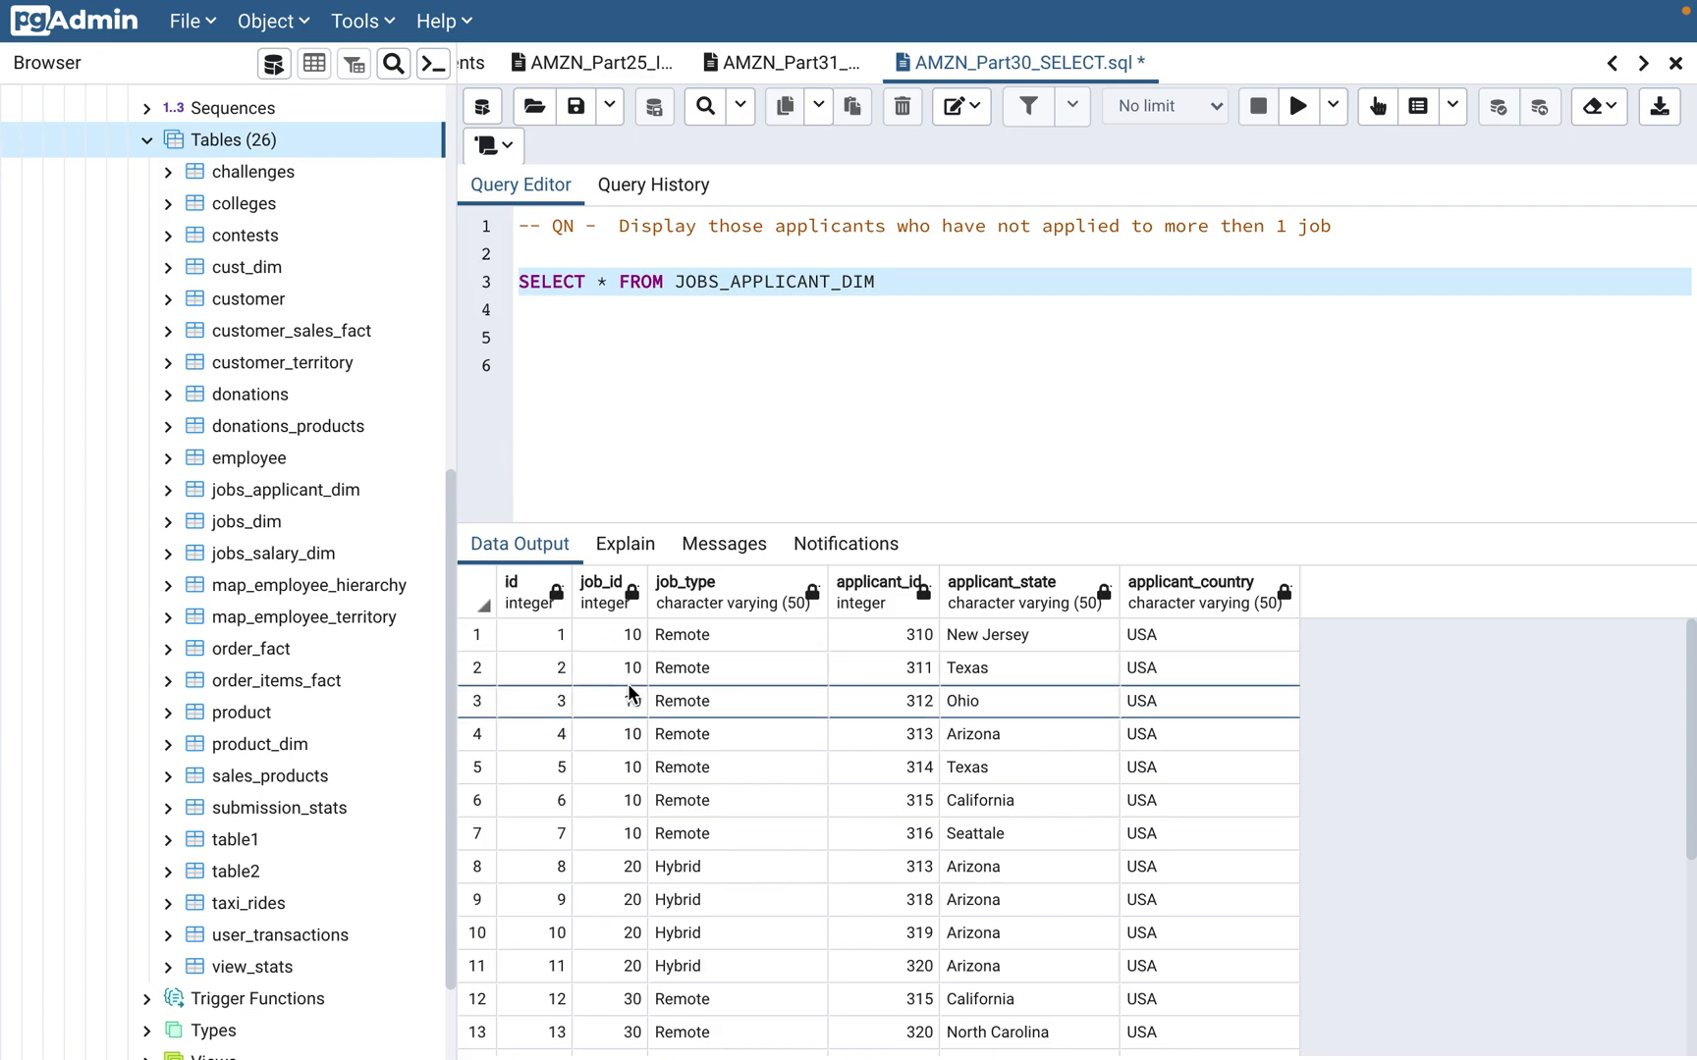
scroll("down", 3)
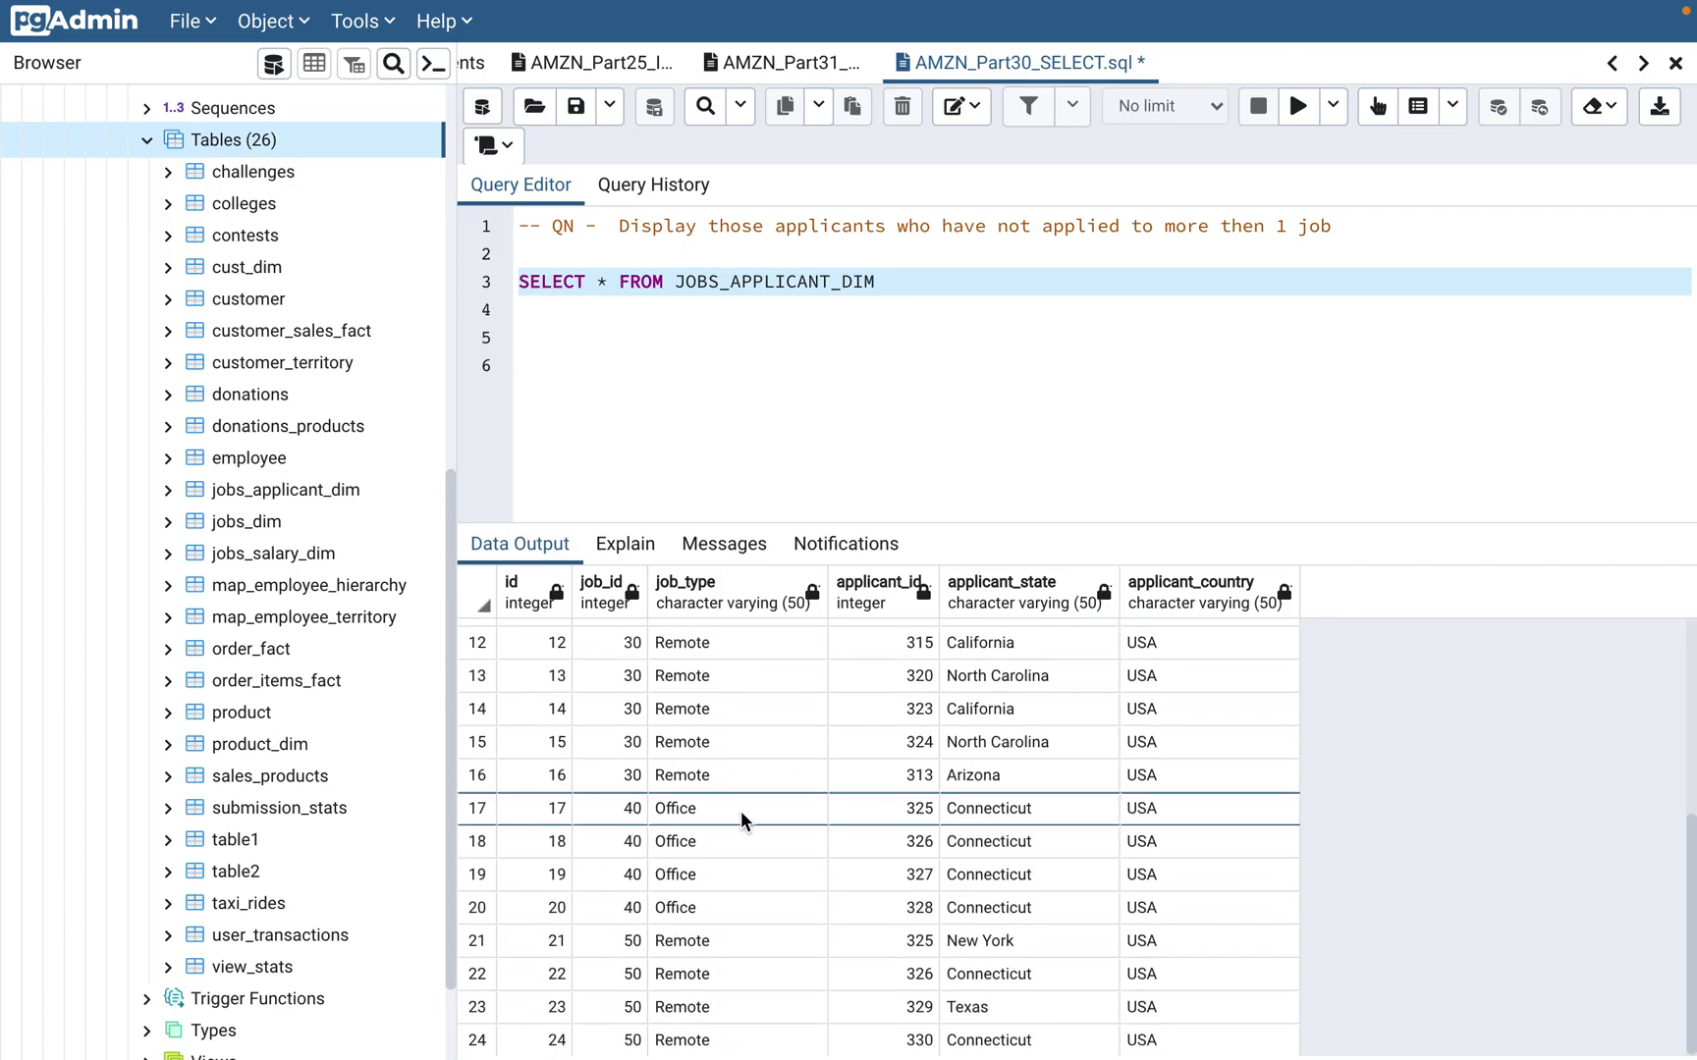
scroll("up", 3)
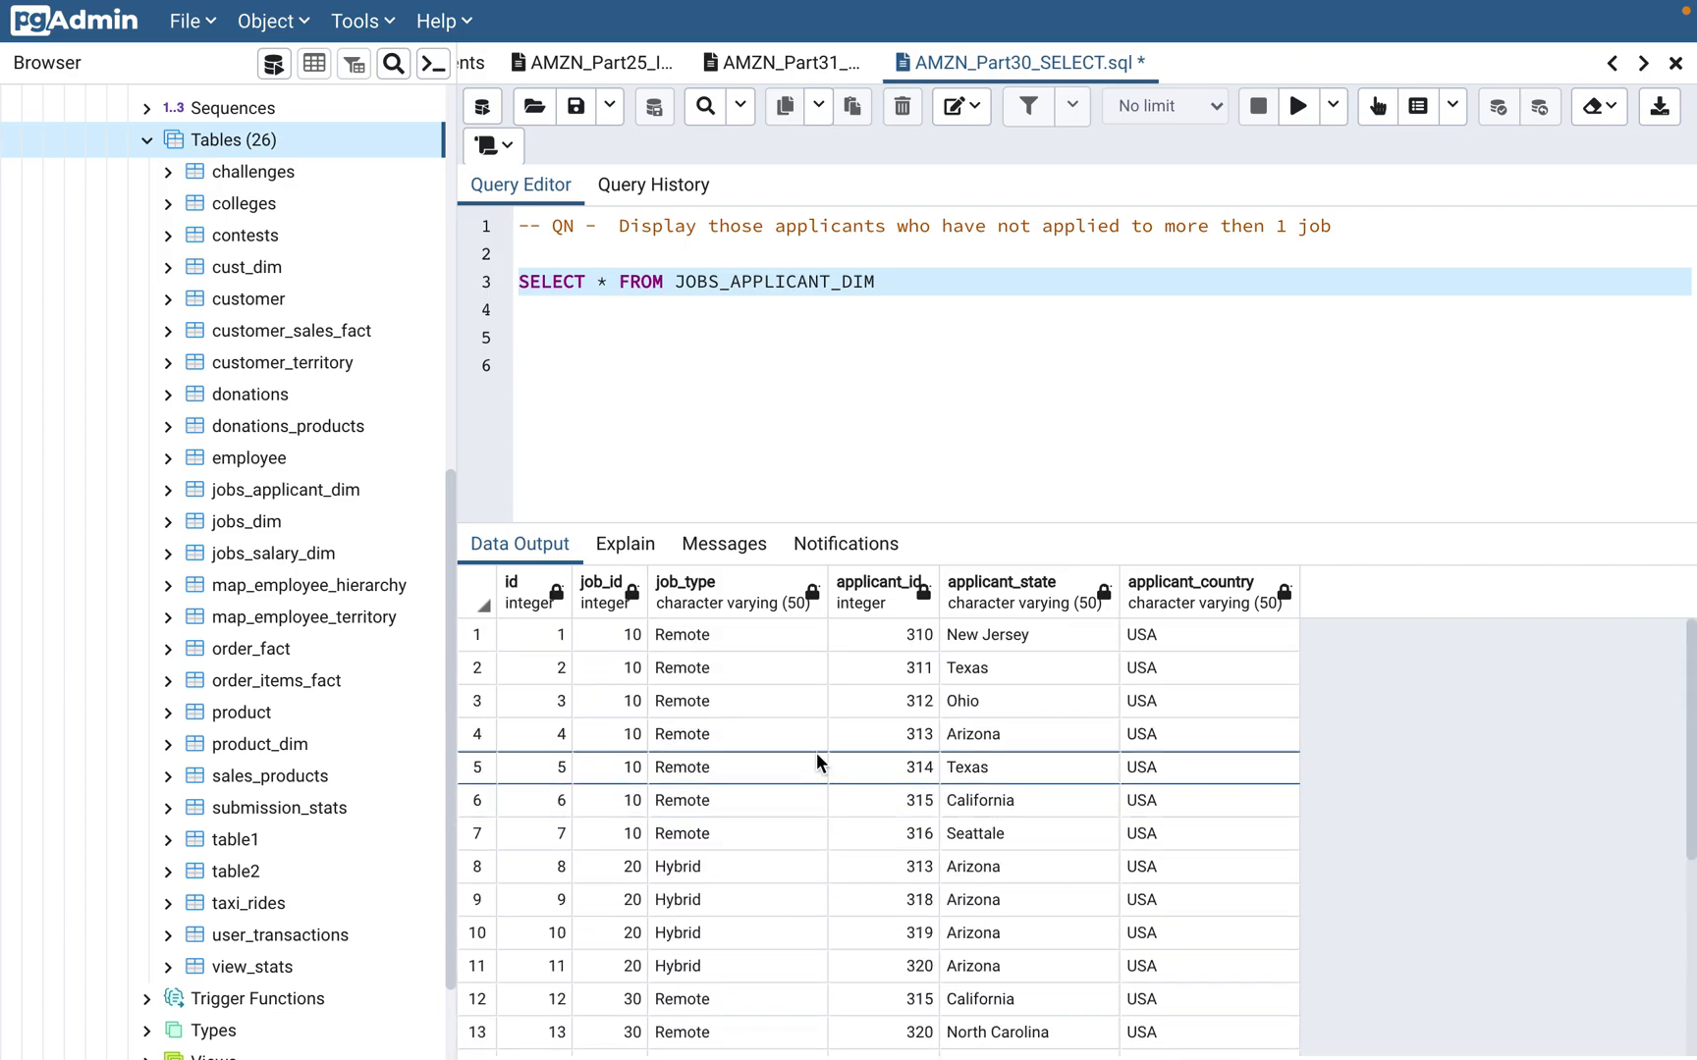
mouse_move(628, 758)
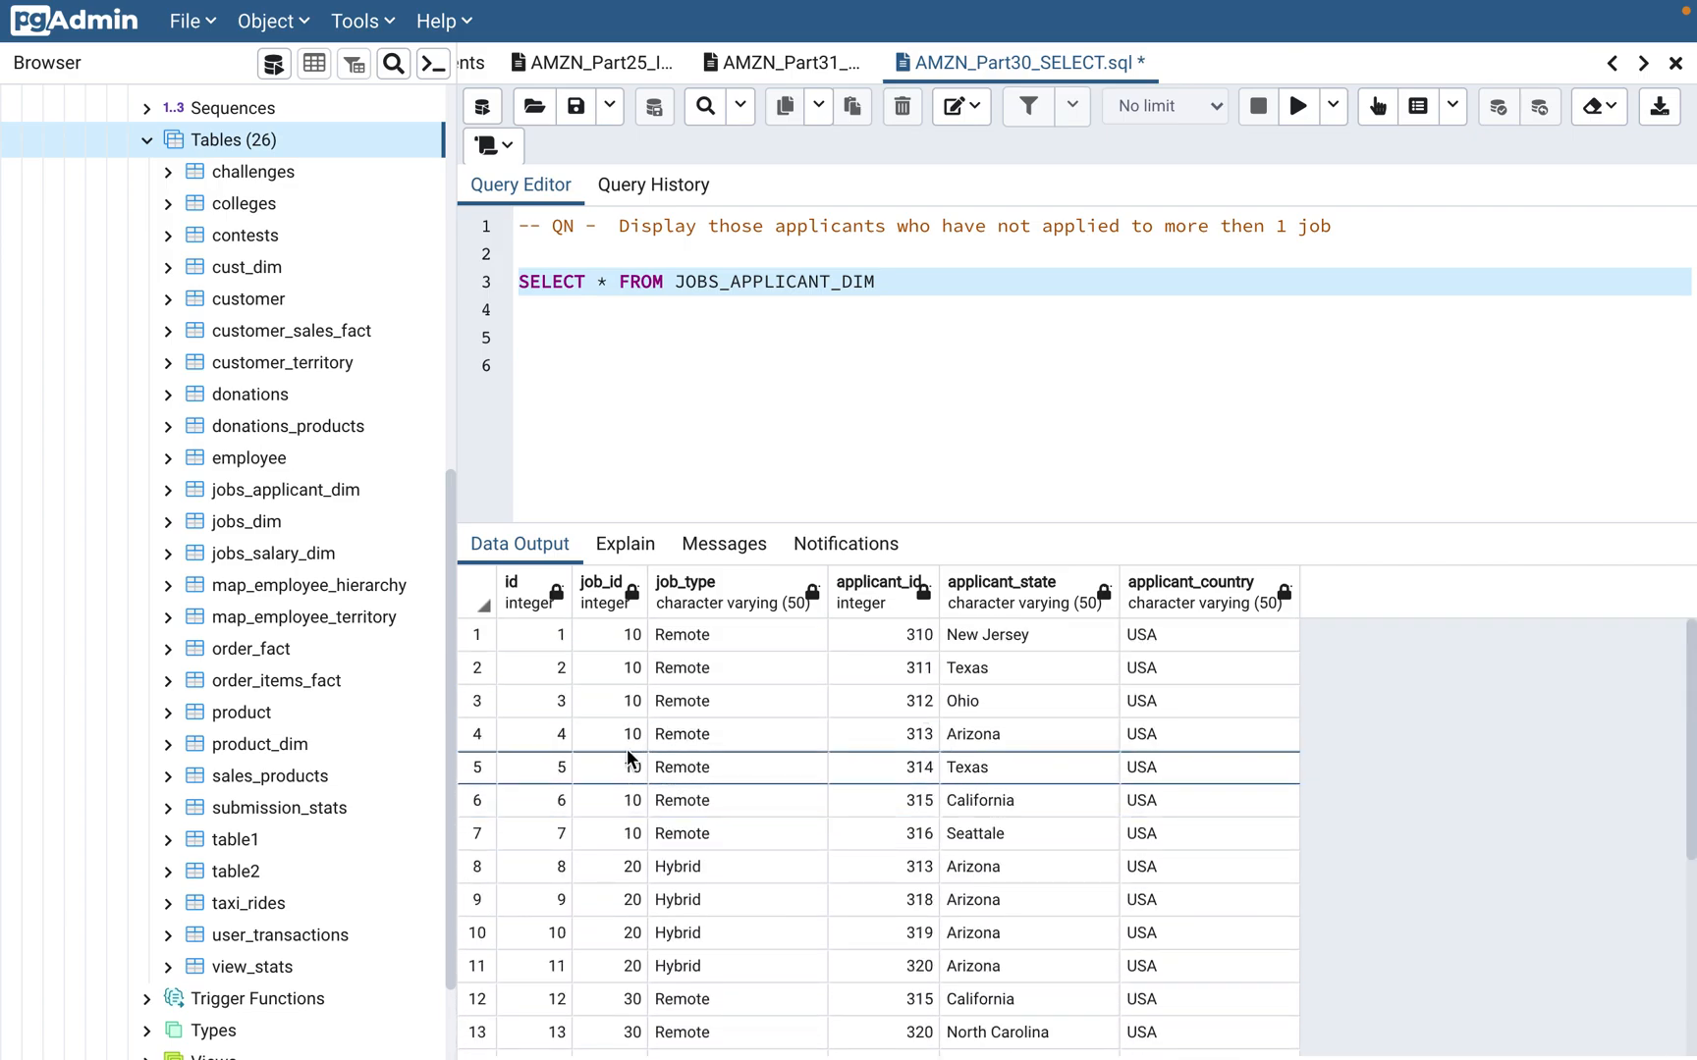
mouse_move(937, 752)
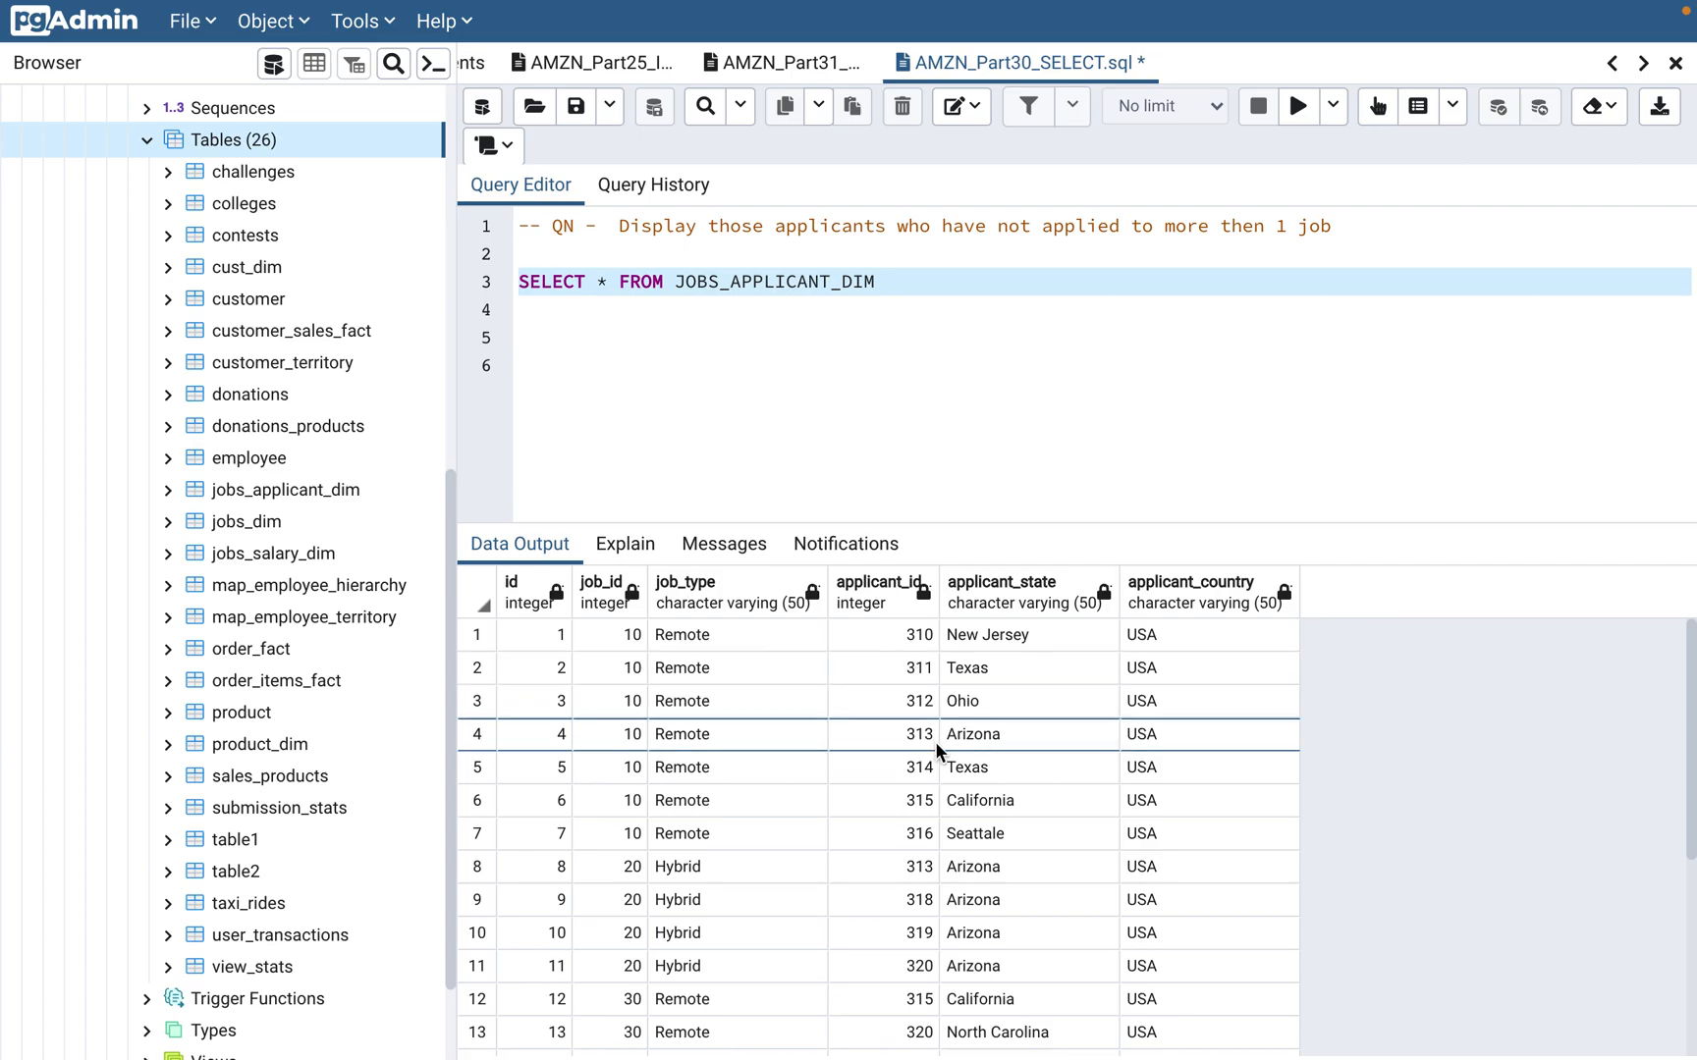
mouse_move(1039, 662)
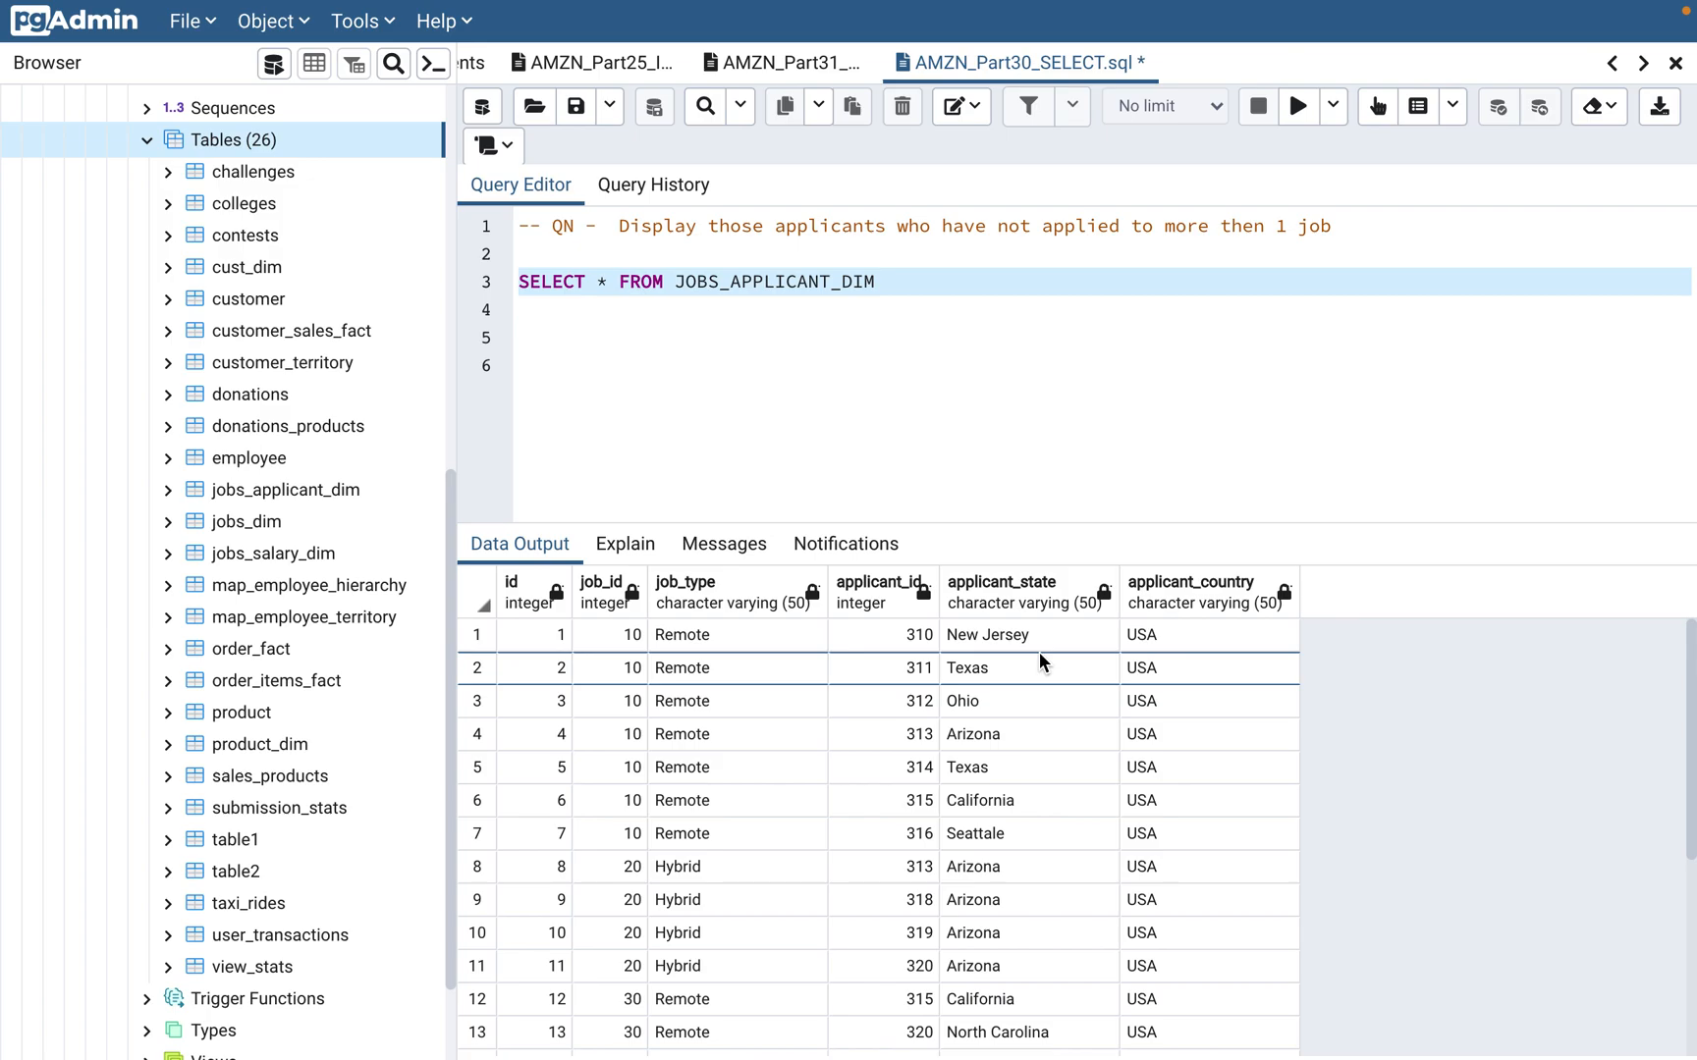
scroll("down", 3)
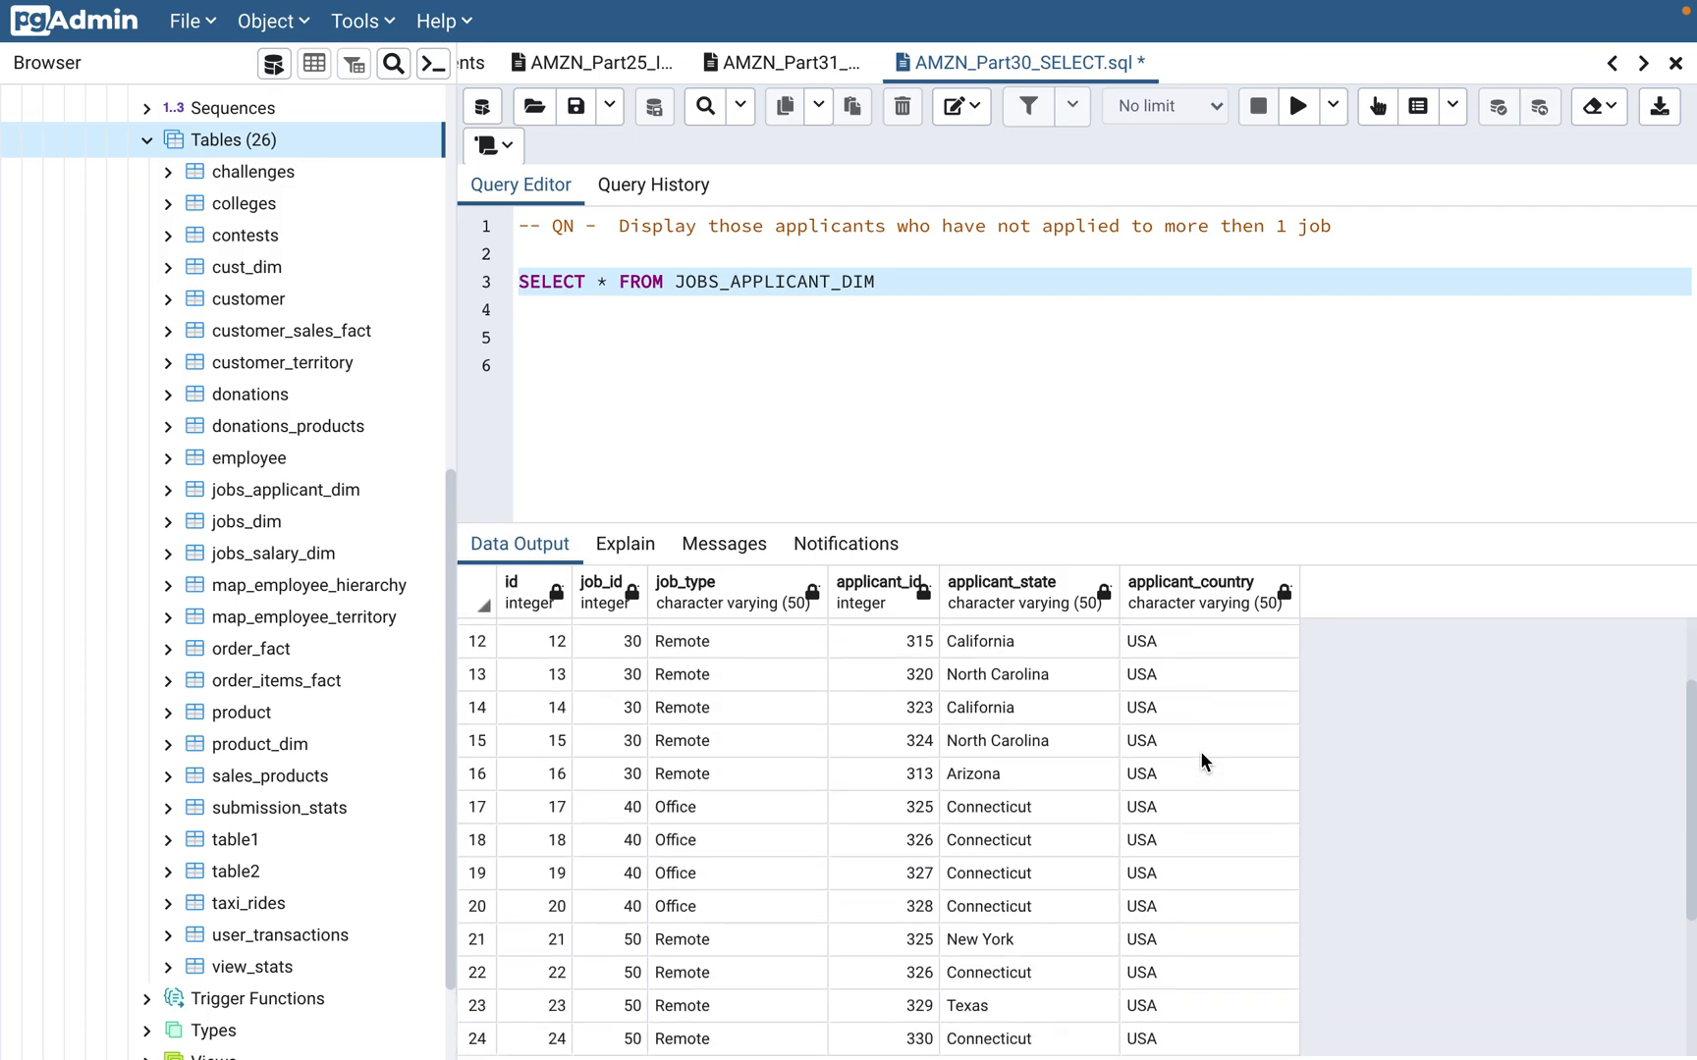
scroll("up", 3)
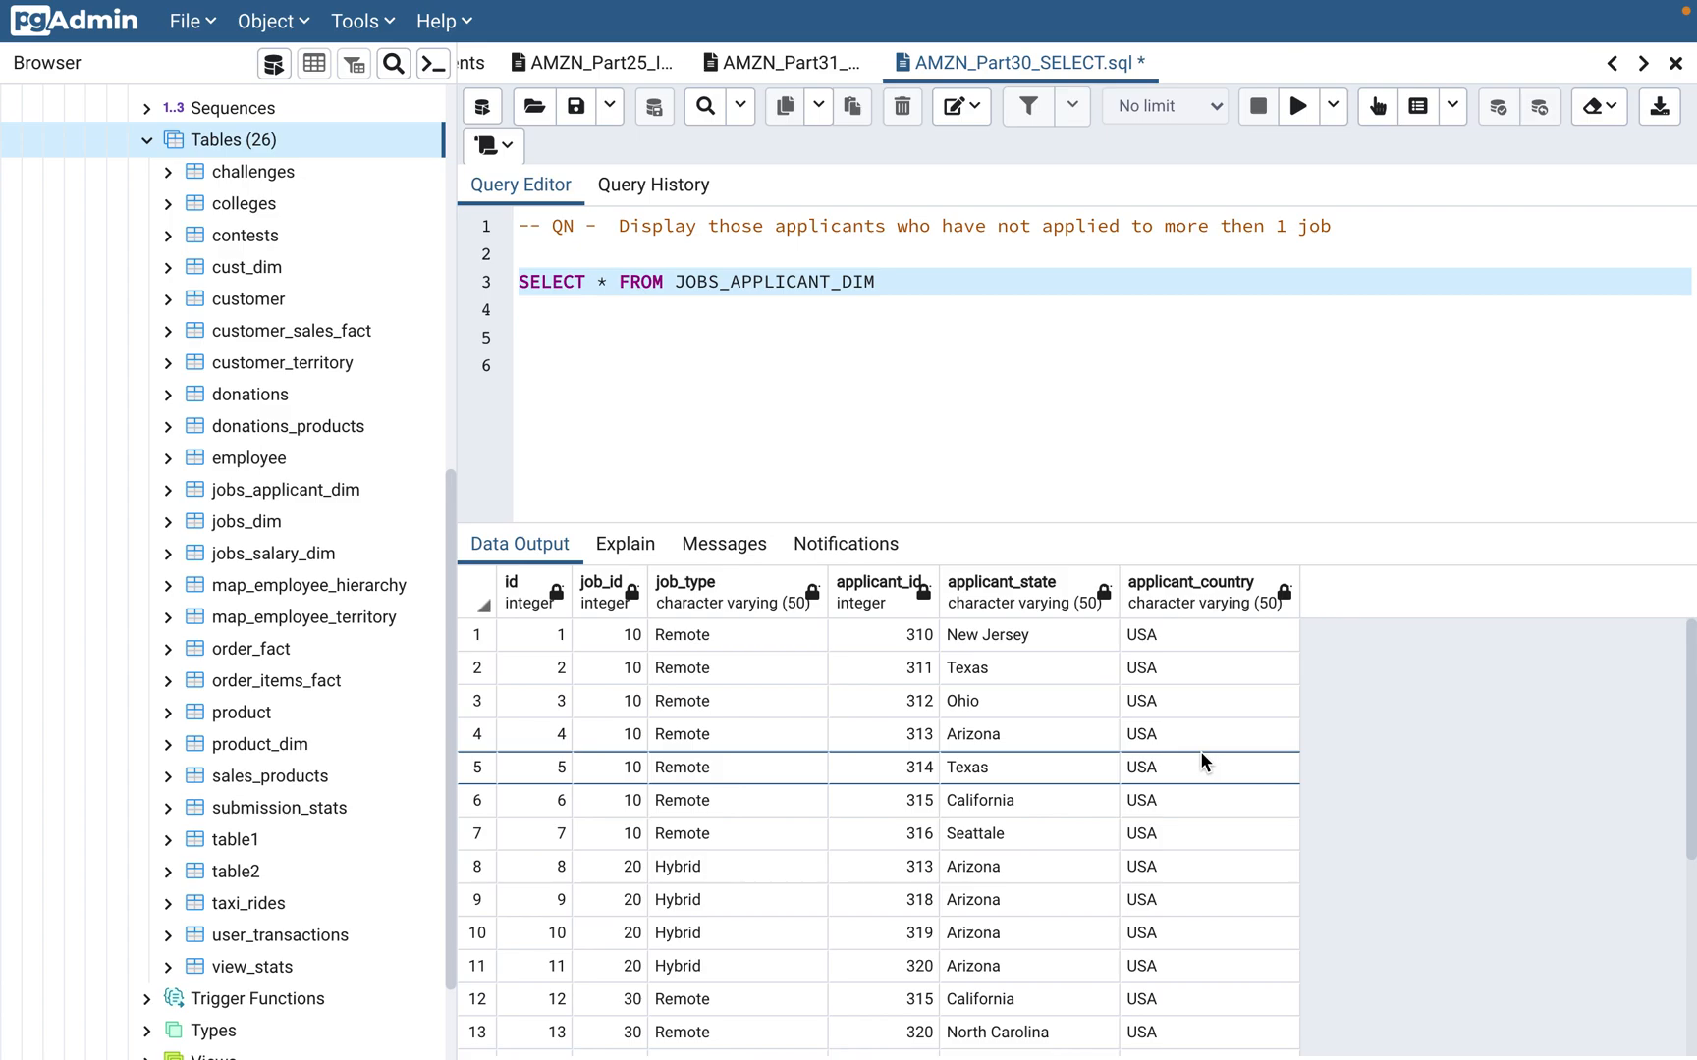
mouse_move(995, 460)
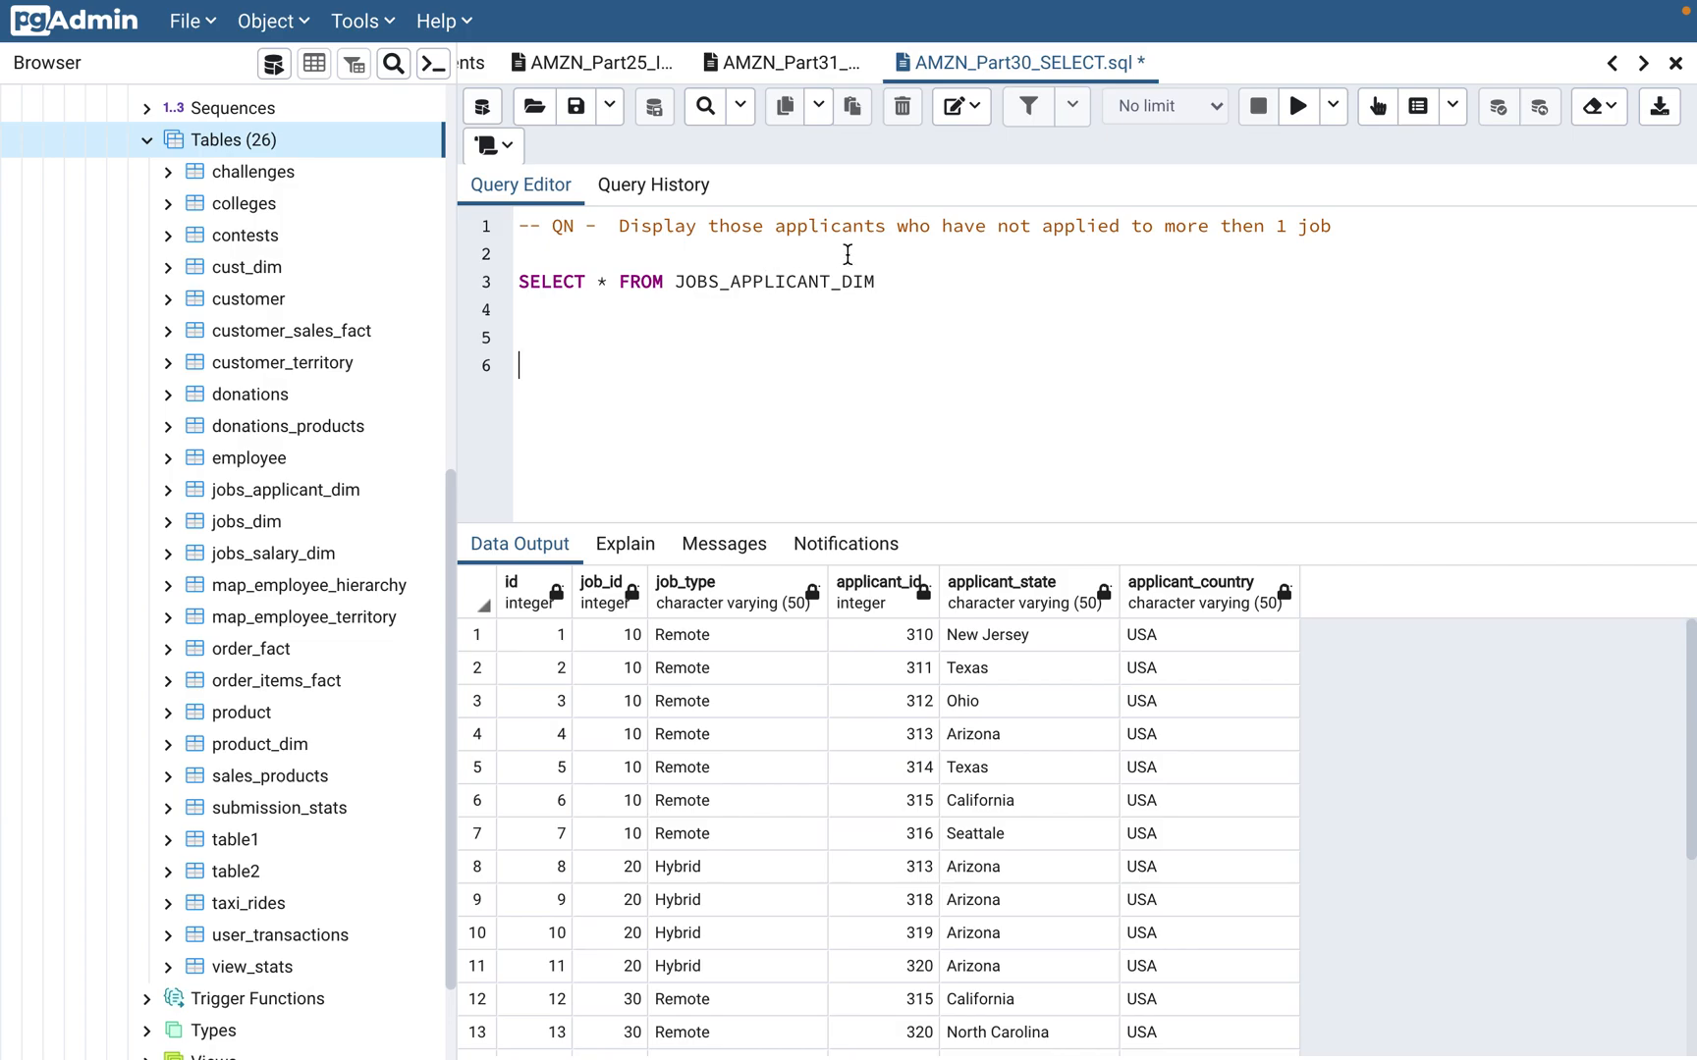
mouse_move(844, 524)
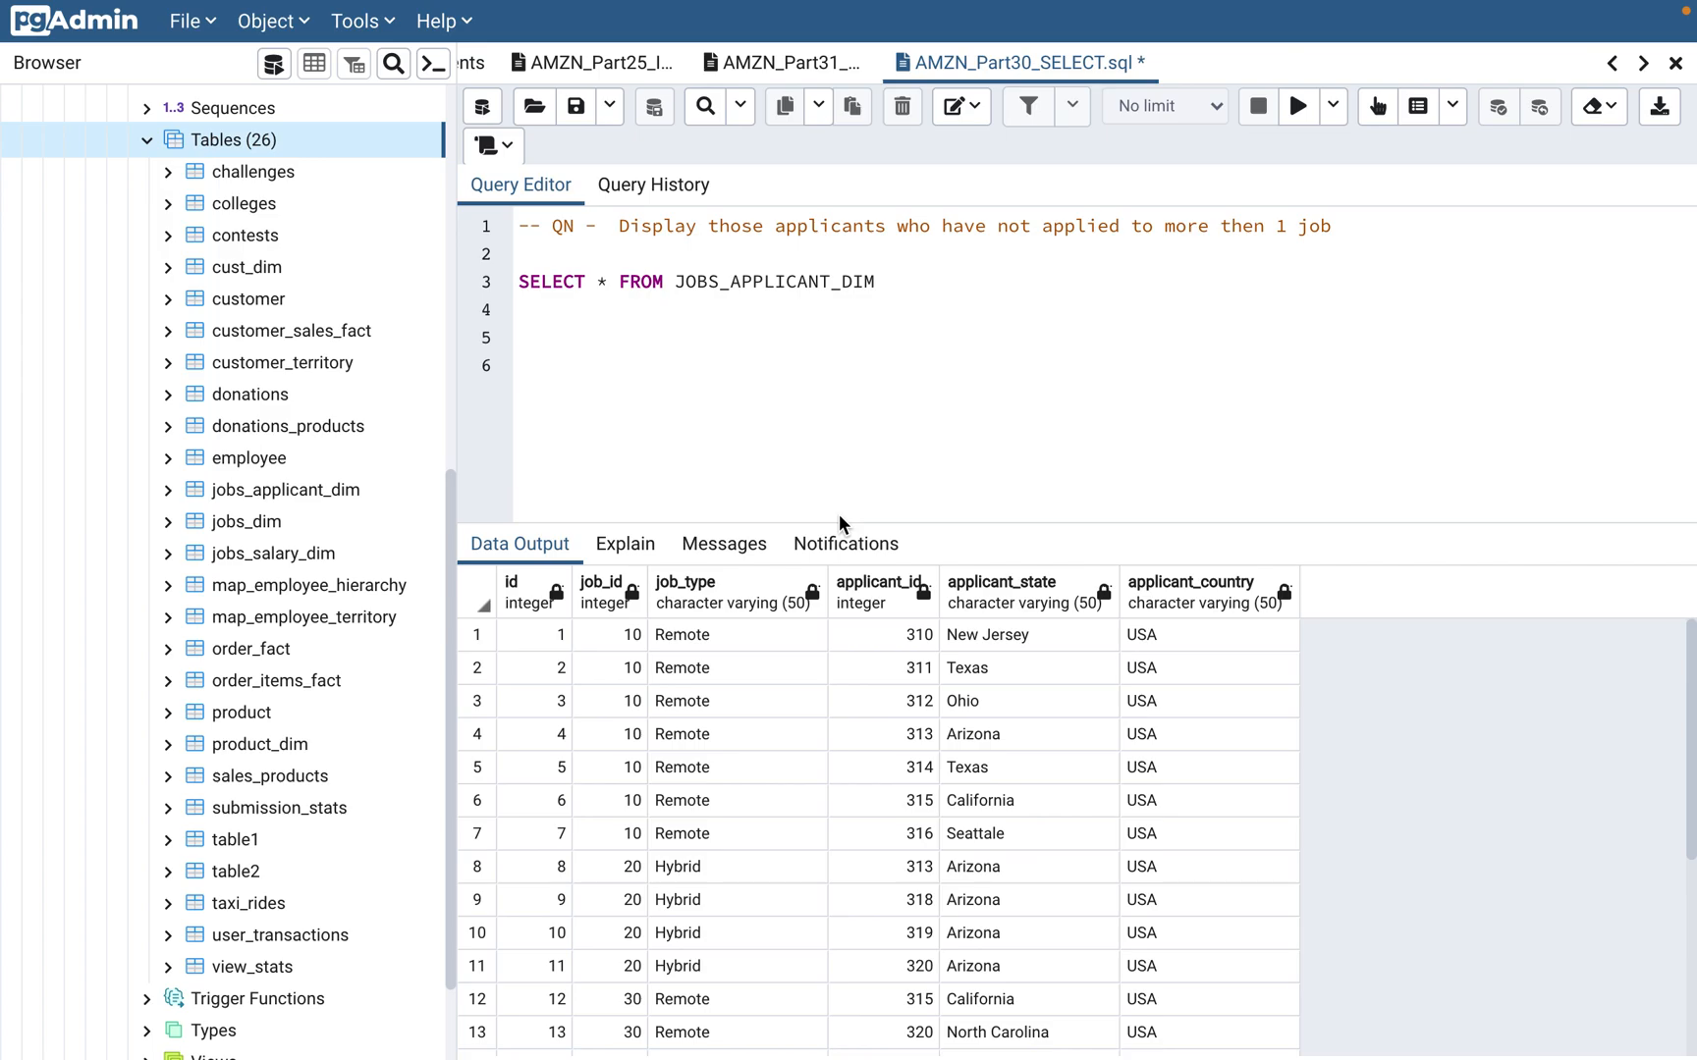
Select the table name JOBS_APPLICANT_DIM in the query editor
left_click(518, 365)
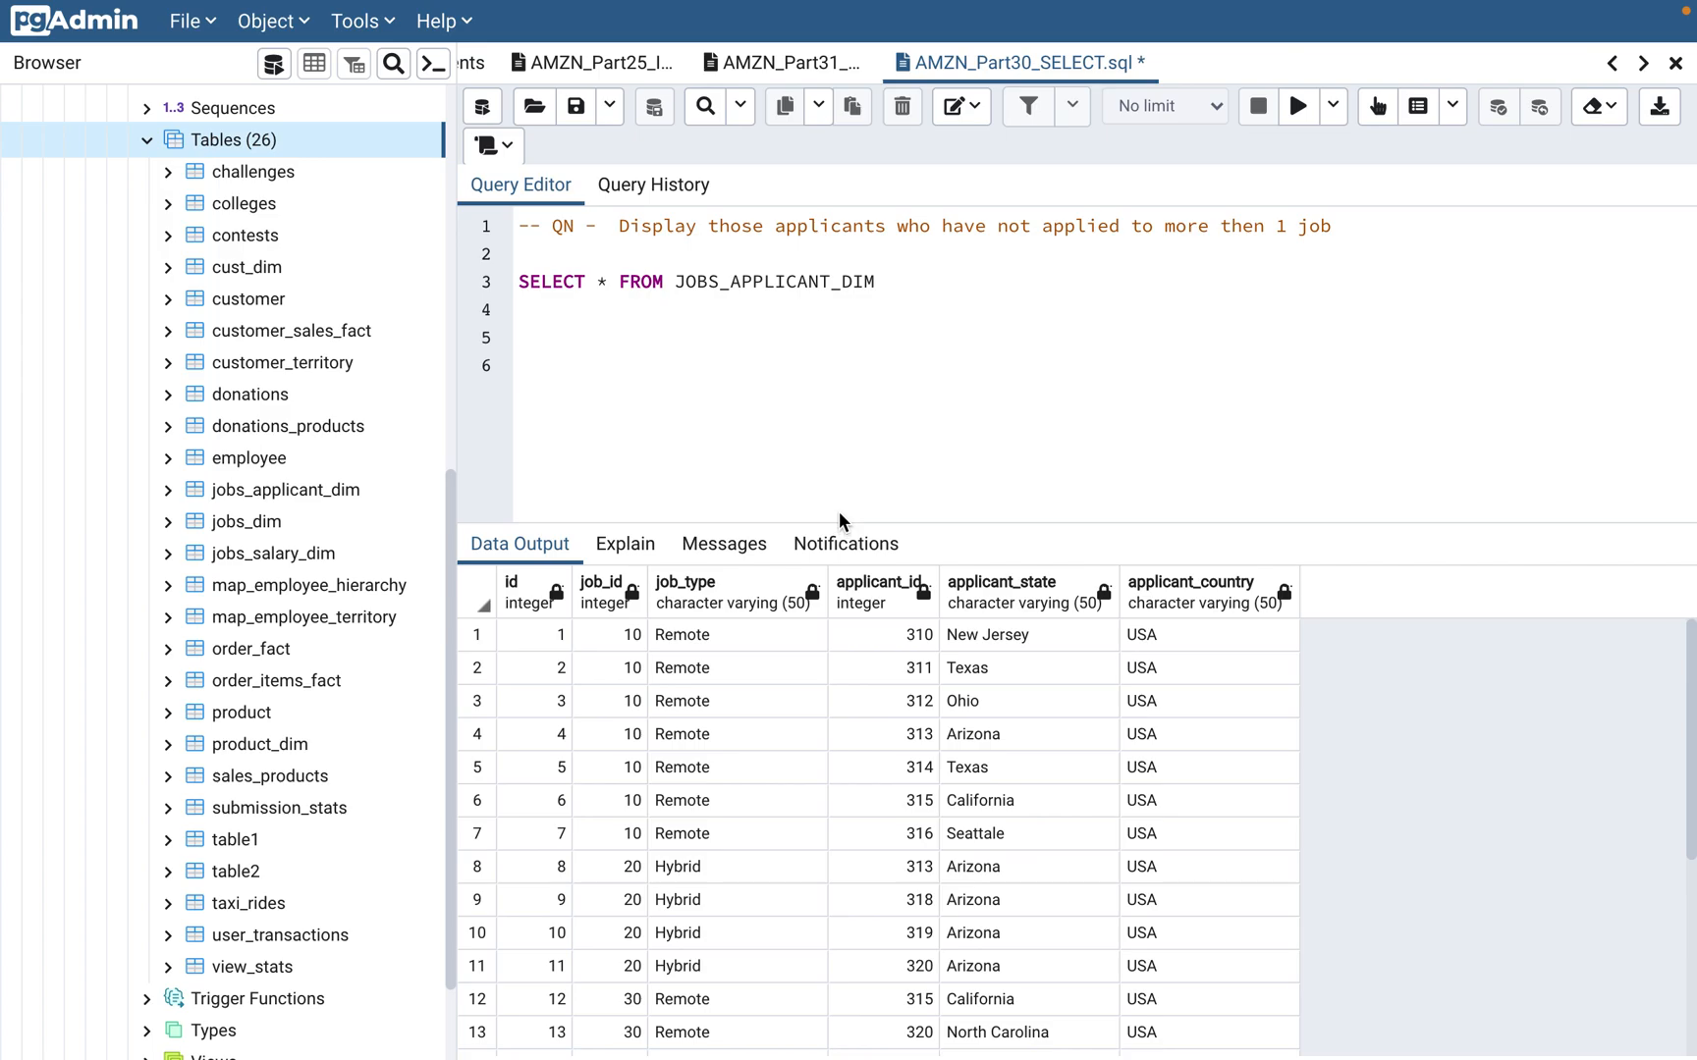
mouse_move(891, 236)
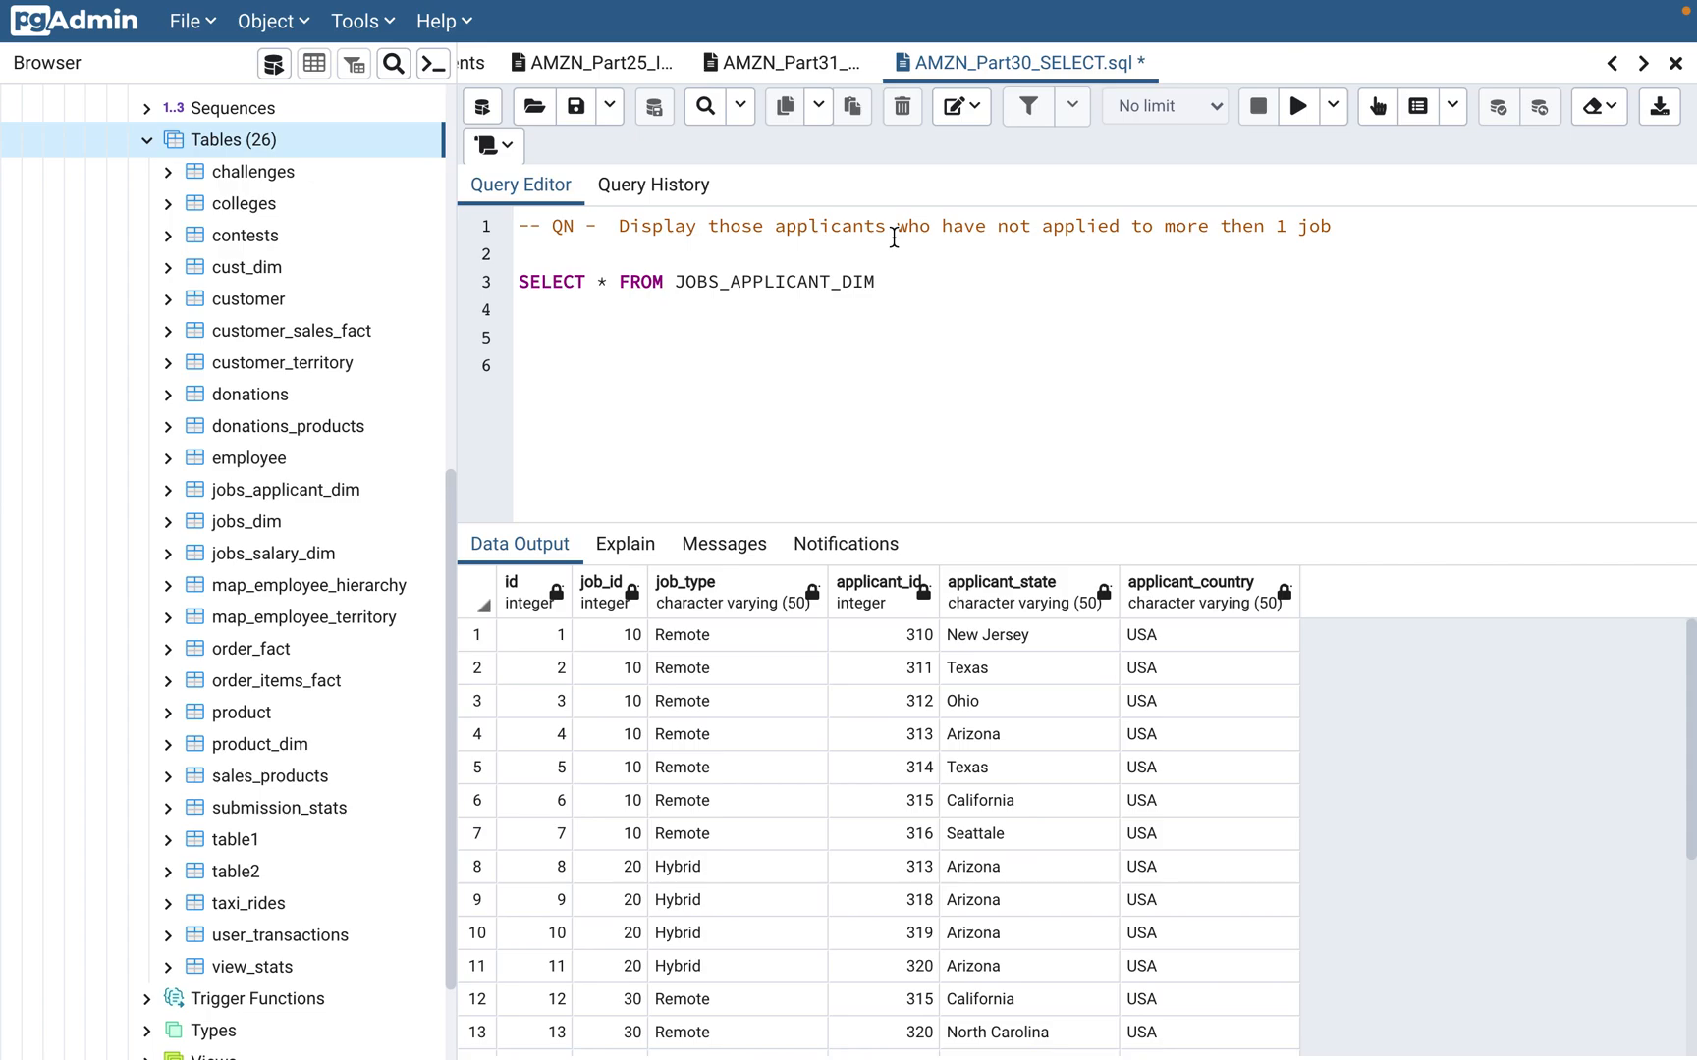
mouse_move(799, 281)
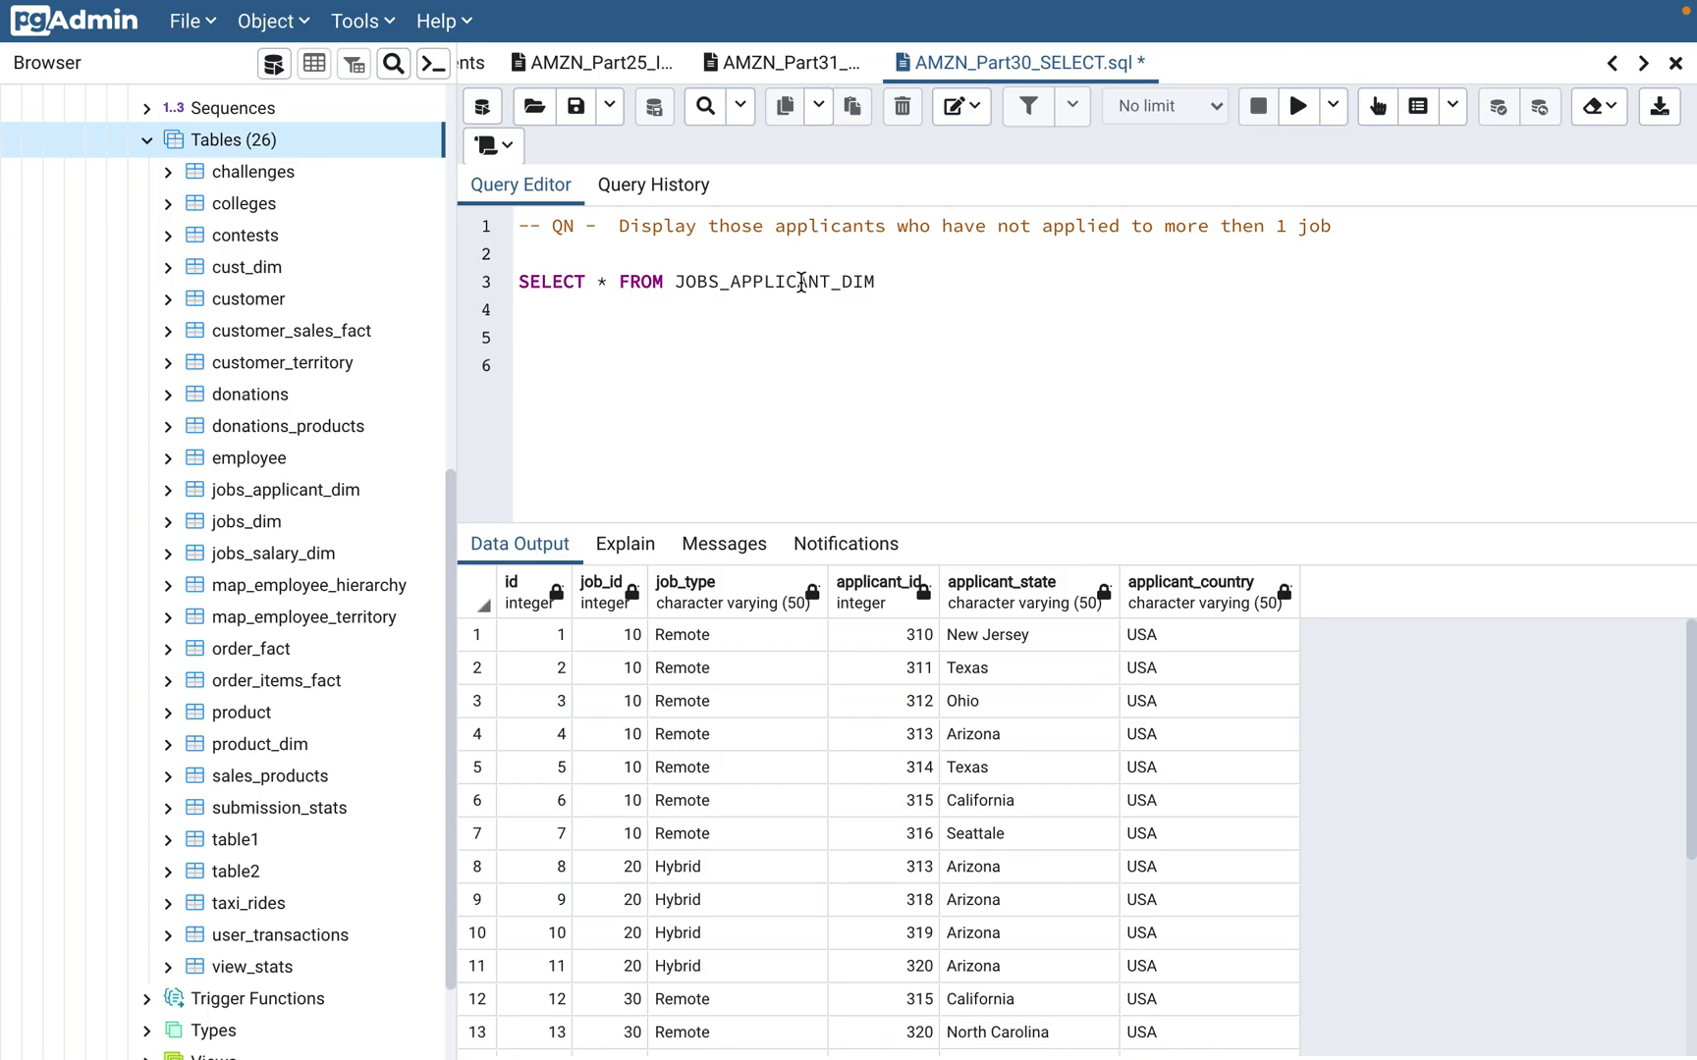
double_click(771, 281)
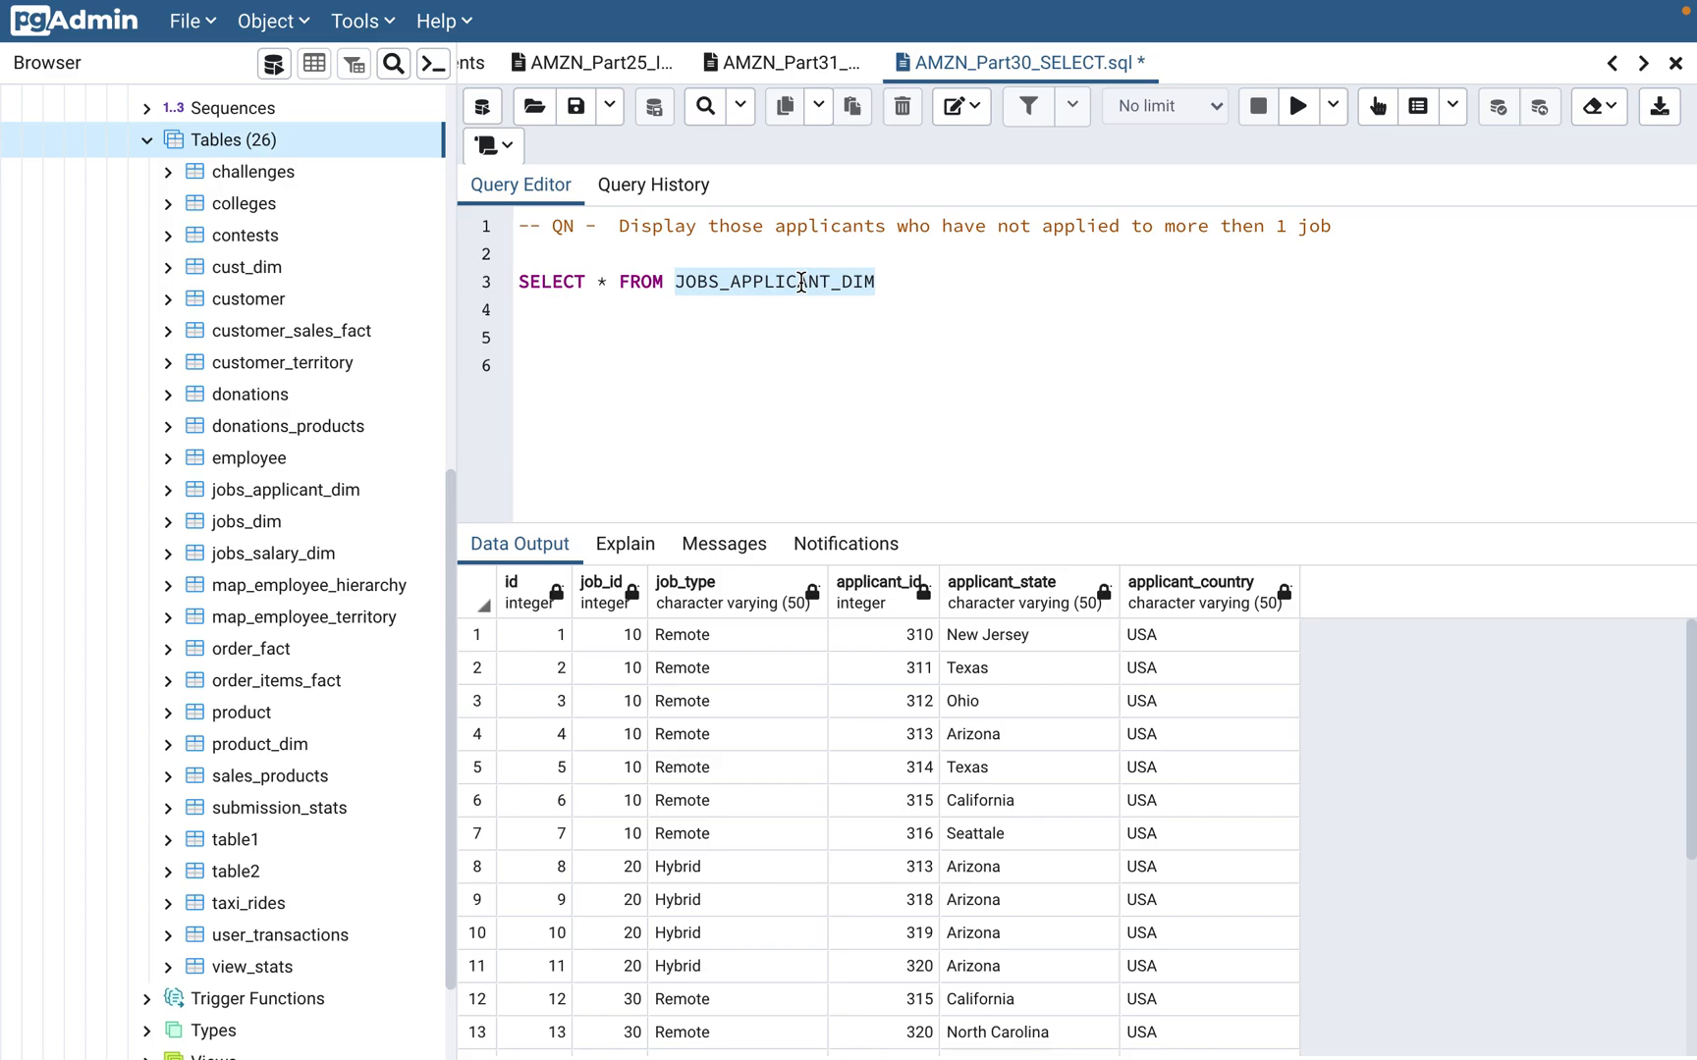
mouse_move(1212, 227)
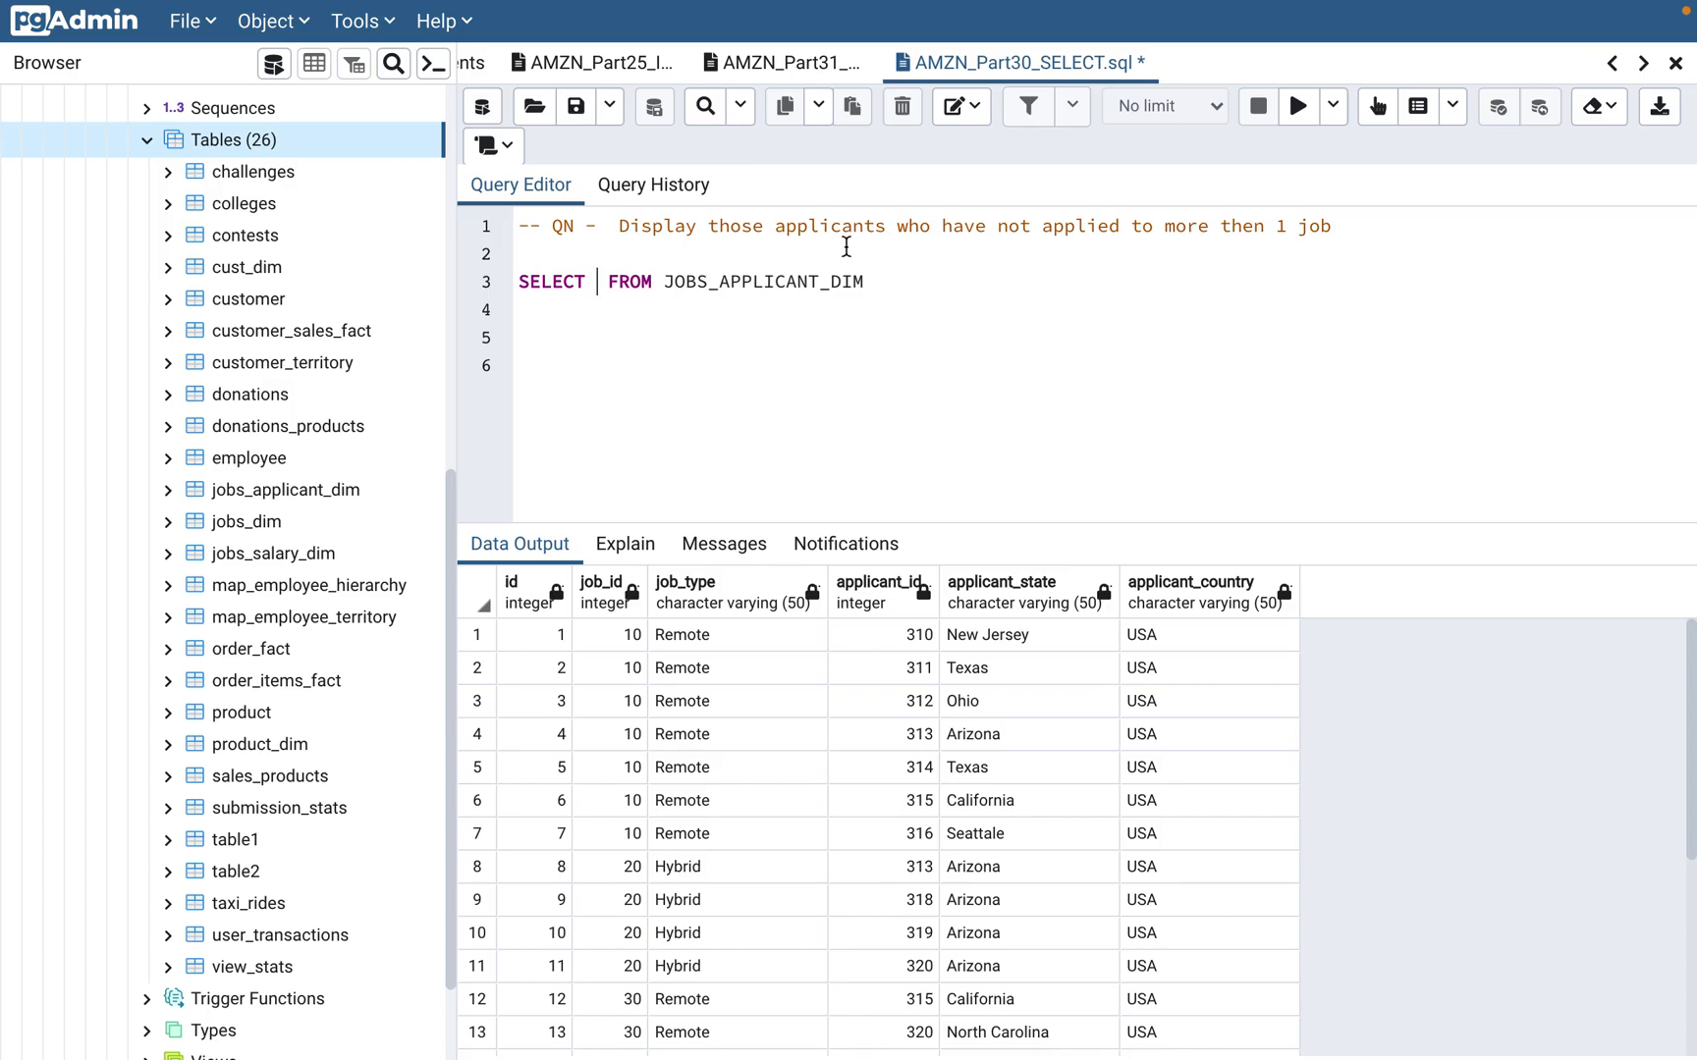
mouse_move(703, 397)
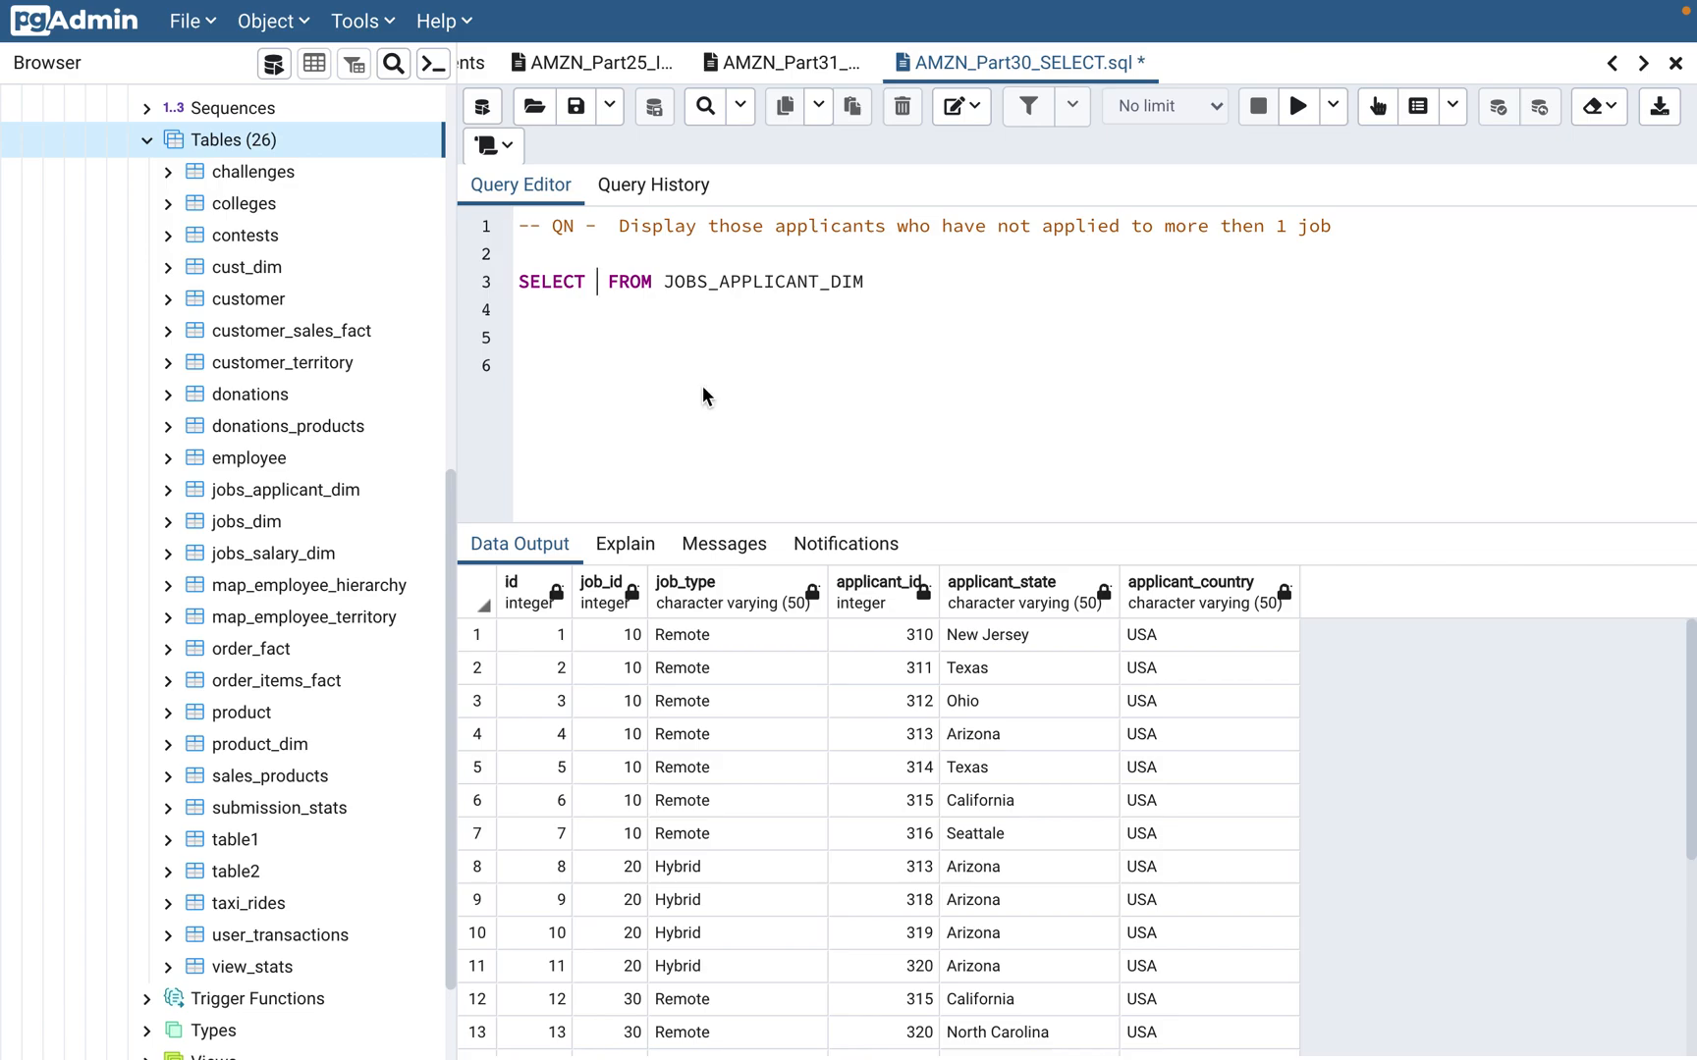
Make the select list APPLICANT_ID, COUNT (JOB_ID)
type("AP")
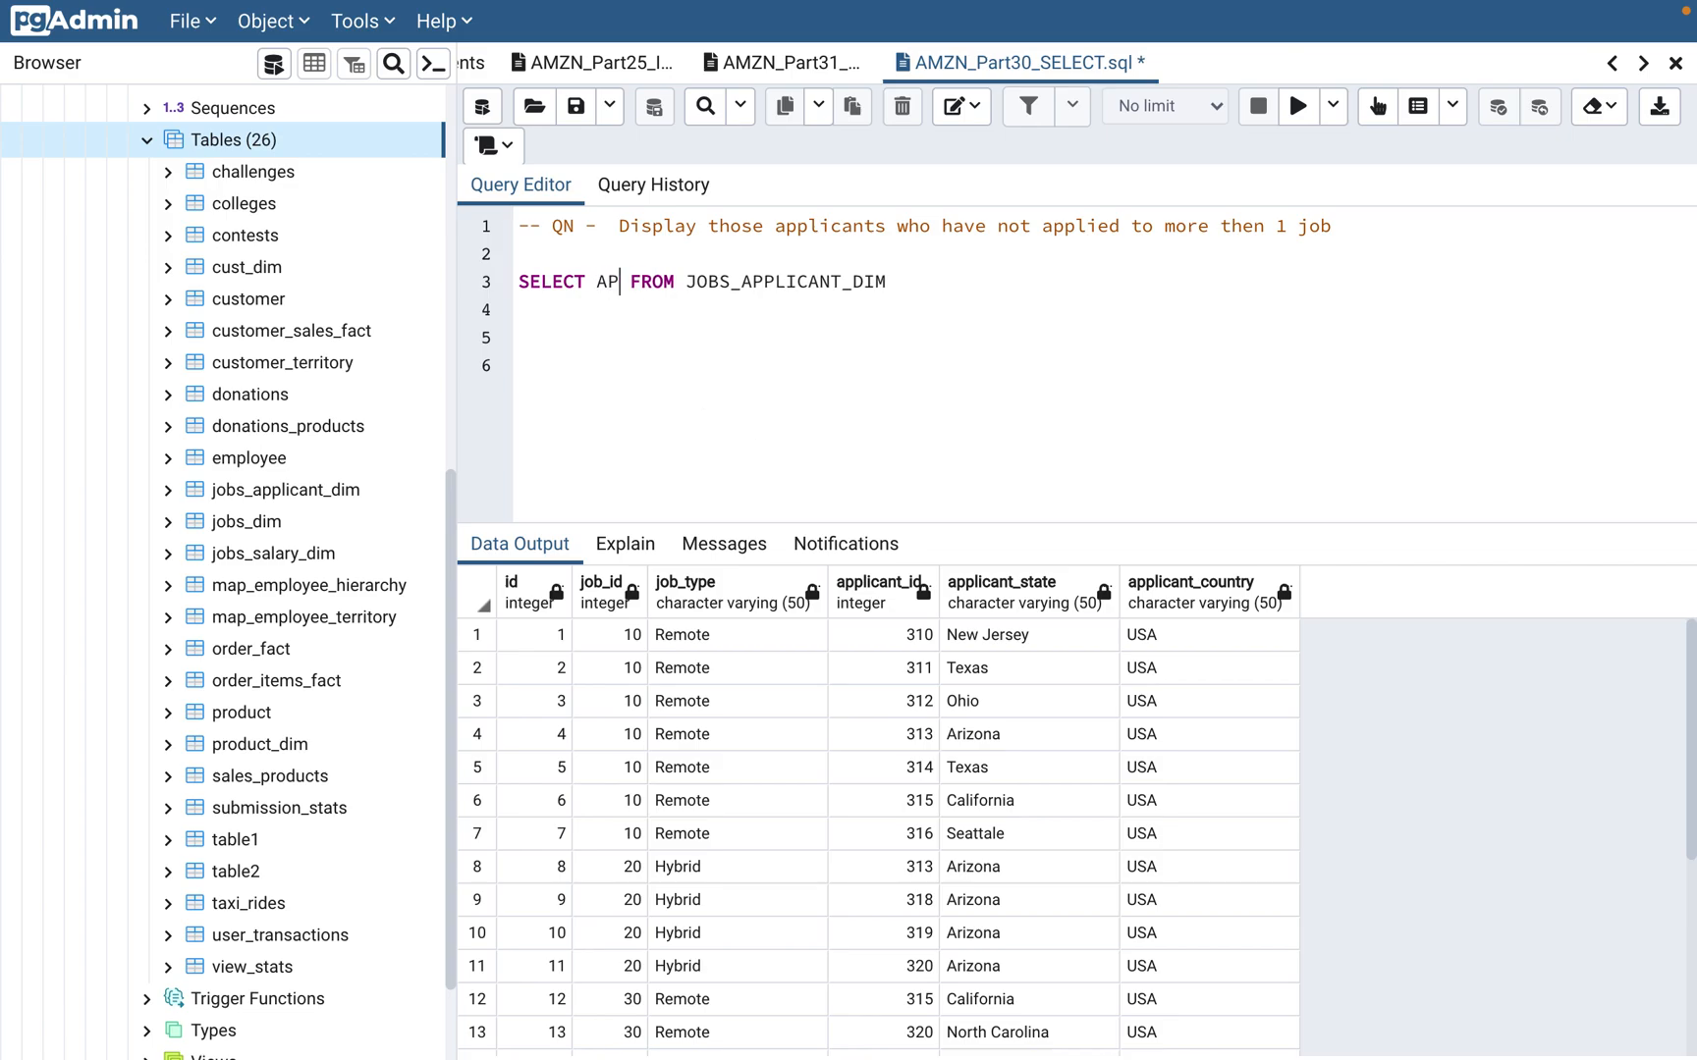
type("PLICANT_I")
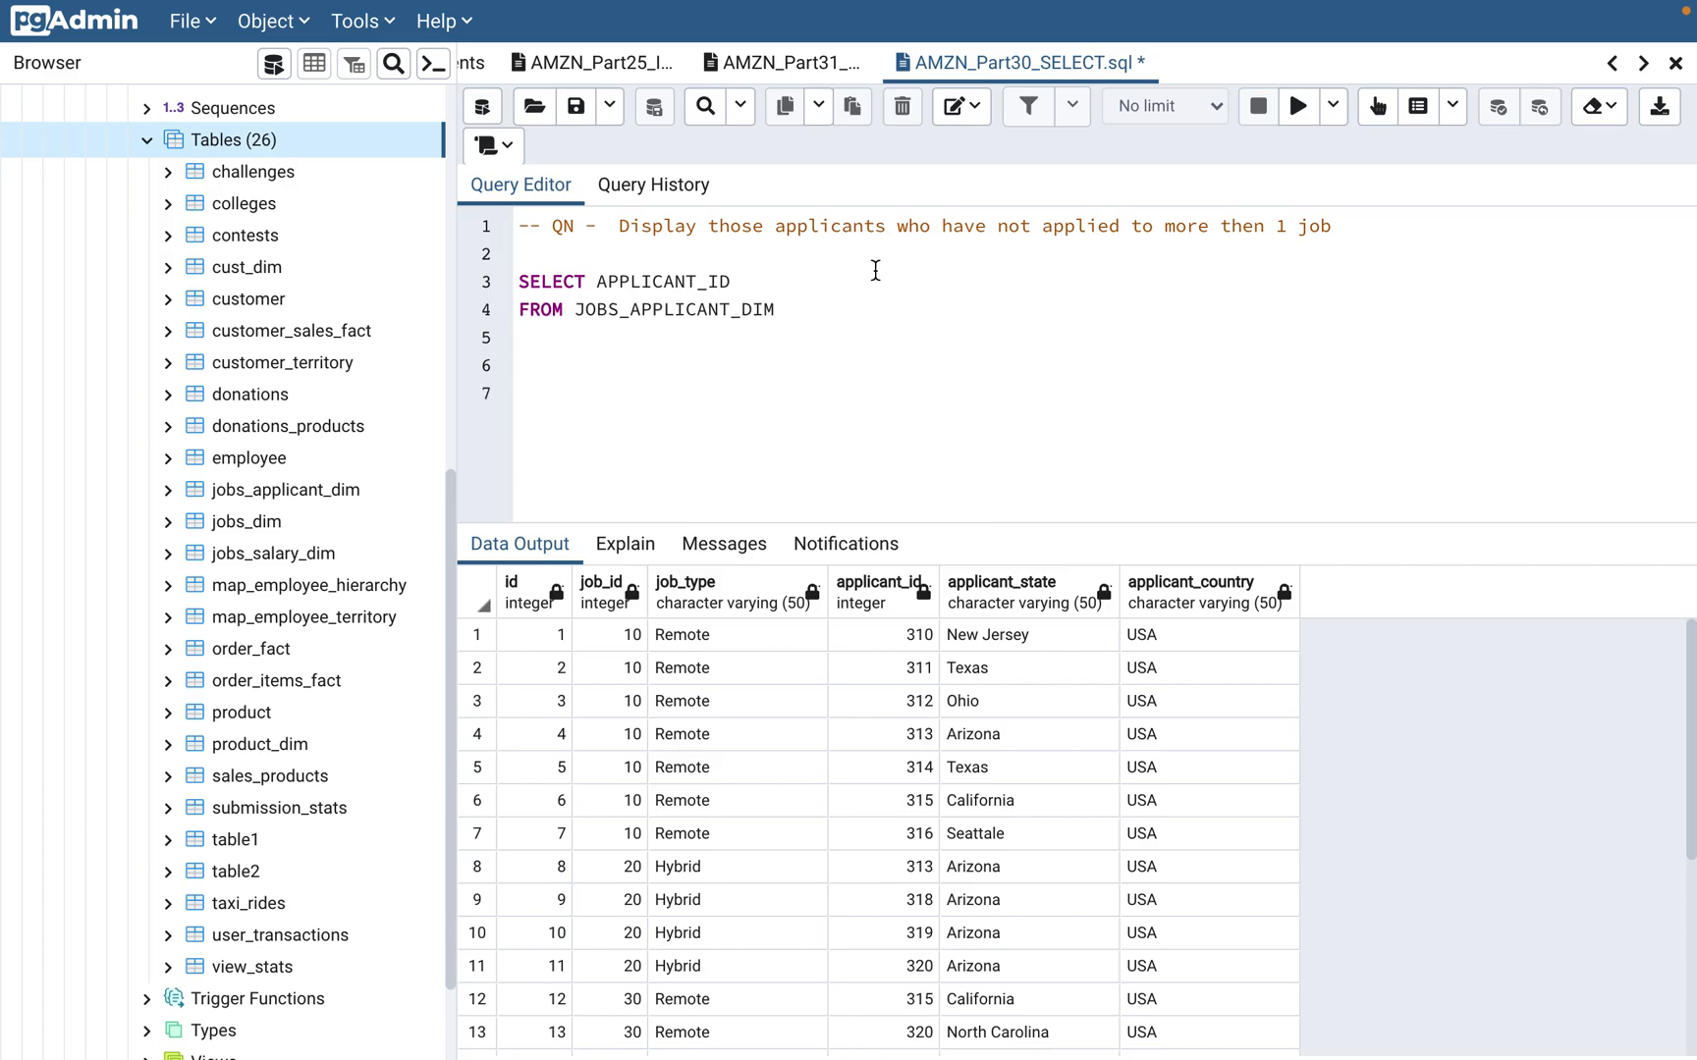
type(", COU")
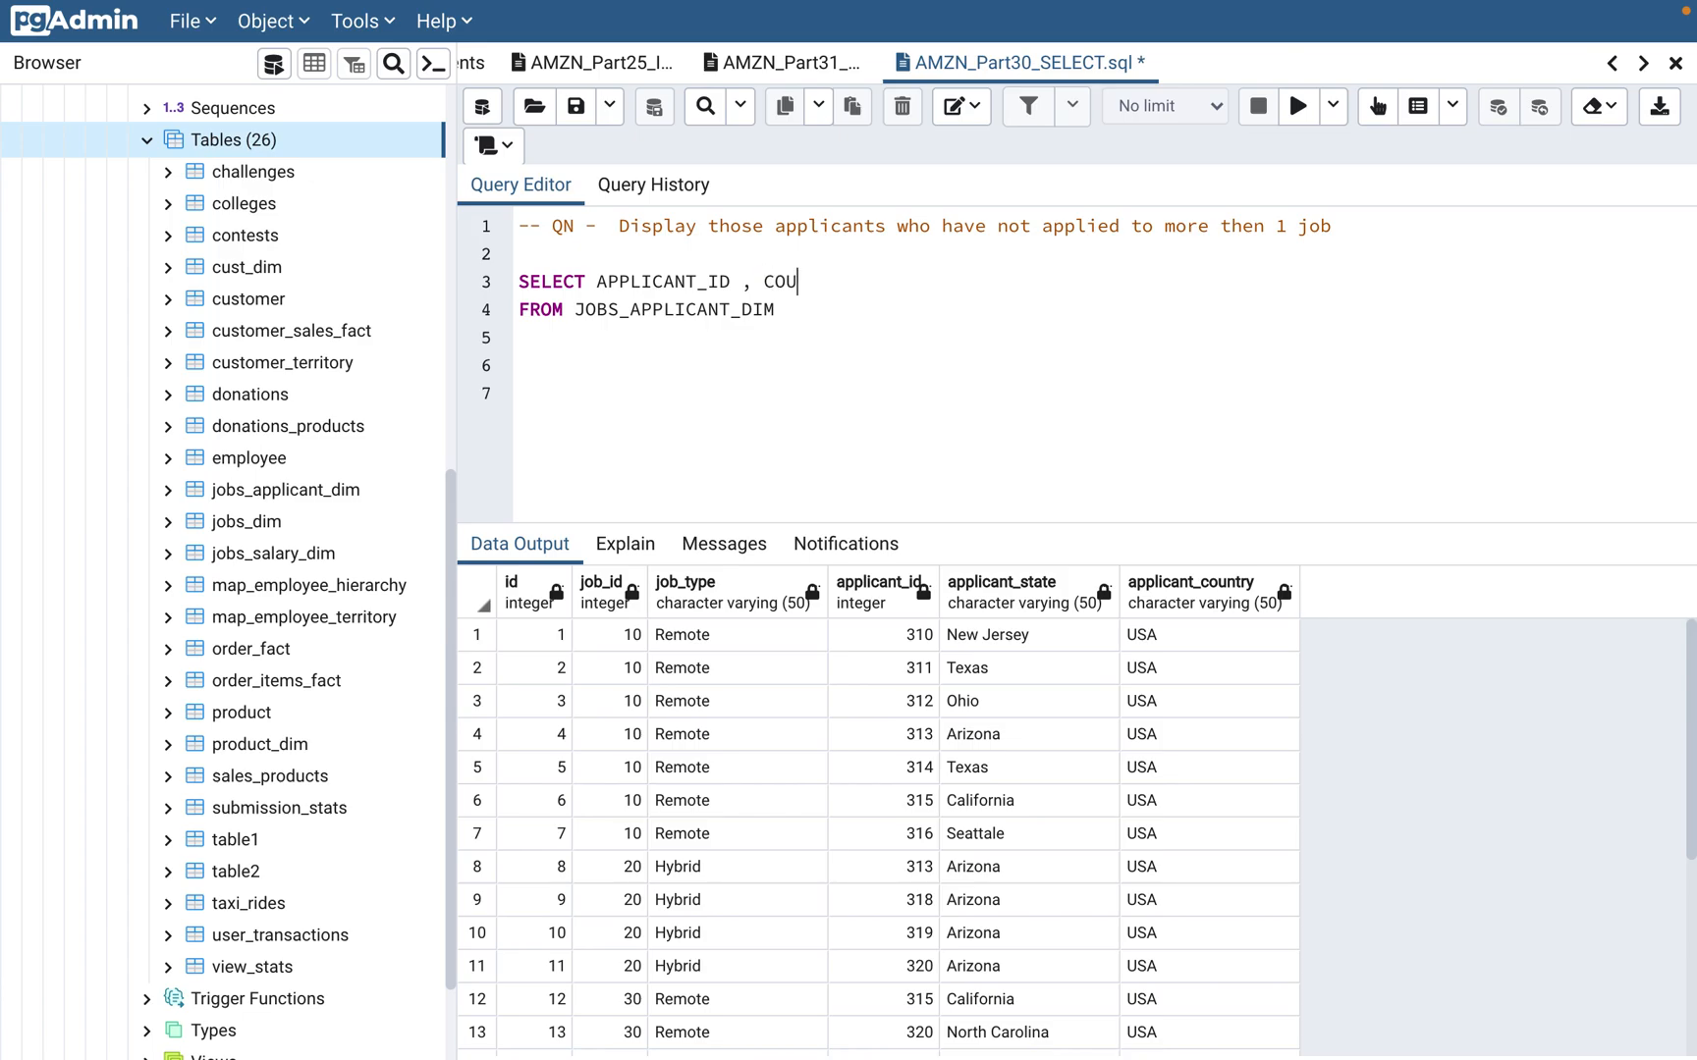
type("NT (")
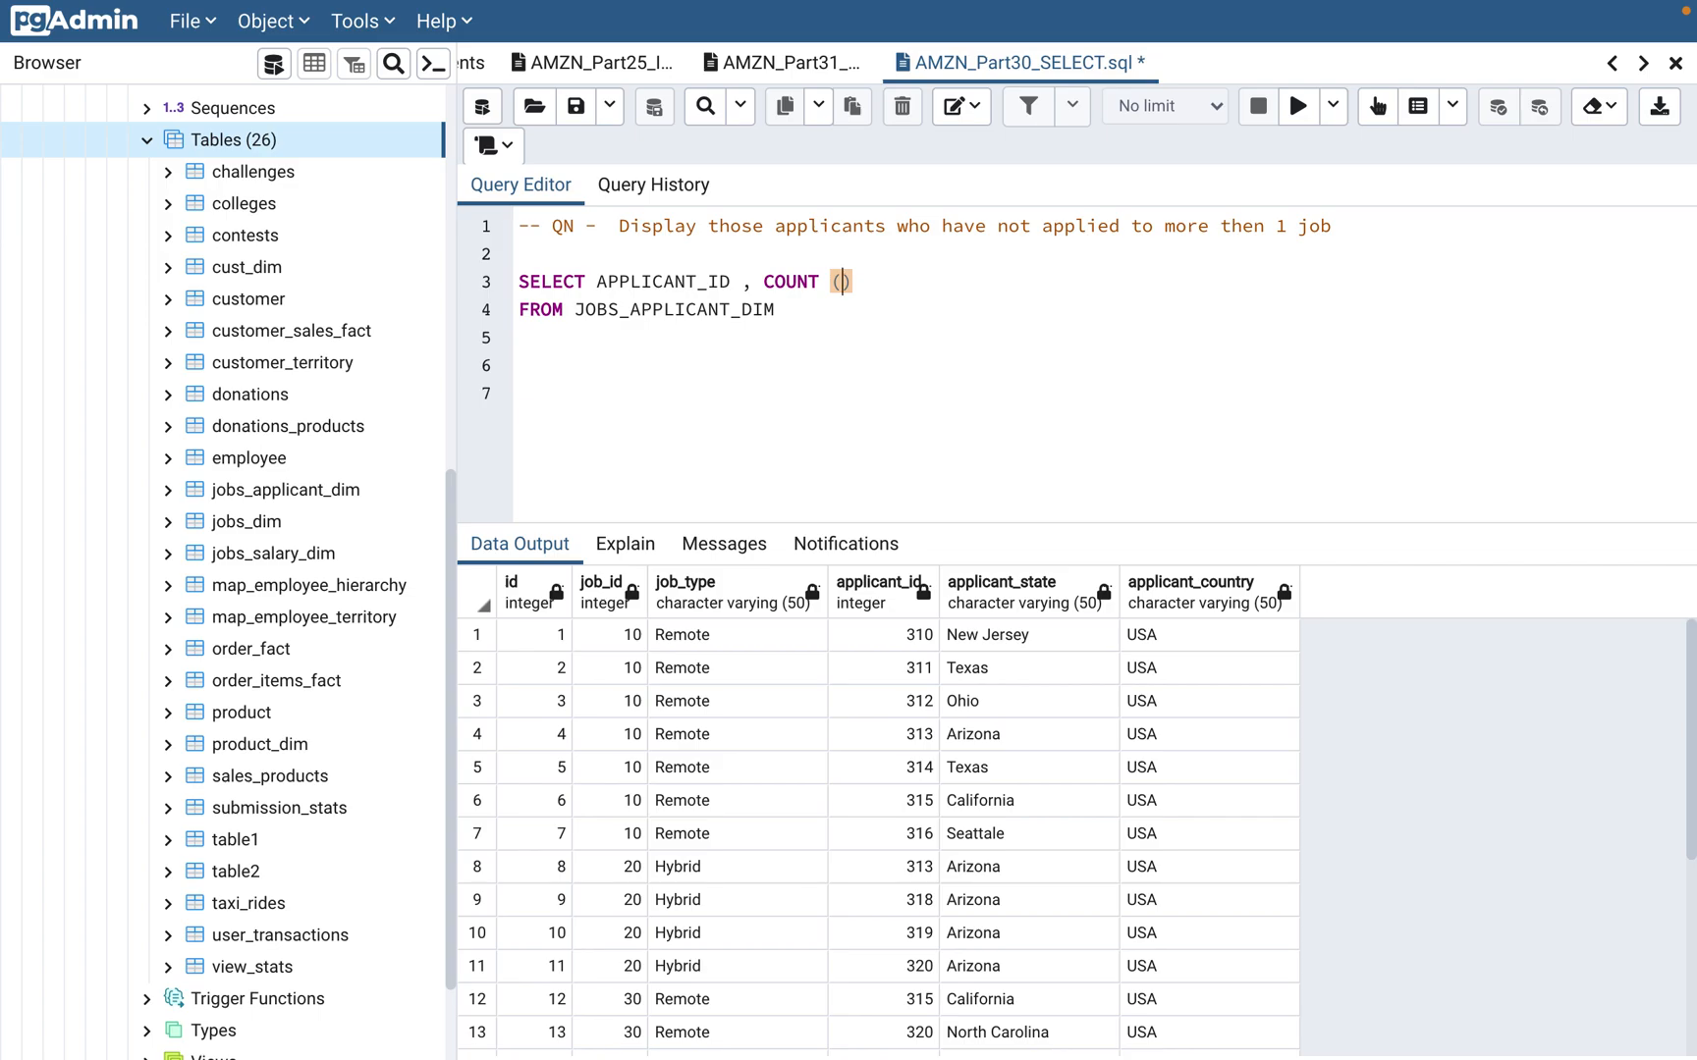
type("J")
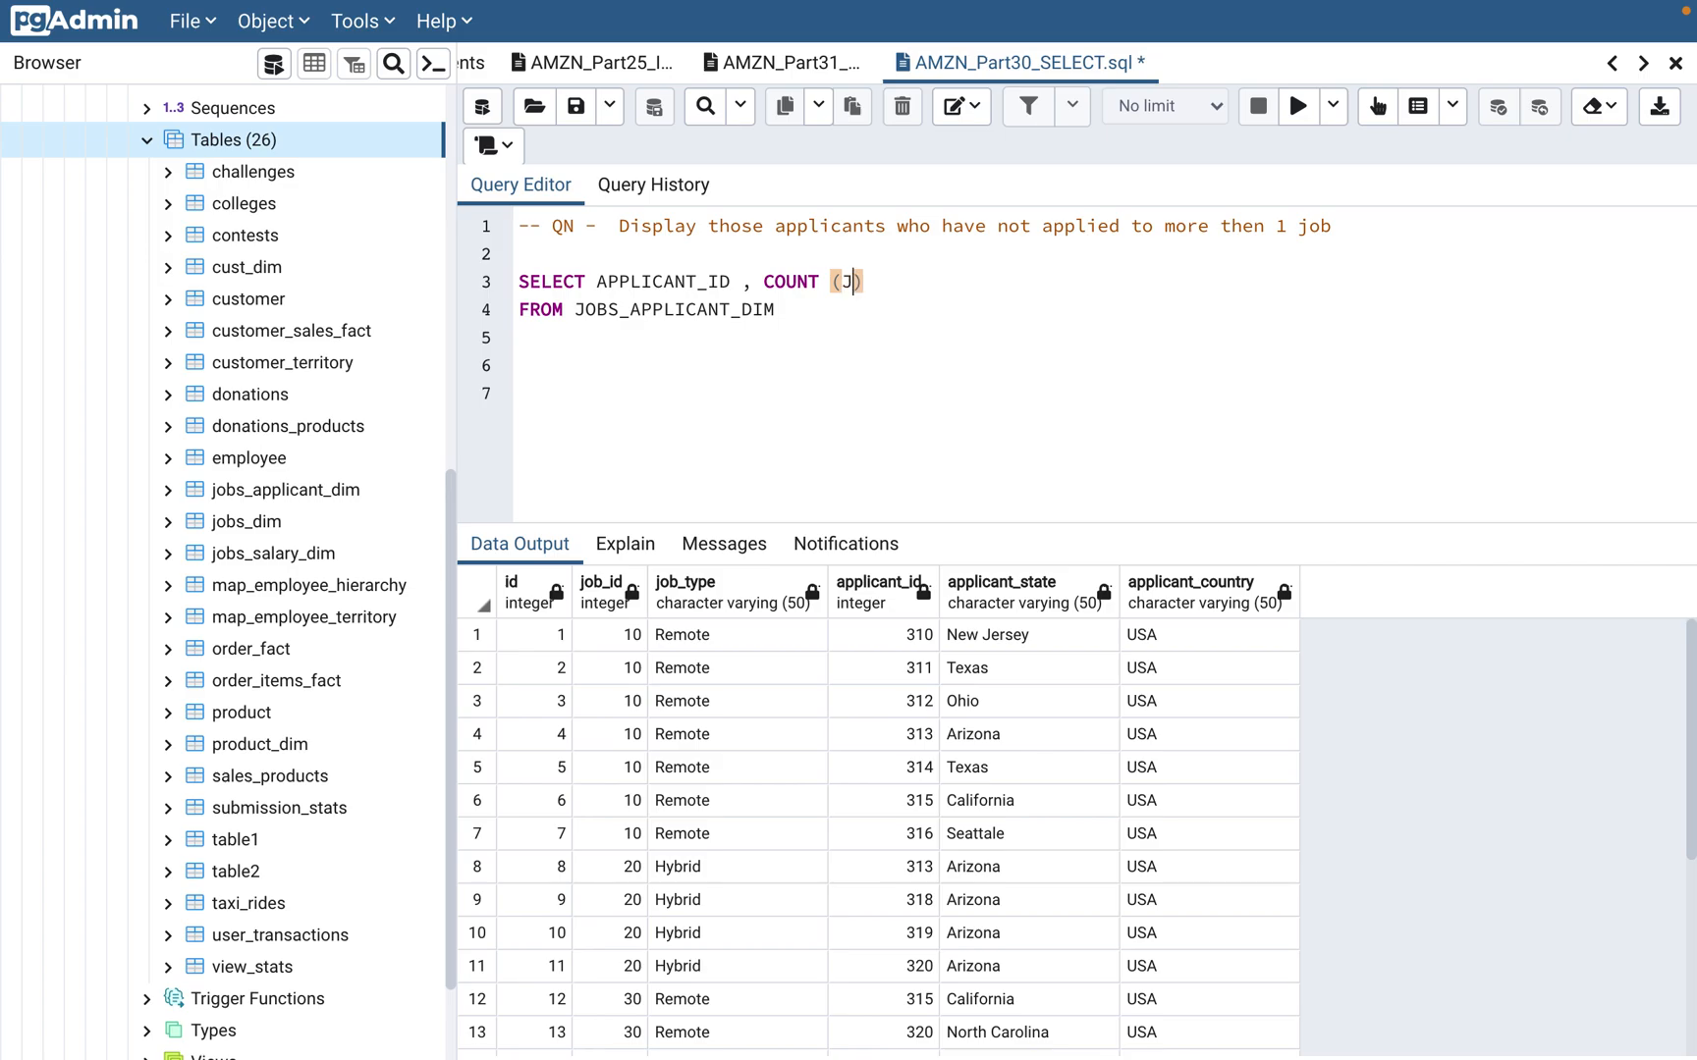
type("OB_")
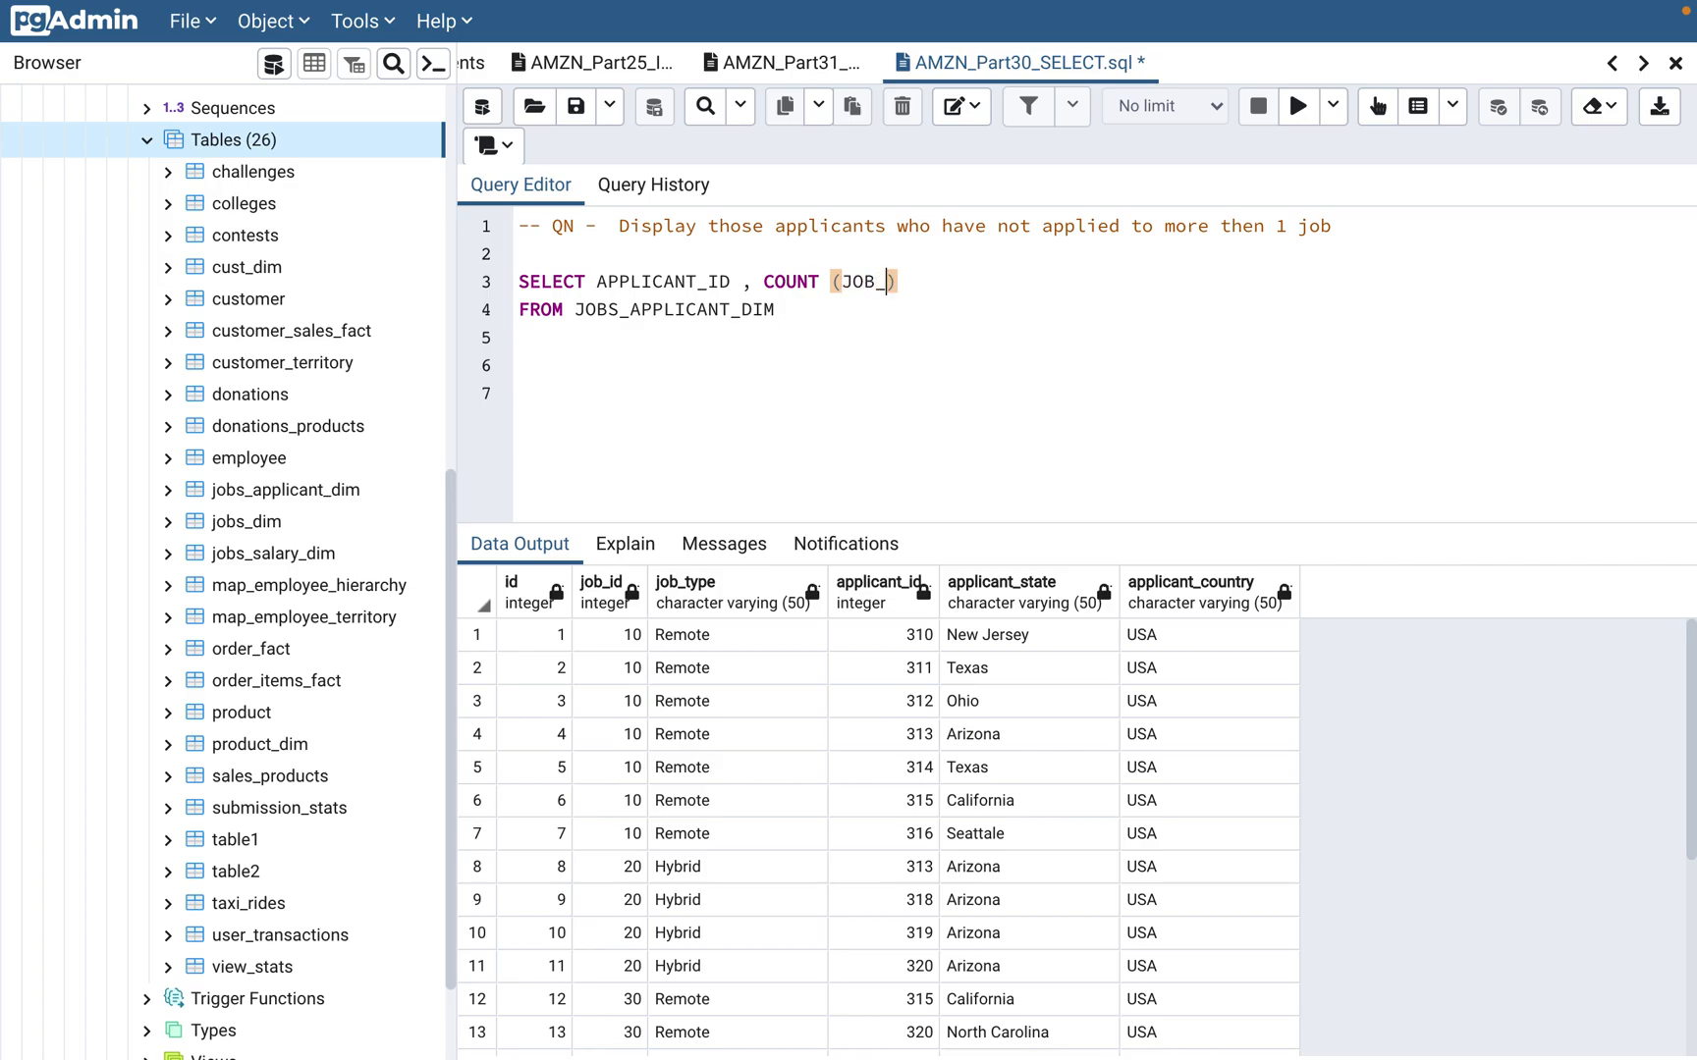
type("ID")
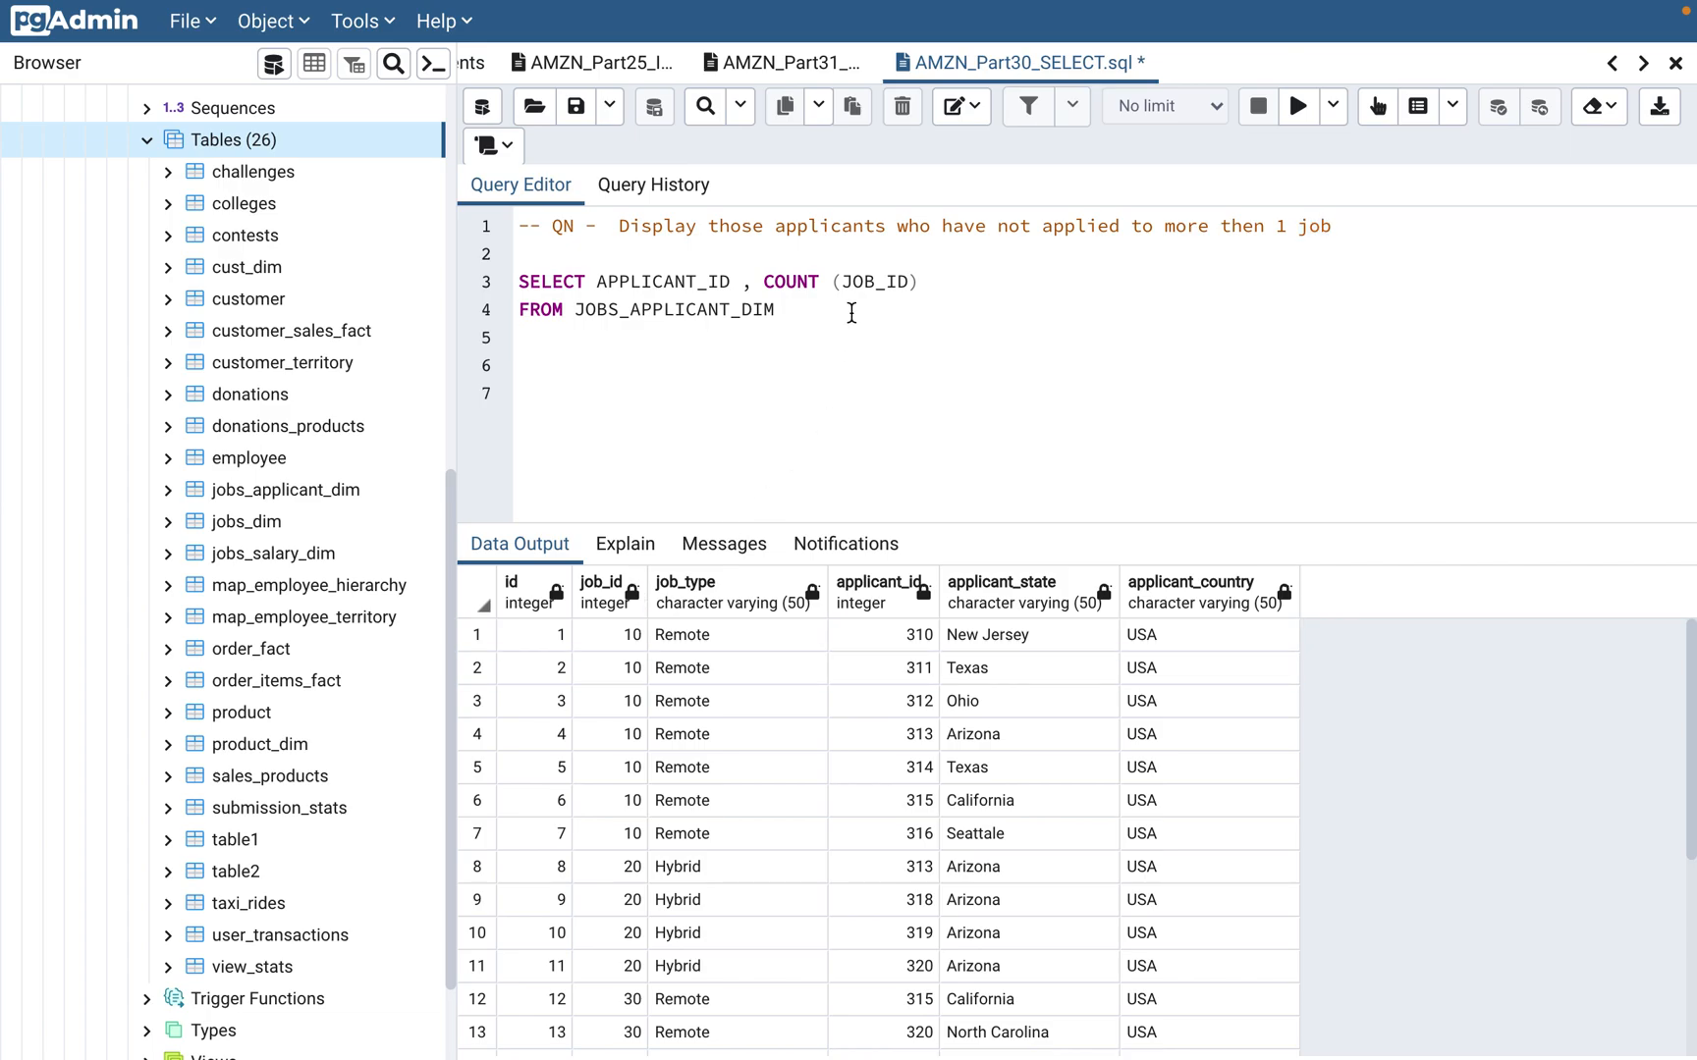
Add GROUP BY APPLICANT_ID after FROM JOBS_APPLICANT_DIM
type("GR")
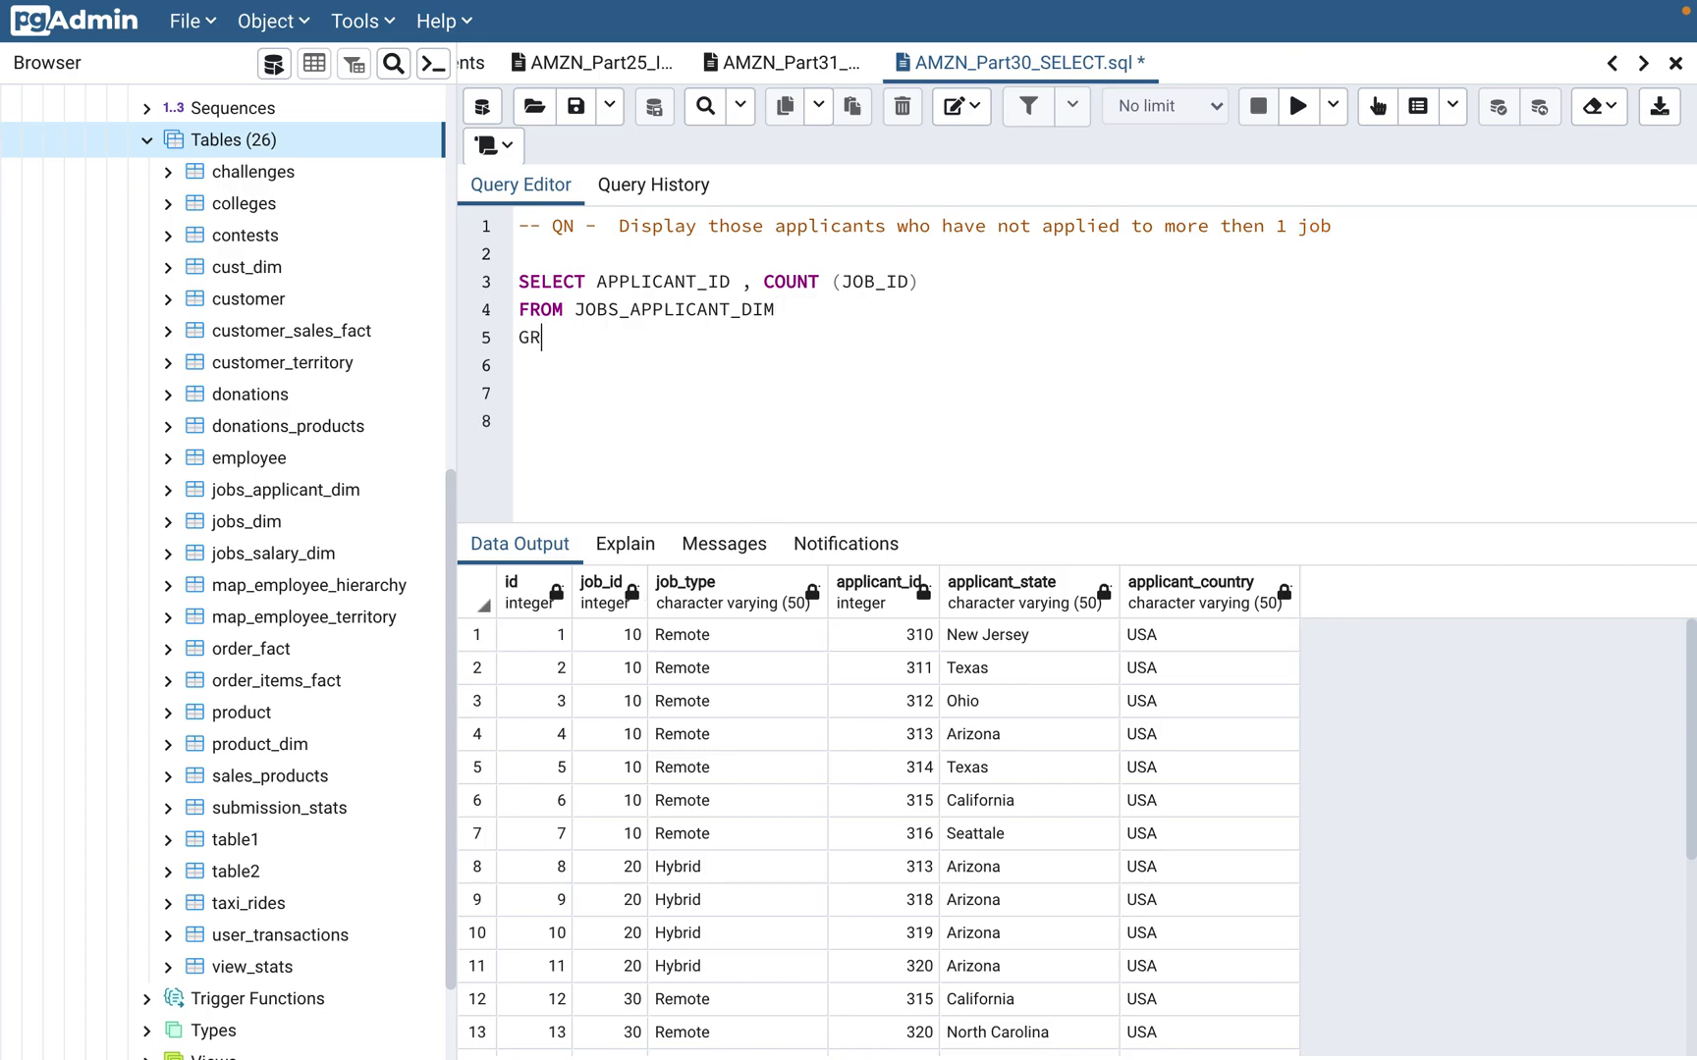
type("OUP BY")
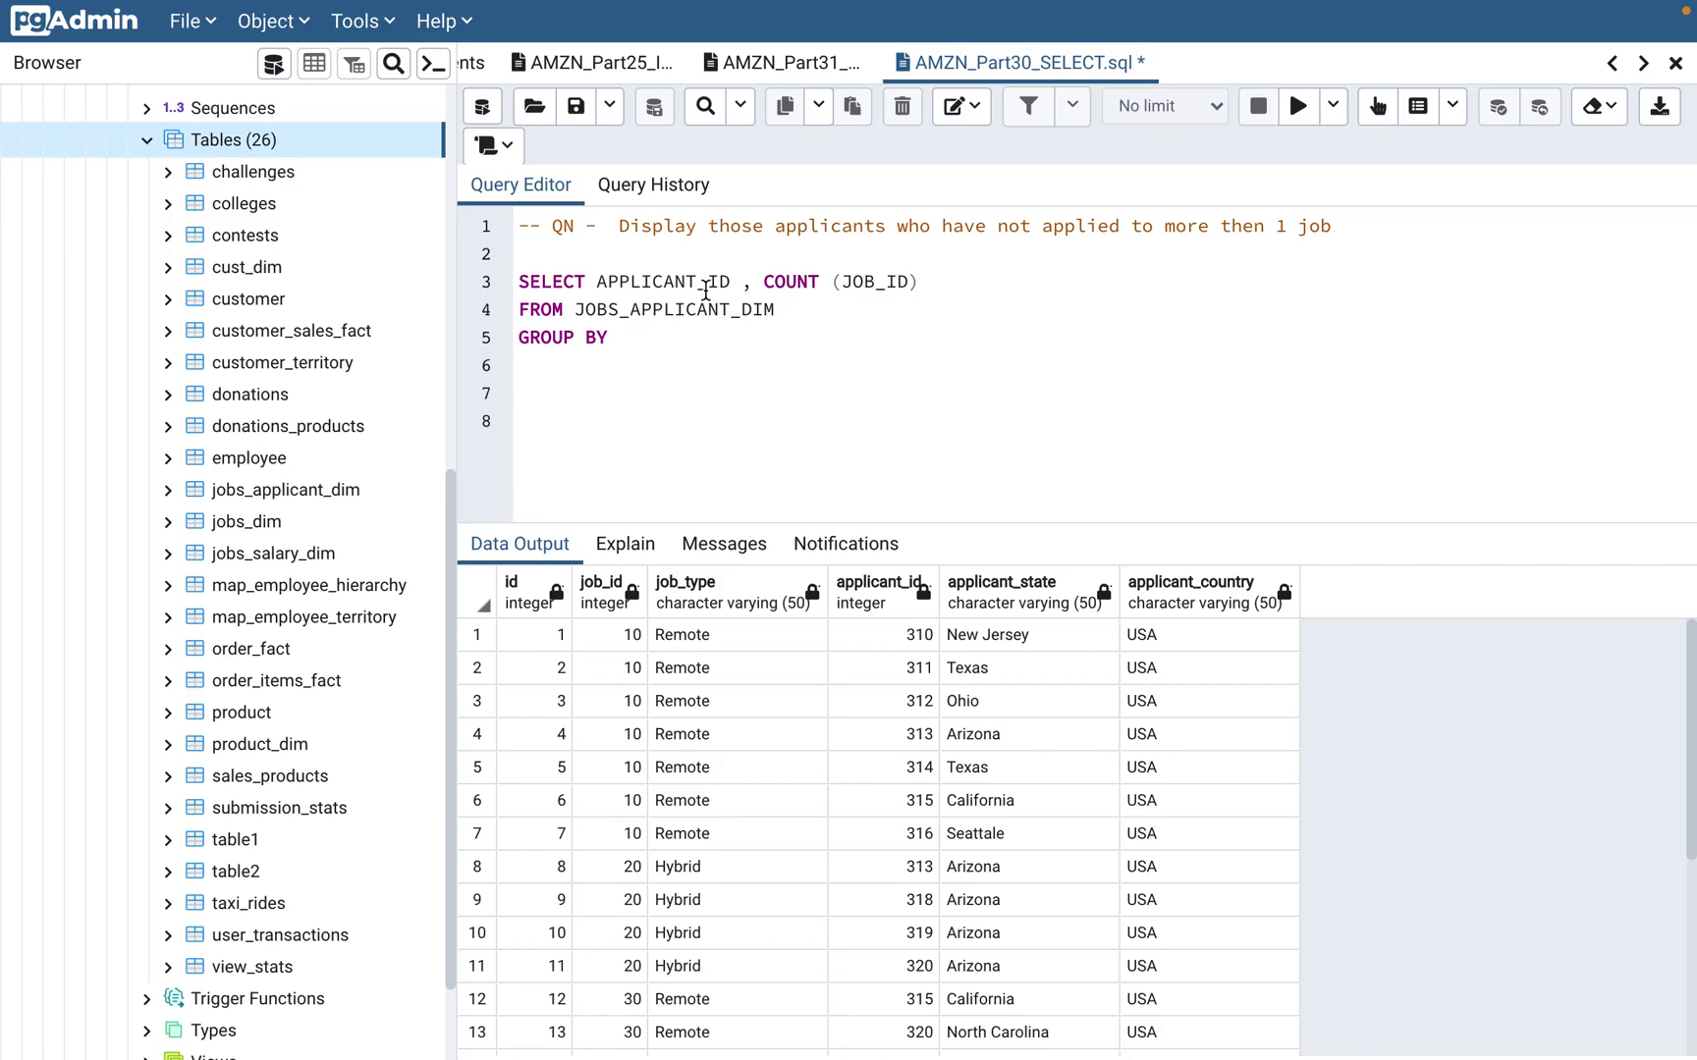
left_click(624, 338)
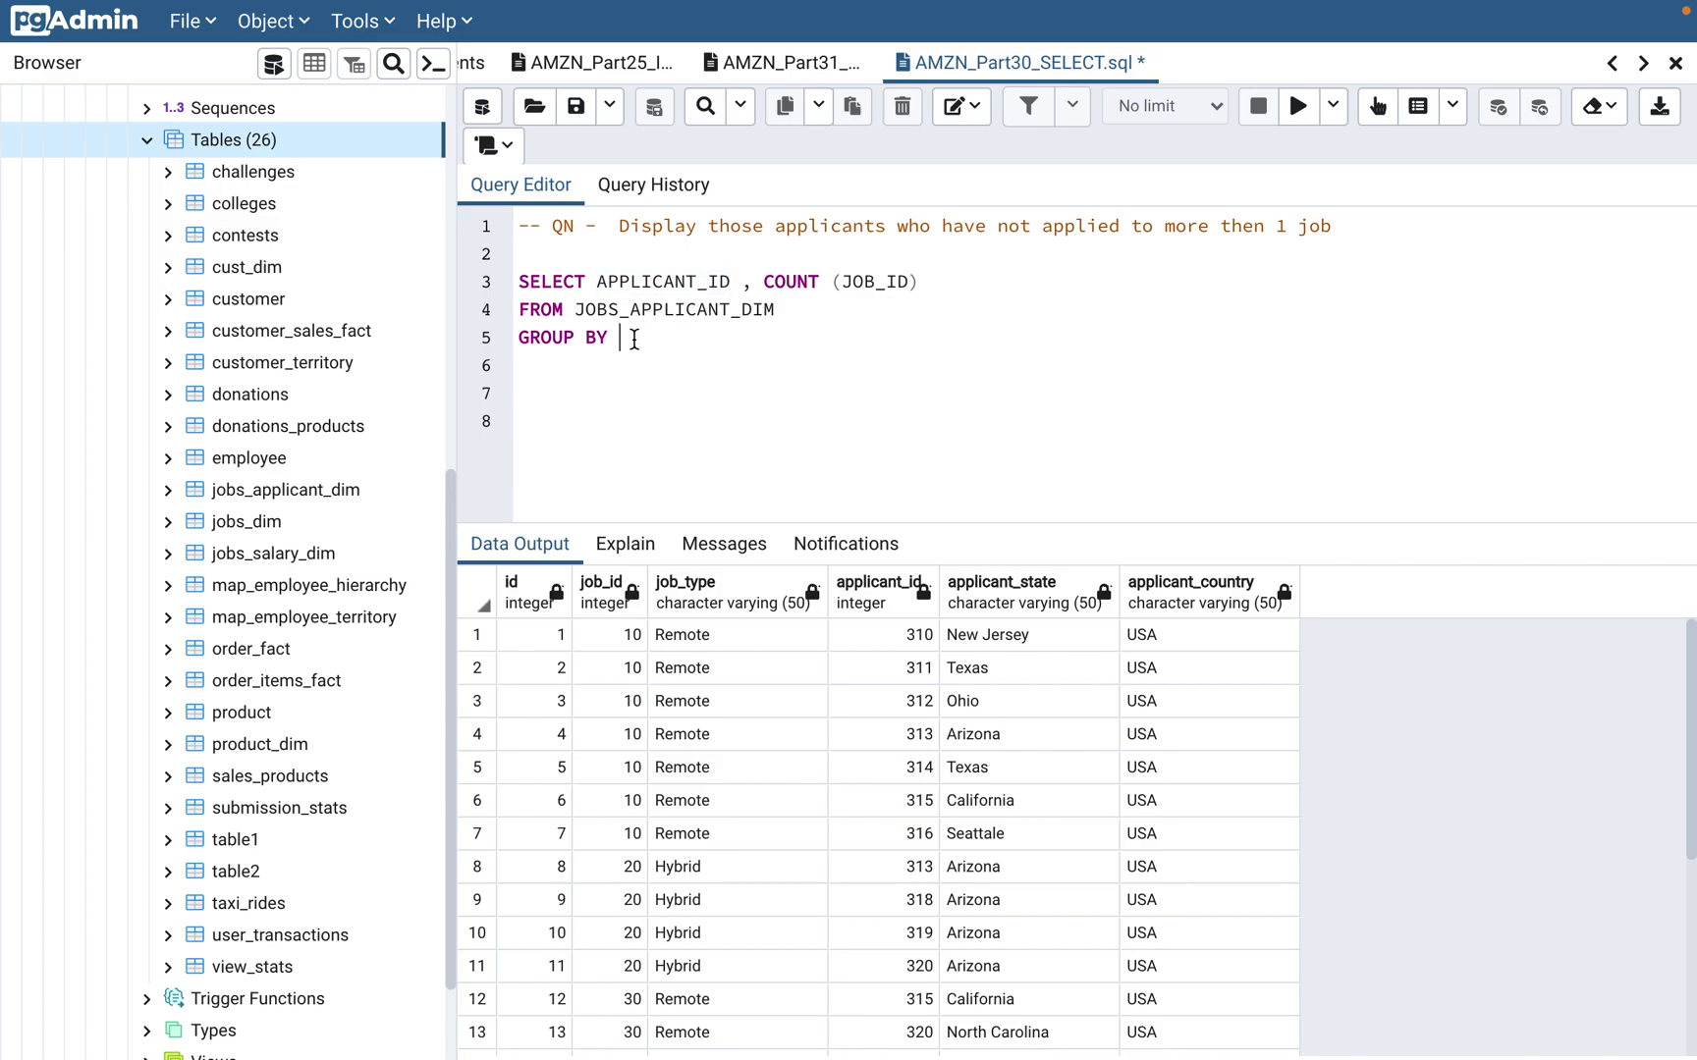
type("APPLICANT_ID")
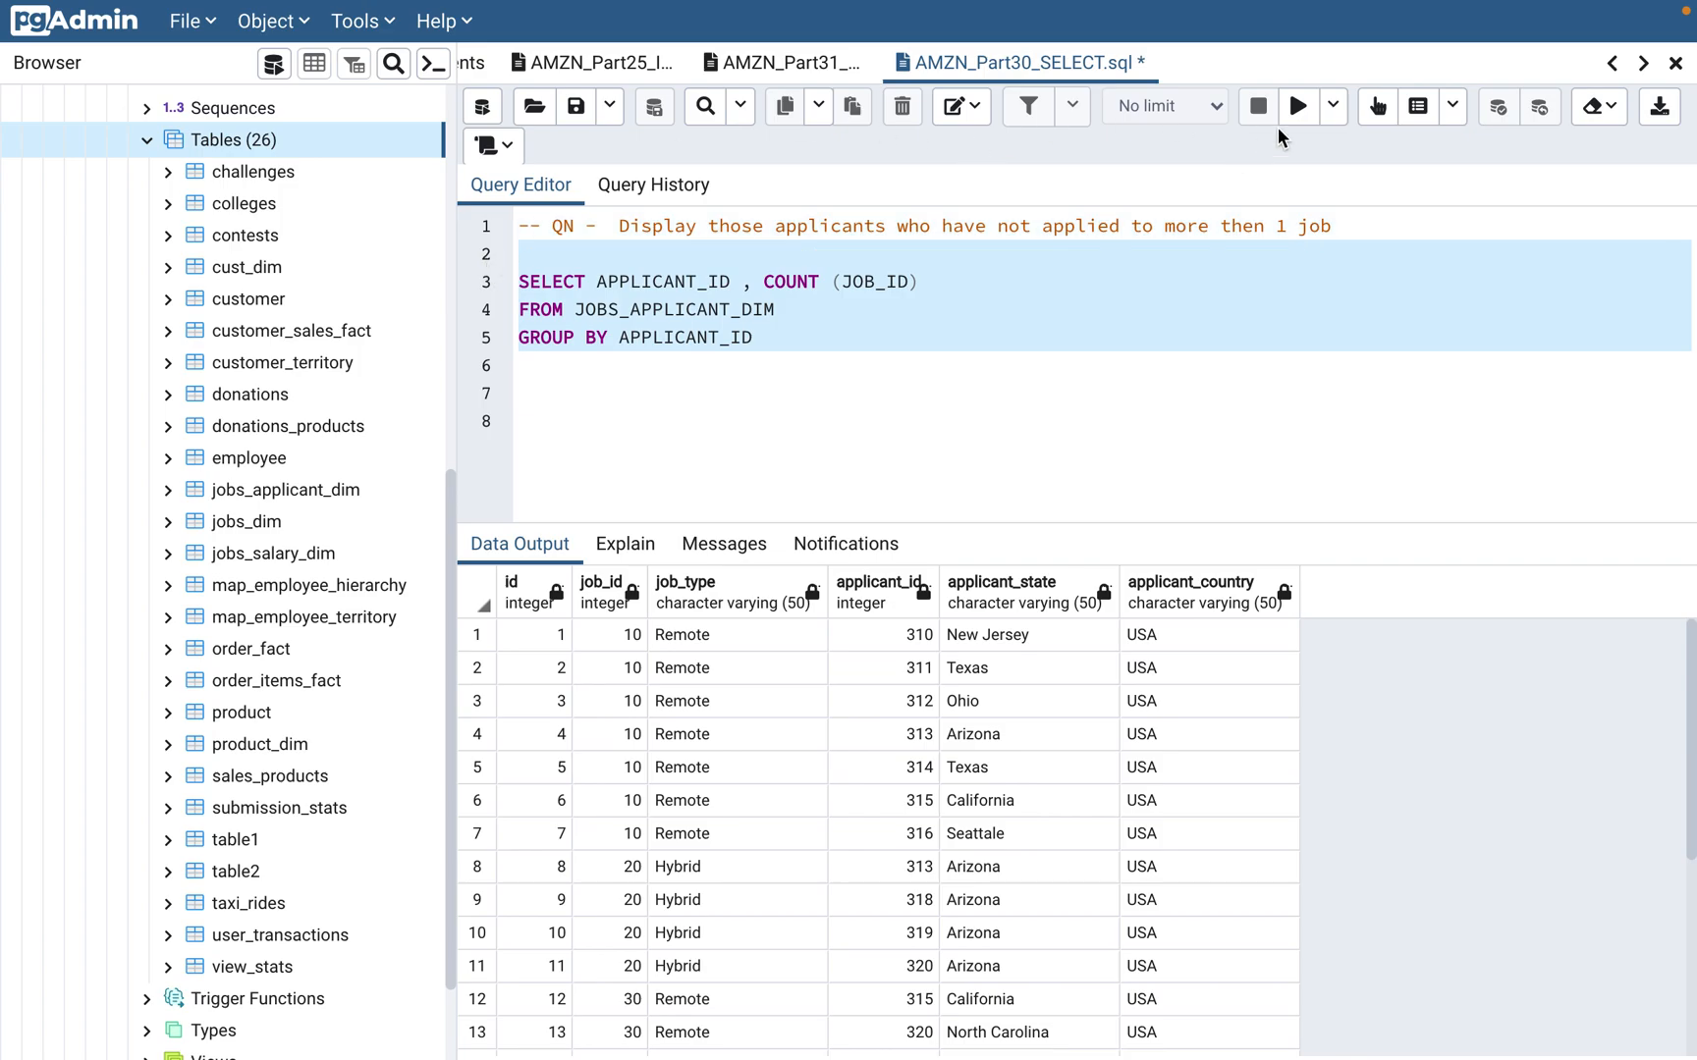
Run the grouped count query and review the 18 applicant_id rows with their job counts
left_click(1296, 106)
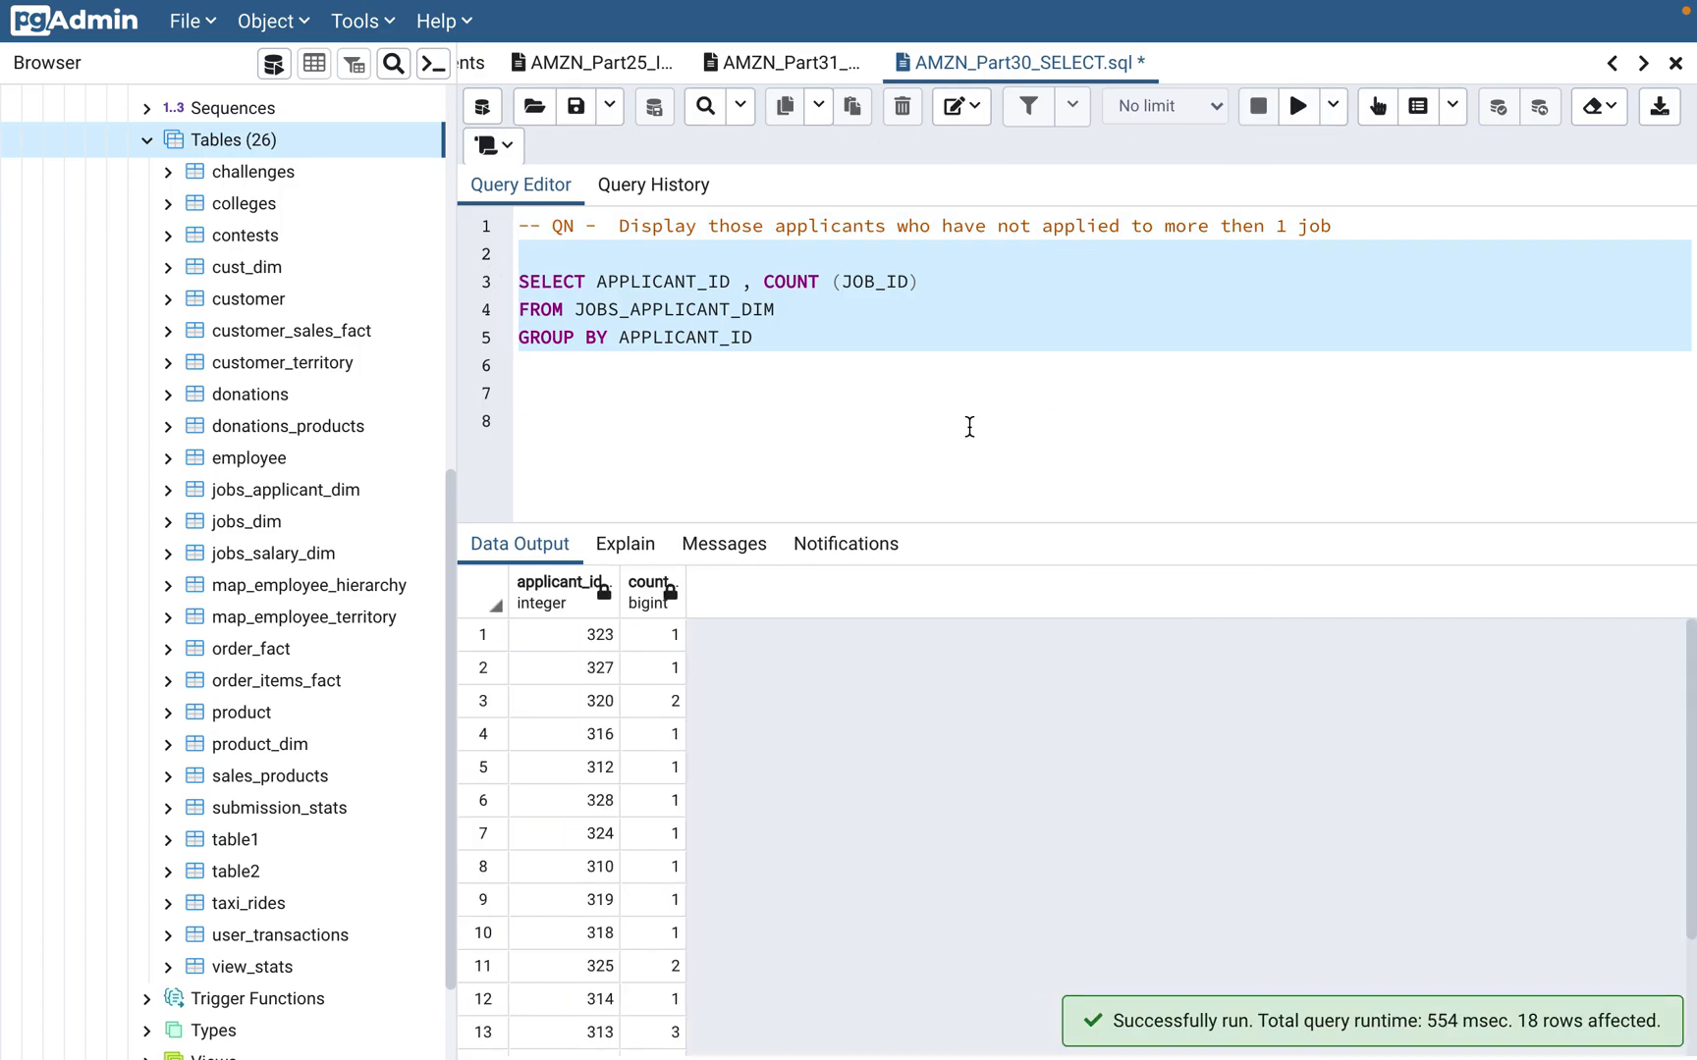
scroll("down", 3)
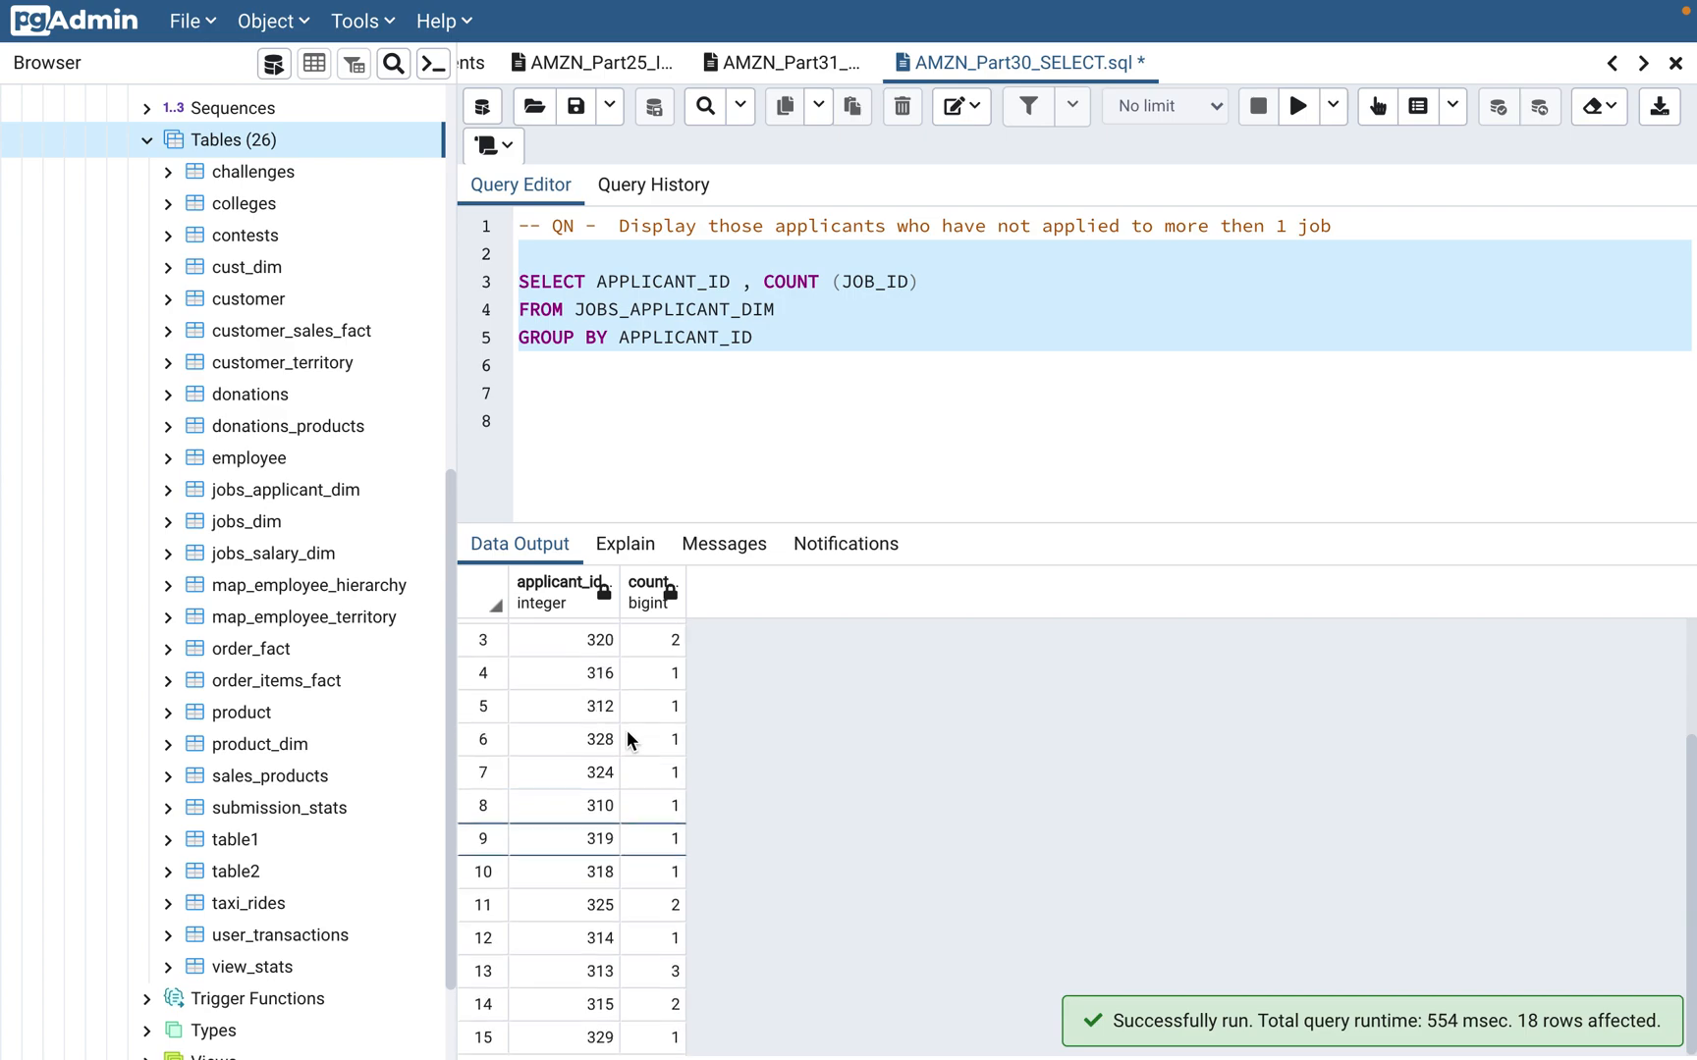
scroll("up", 3)
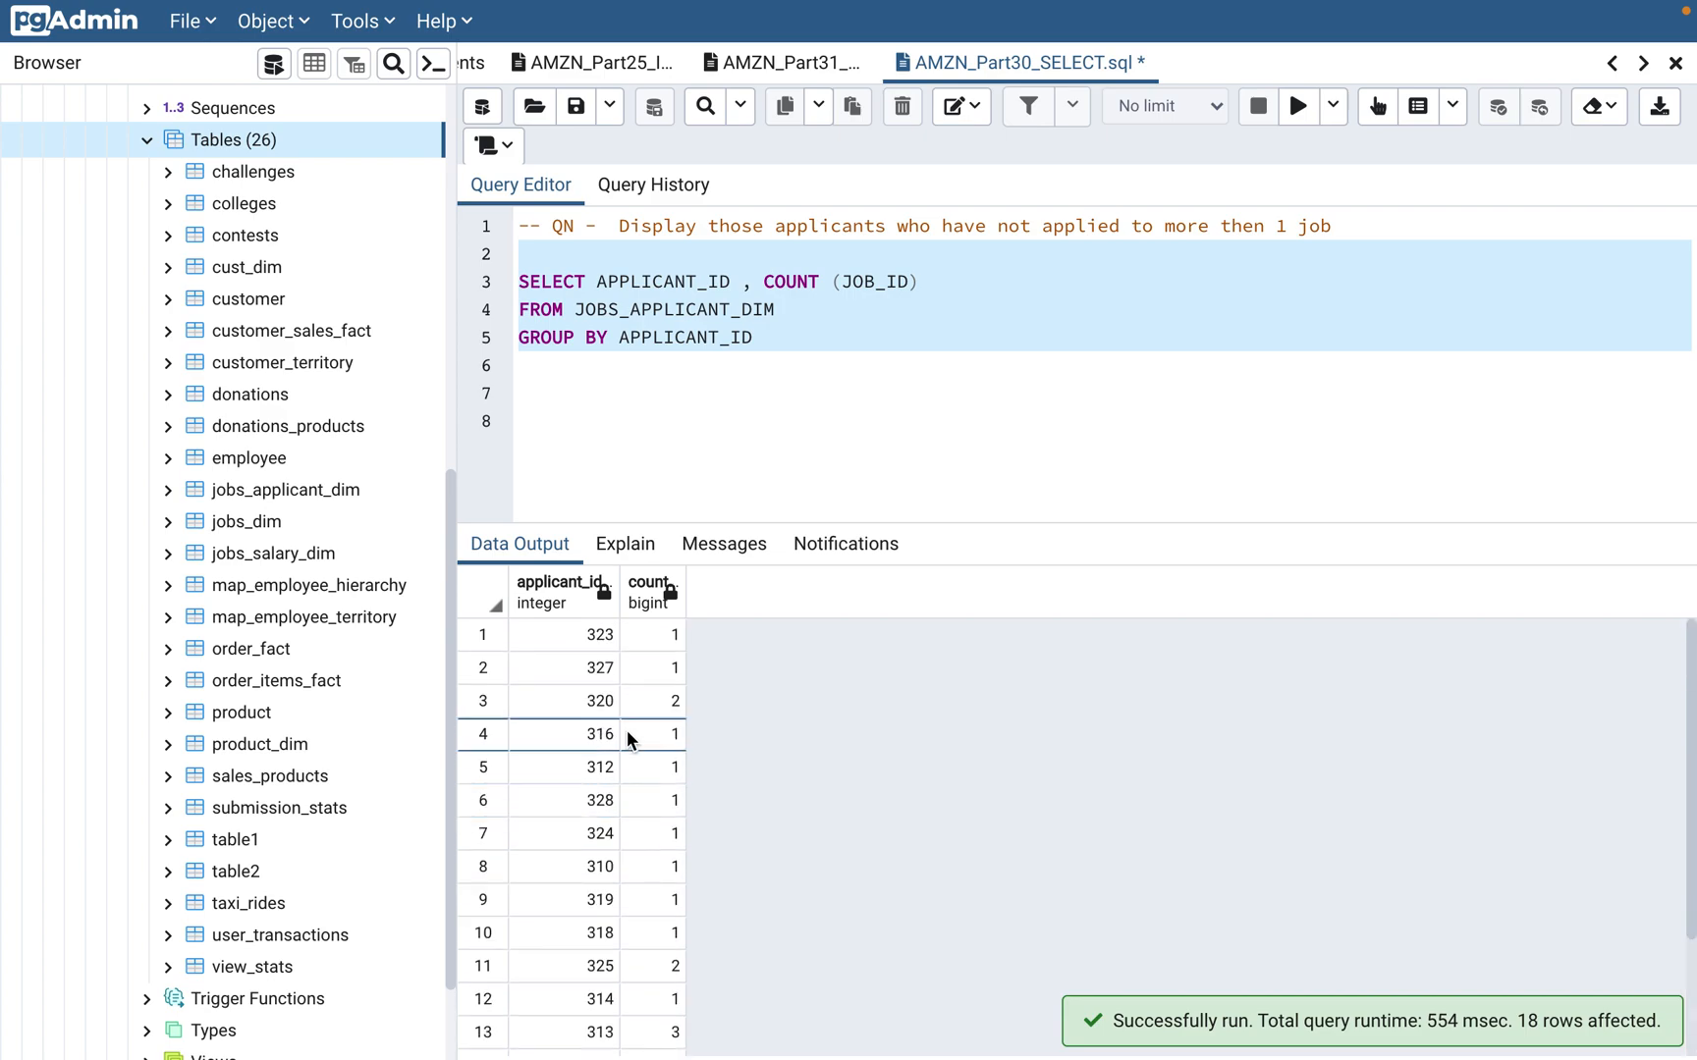
mouse_move(703, 856)
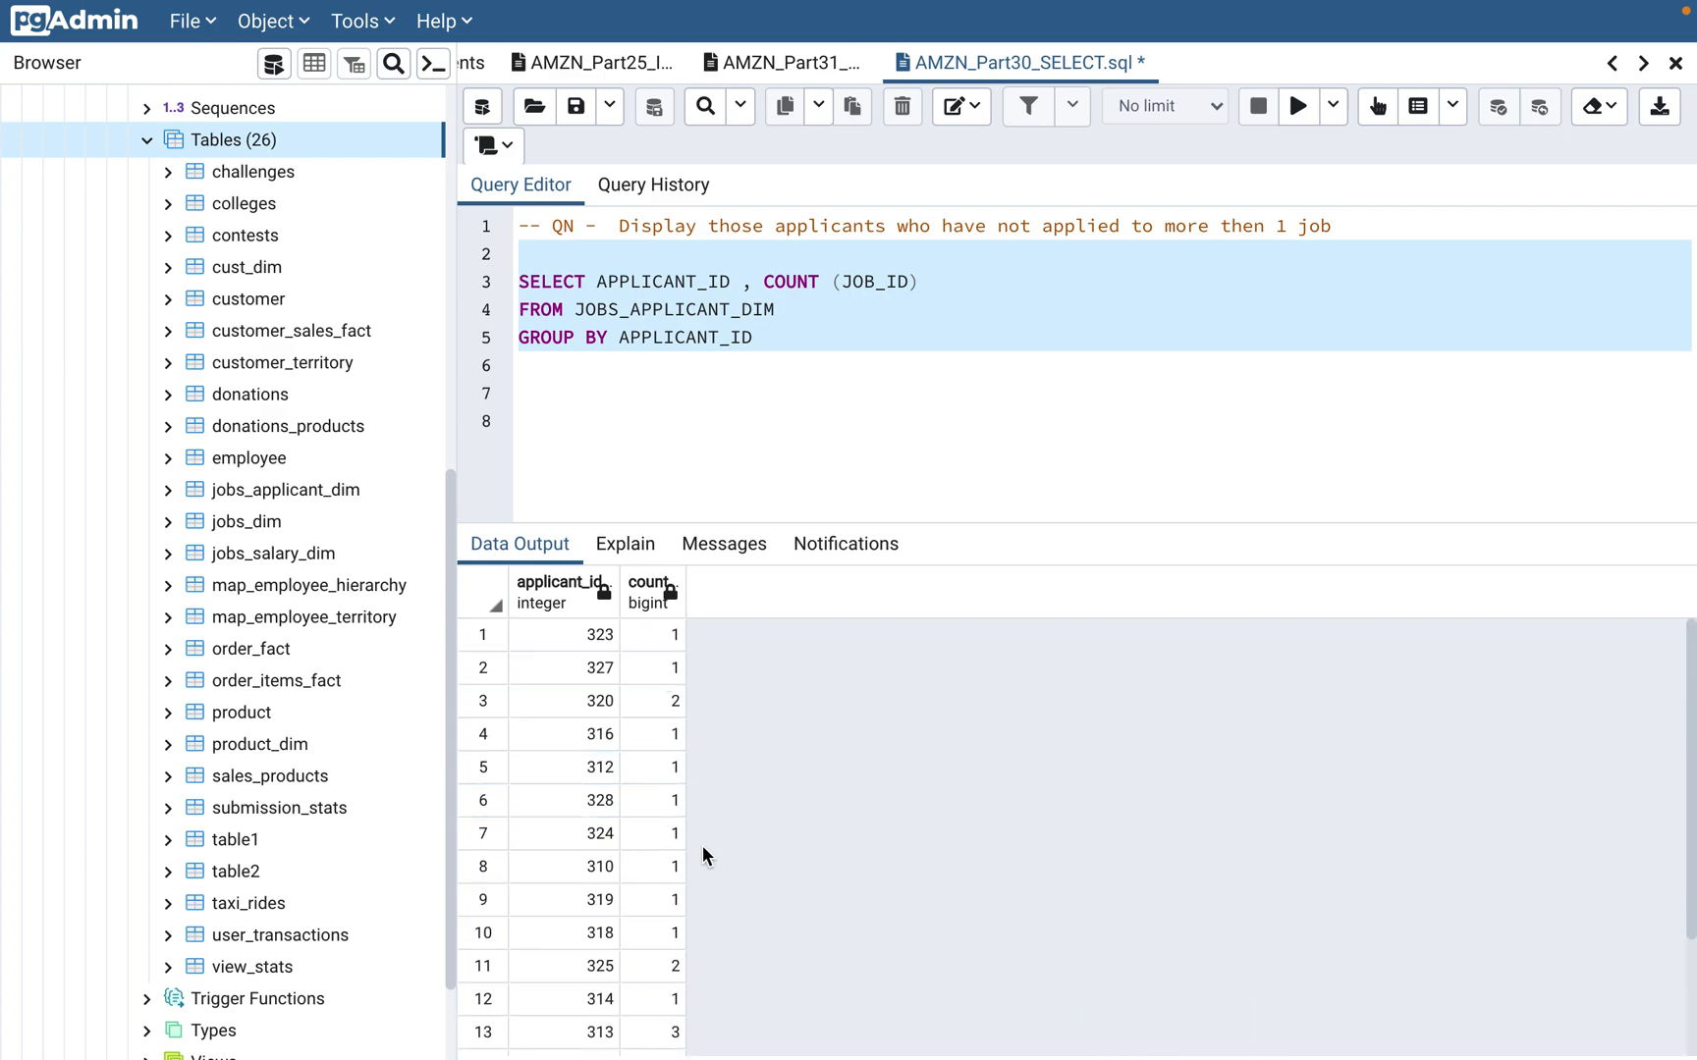
mouse_move(609, 654)
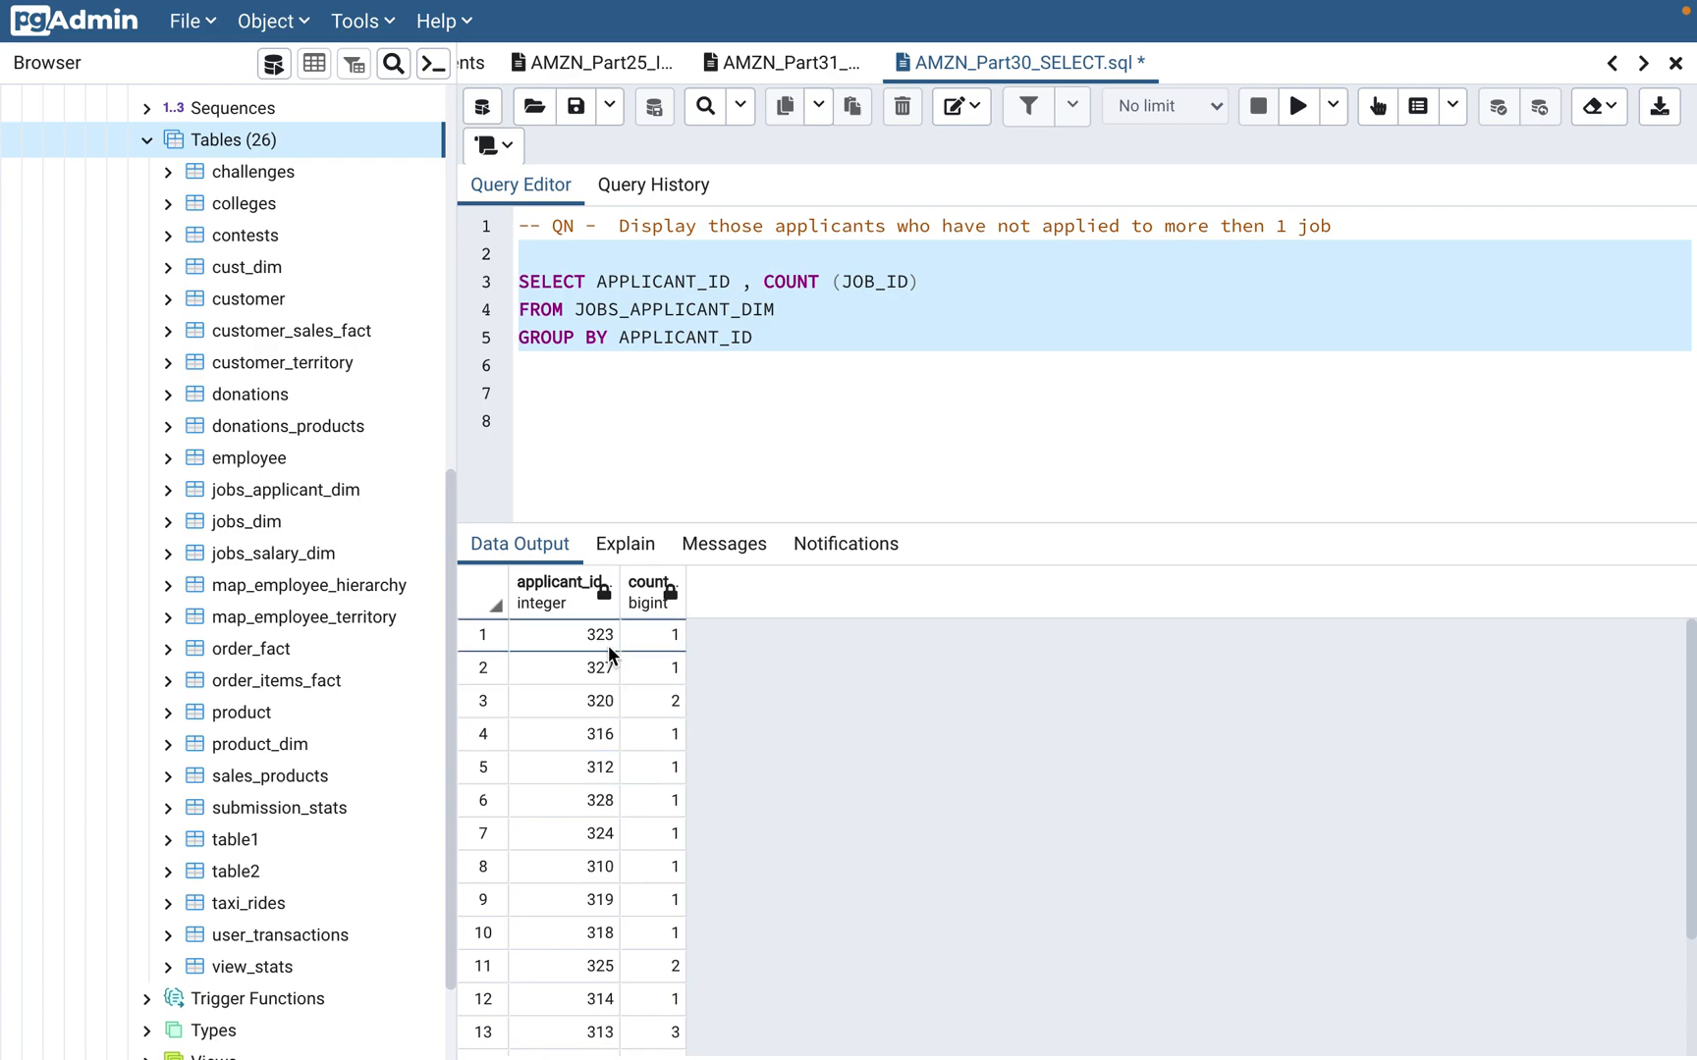
scroll("down", 3)
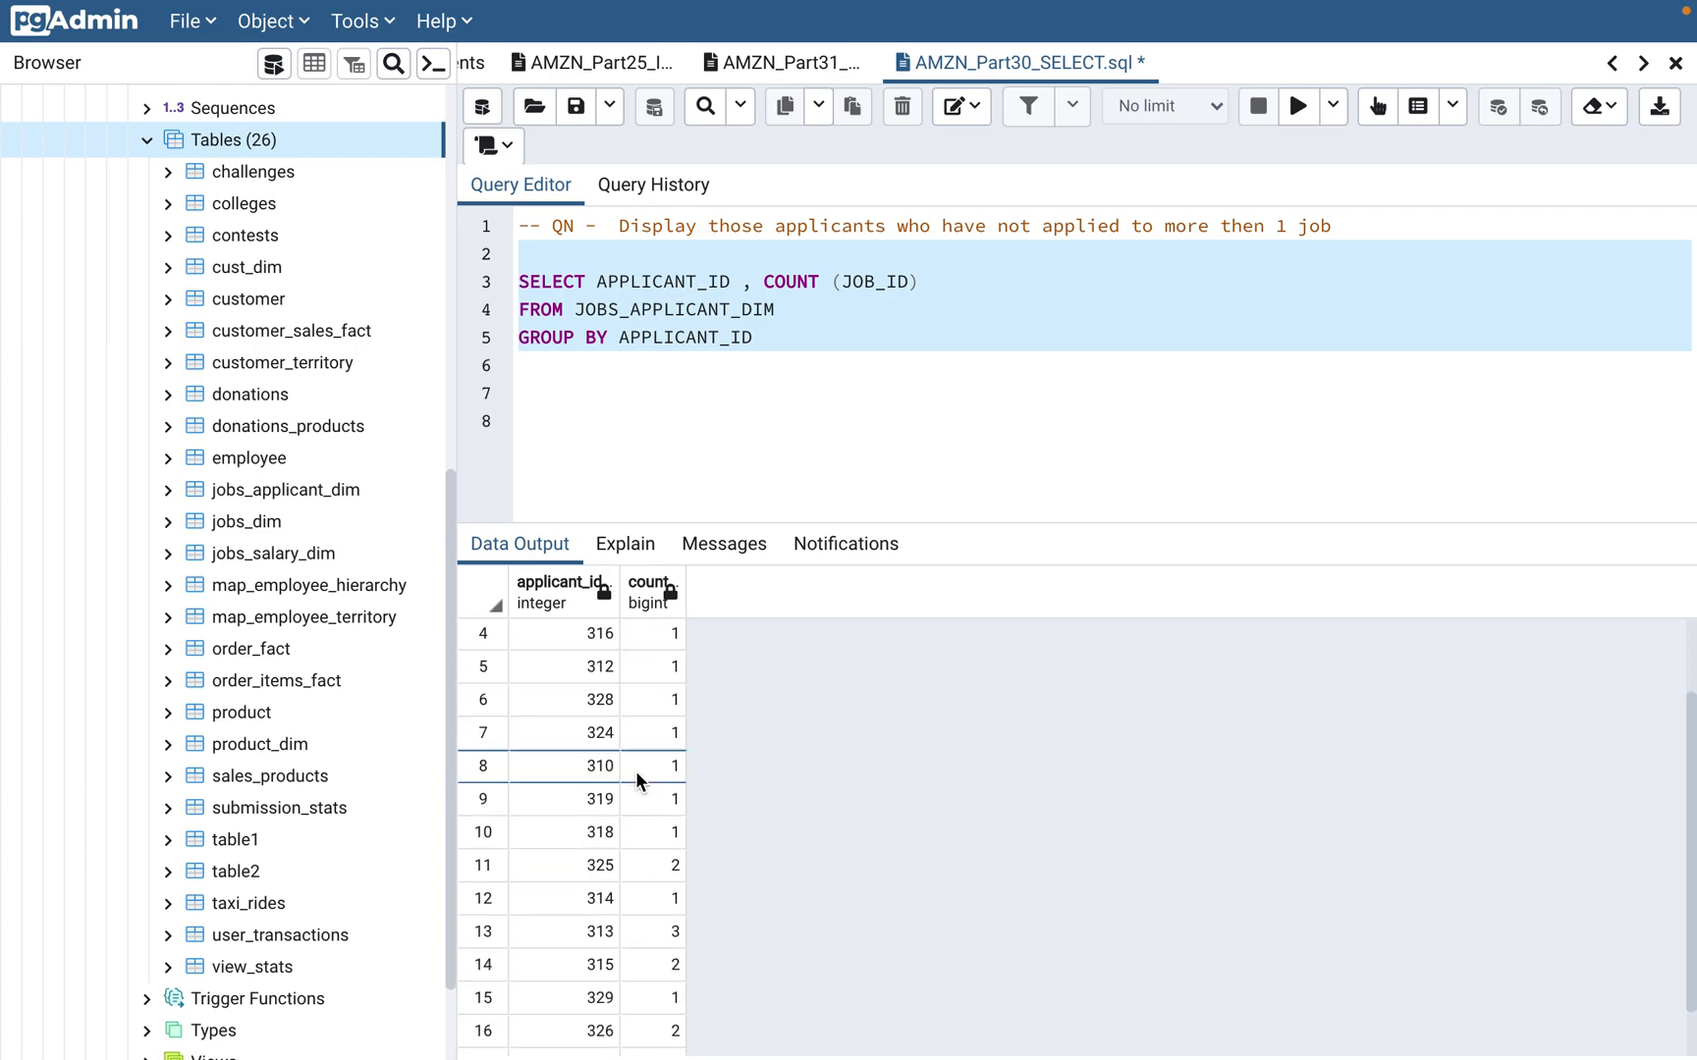
left_click(803, 365)
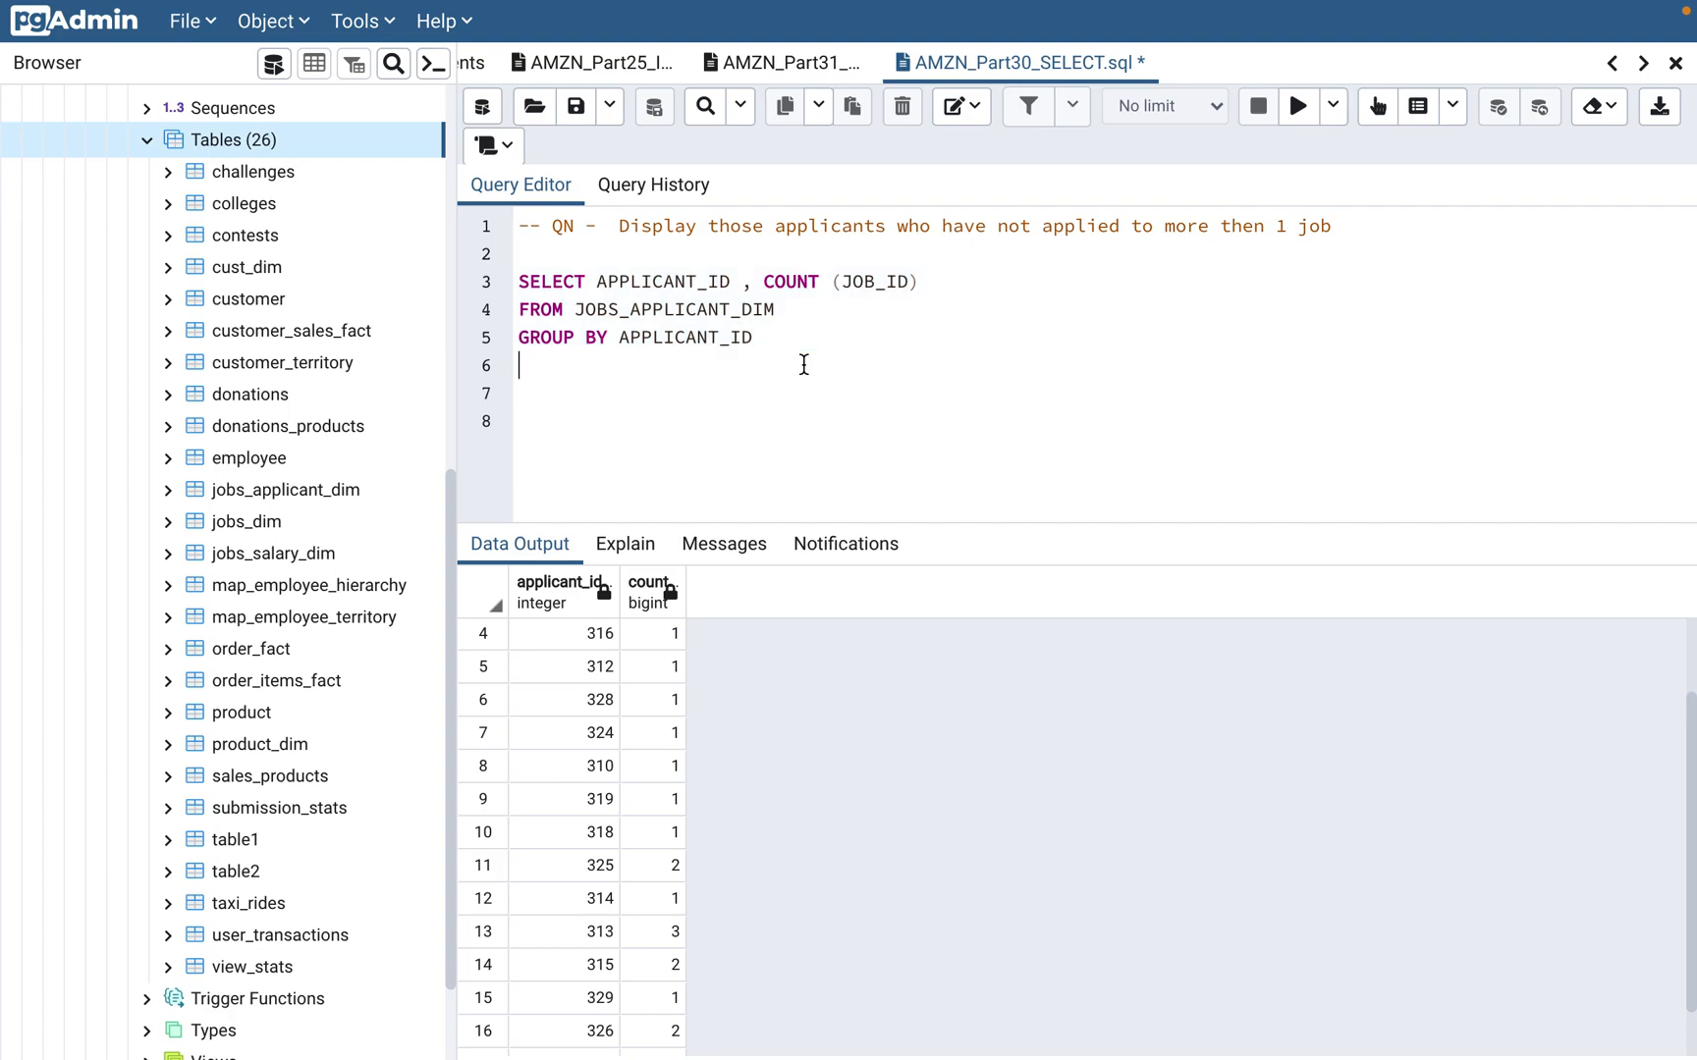
Add ORDER BY APPLICANT_ID after the GROUP BY clause
type("0")
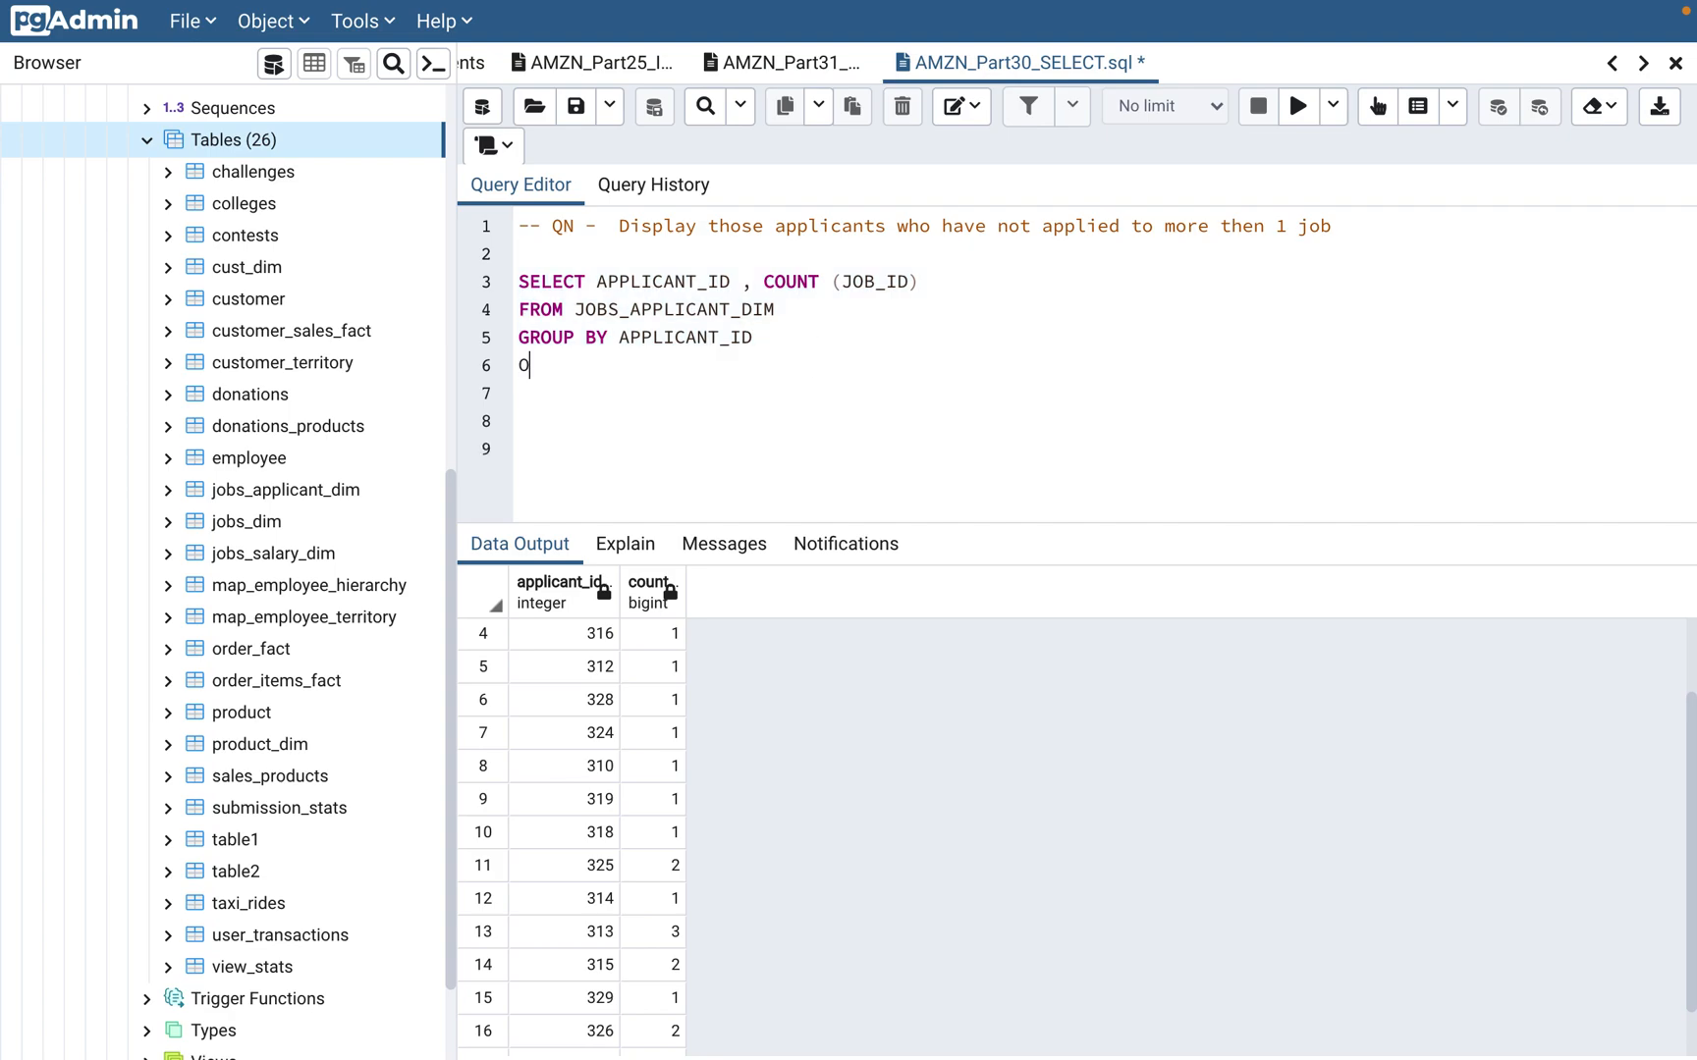
type("RDER BY")
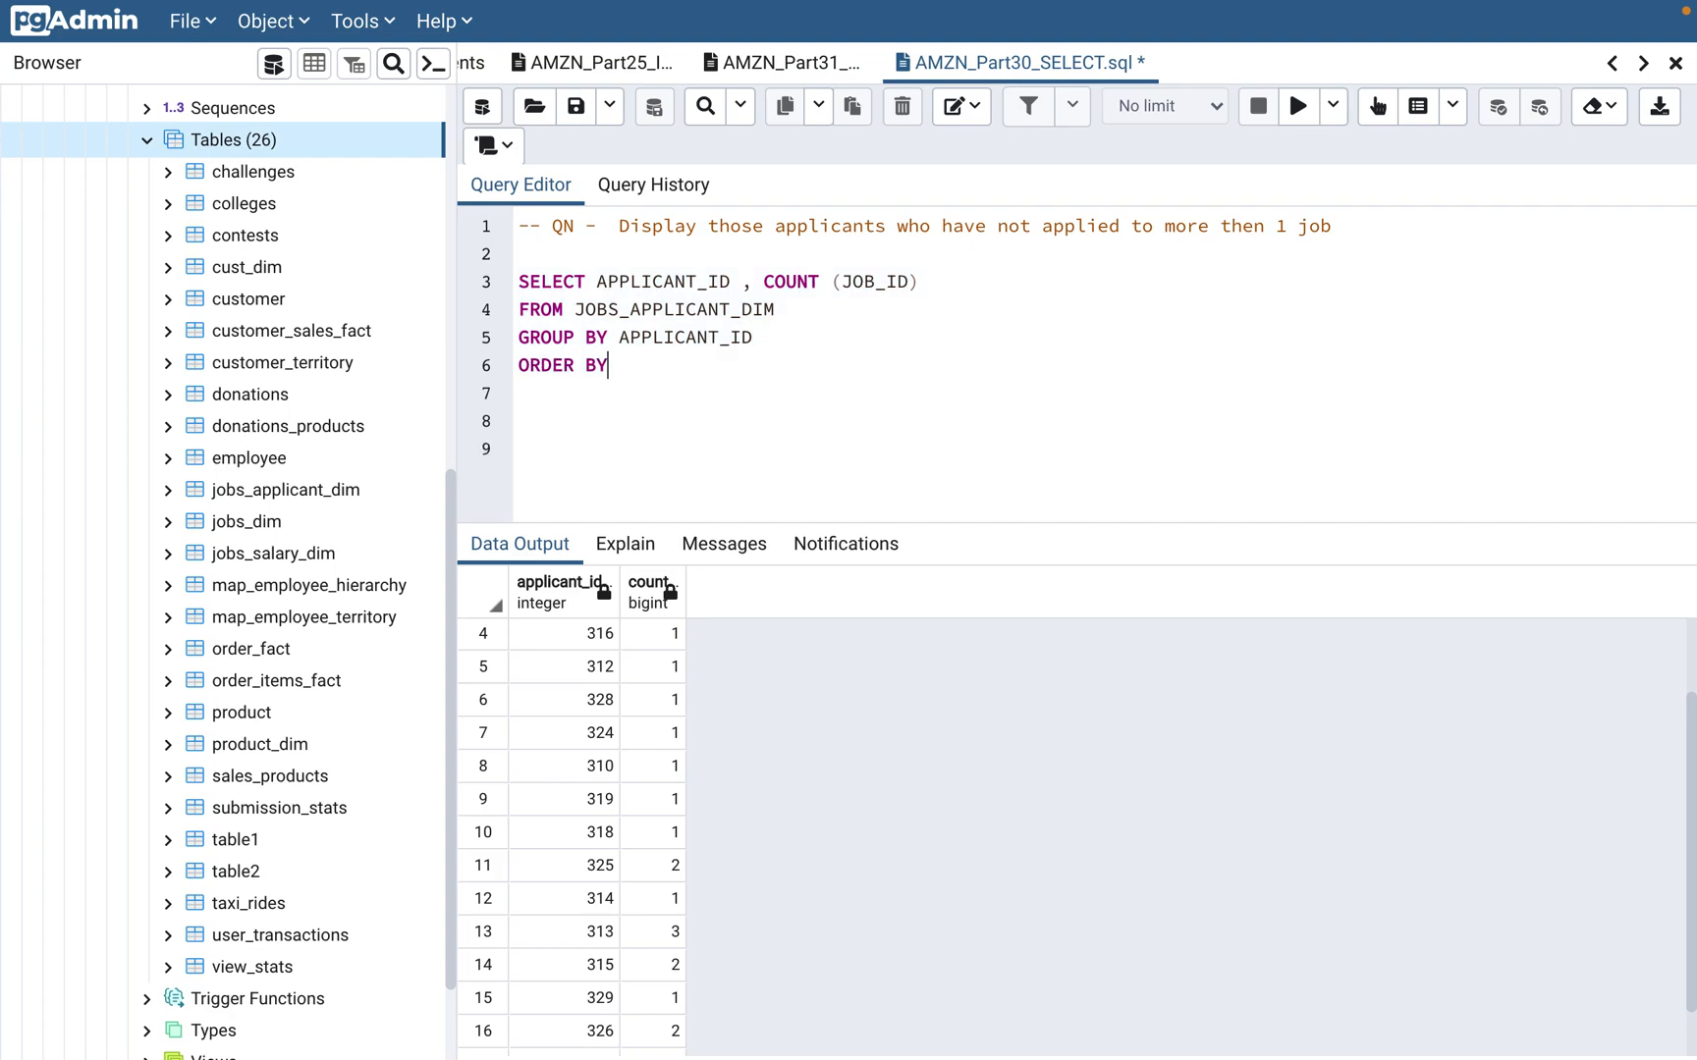
type("APPL")
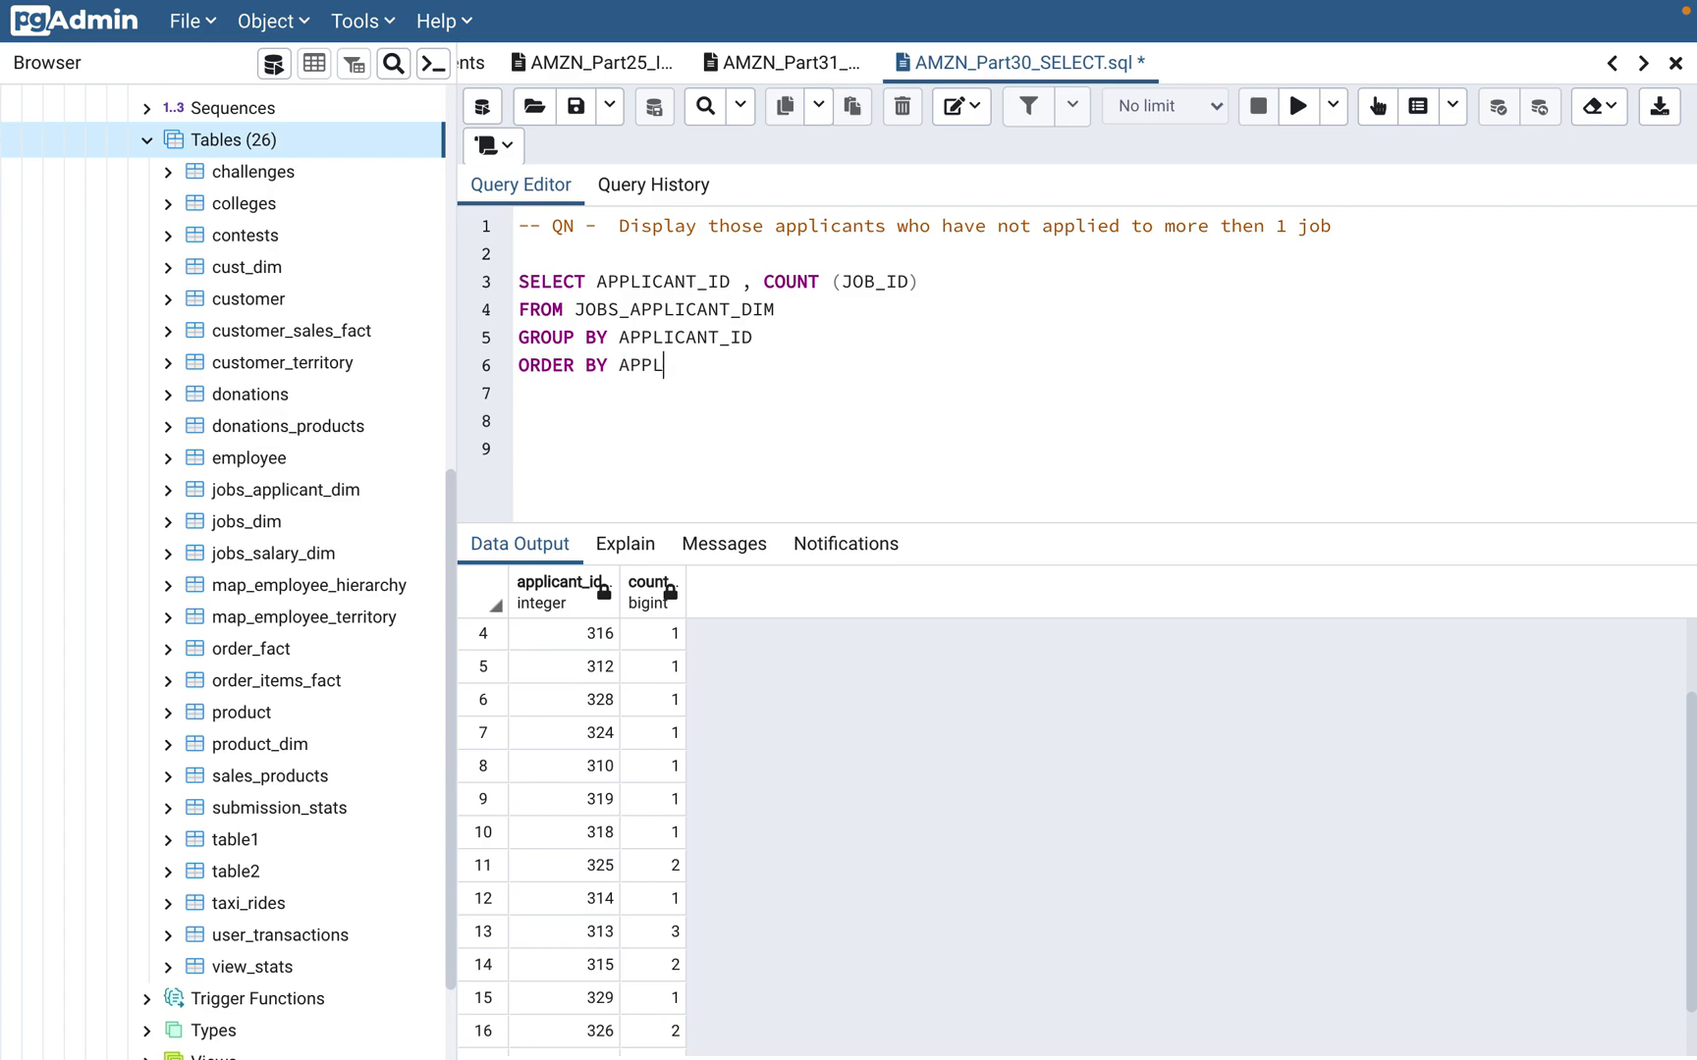
type("ICANT_ID")
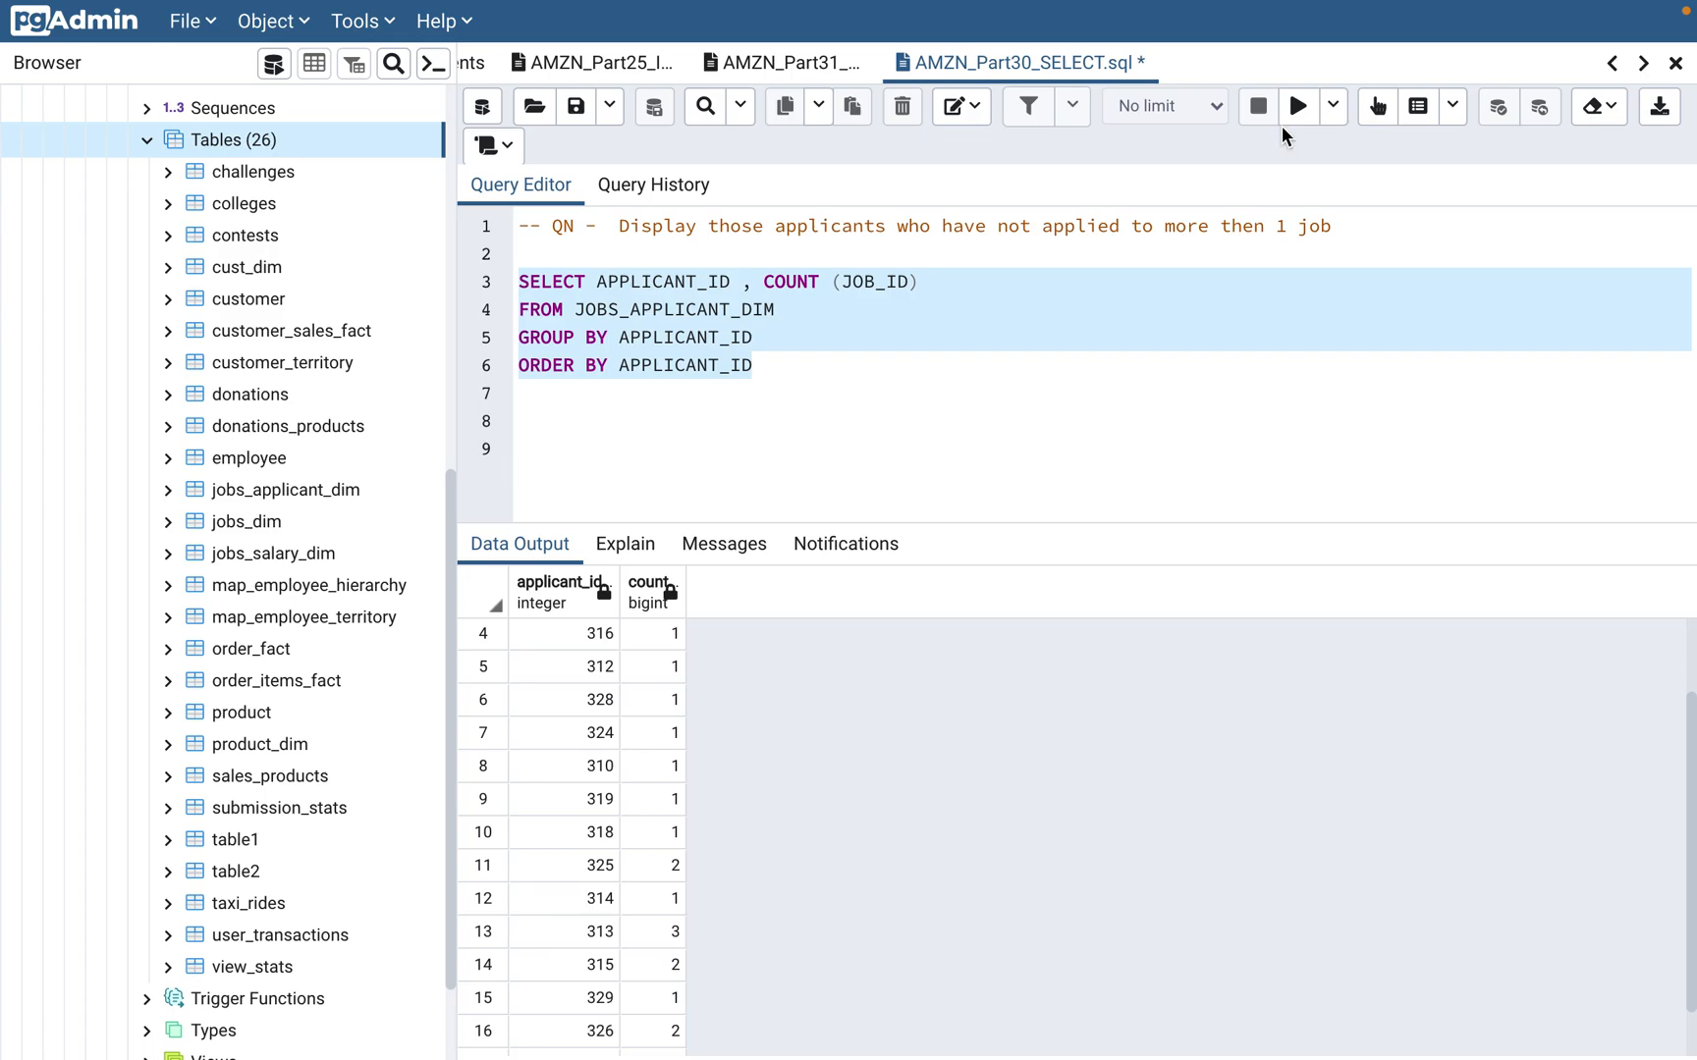
Rerun the query and inspect the sorted counts, including applicants 313 and 320
left_click(1298, 106)
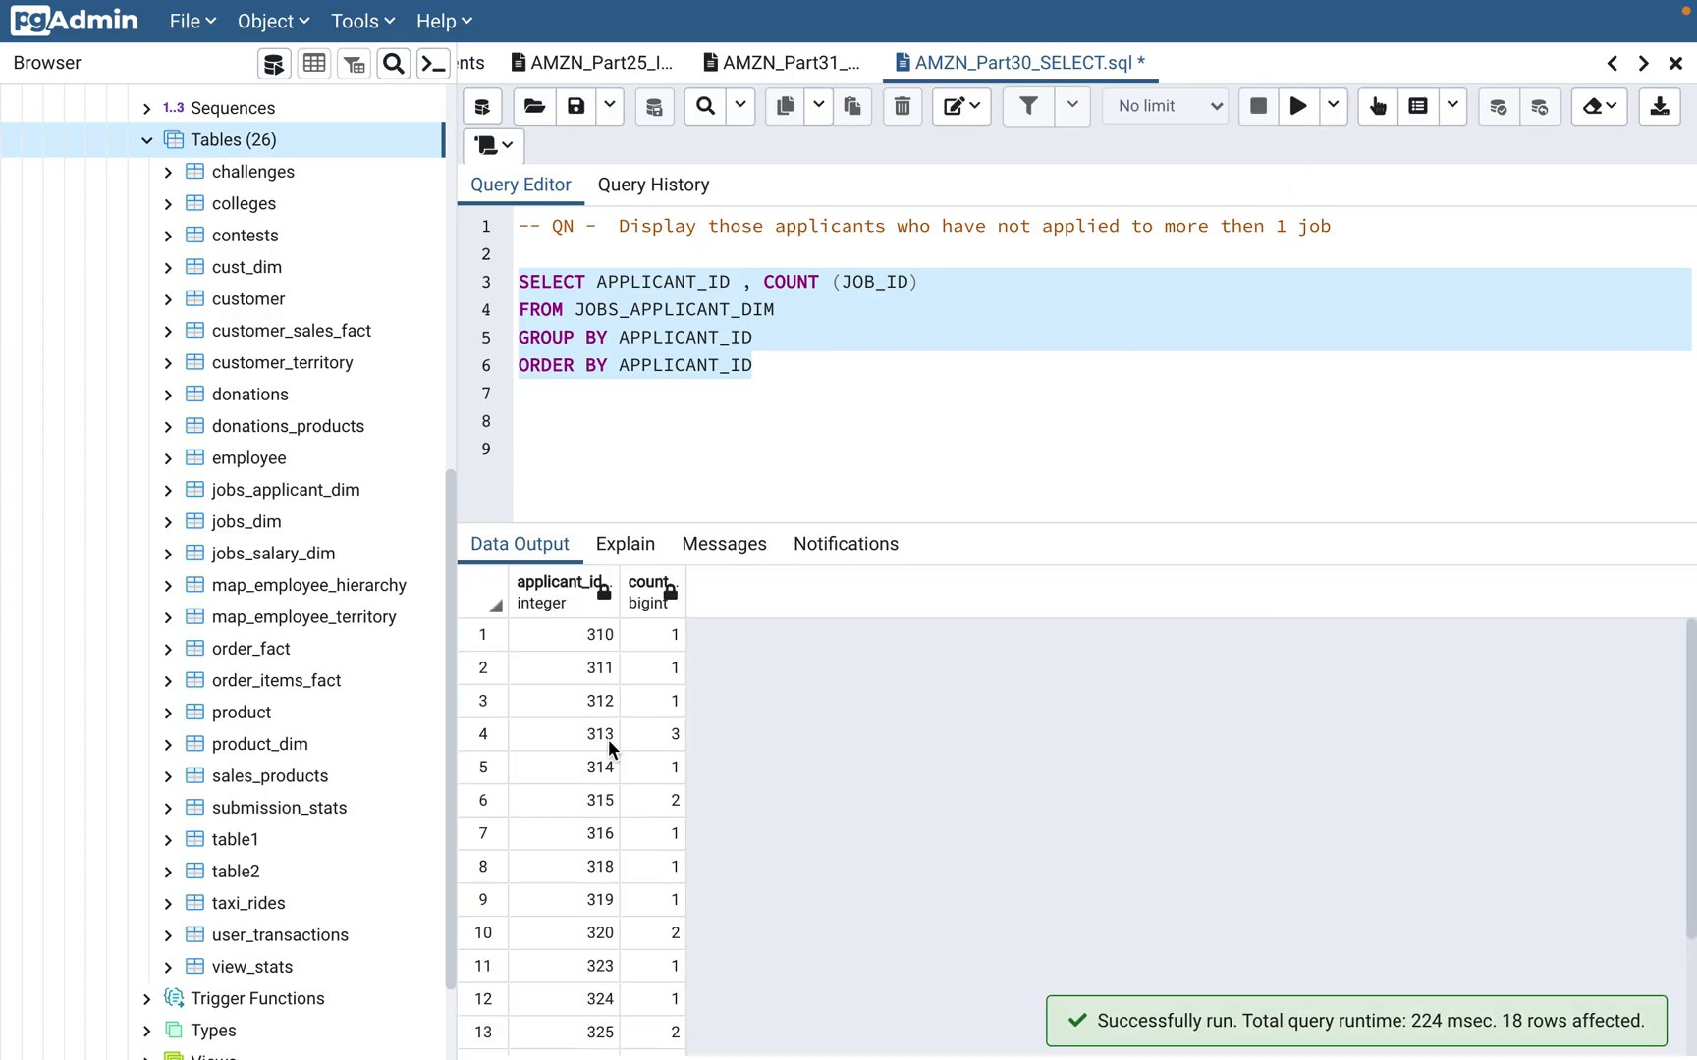
mouse_move(603, 919)
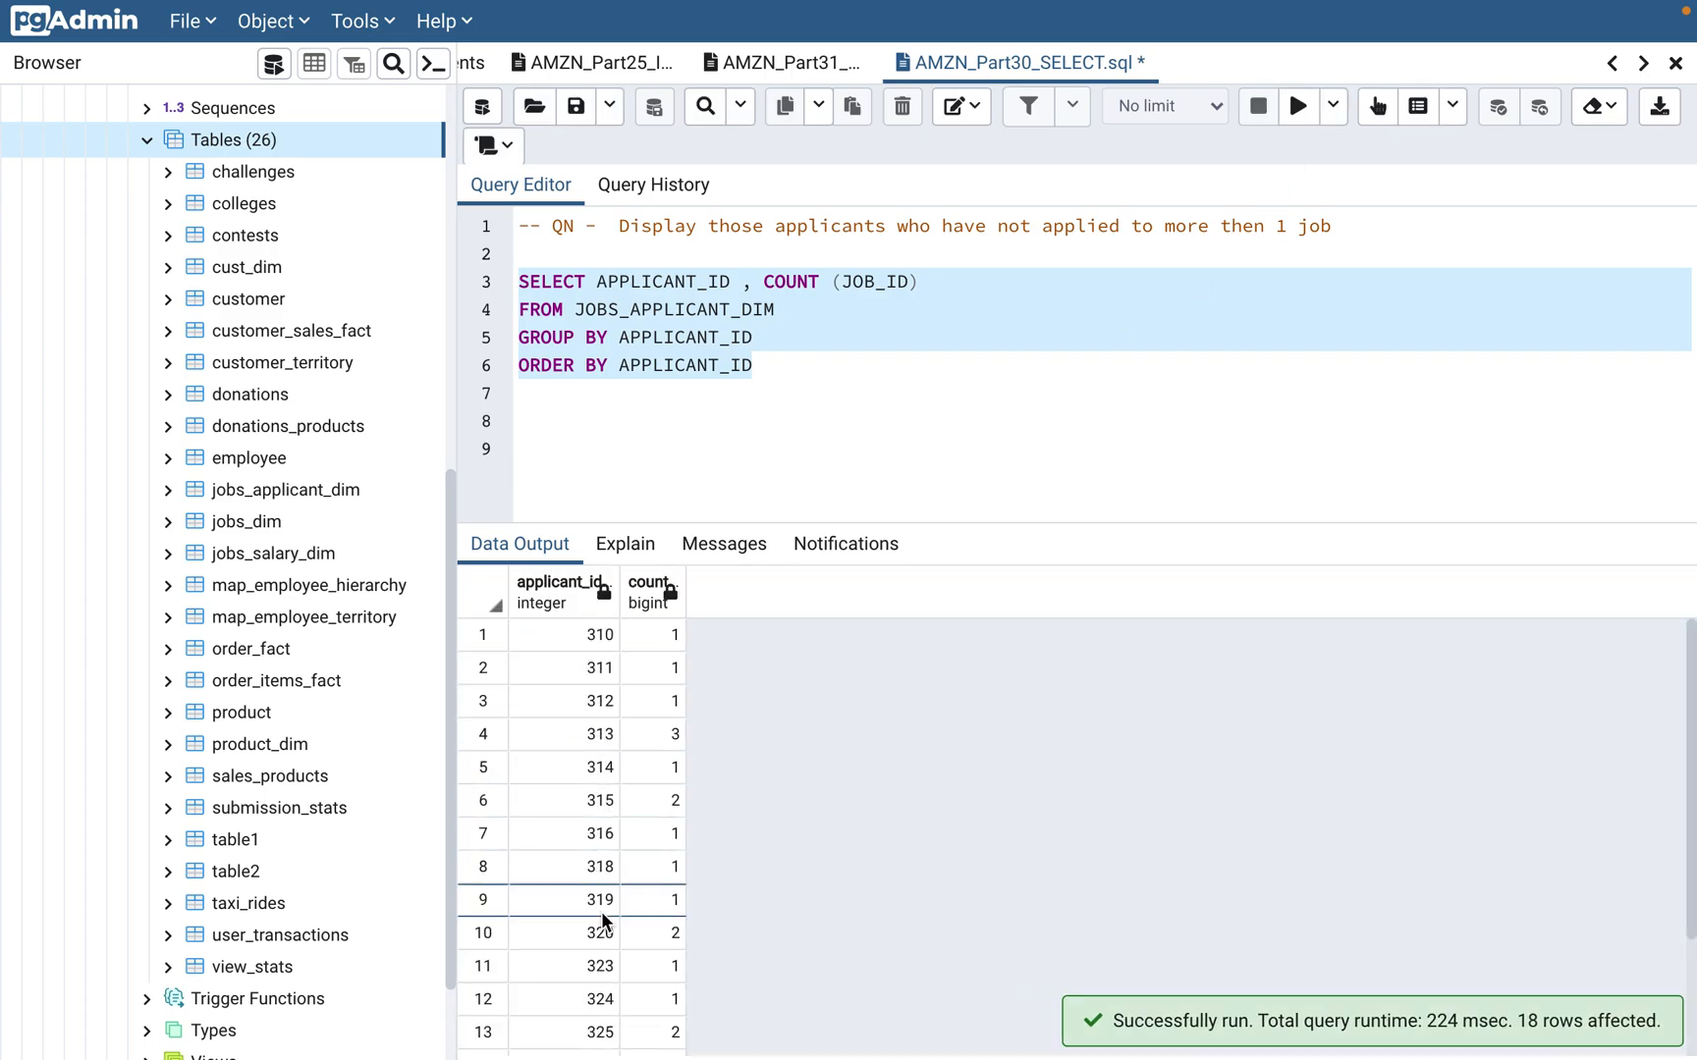
mouse_move(603, 734)
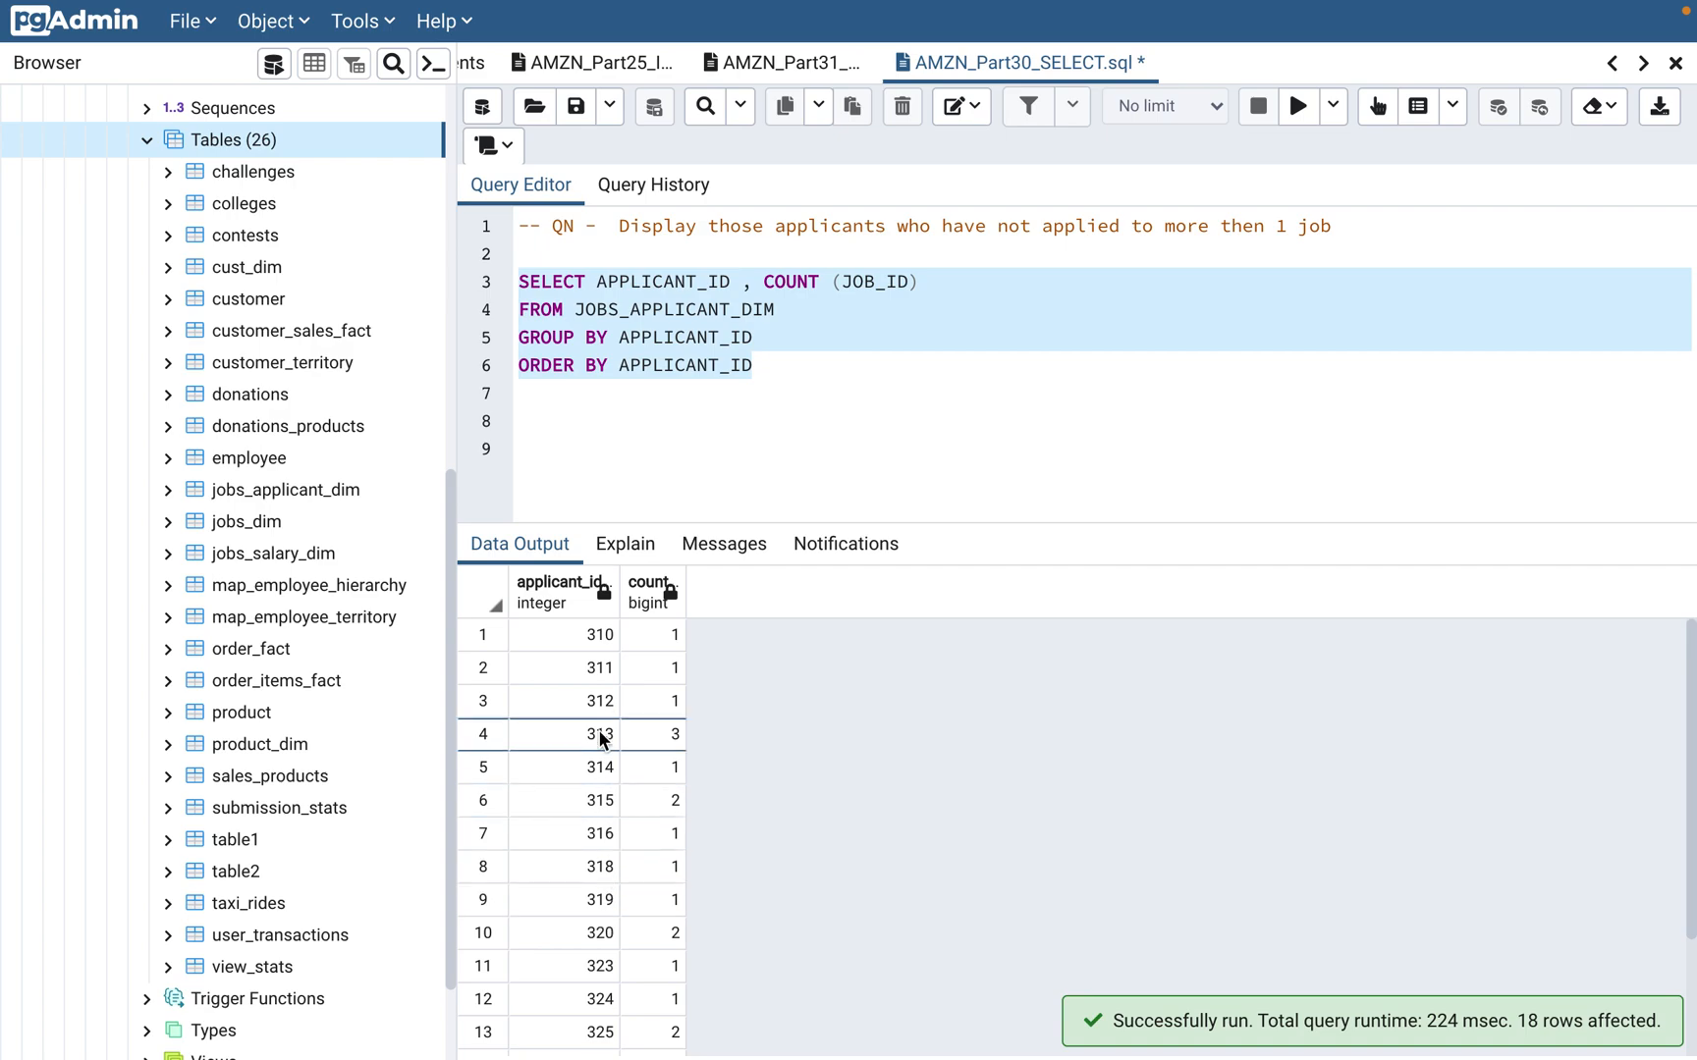
left_click(599, 734)
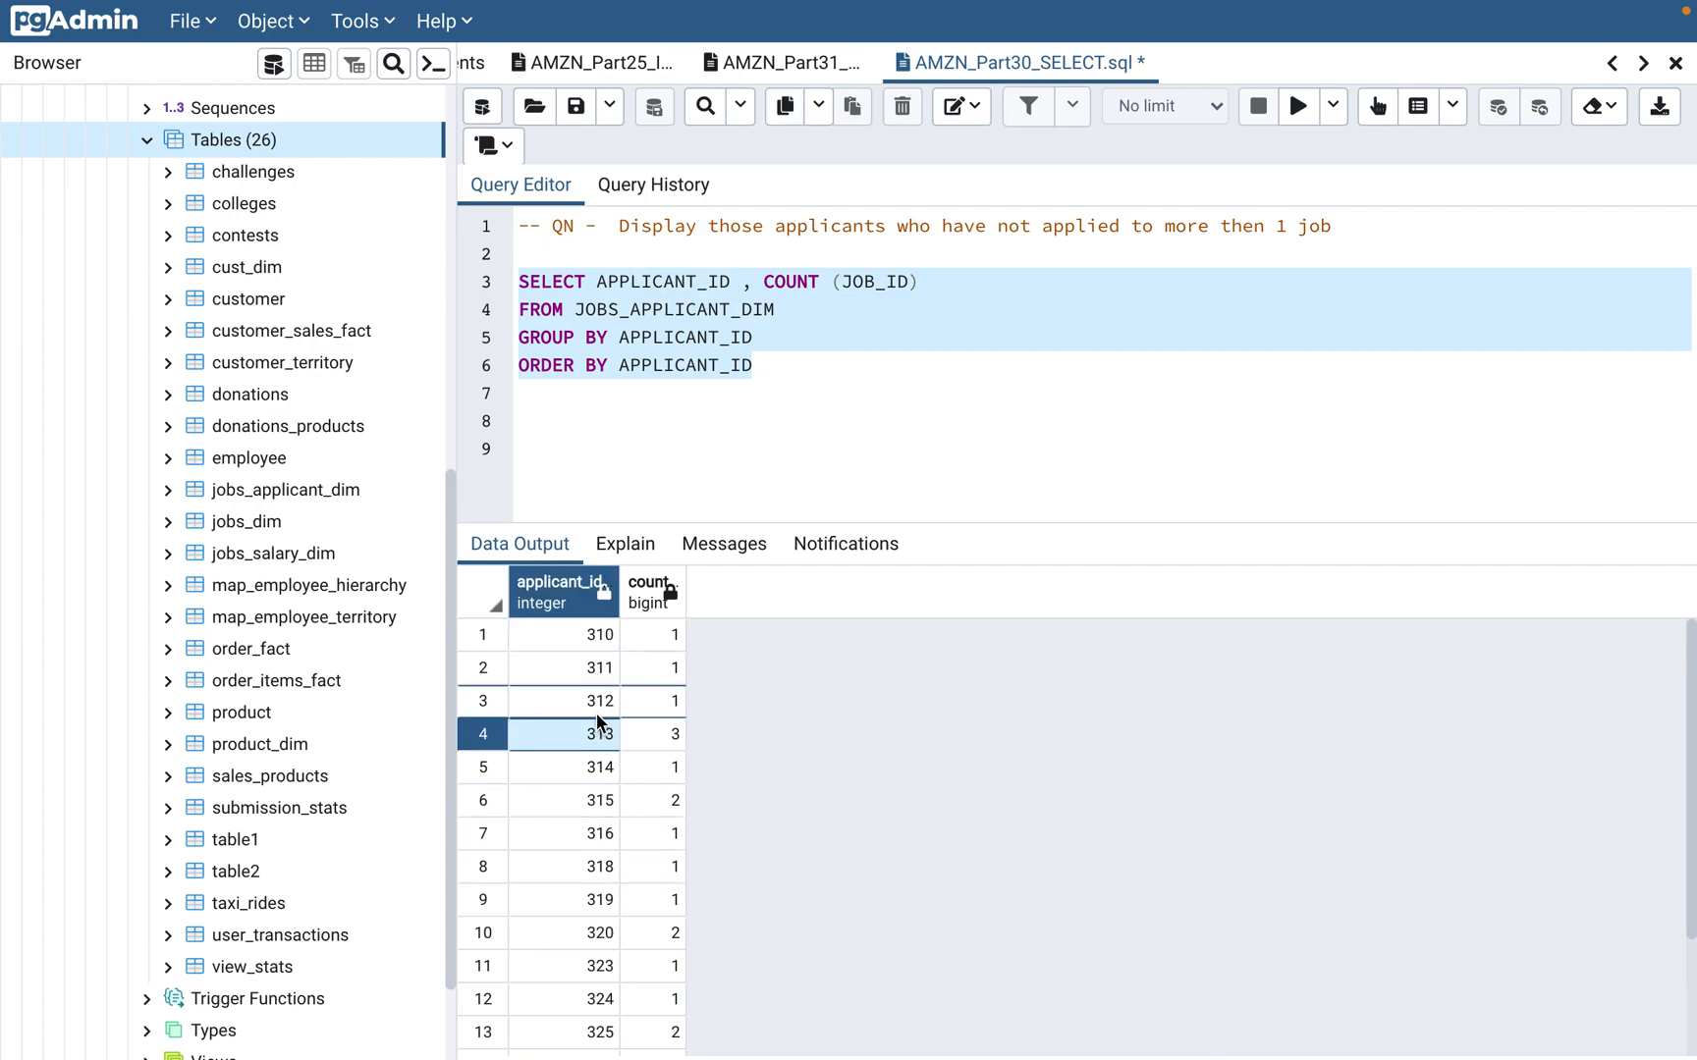
scroll("down", 3)
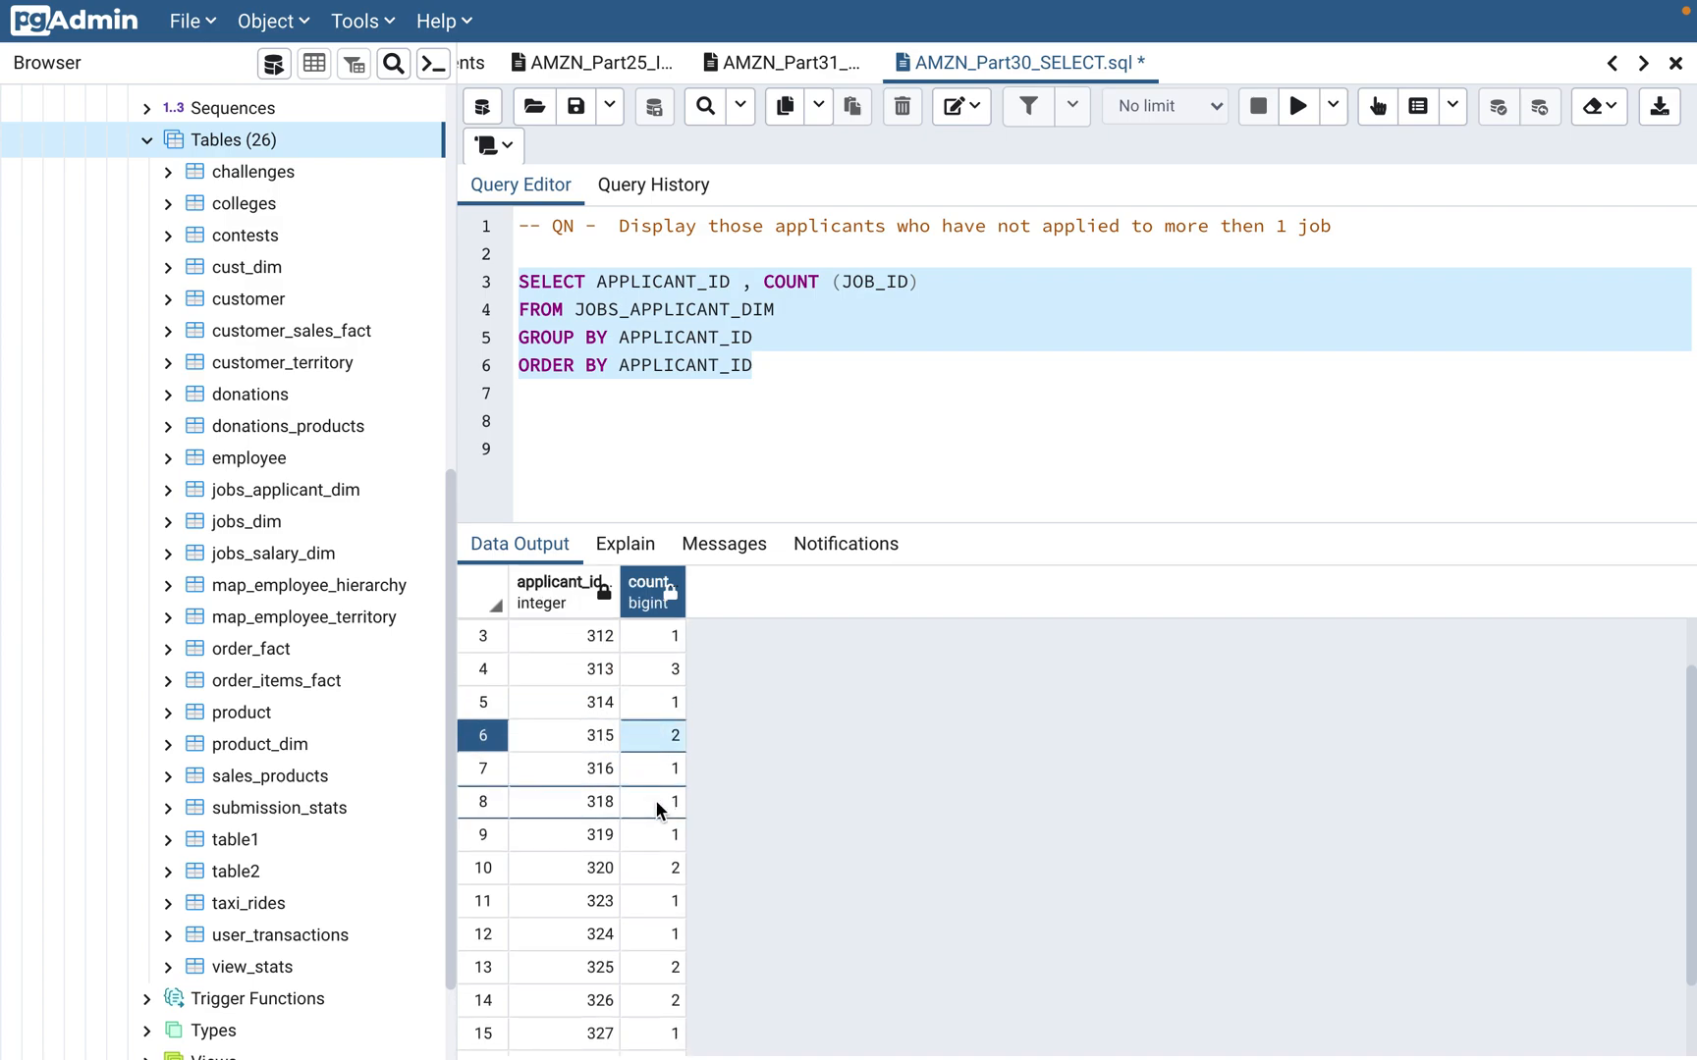
scroll("up", 3)
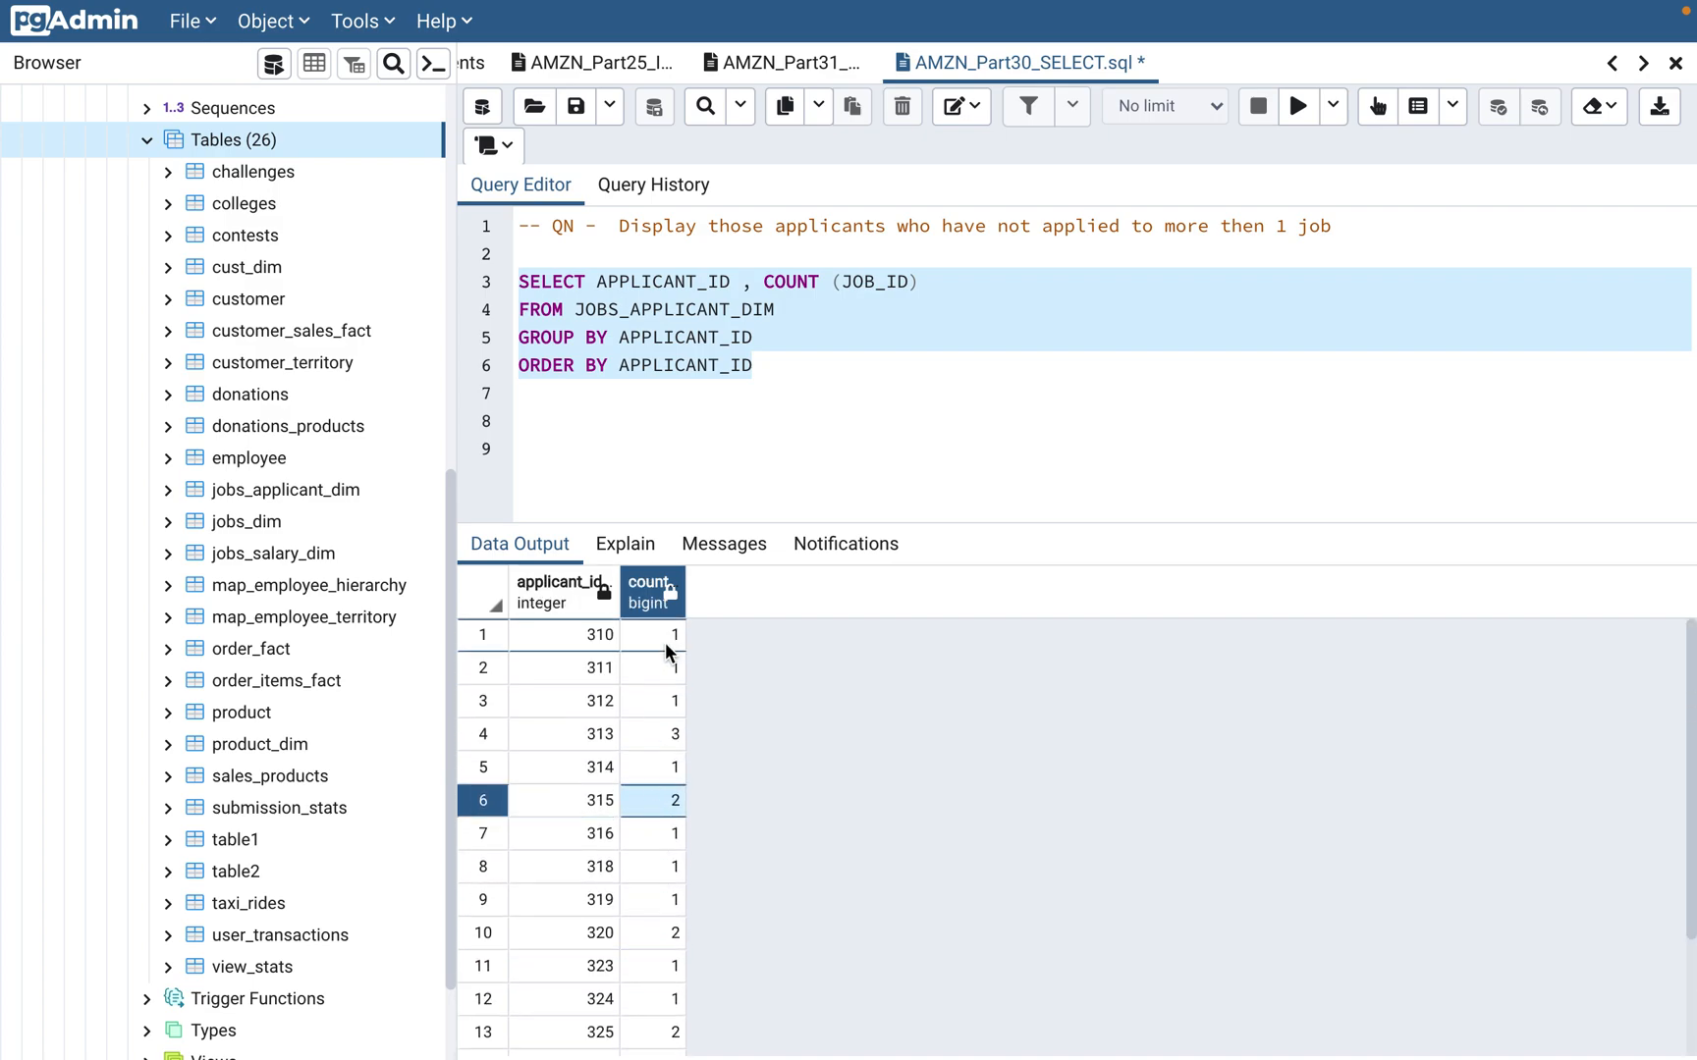
mouse_move(609, 646)
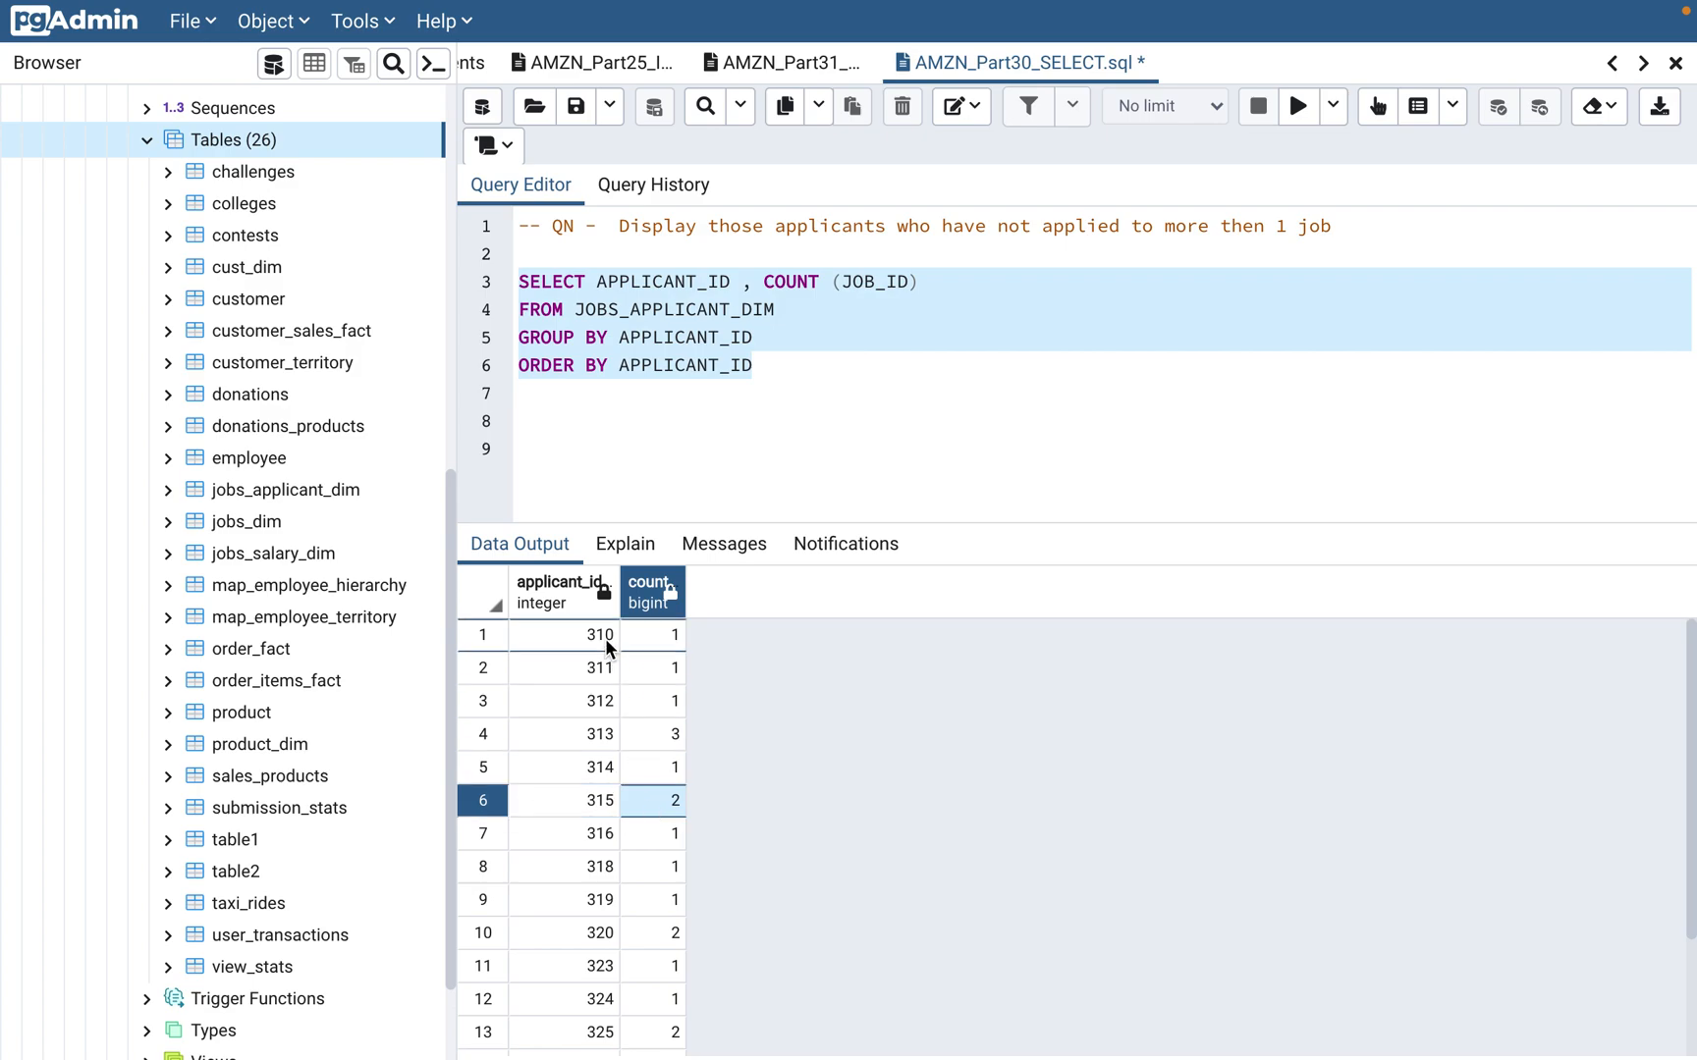
mouse_move(650, 693)
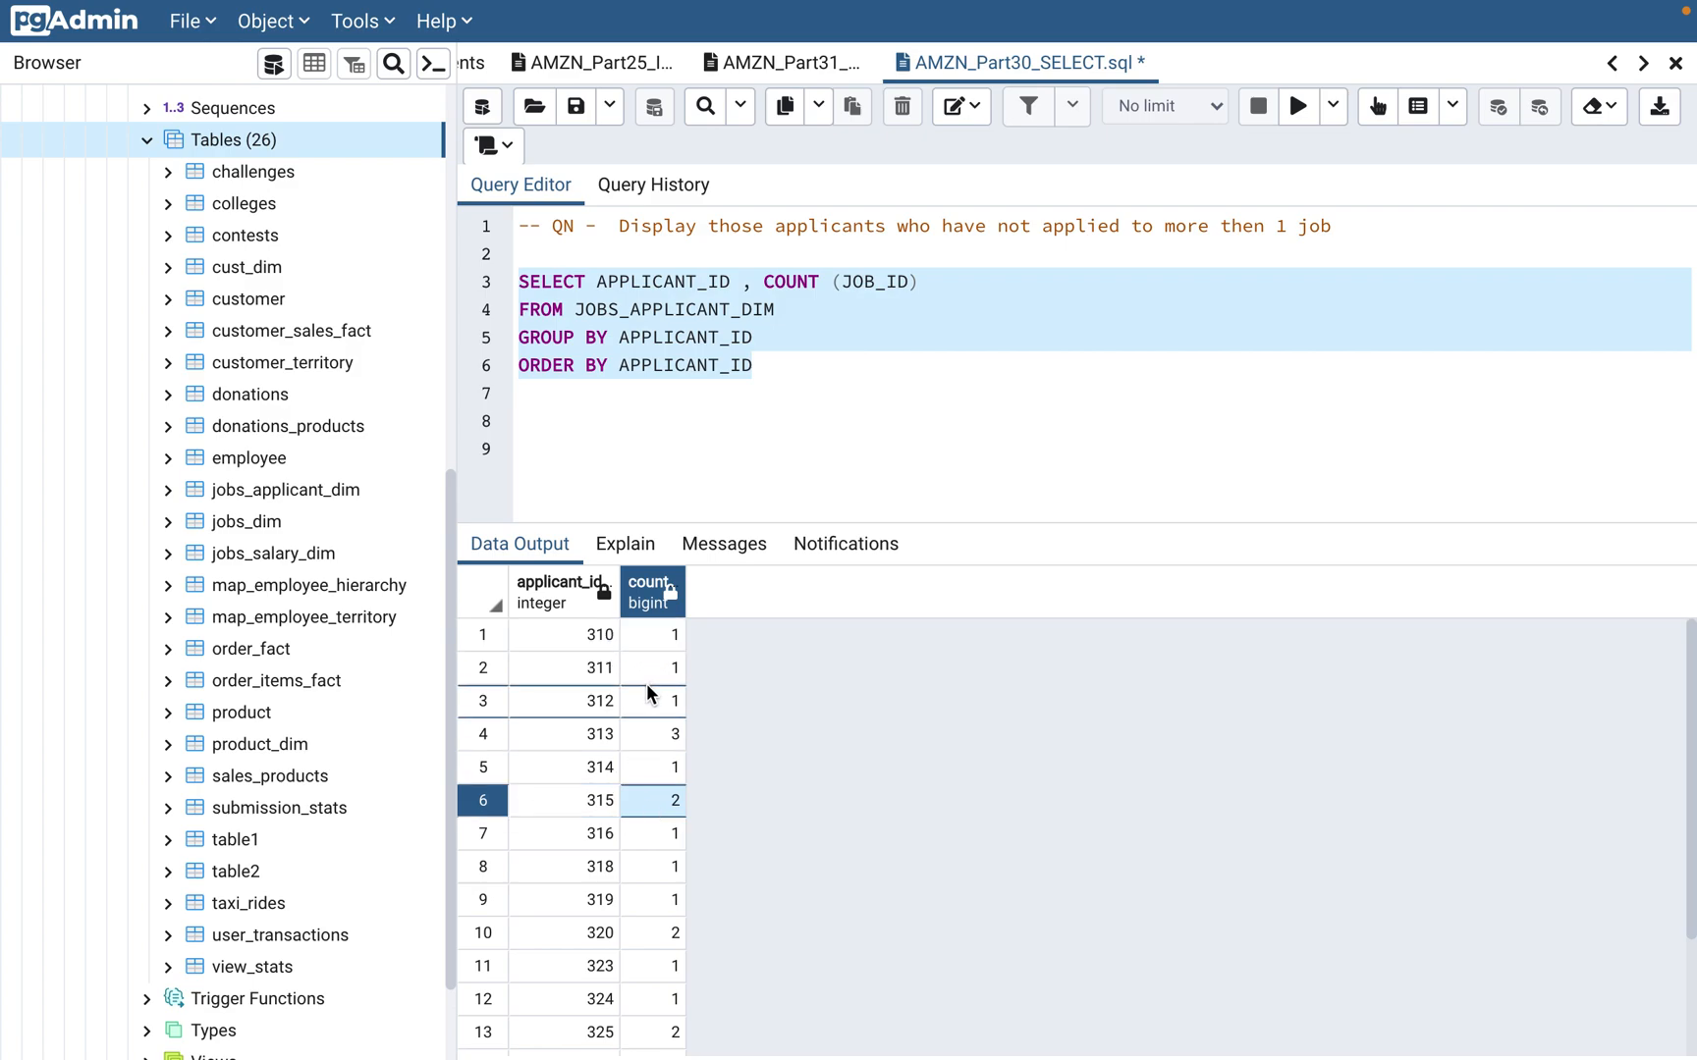
mouse_move(611, 744)
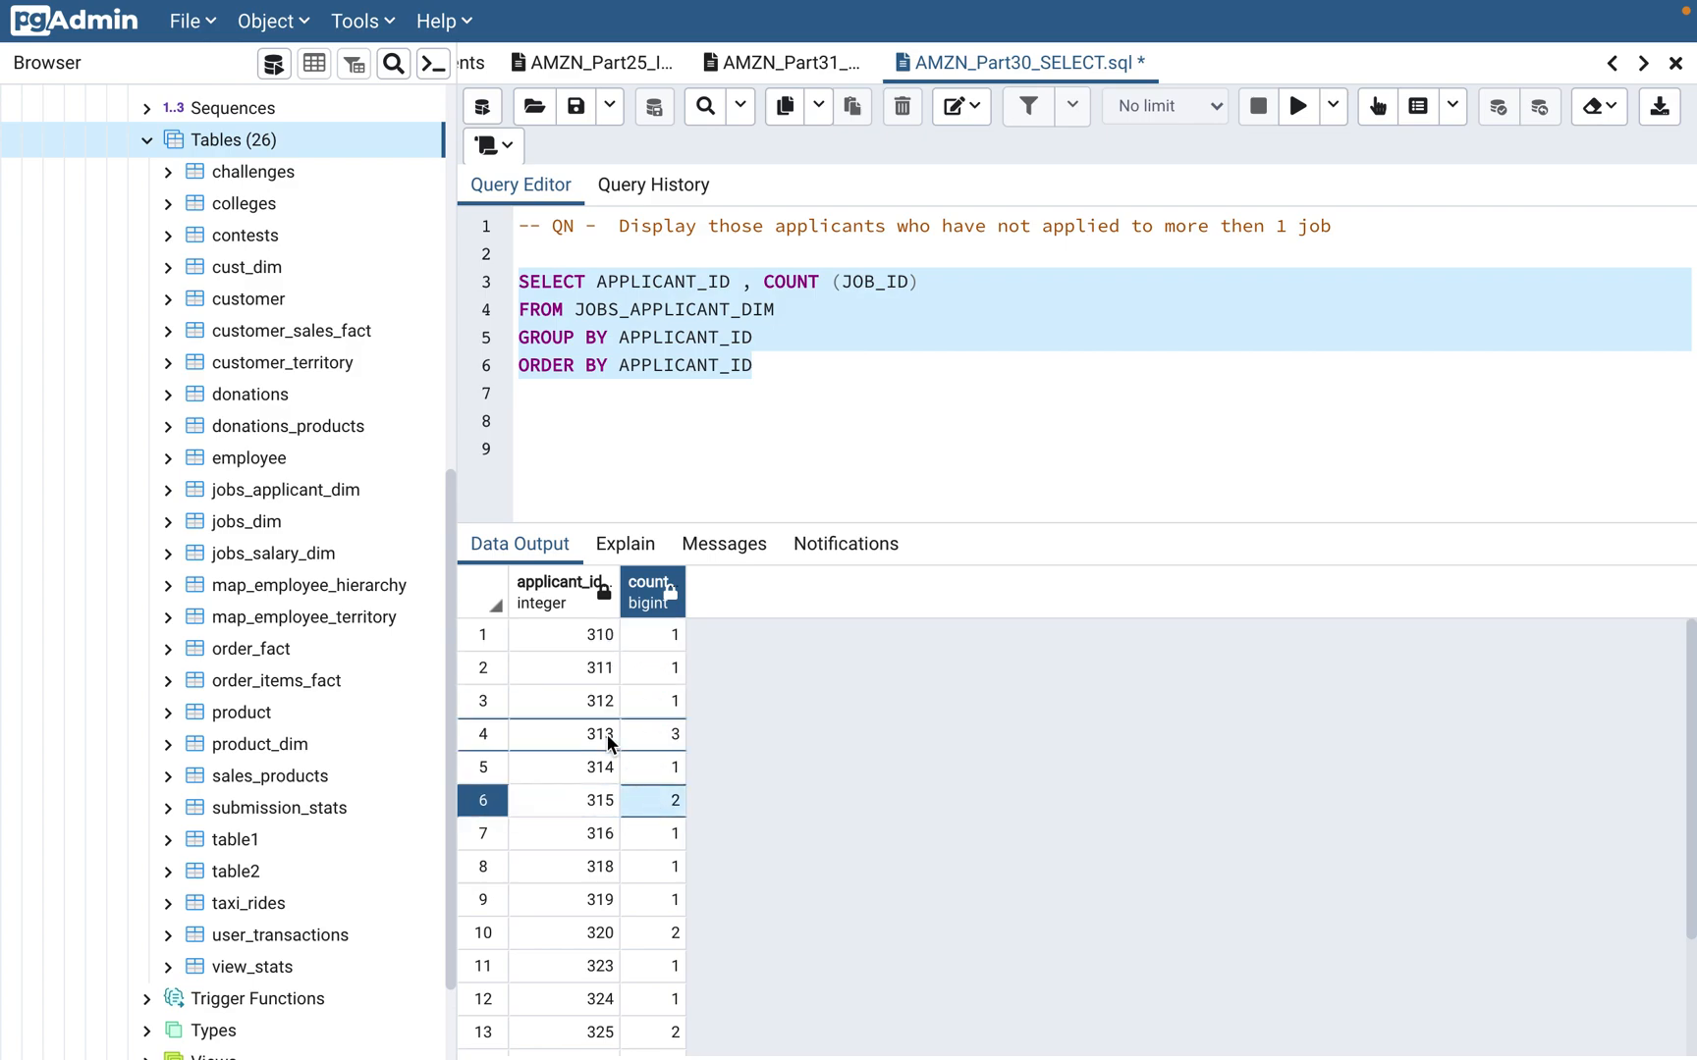
left_click(599, 933)
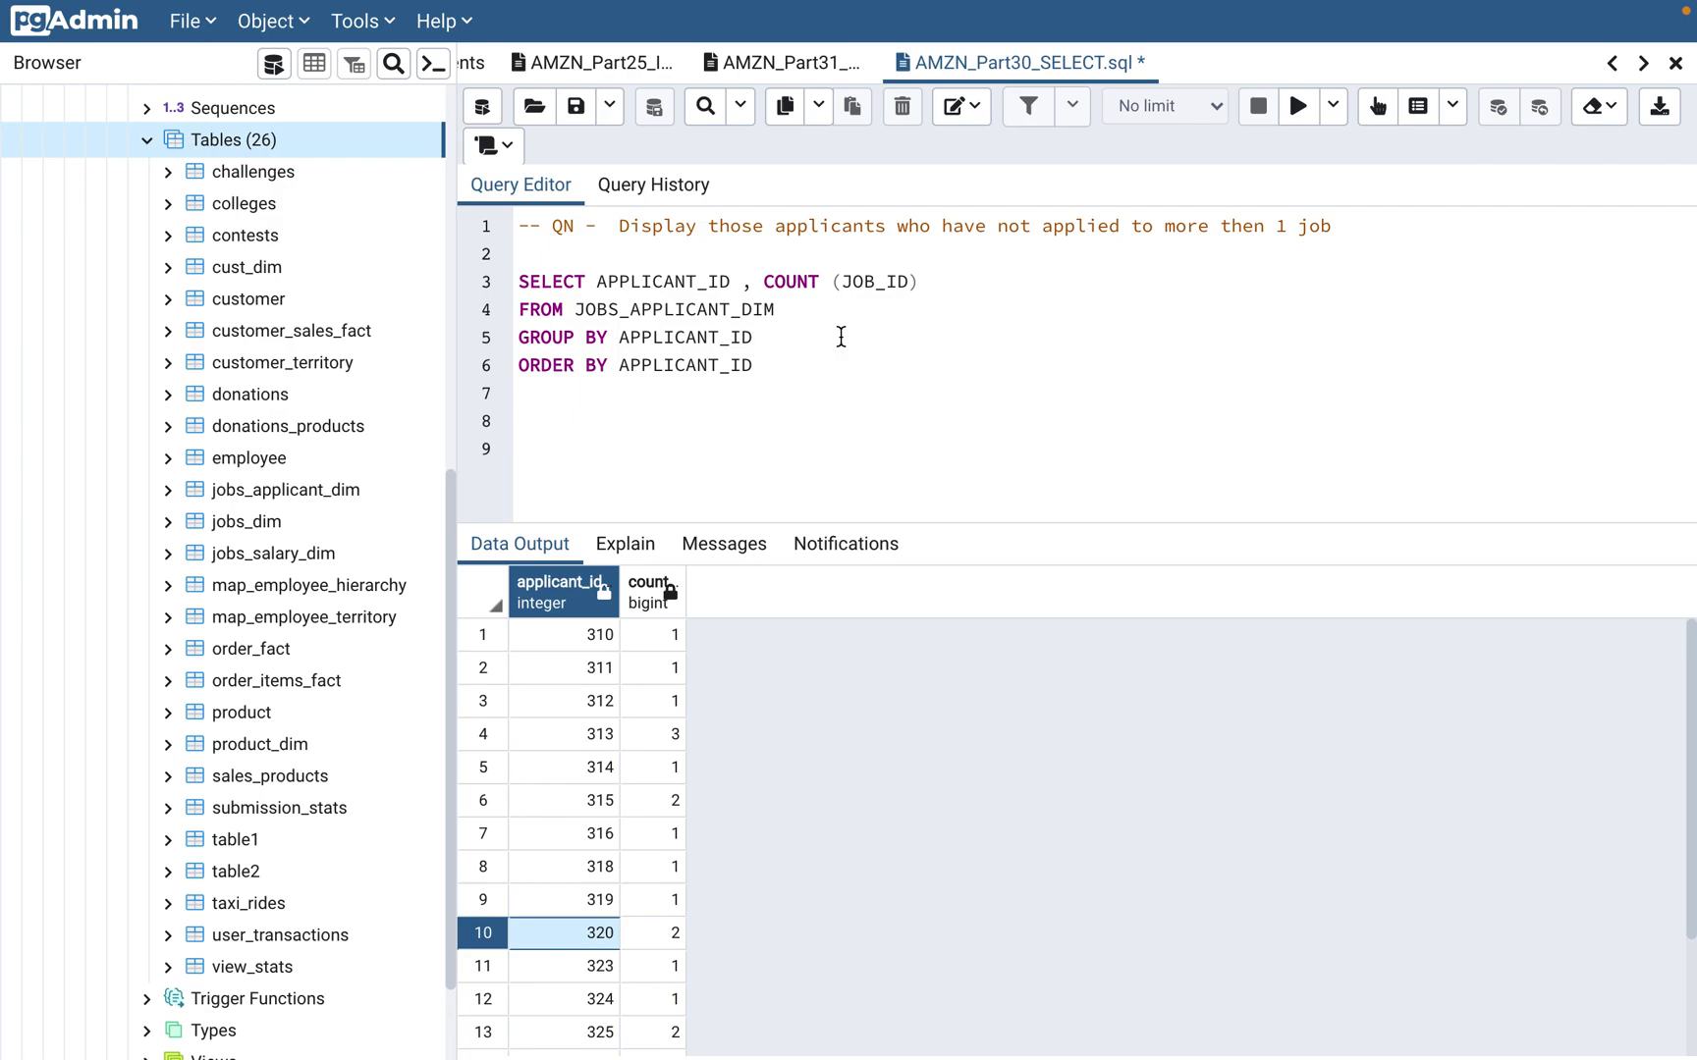
Add HAVING COUNT (JOB_ID) < 2 between the GROUP BY and ORDER BY clauses
type("HAVIN")
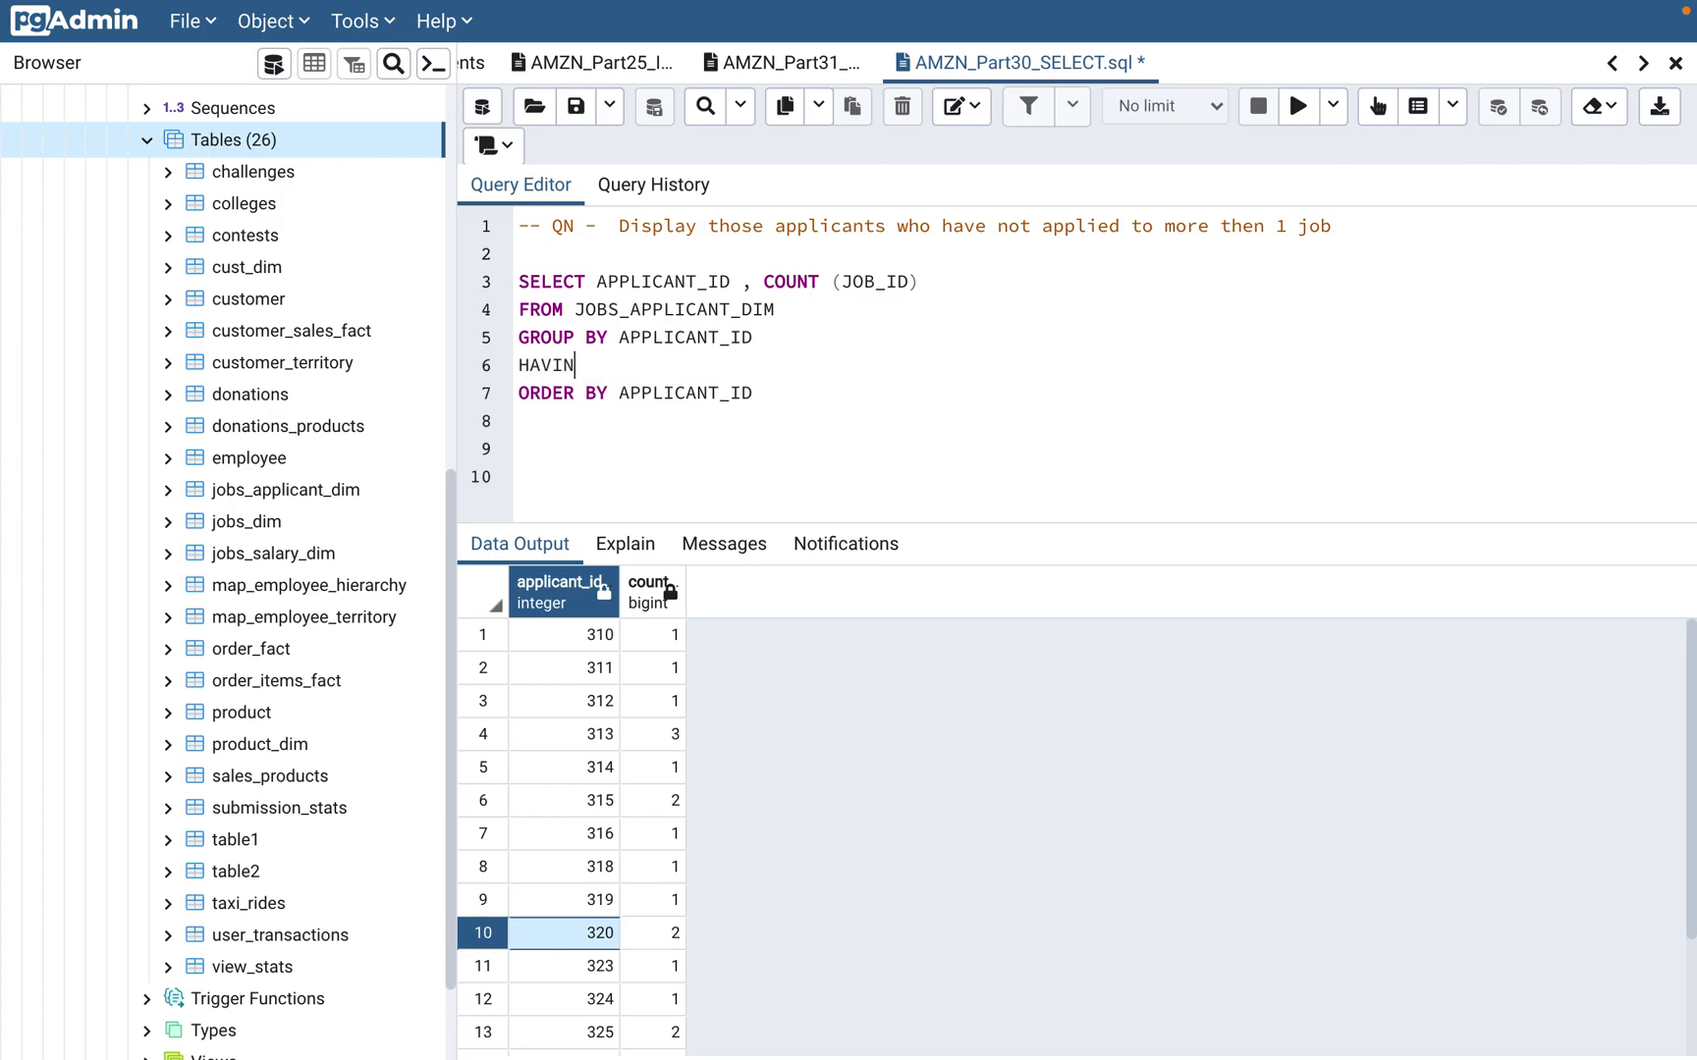
type("G")
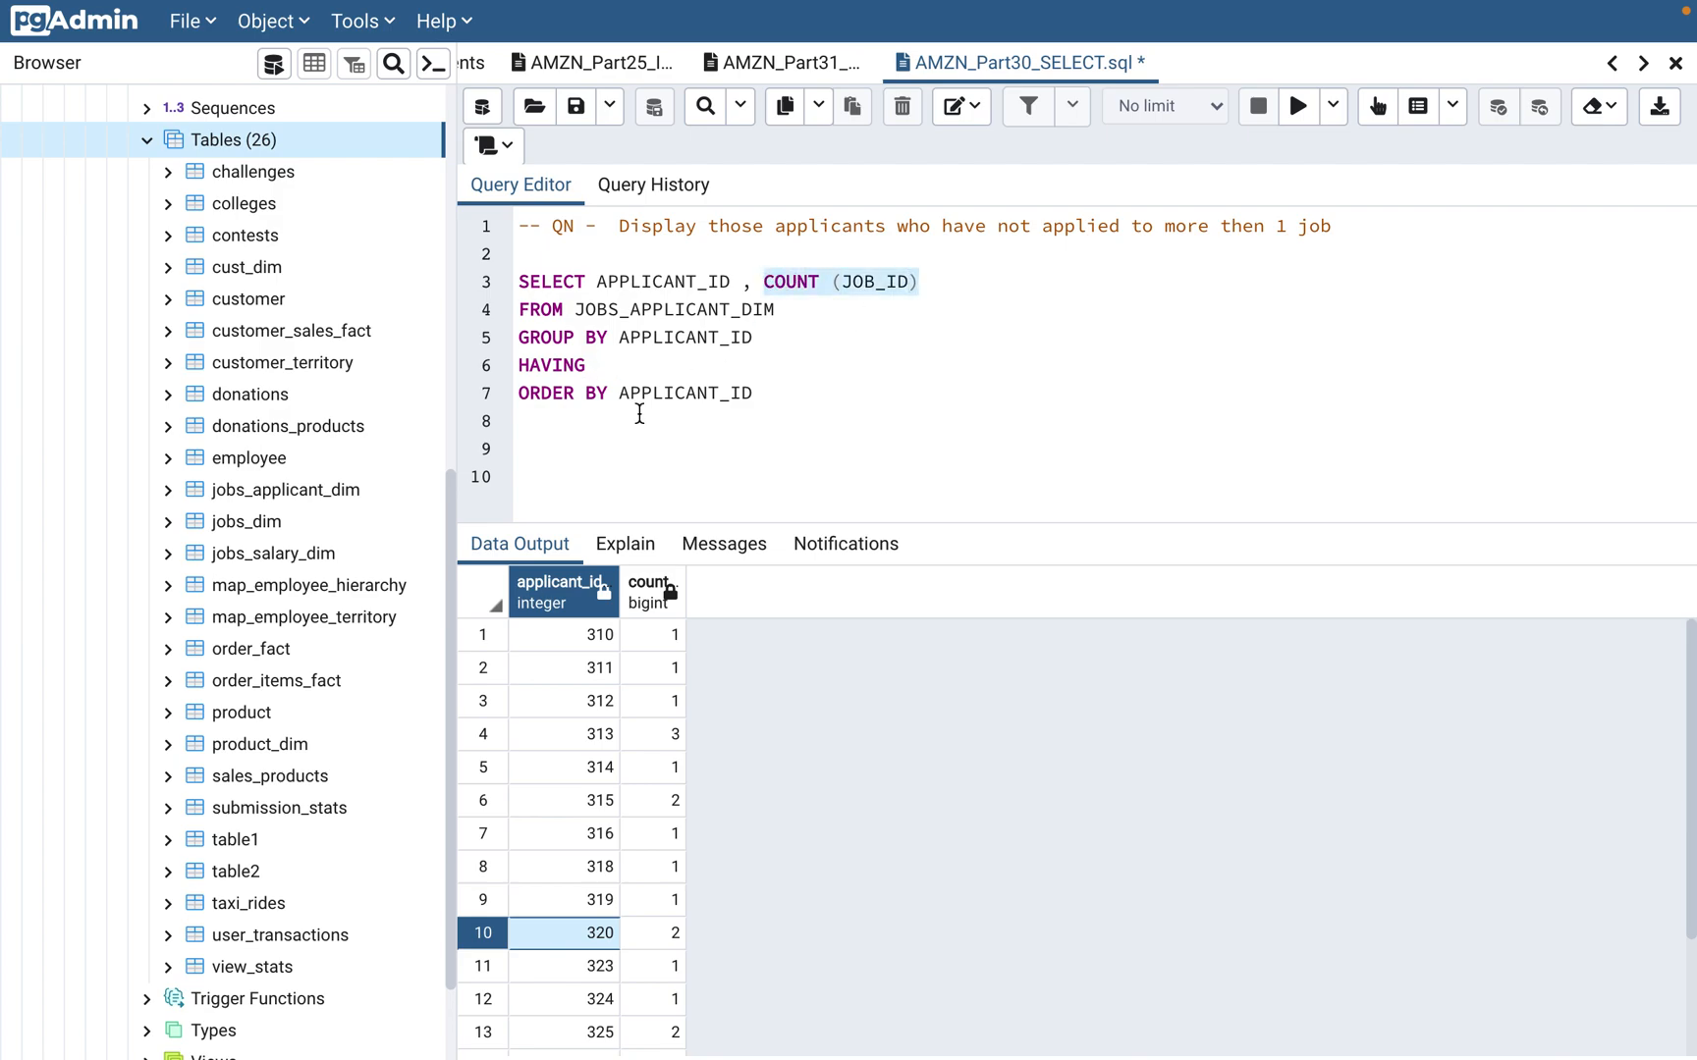
type("COUNT (JOB_ID)")
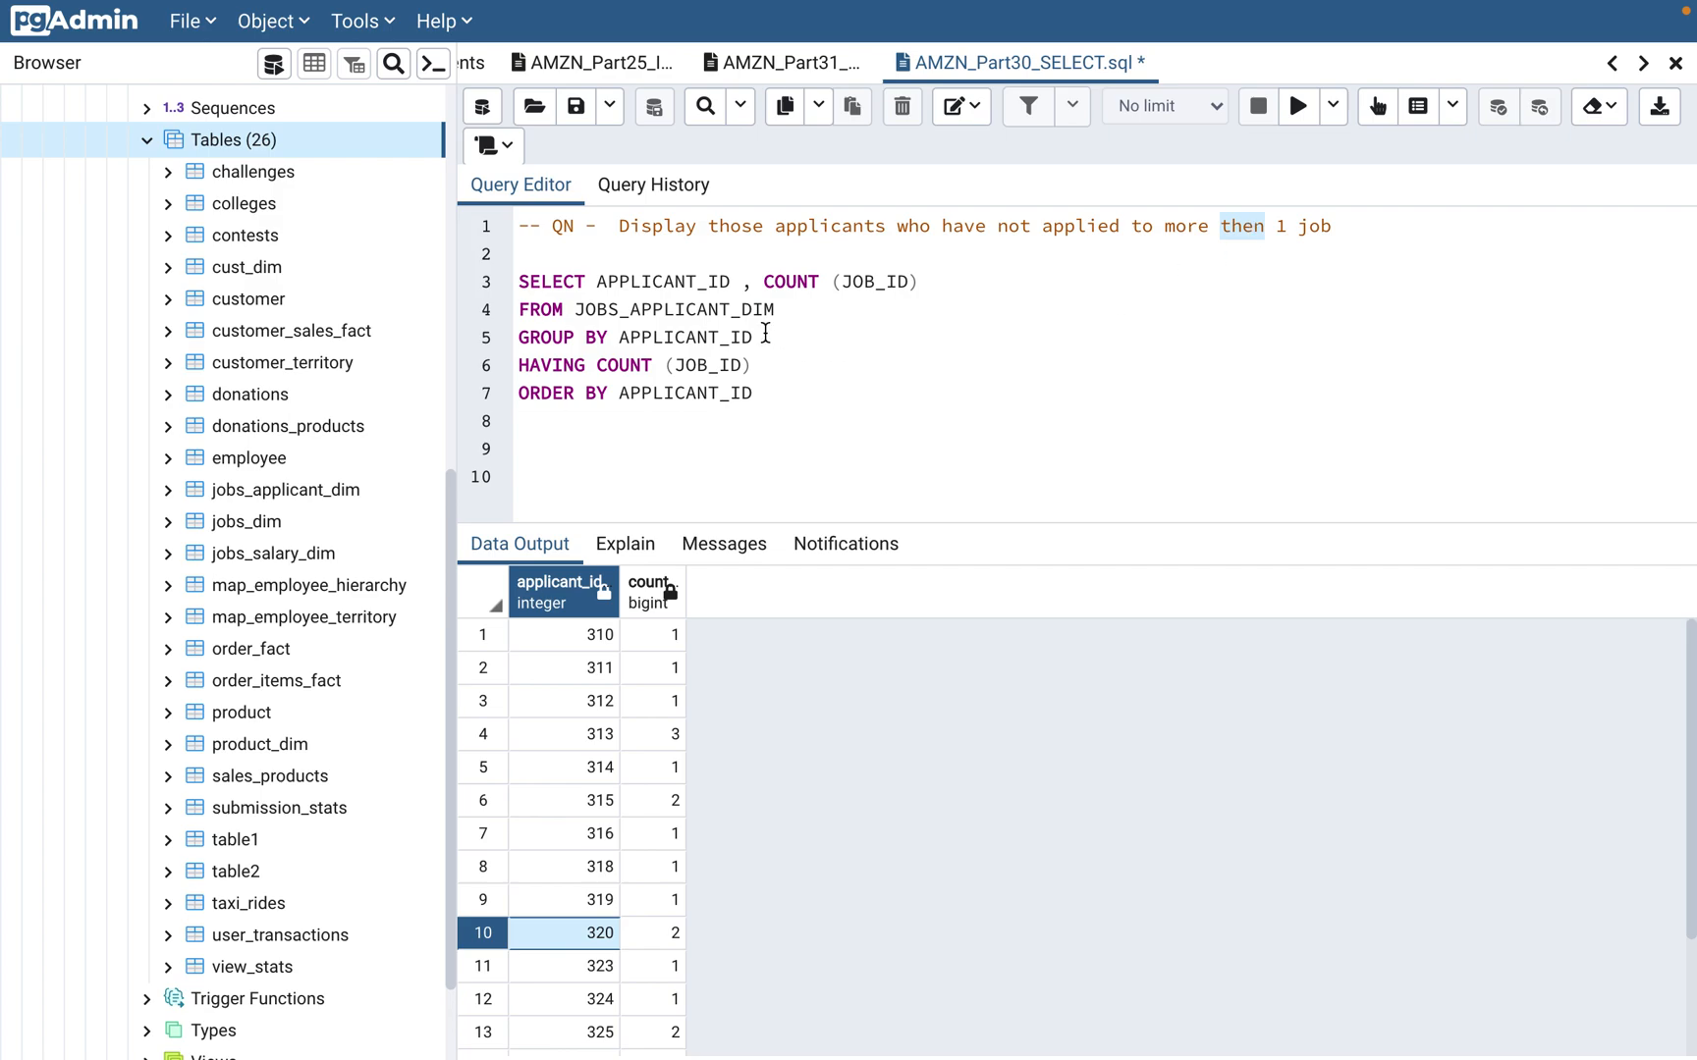
left_click(762, 366)
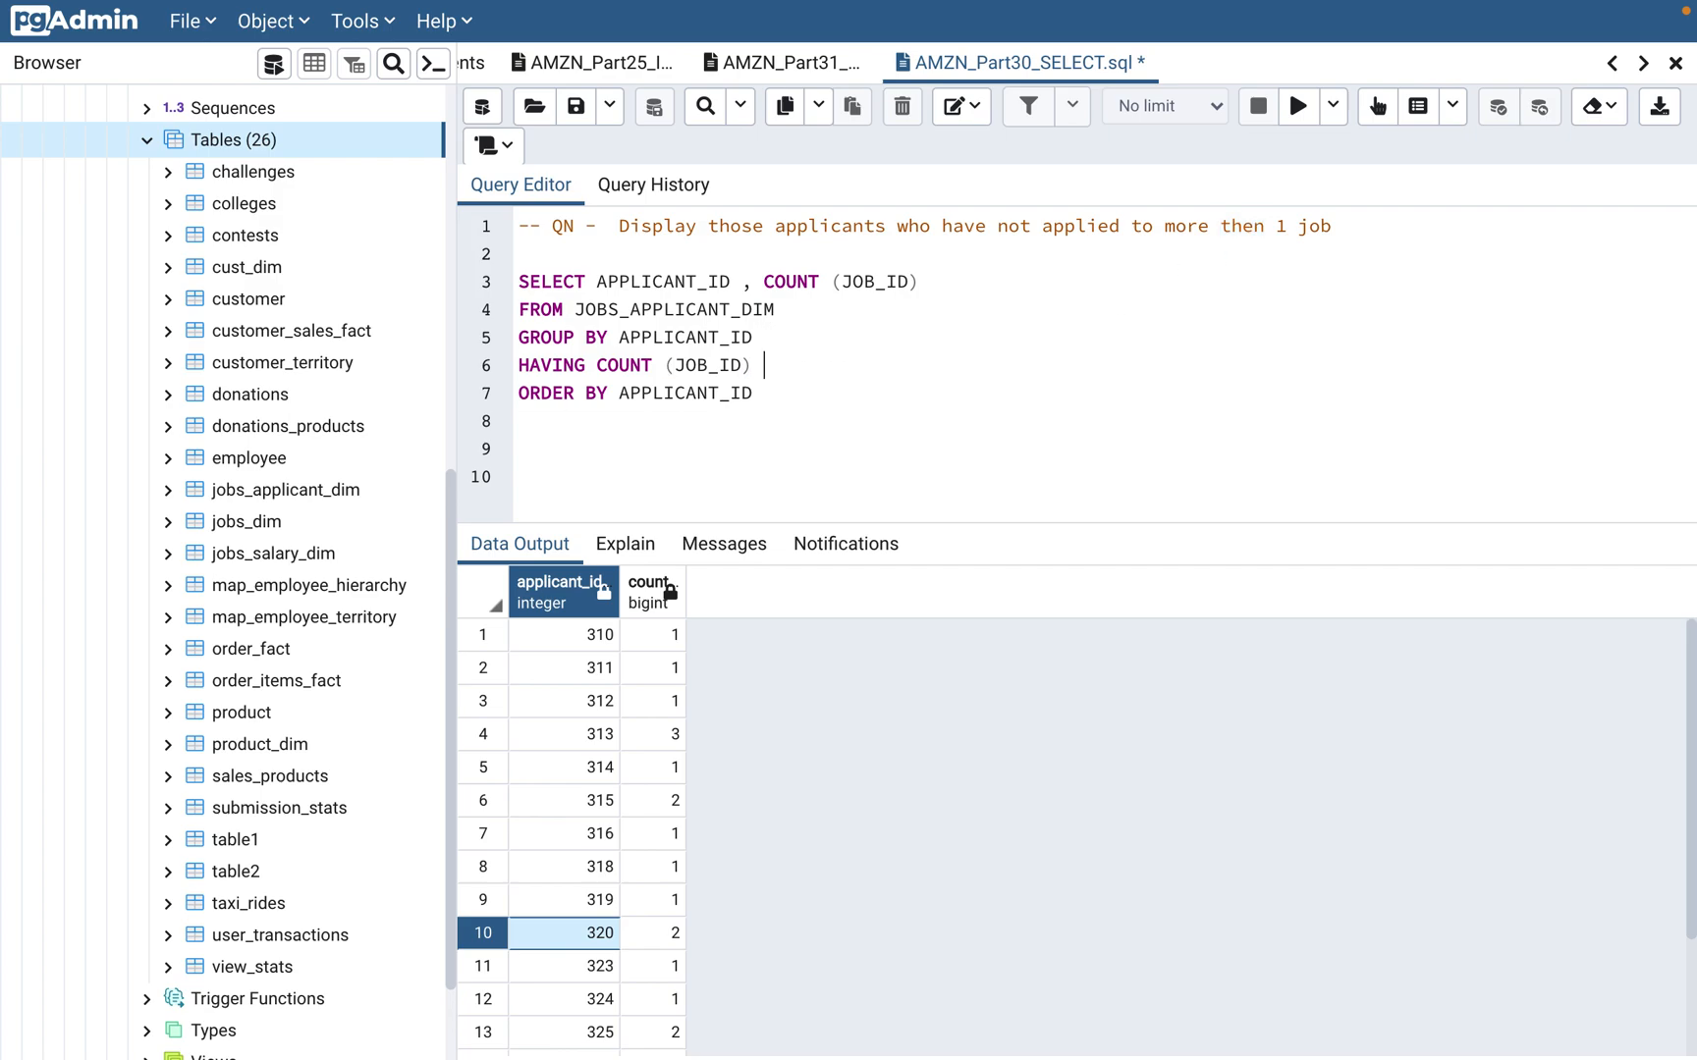
type("< 2")
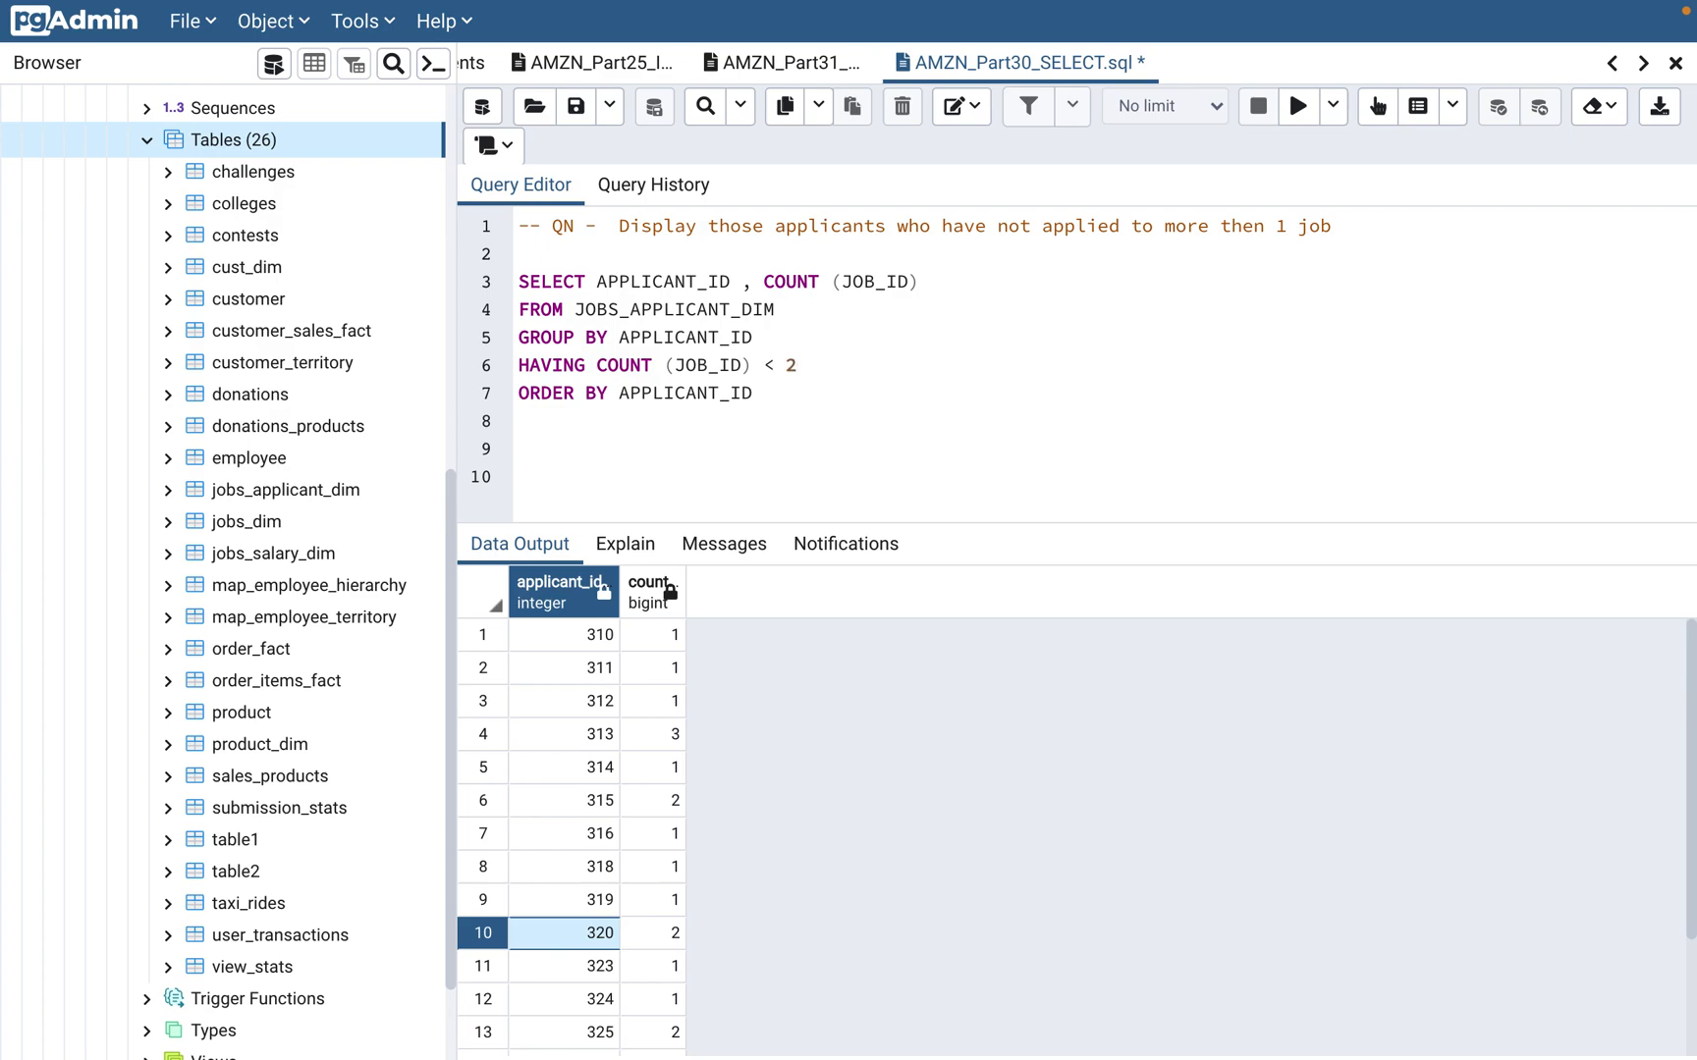
mouse_move(758, 413)
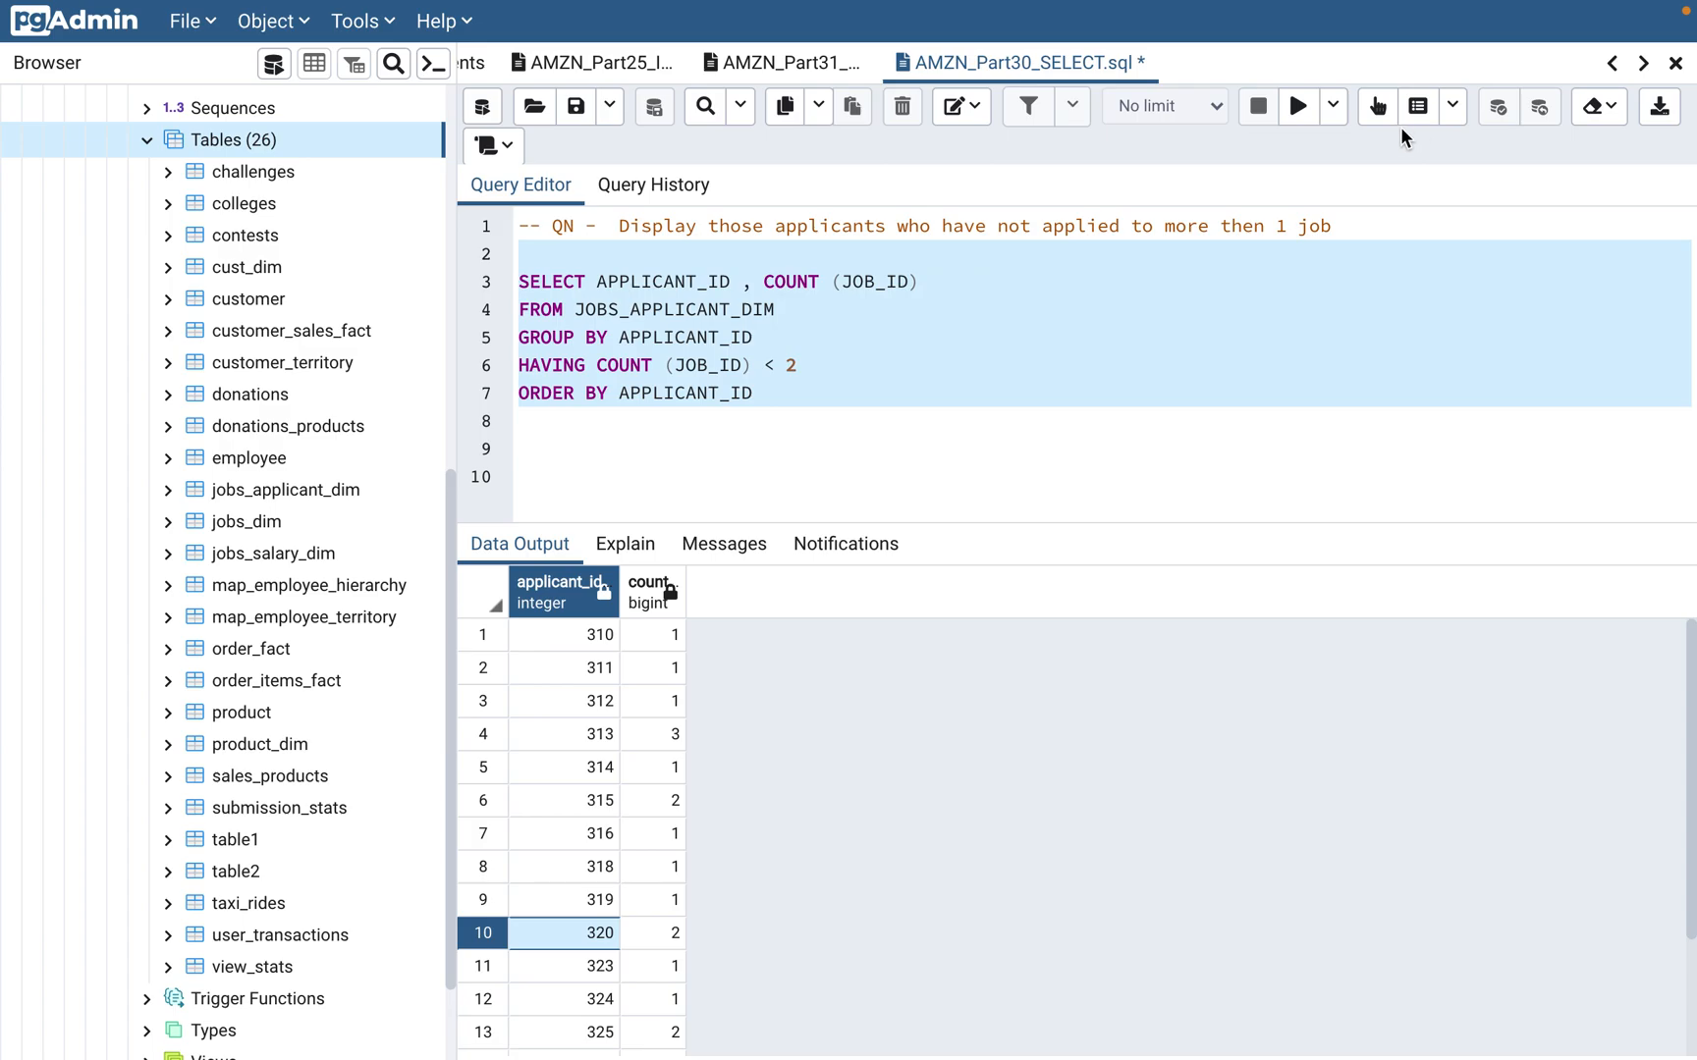
mouse_move(1298, 106)
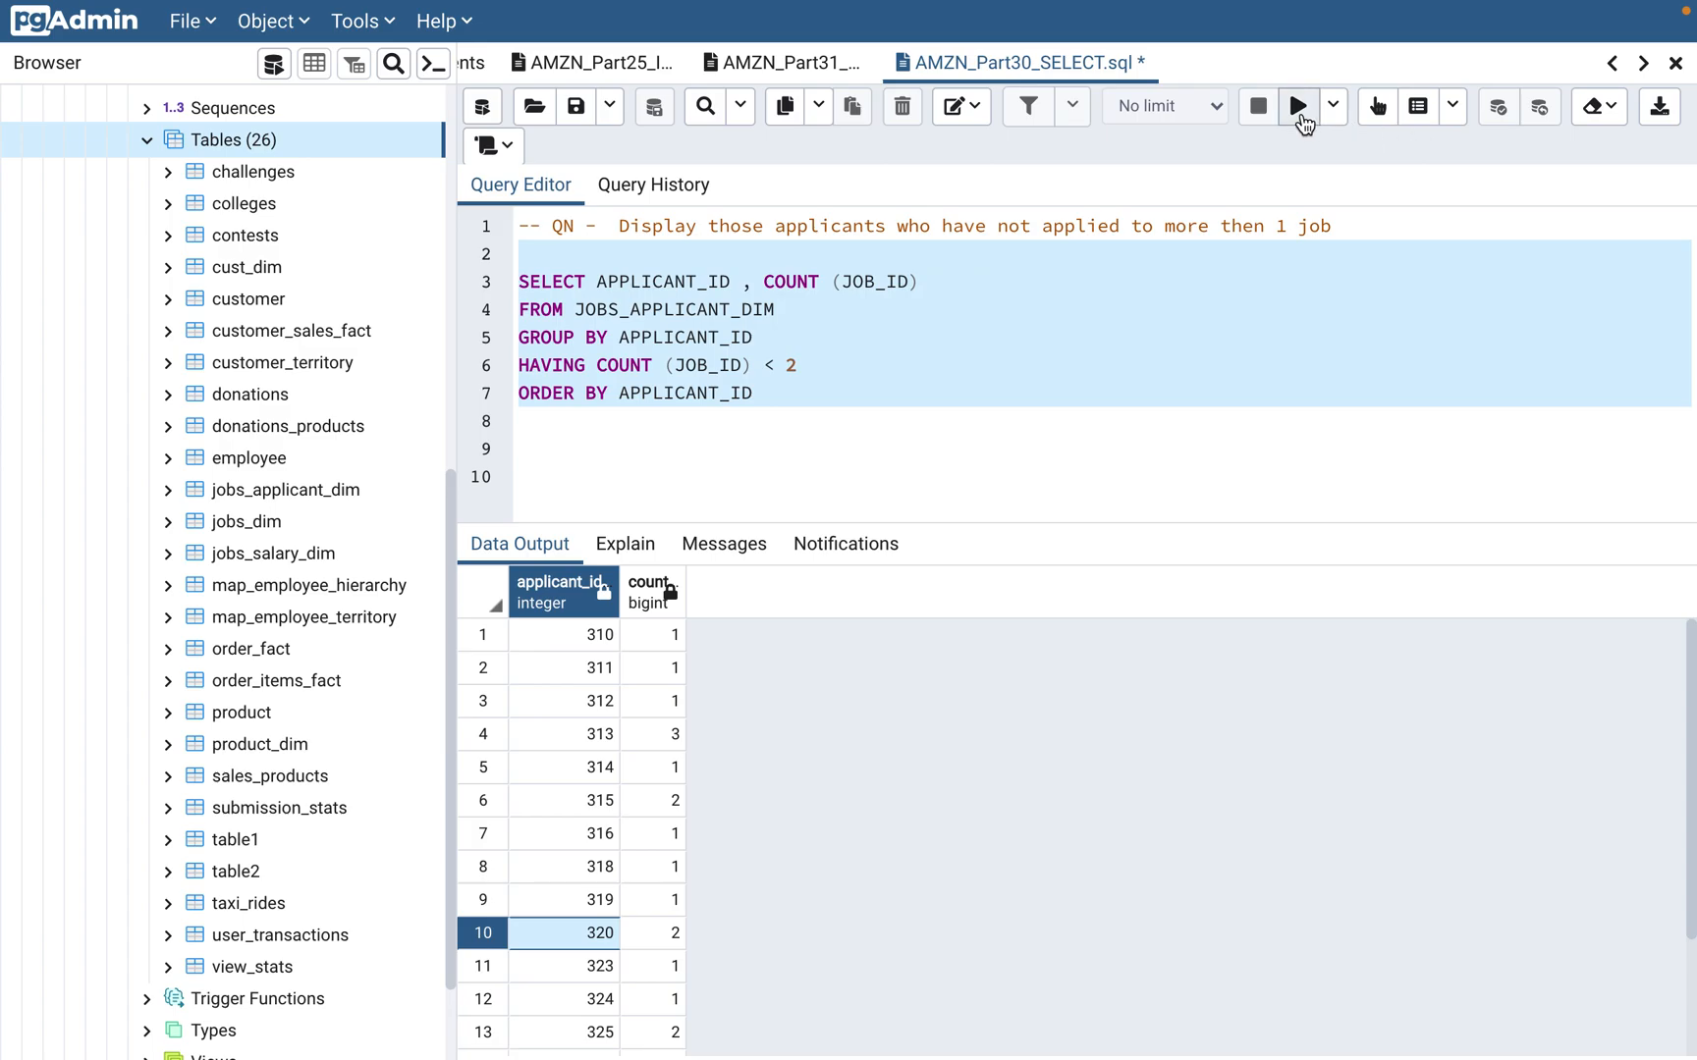
Run the < 2 filter query and inspect the 13 applicants with a count of 1
left_click(1298, 106)
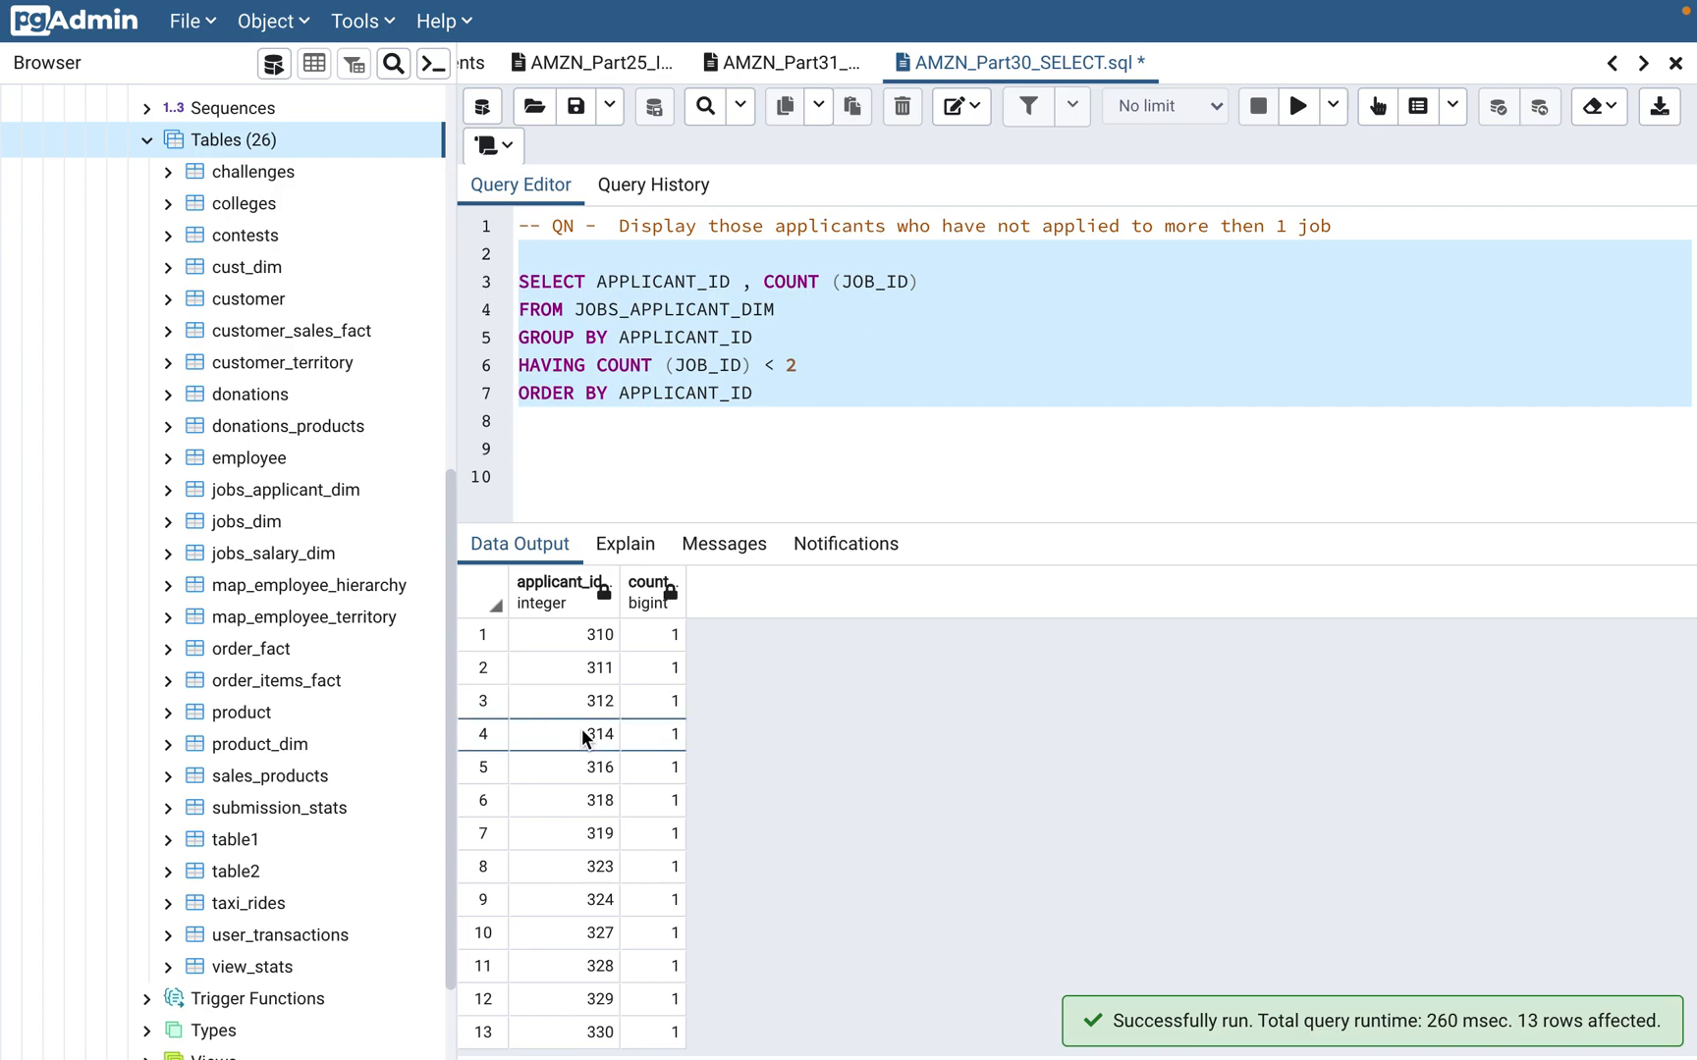
left_click(599, 734)
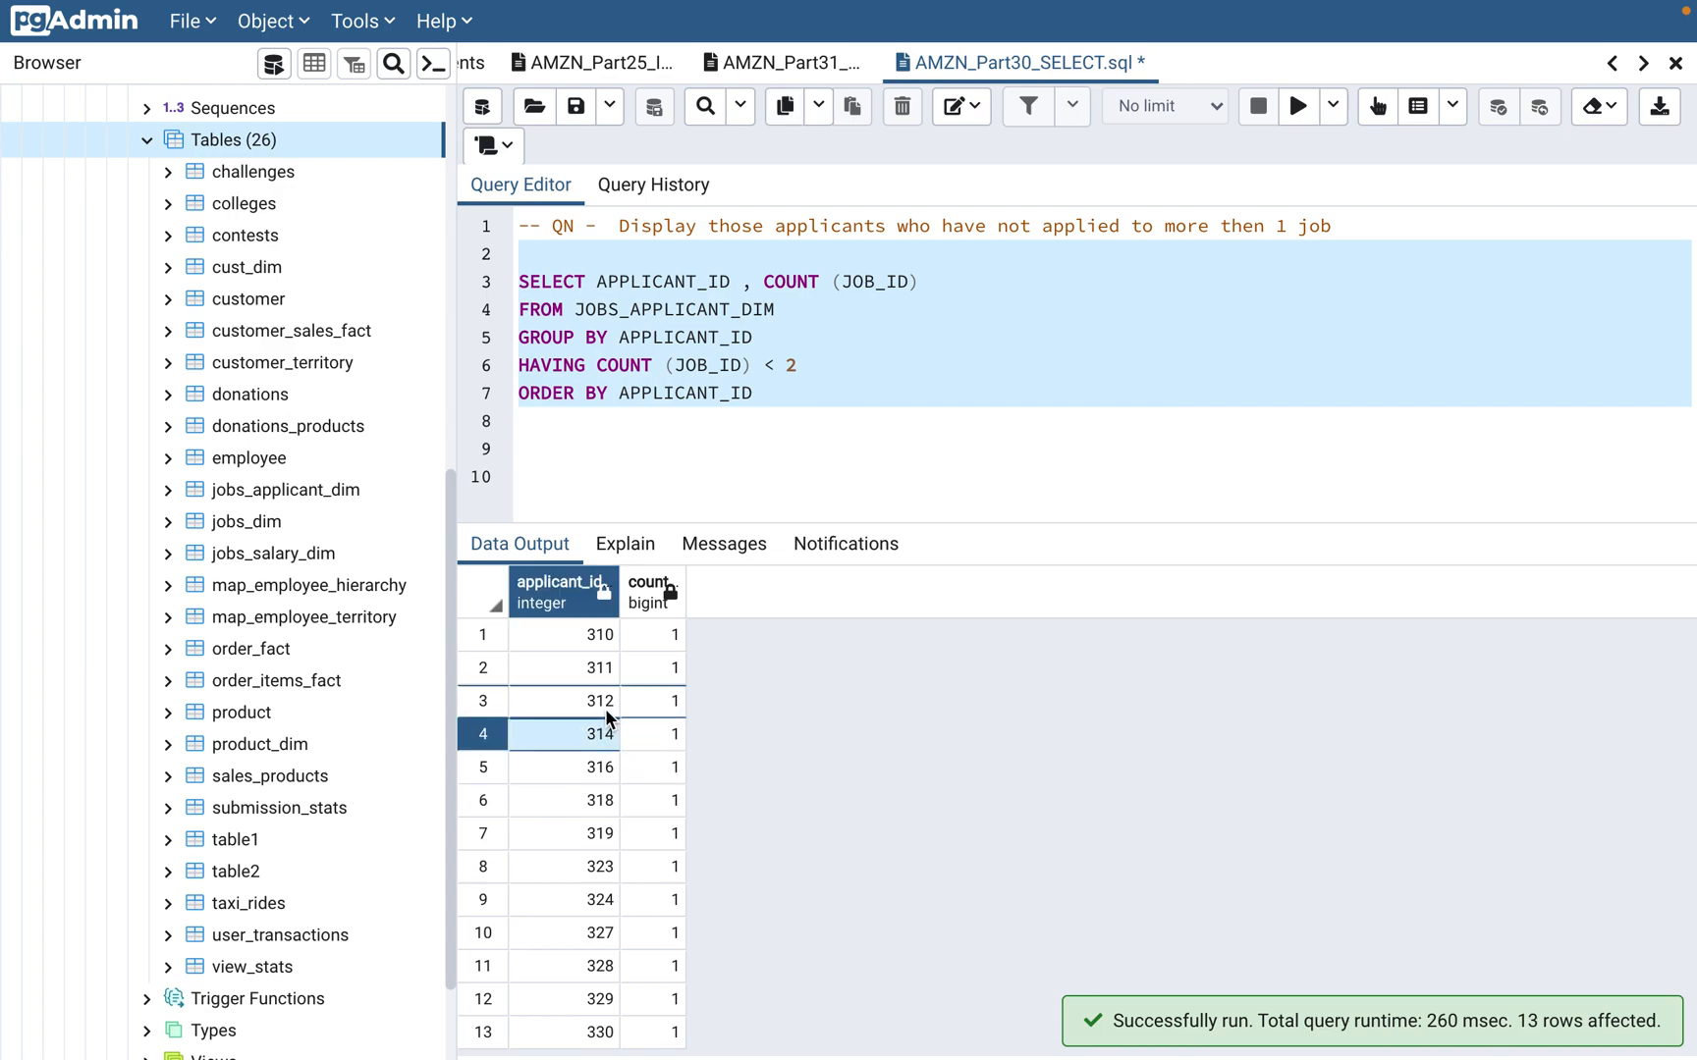
mouse_move(607, 866)
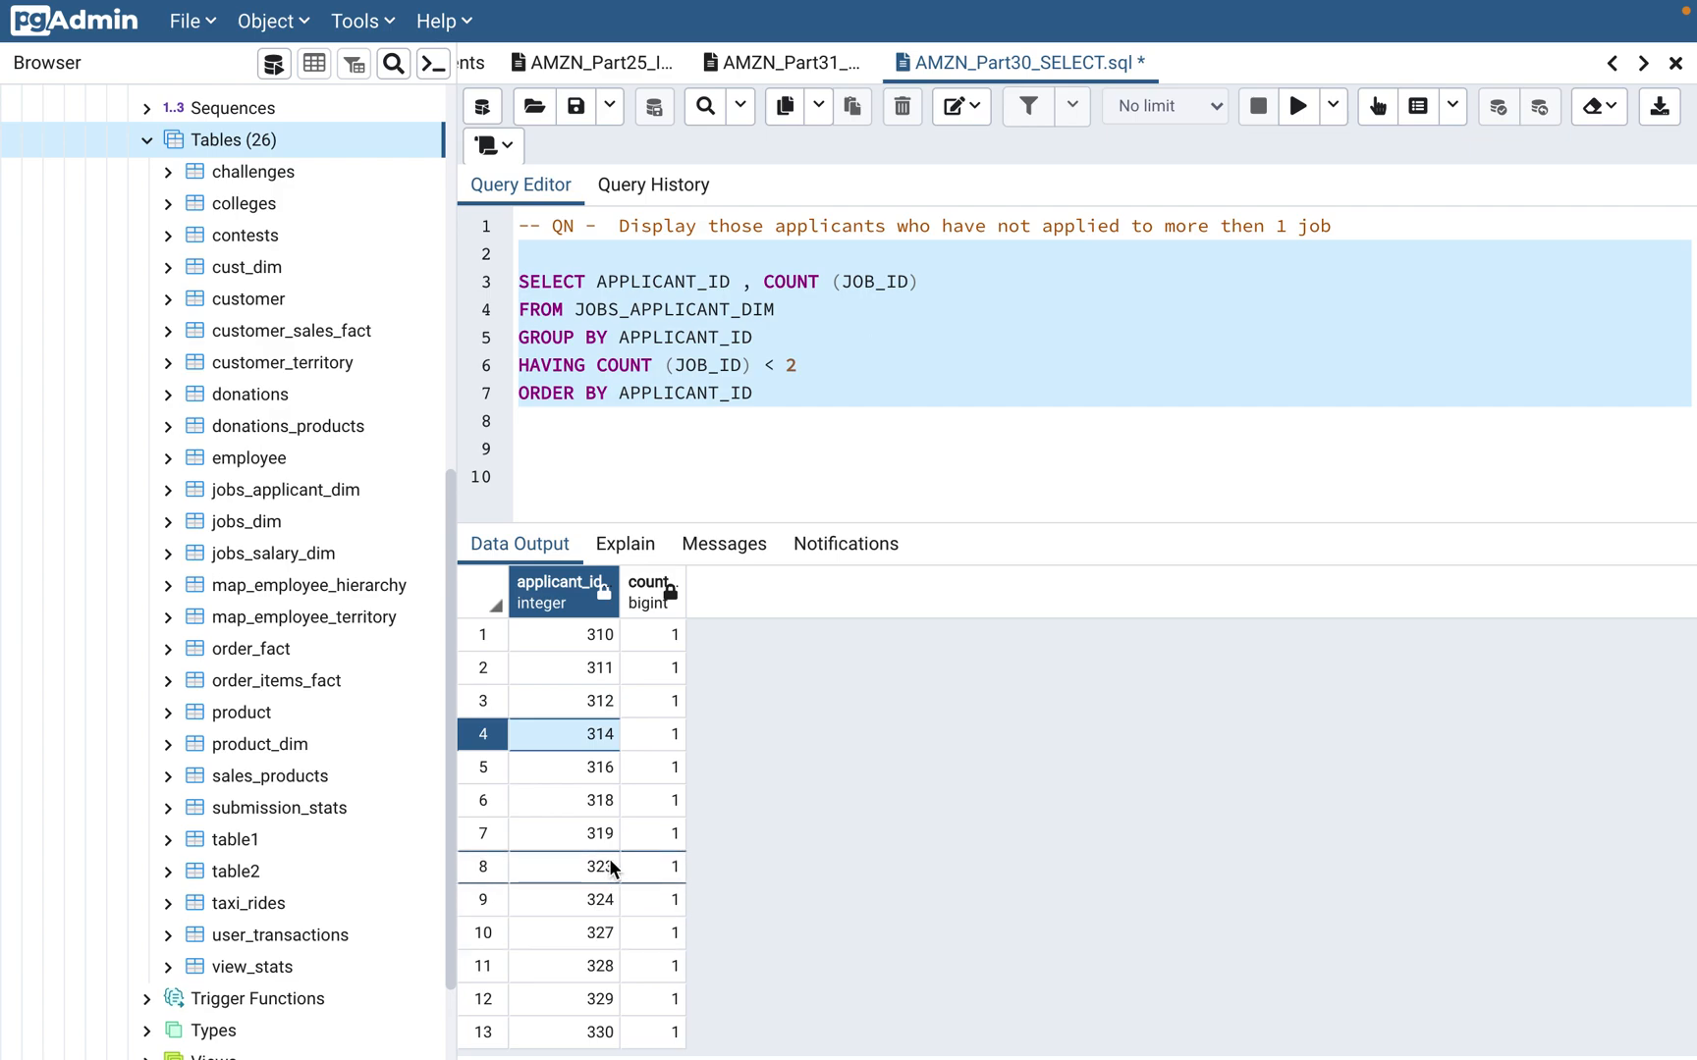
mouse_move(621, 895)
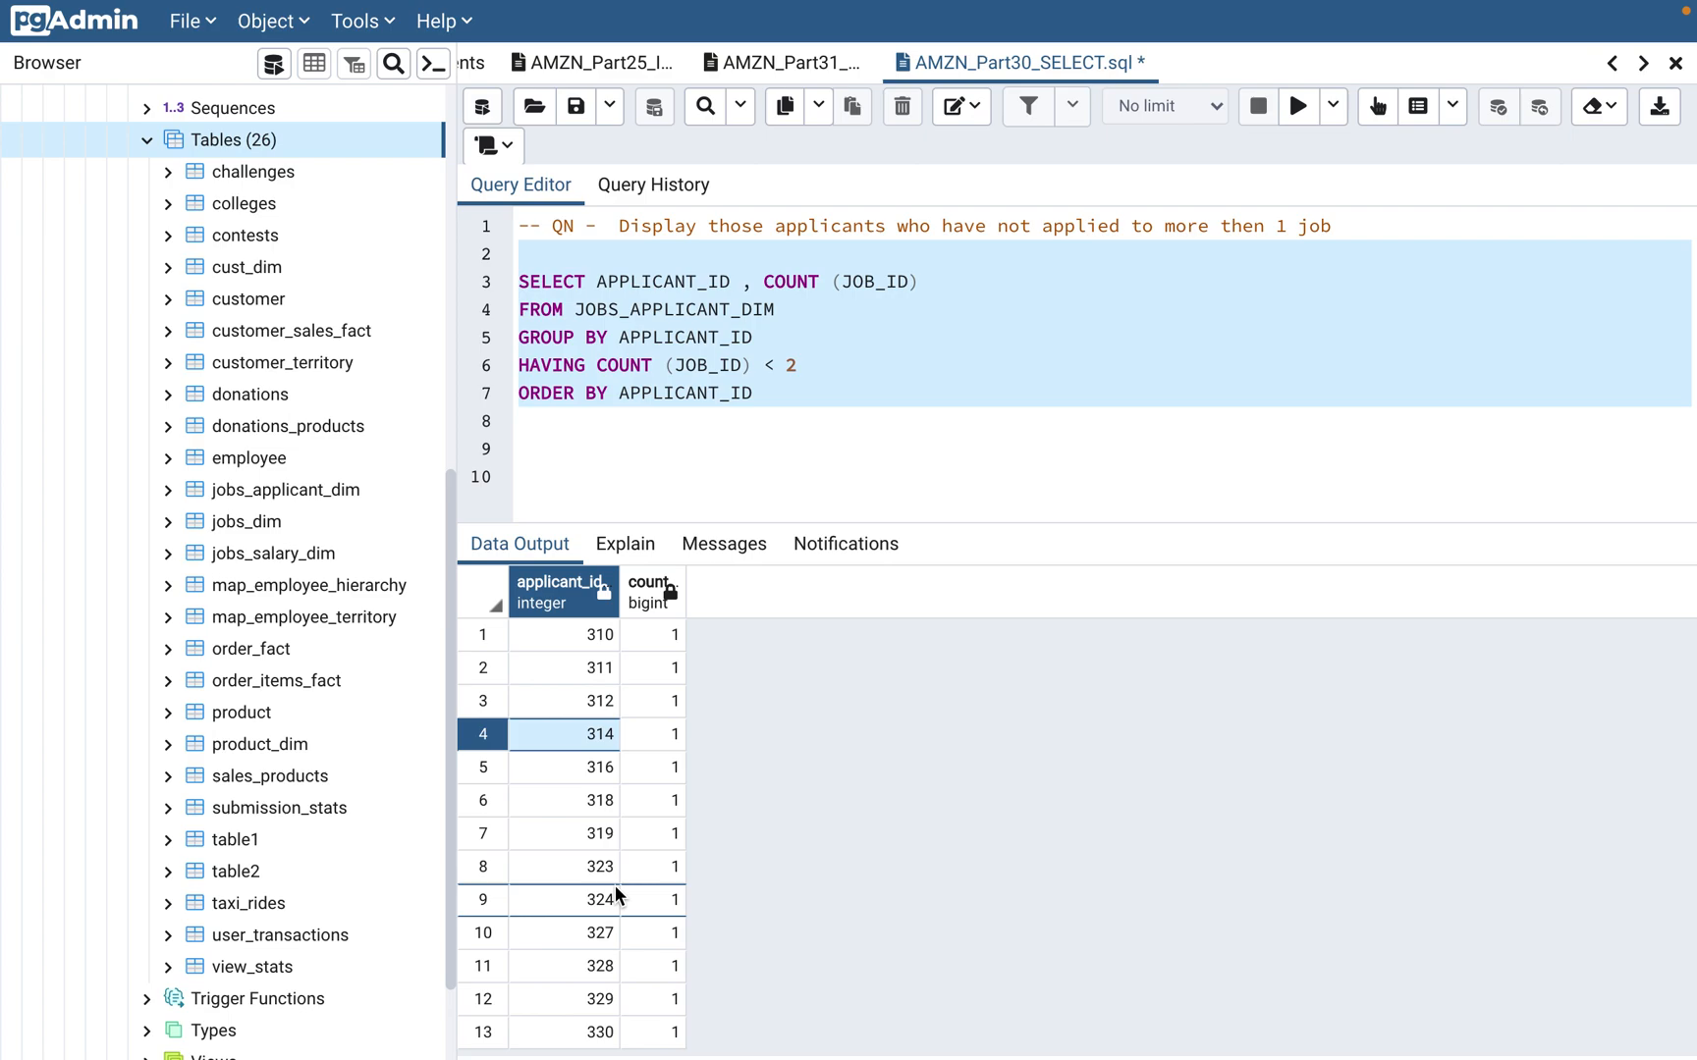
left_click(840, 420)
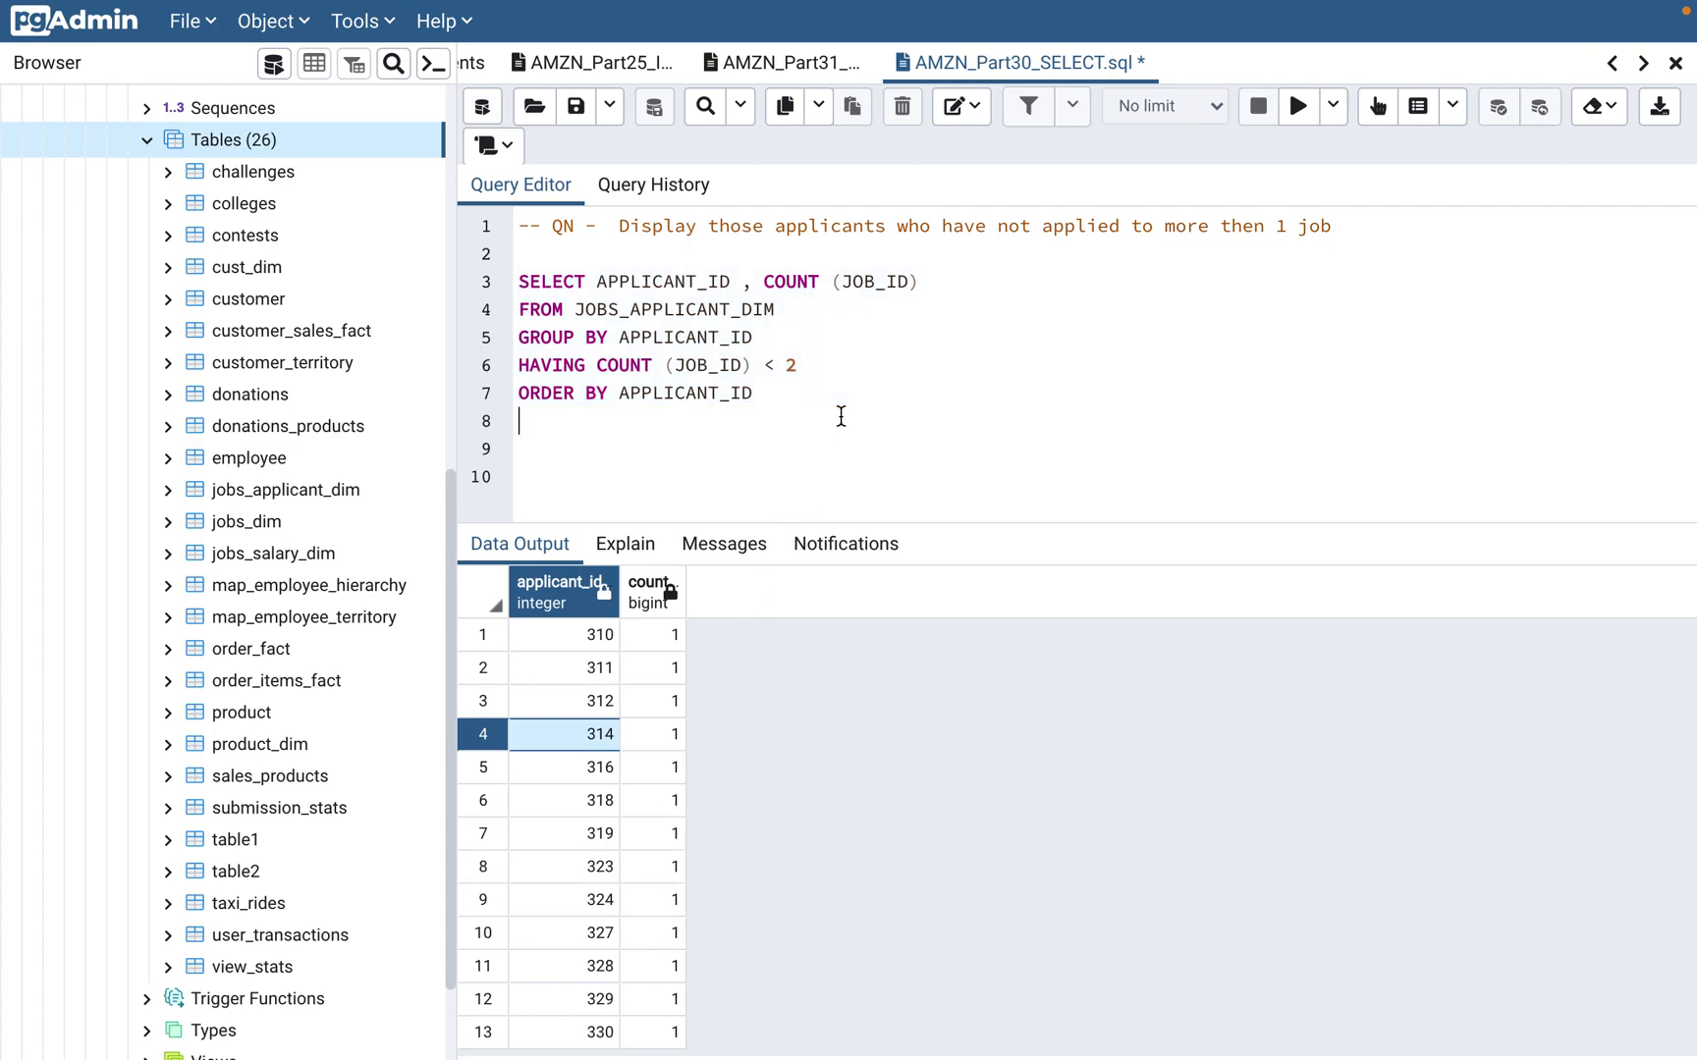
mouse_move(821, 357)
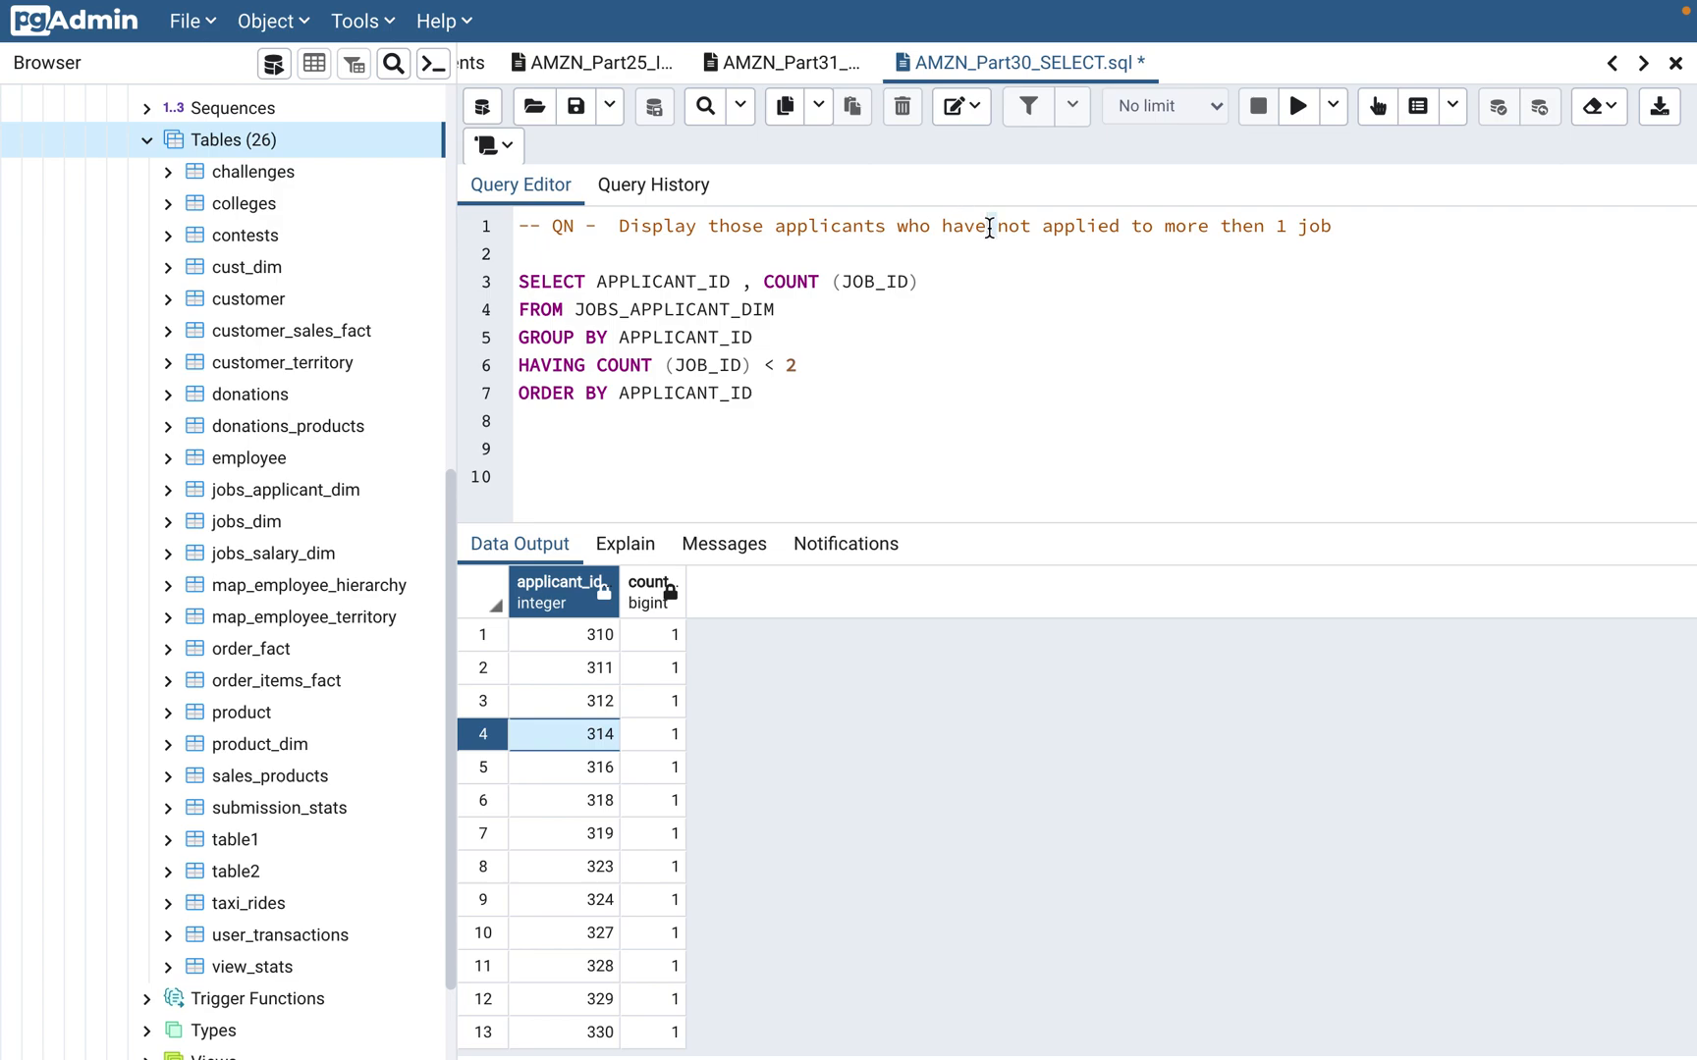
mouse_move(777, 365)
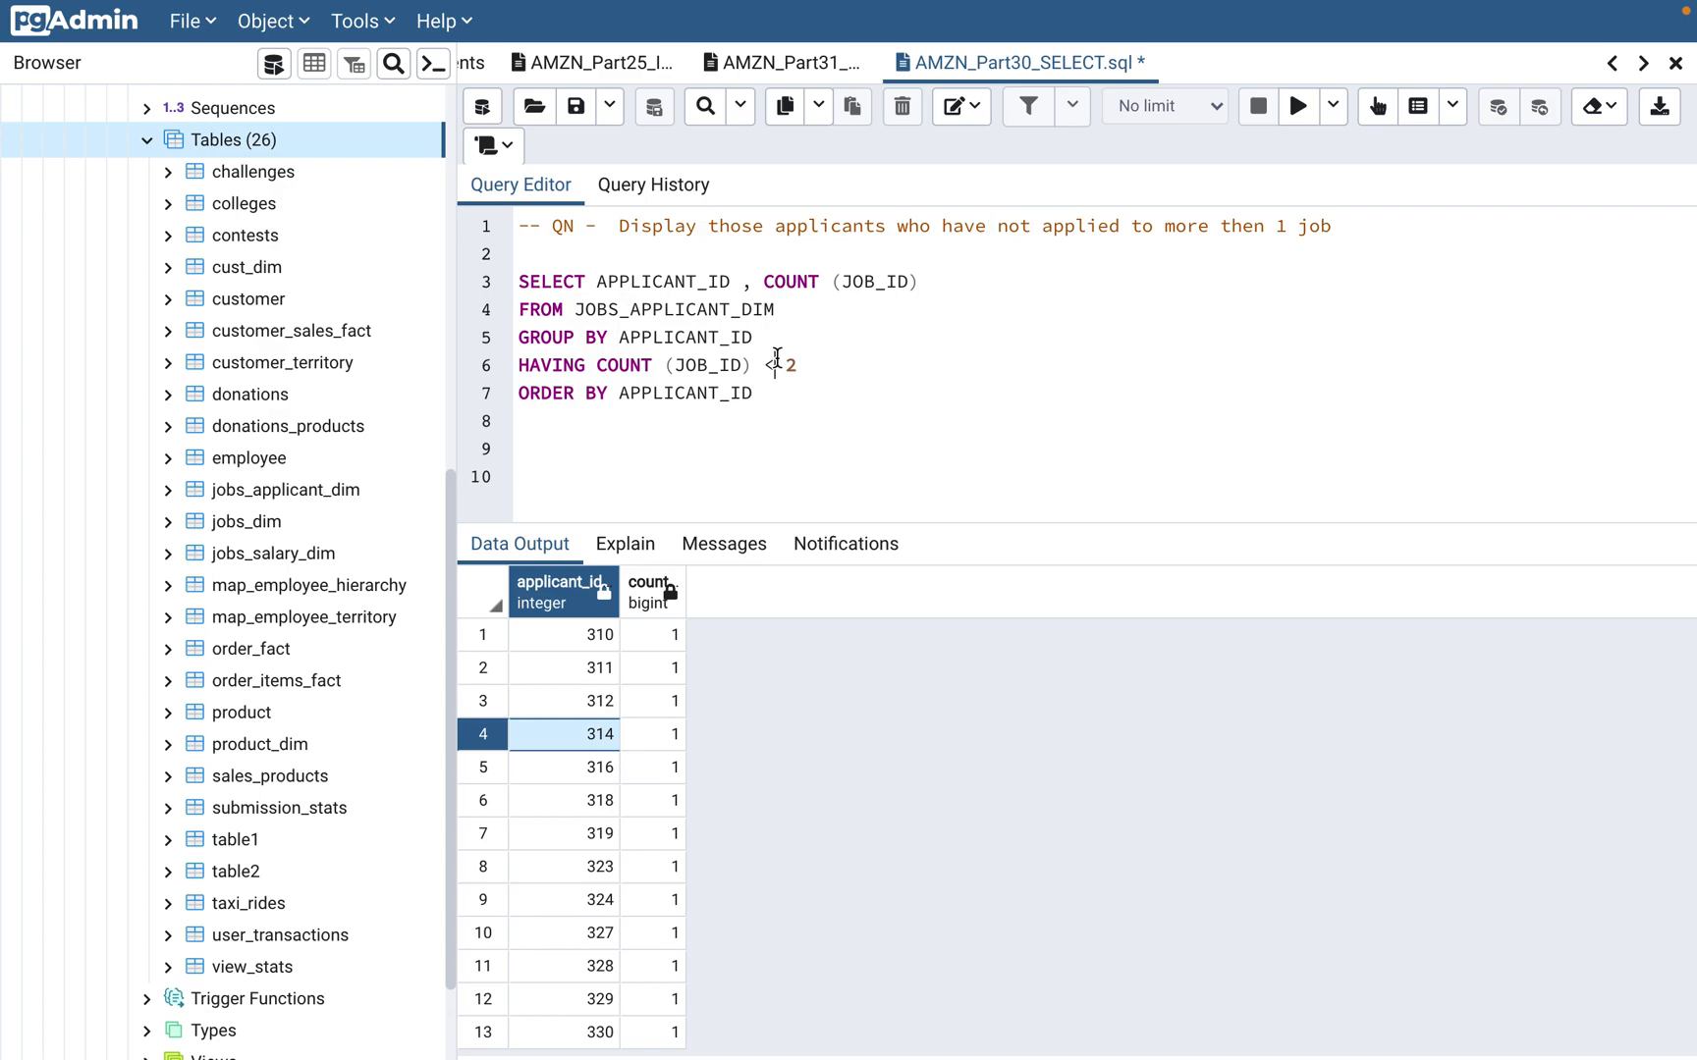
Change the filter to COUNT (JOB_ID) > 1 and rerun, returning 5 applicants with counts of 2 or 3
type(">")
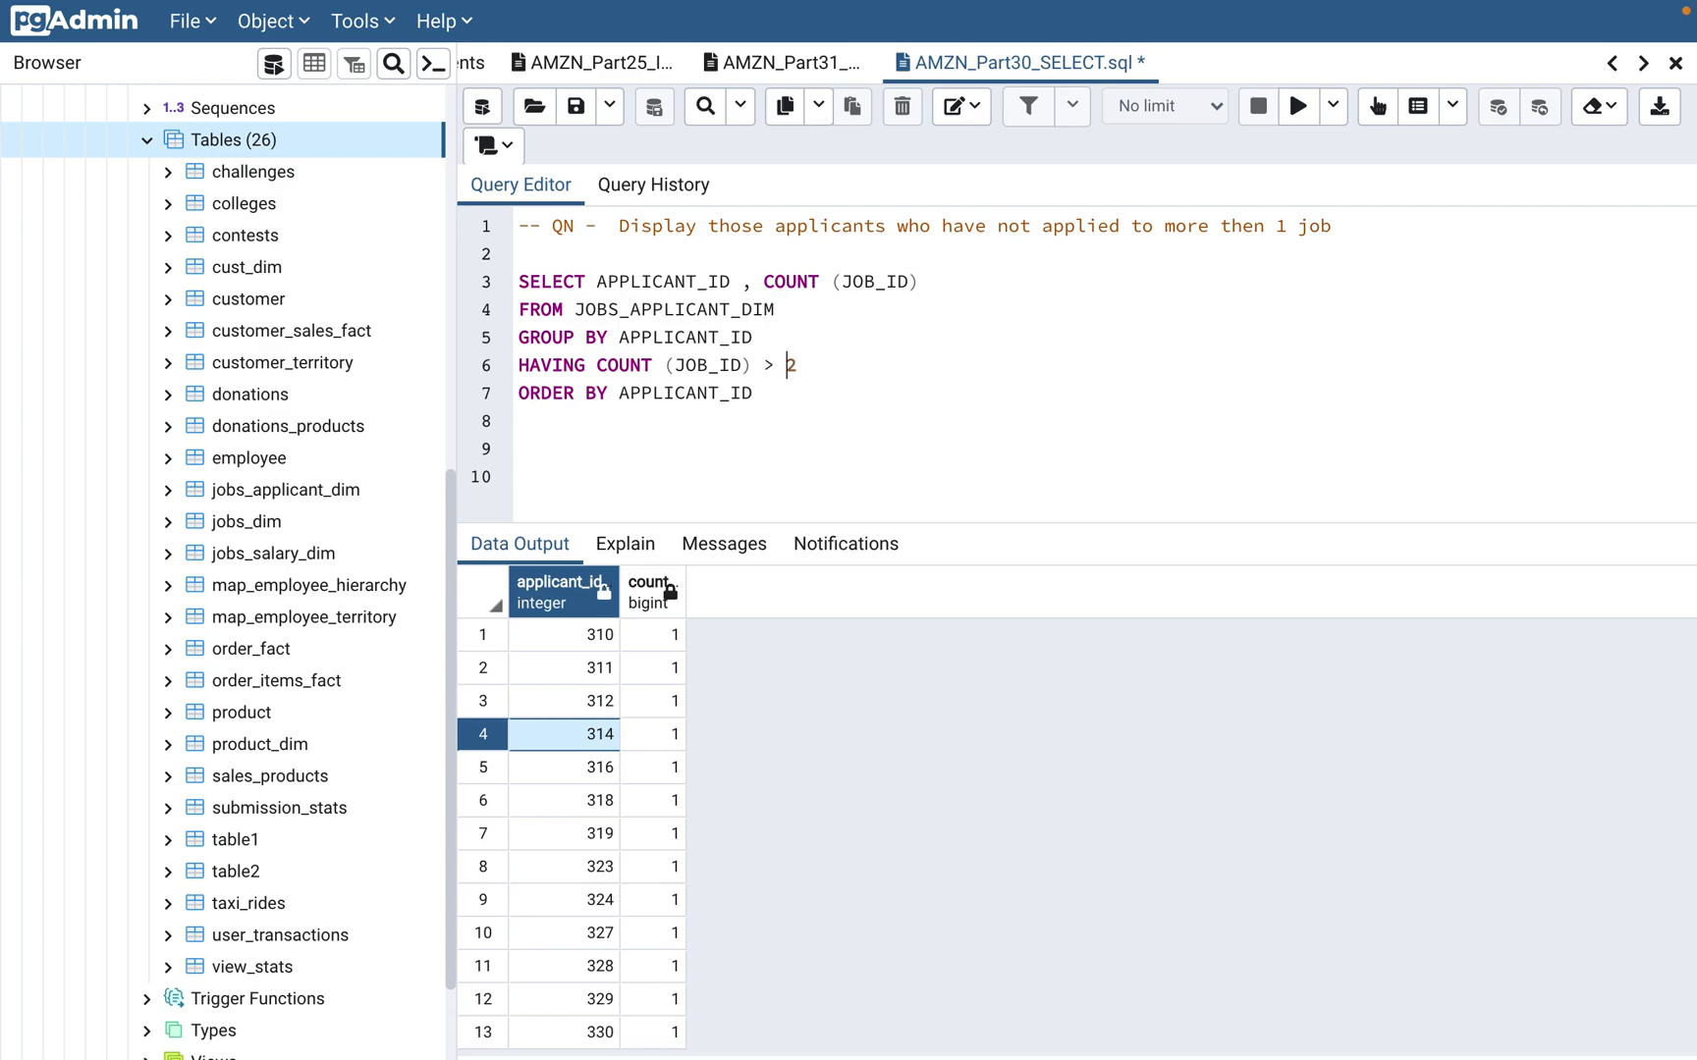
type("1")
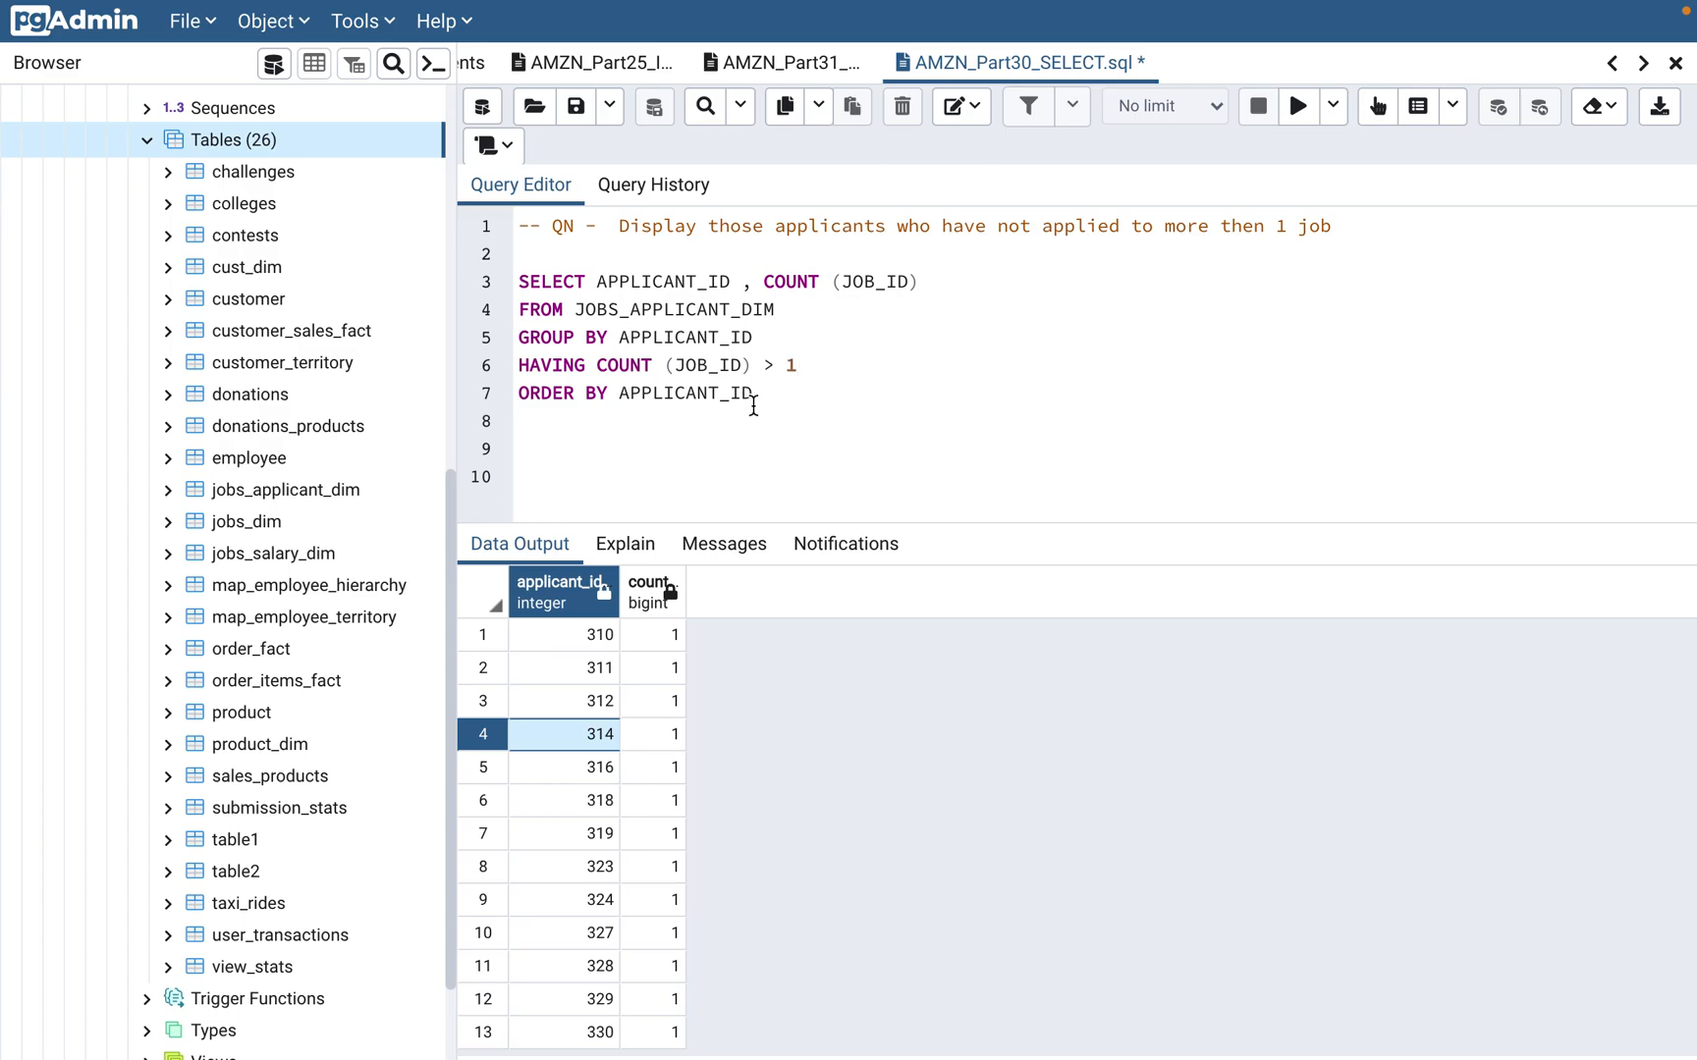
left_click(1296, 106)
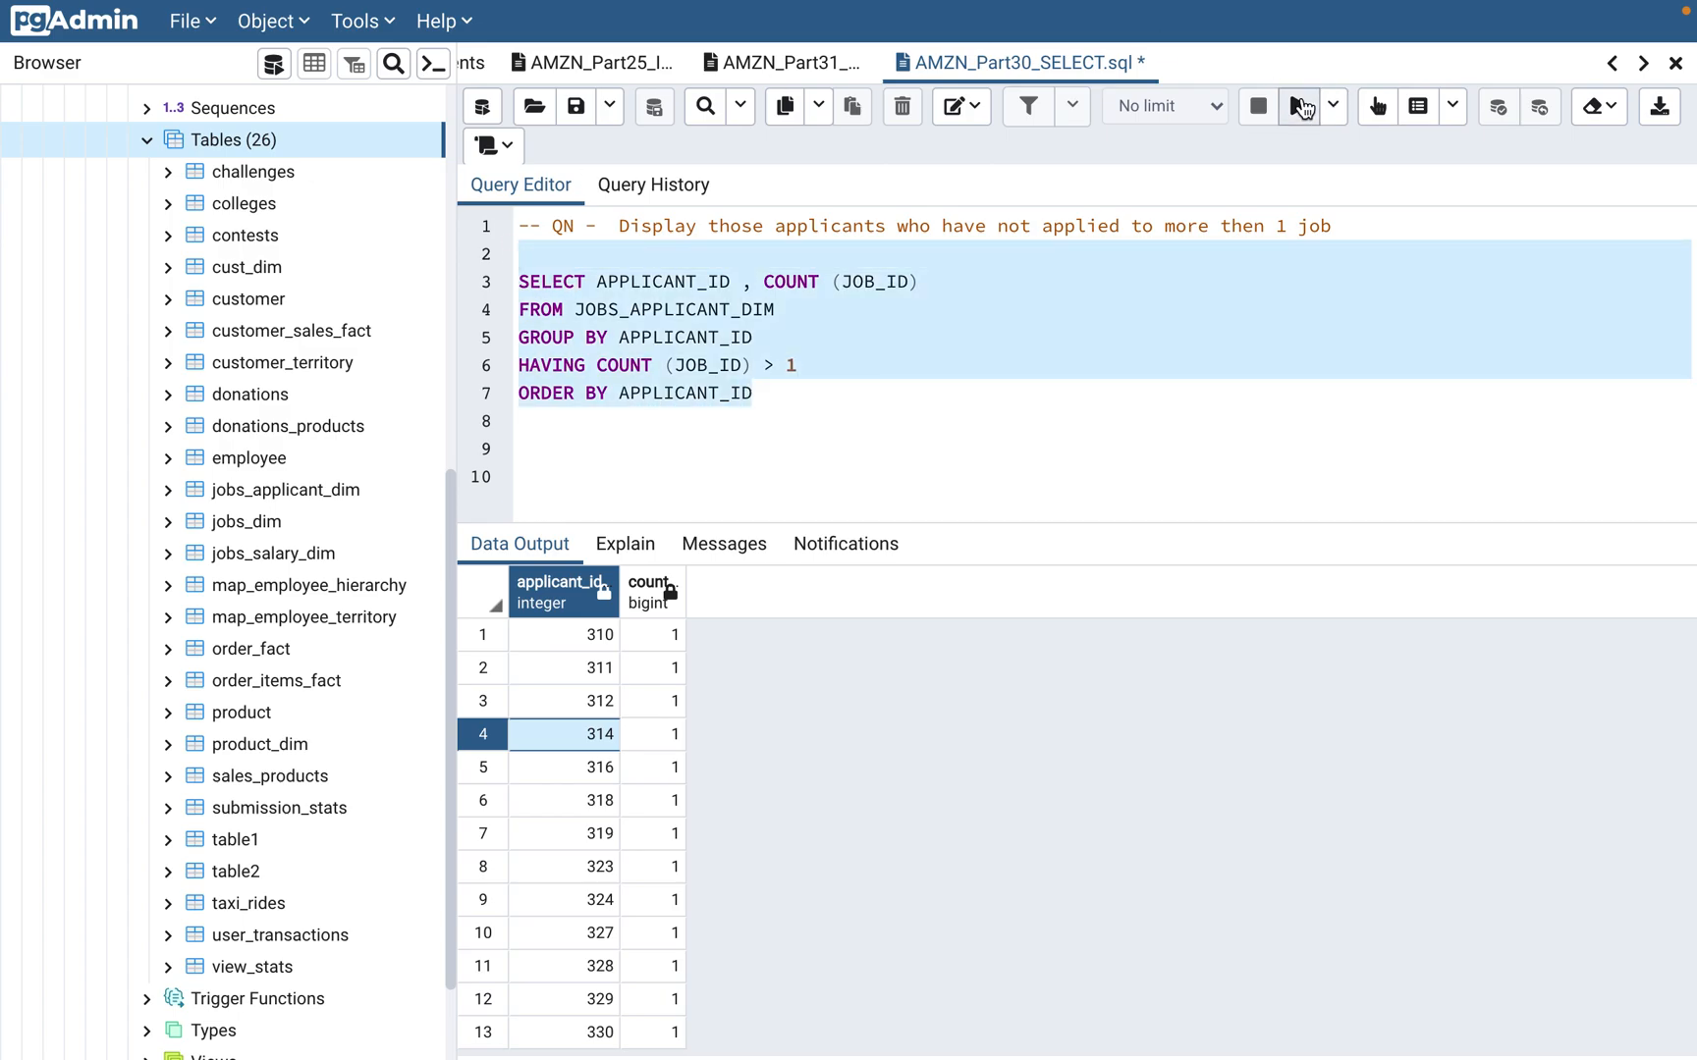
left_click(1298, 106)
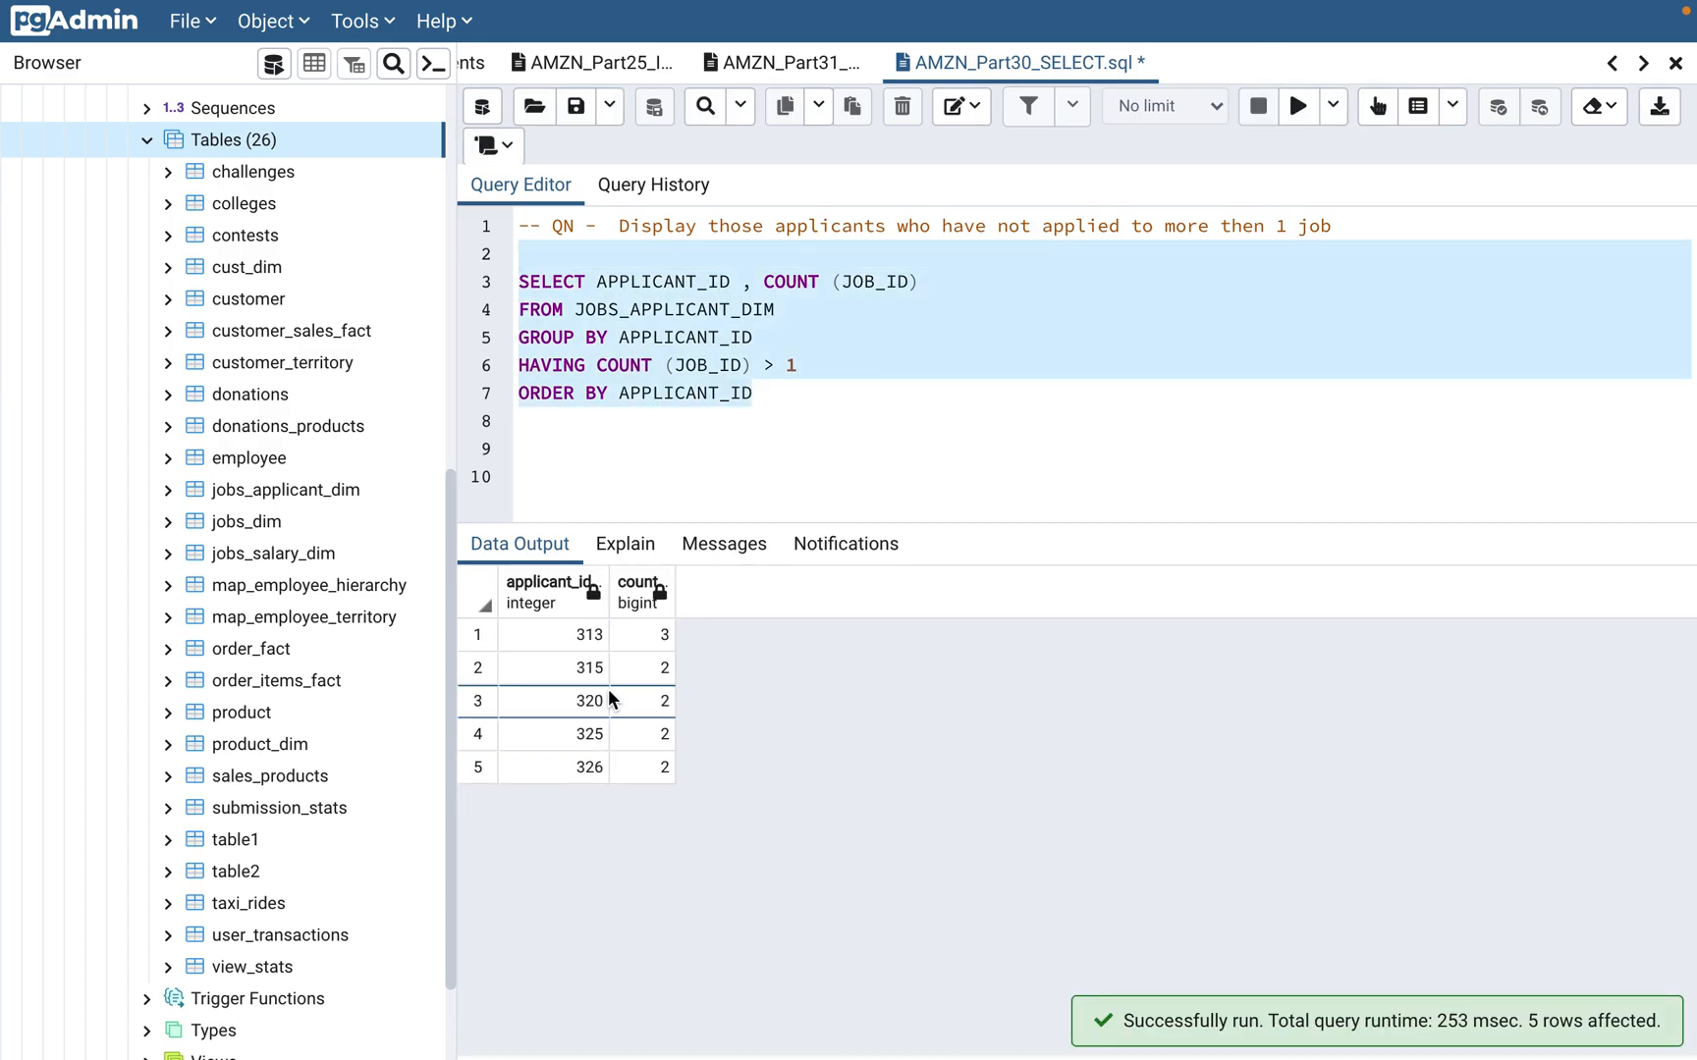
mouse_move(603, 648)
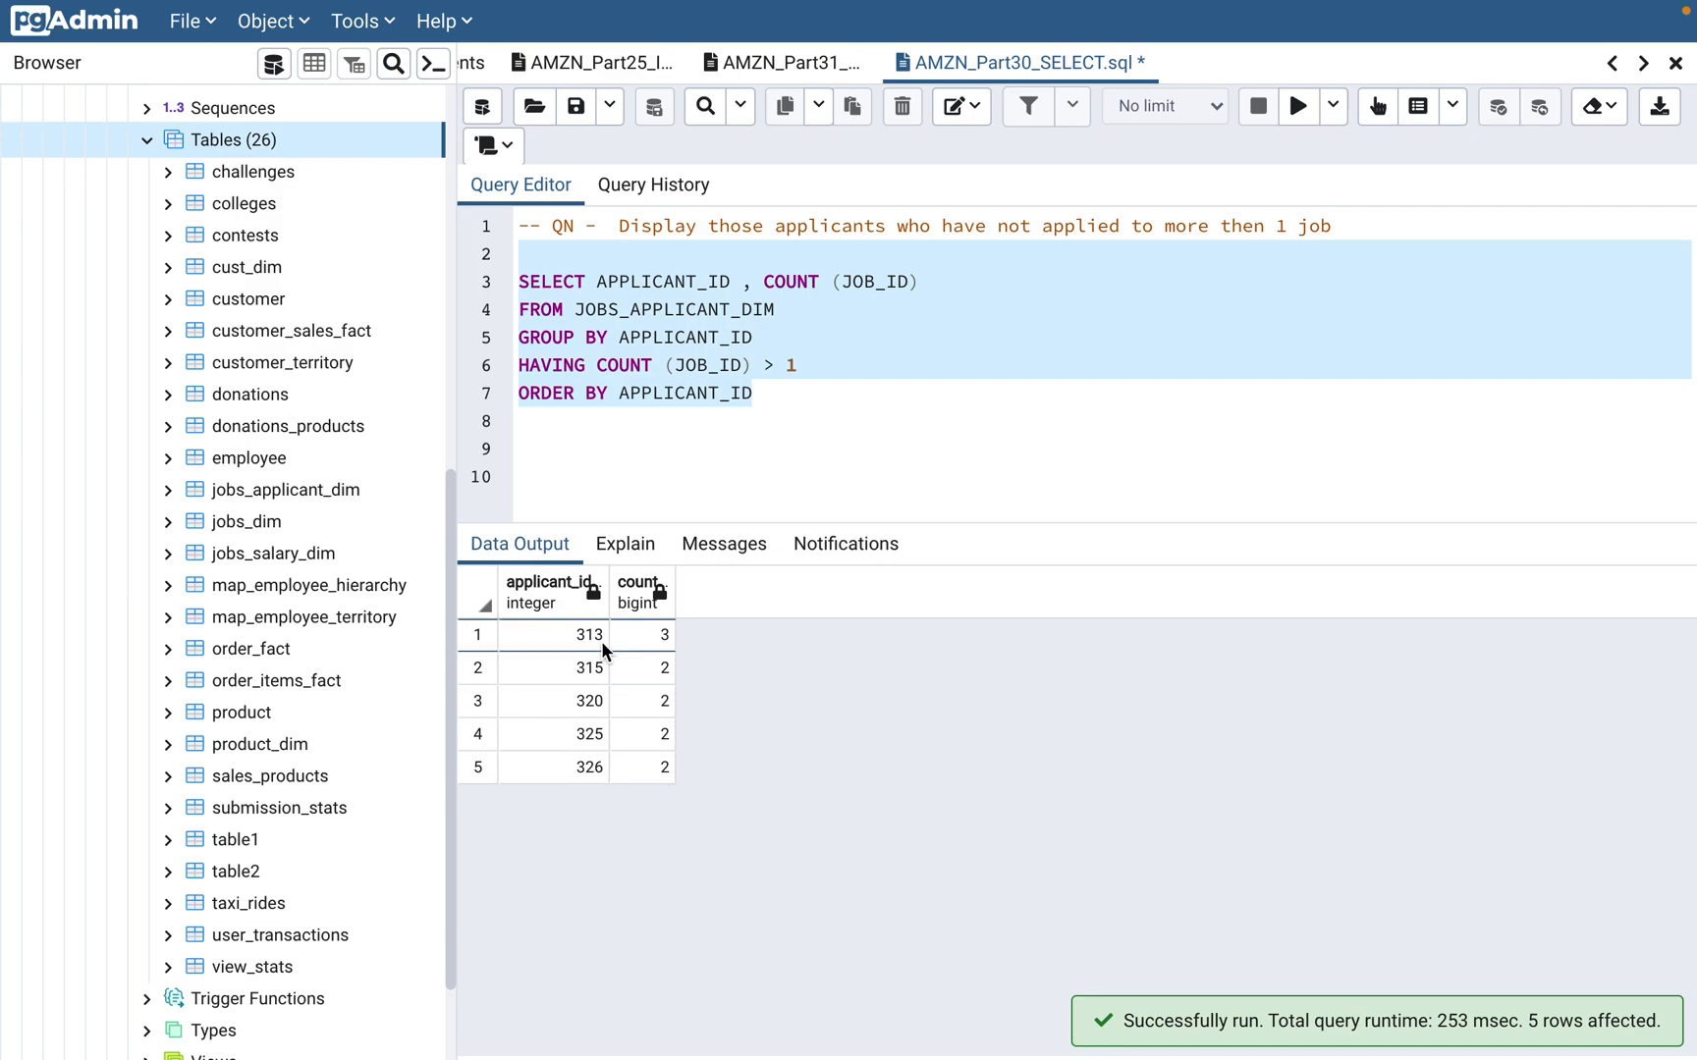
mouse_move(630, 795)
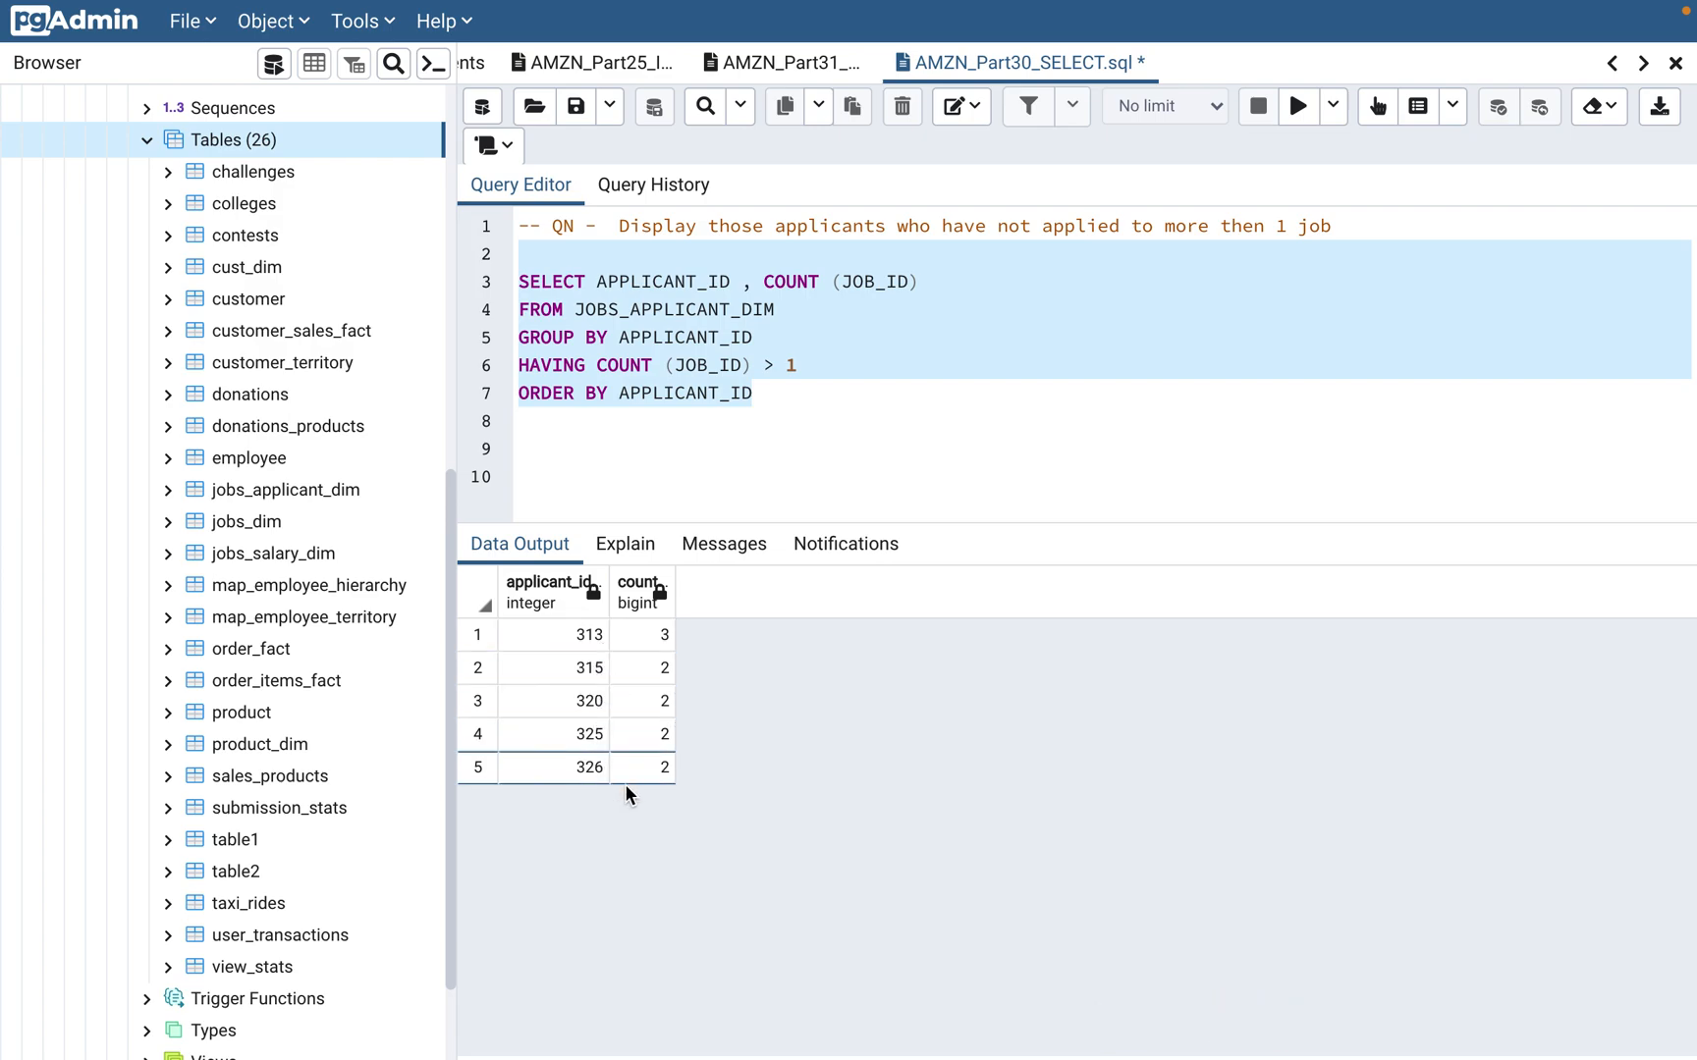
mouse_move(632, 823)
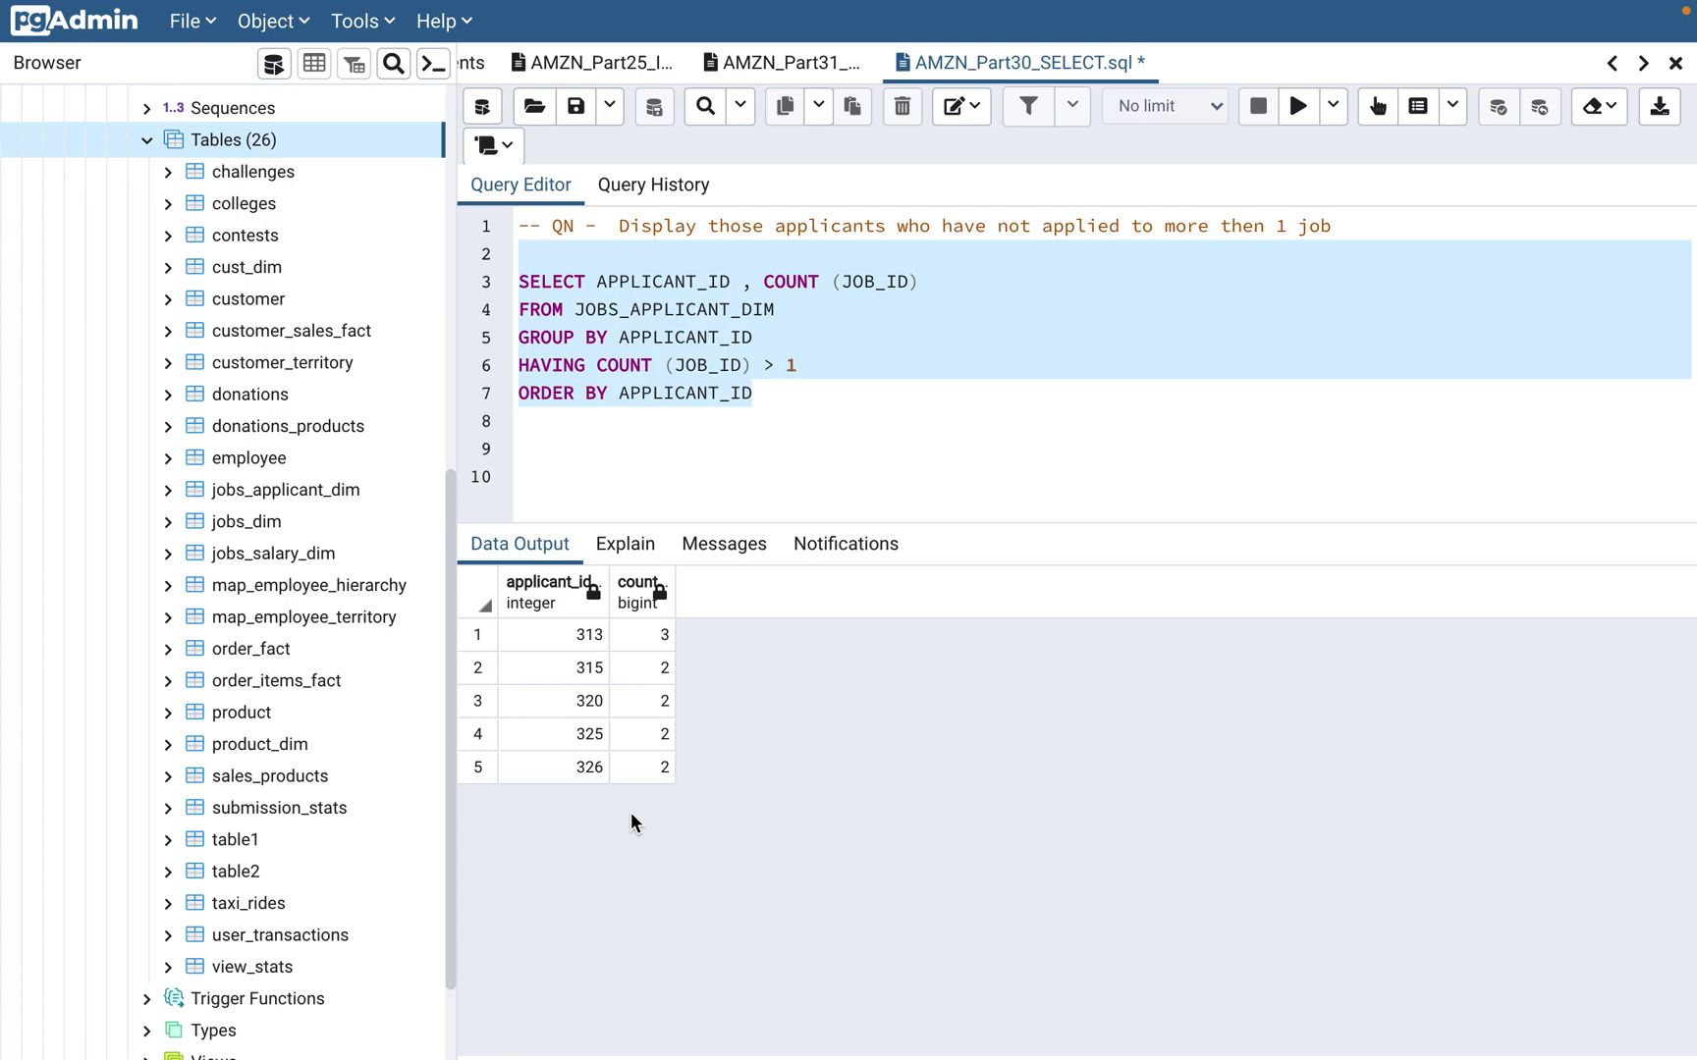
mouse_move(1088, 210)
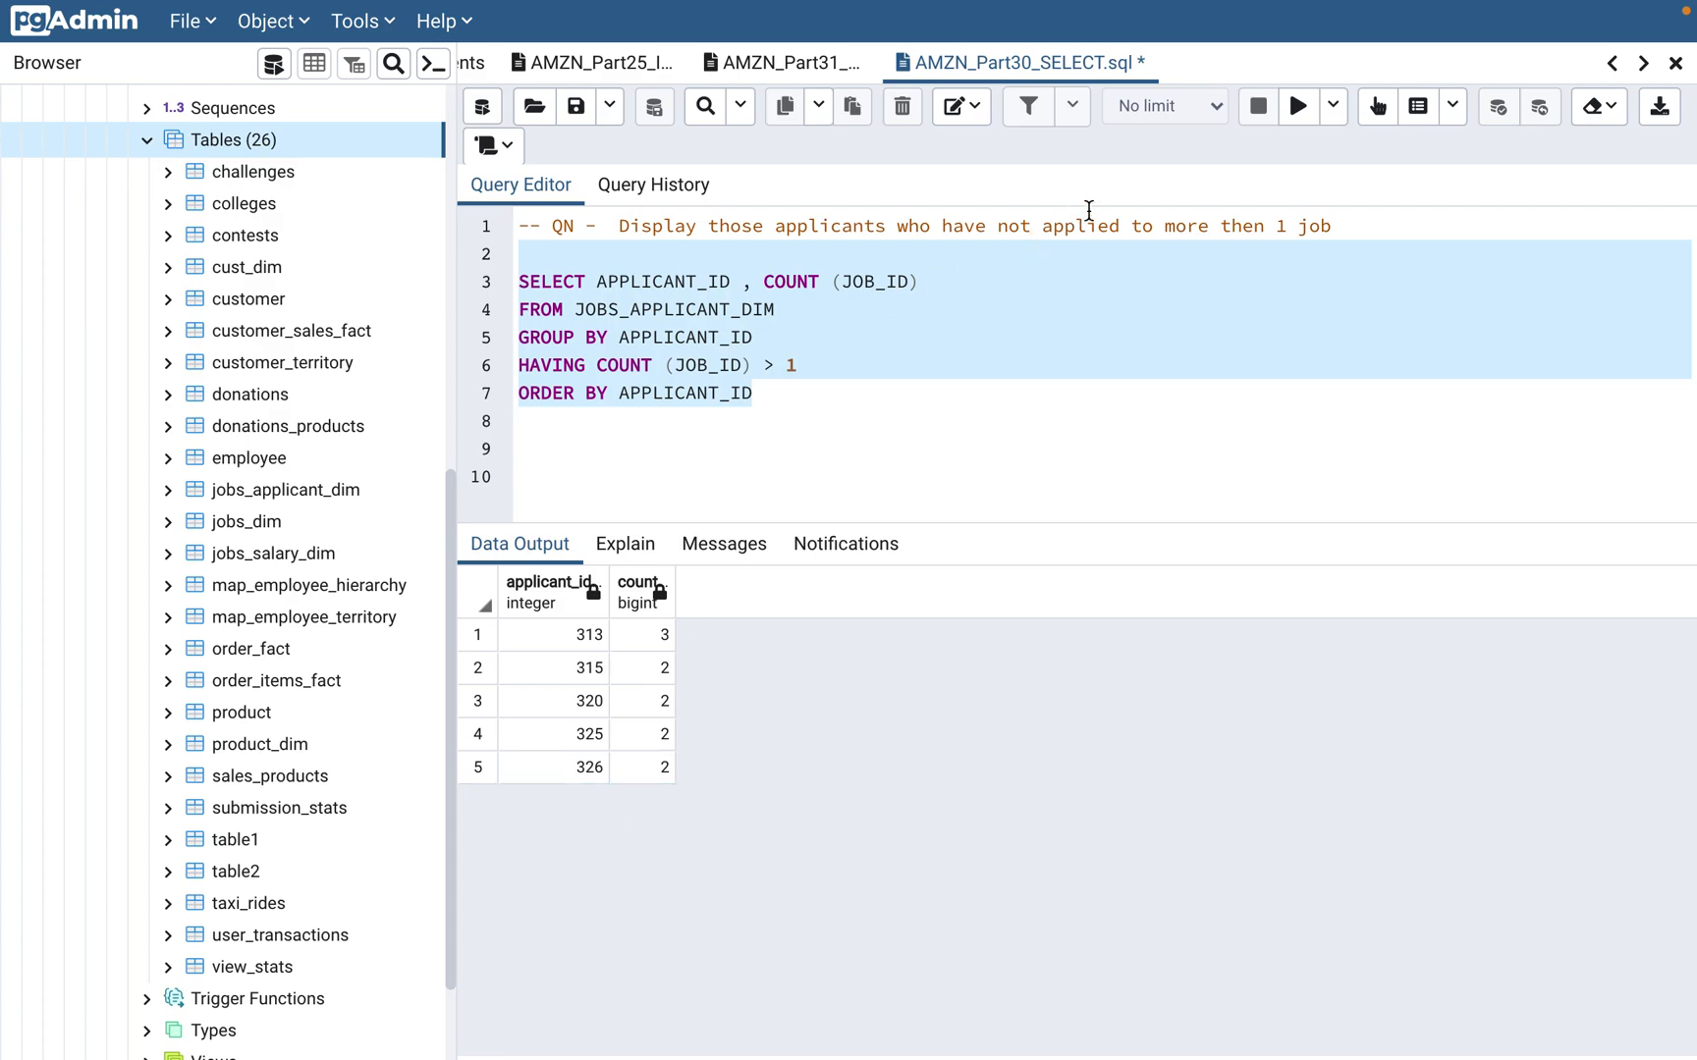
left_click(685, 335)
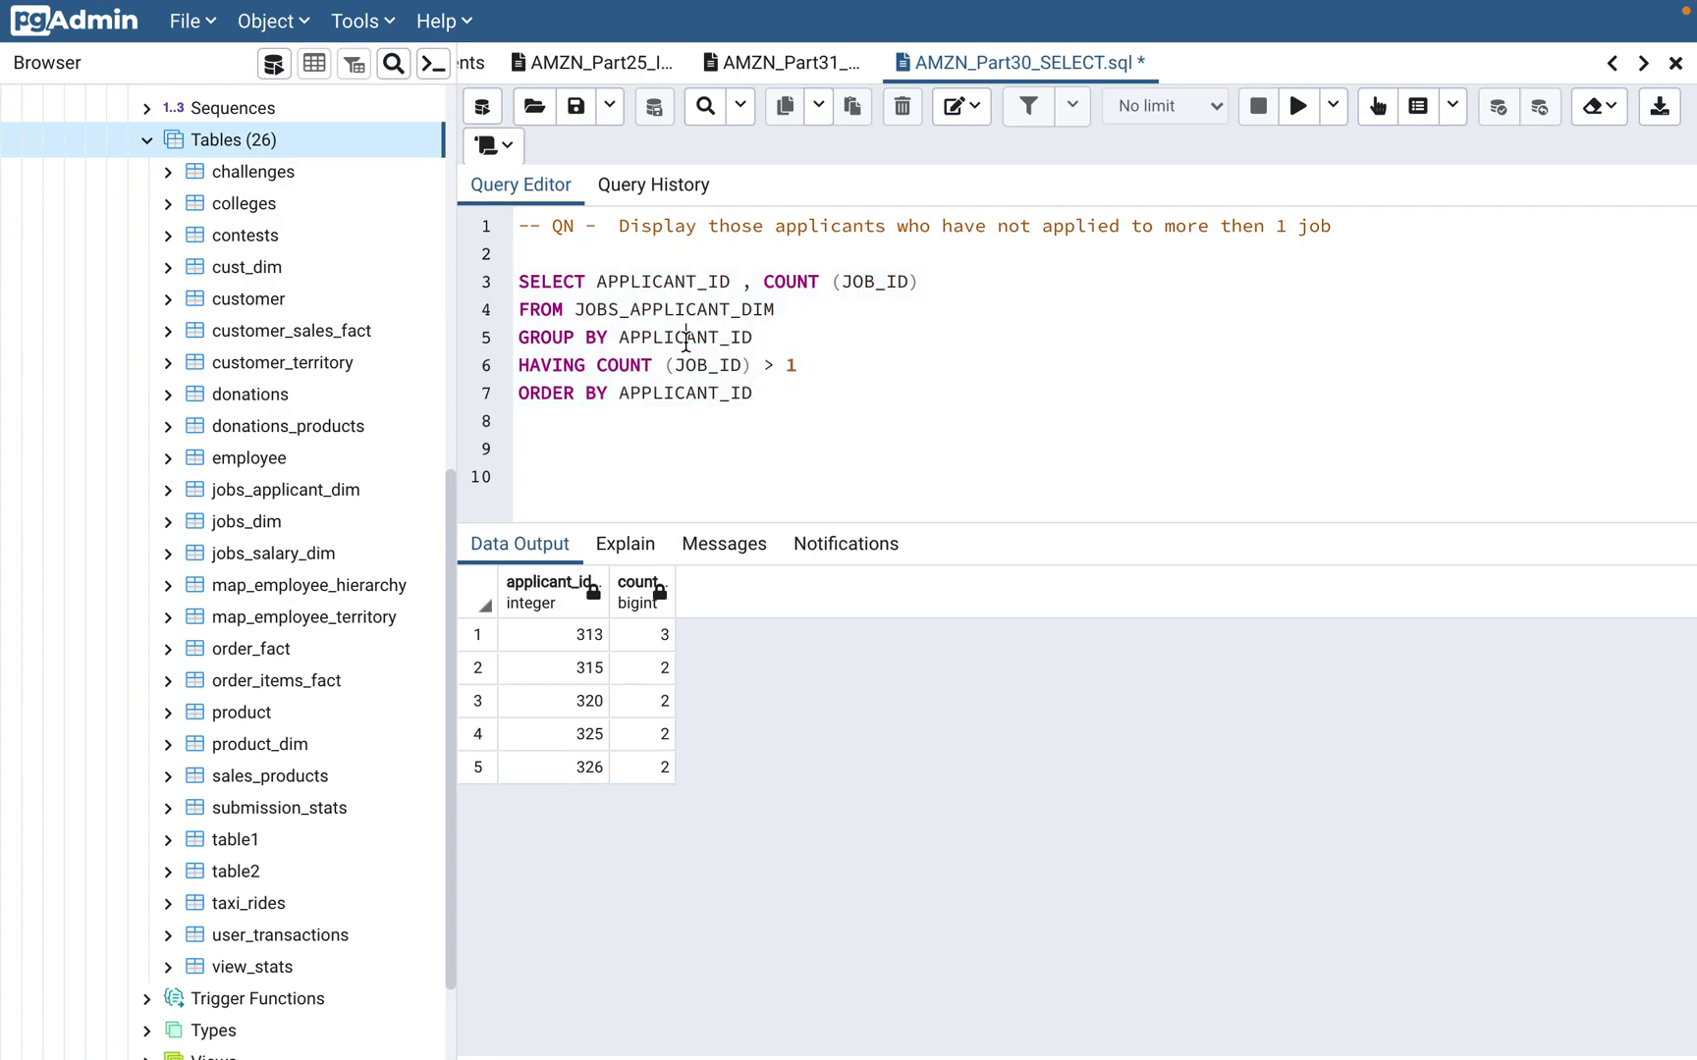
mouse_move(712, 365)
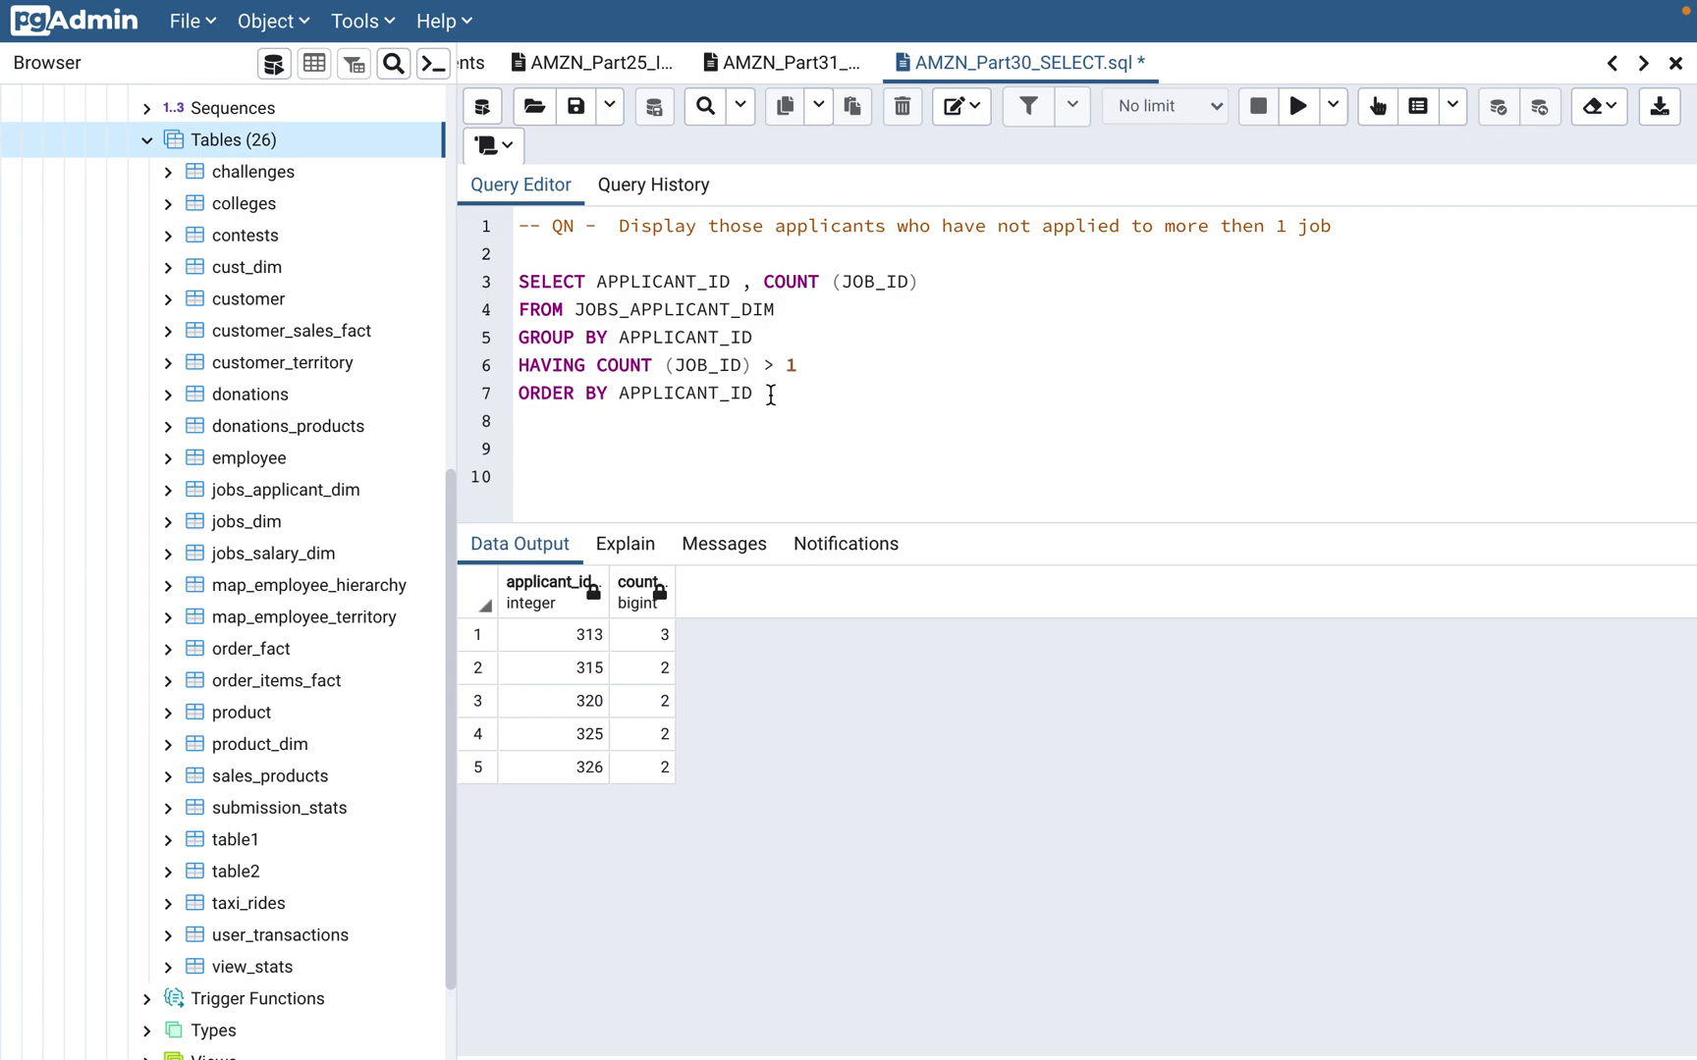
mouse_move(770, 402)
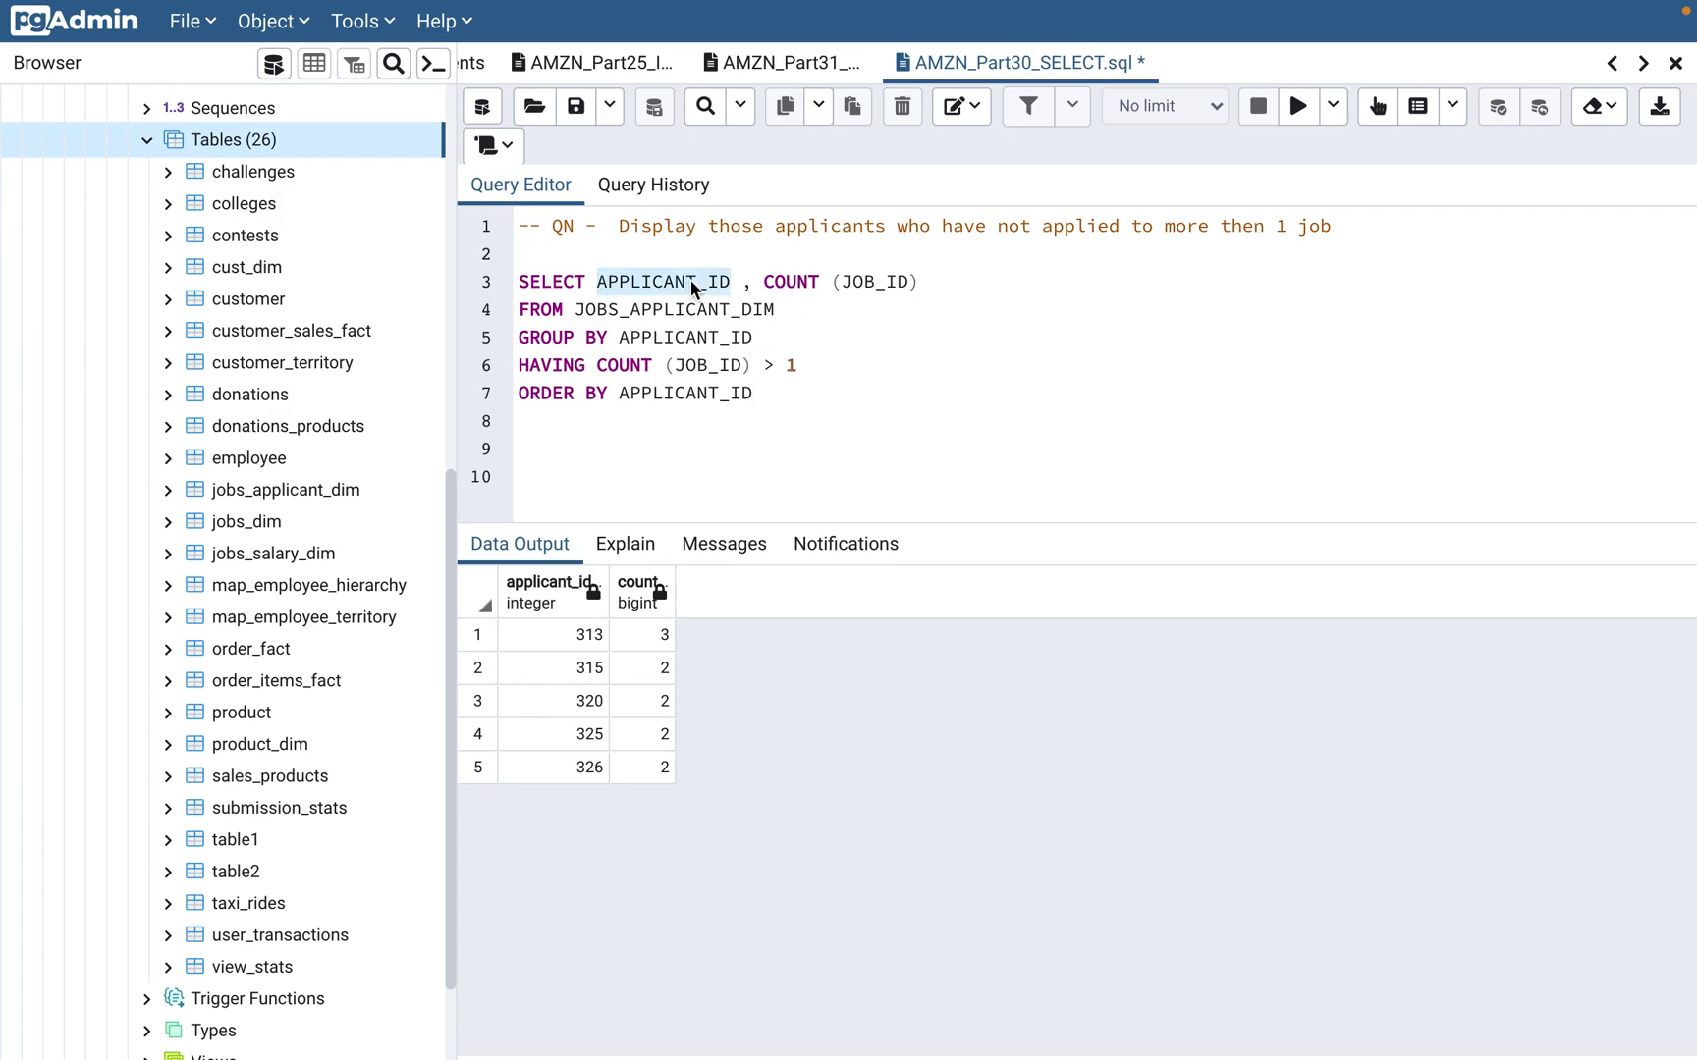
mouse_move(766, 381)
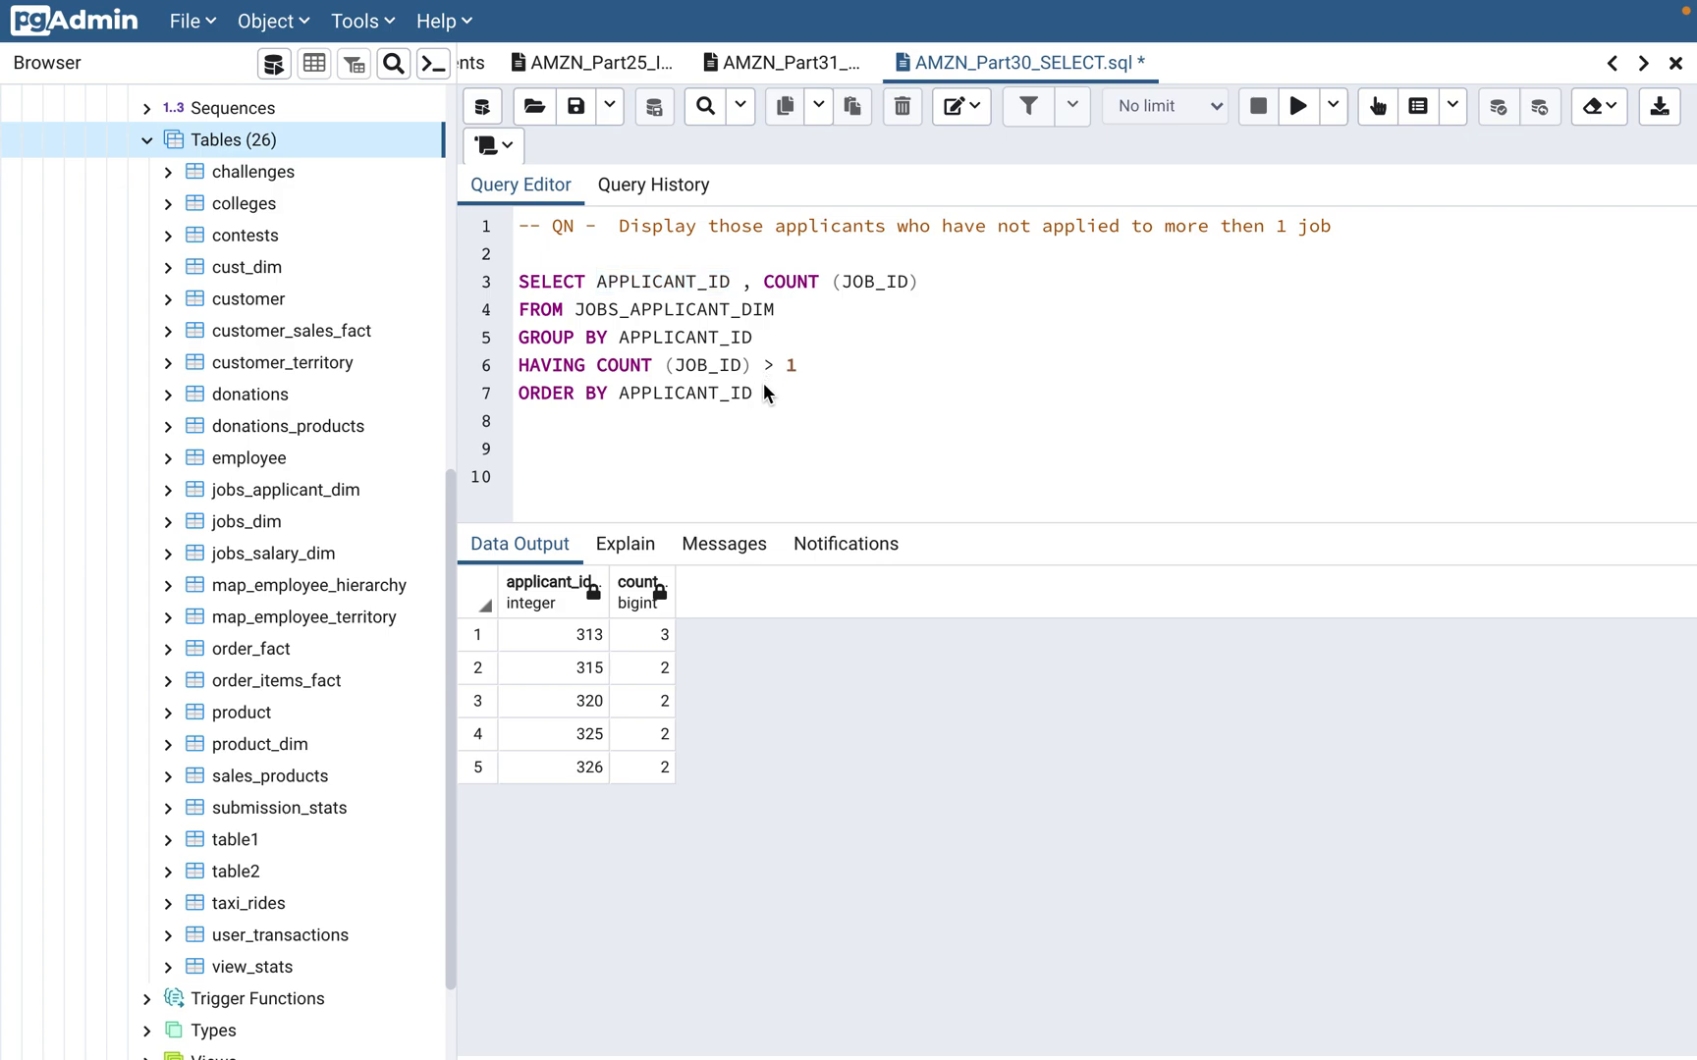
mouse_move(801, 409)
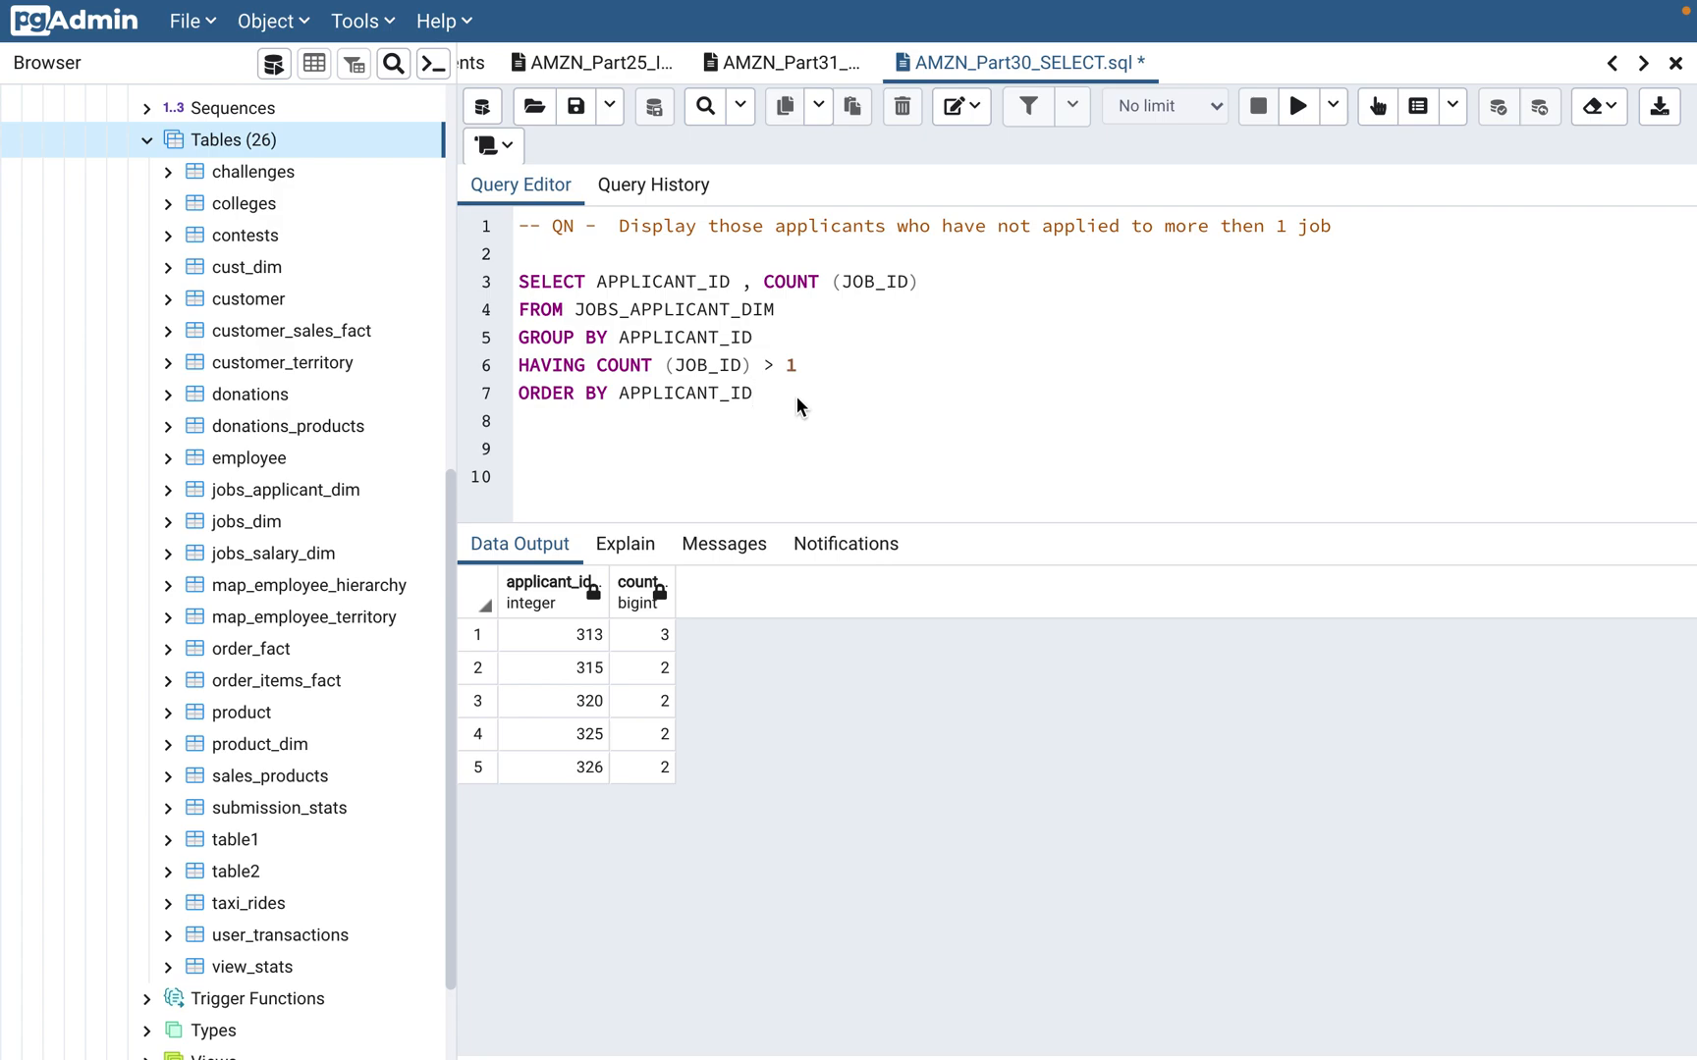
left_click(752, 392)
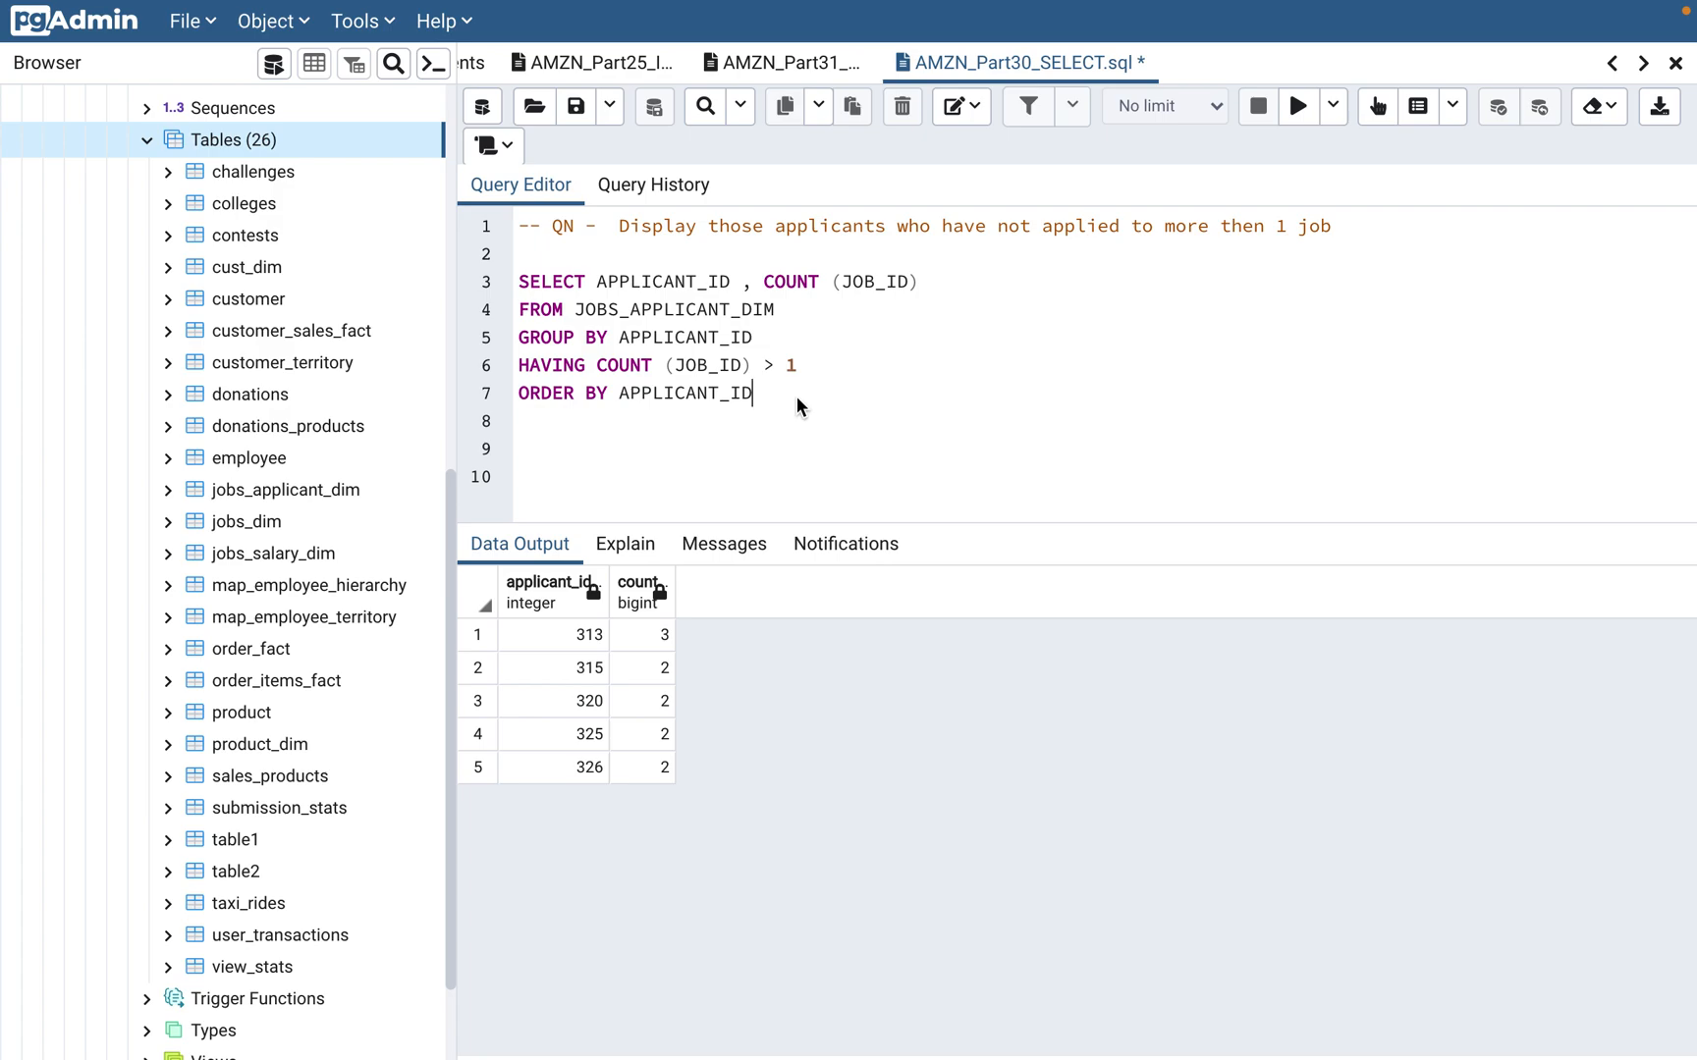